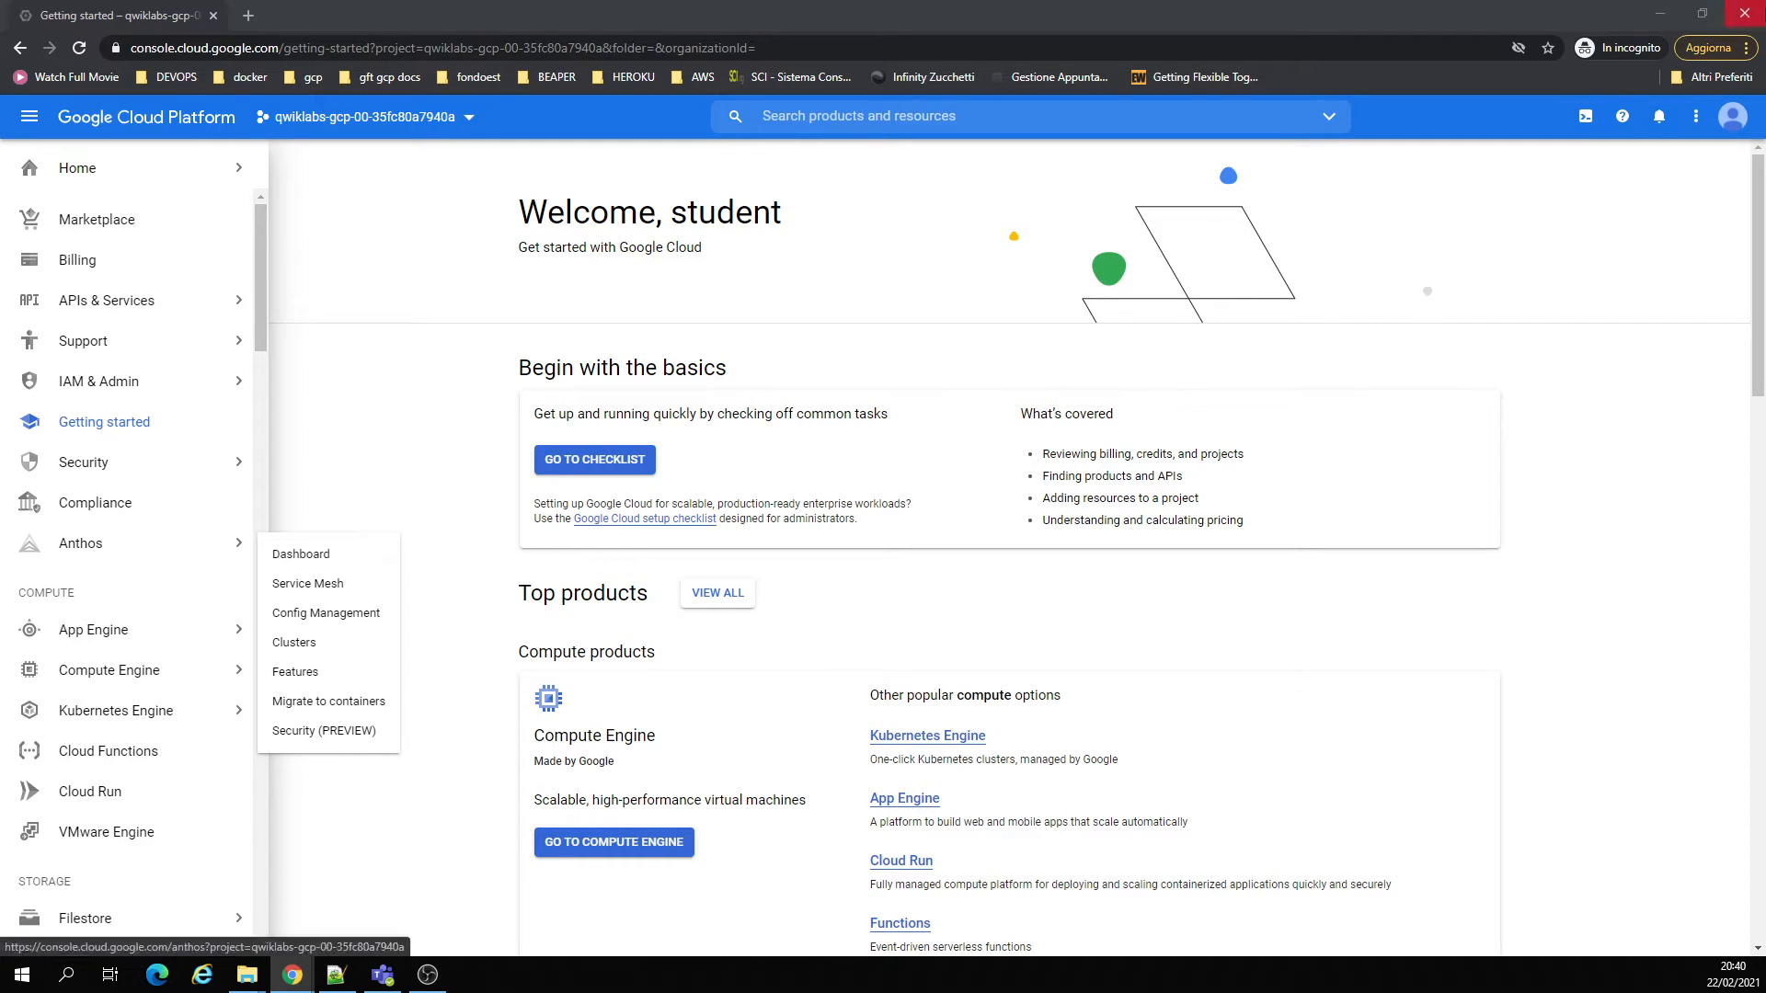
# - Start a Cloud Shell session and accept its introduction
pyautogui.click(1585, 116)
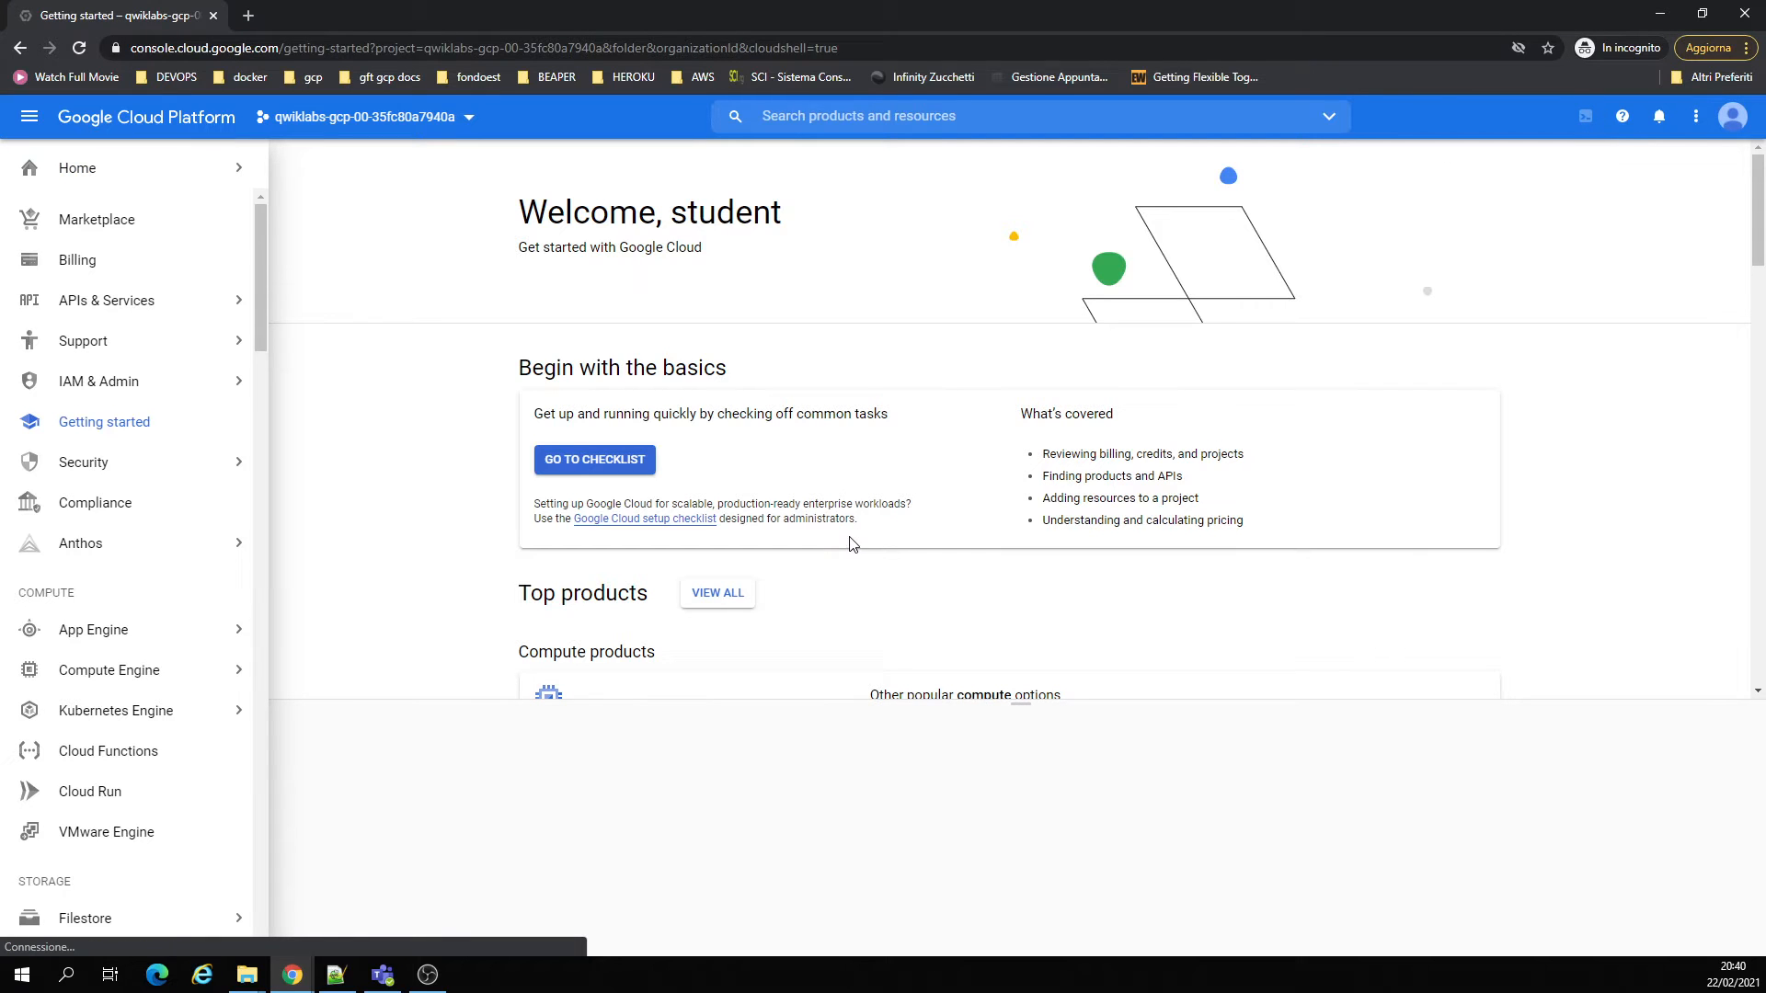
pyautogui.click(1585, 116)
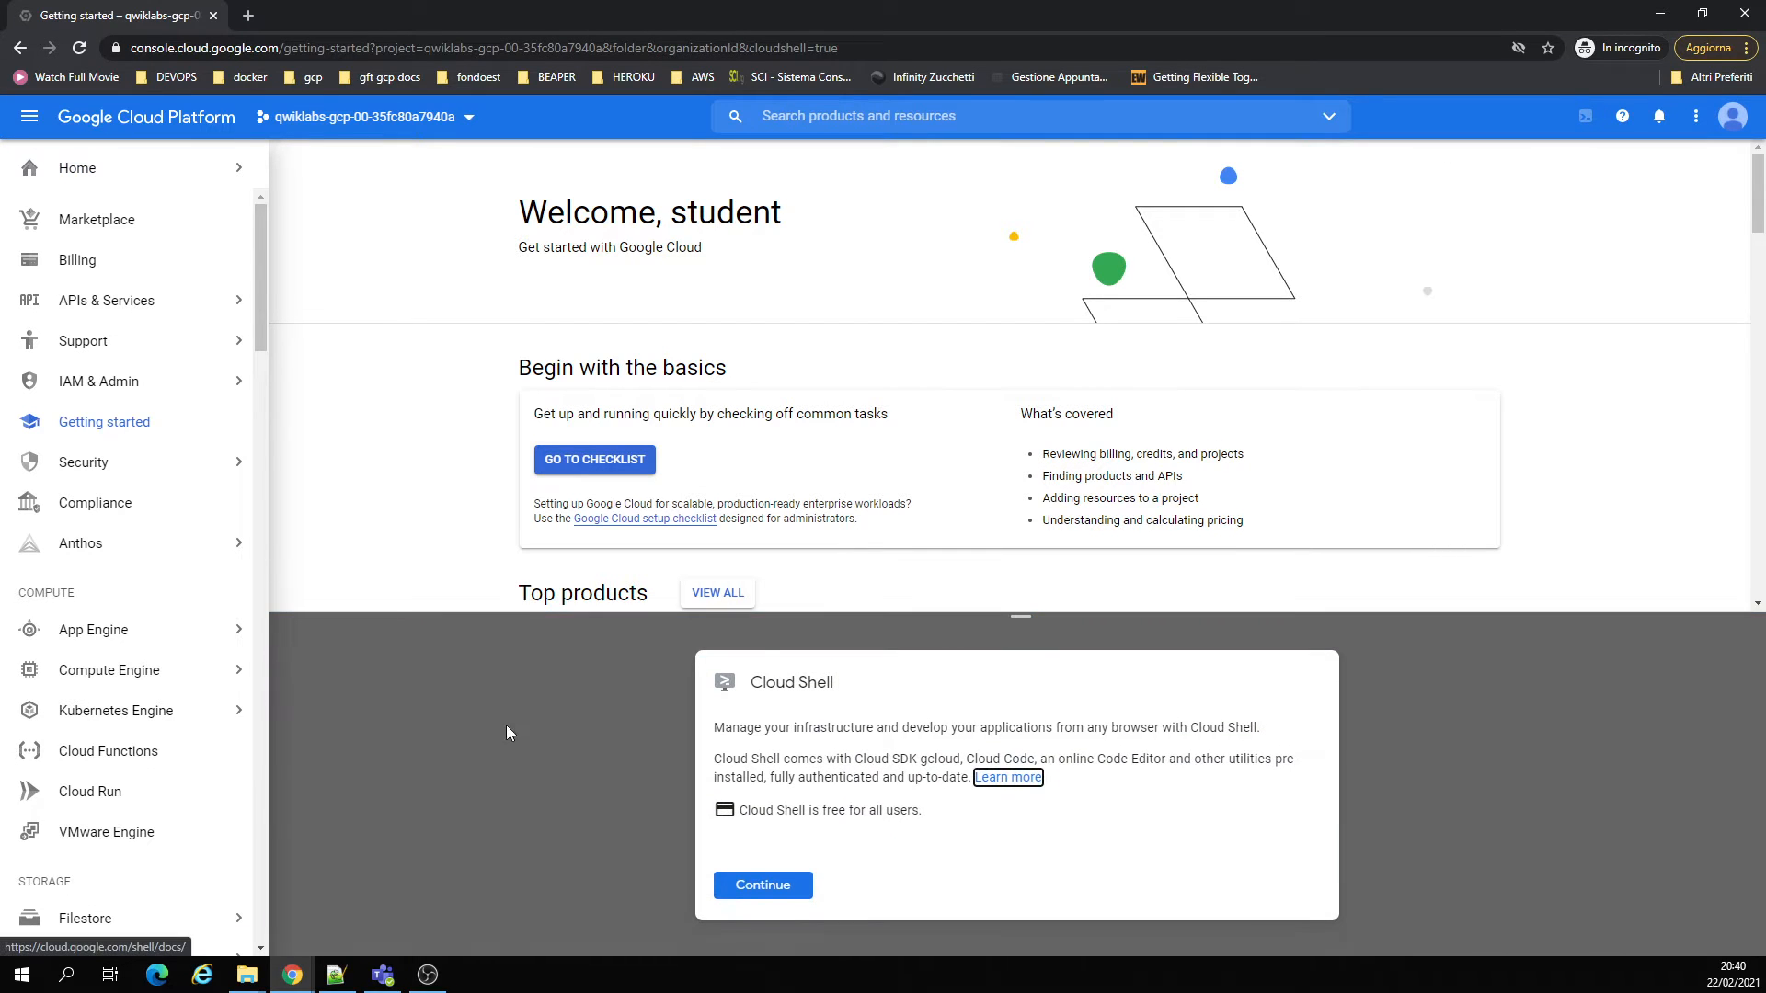
pyautogui.click(762, 884)
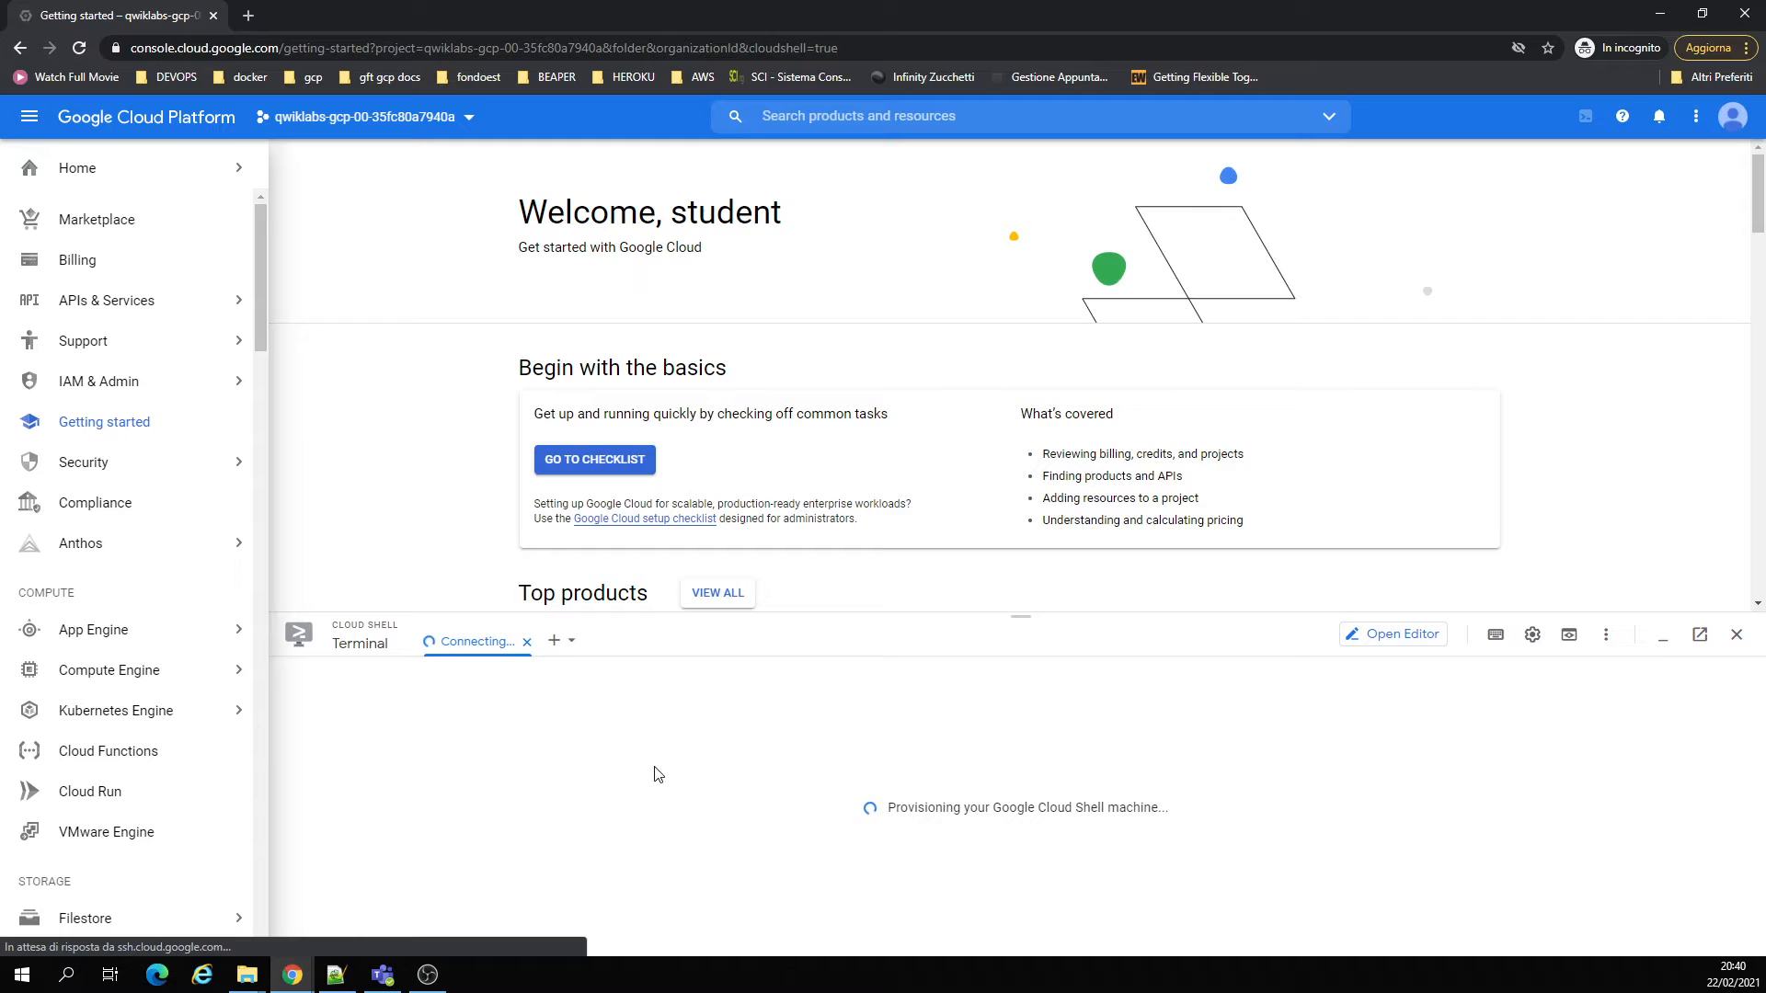
# - Open the Storage browser and begin cloning the training-data-analyst repository in the terminal
pyautogui.scroll(-3)
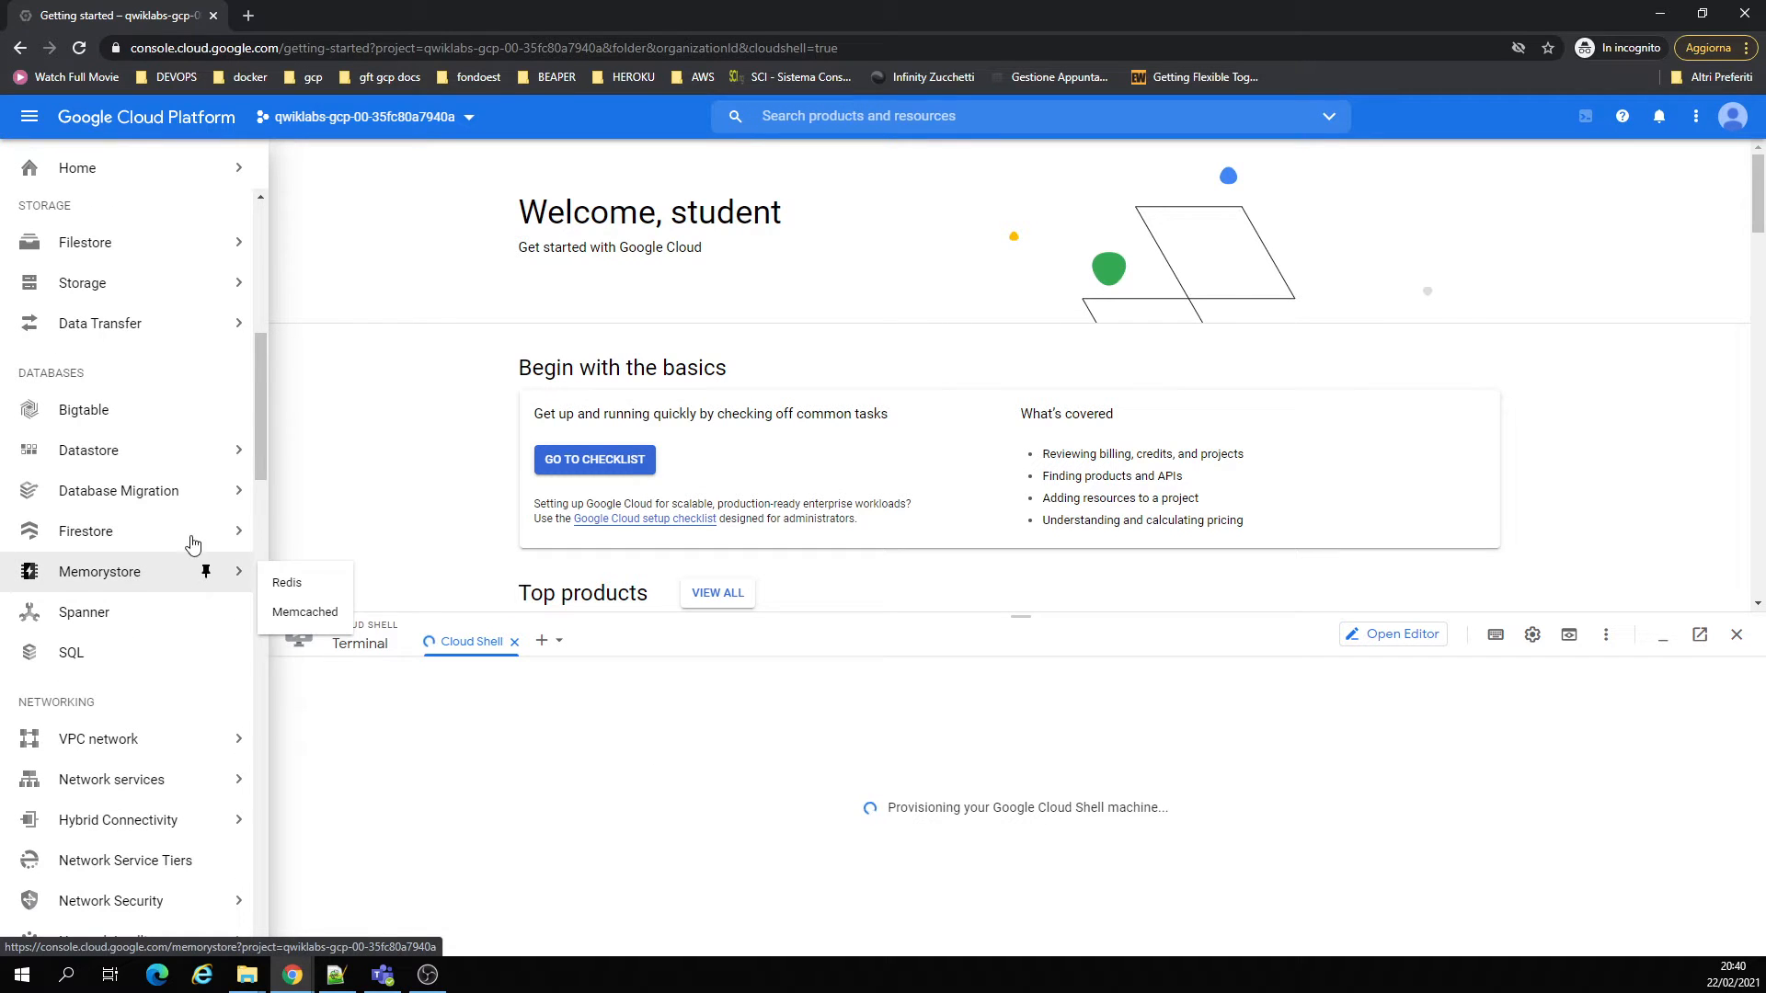
pyautogui.click(81, 283)
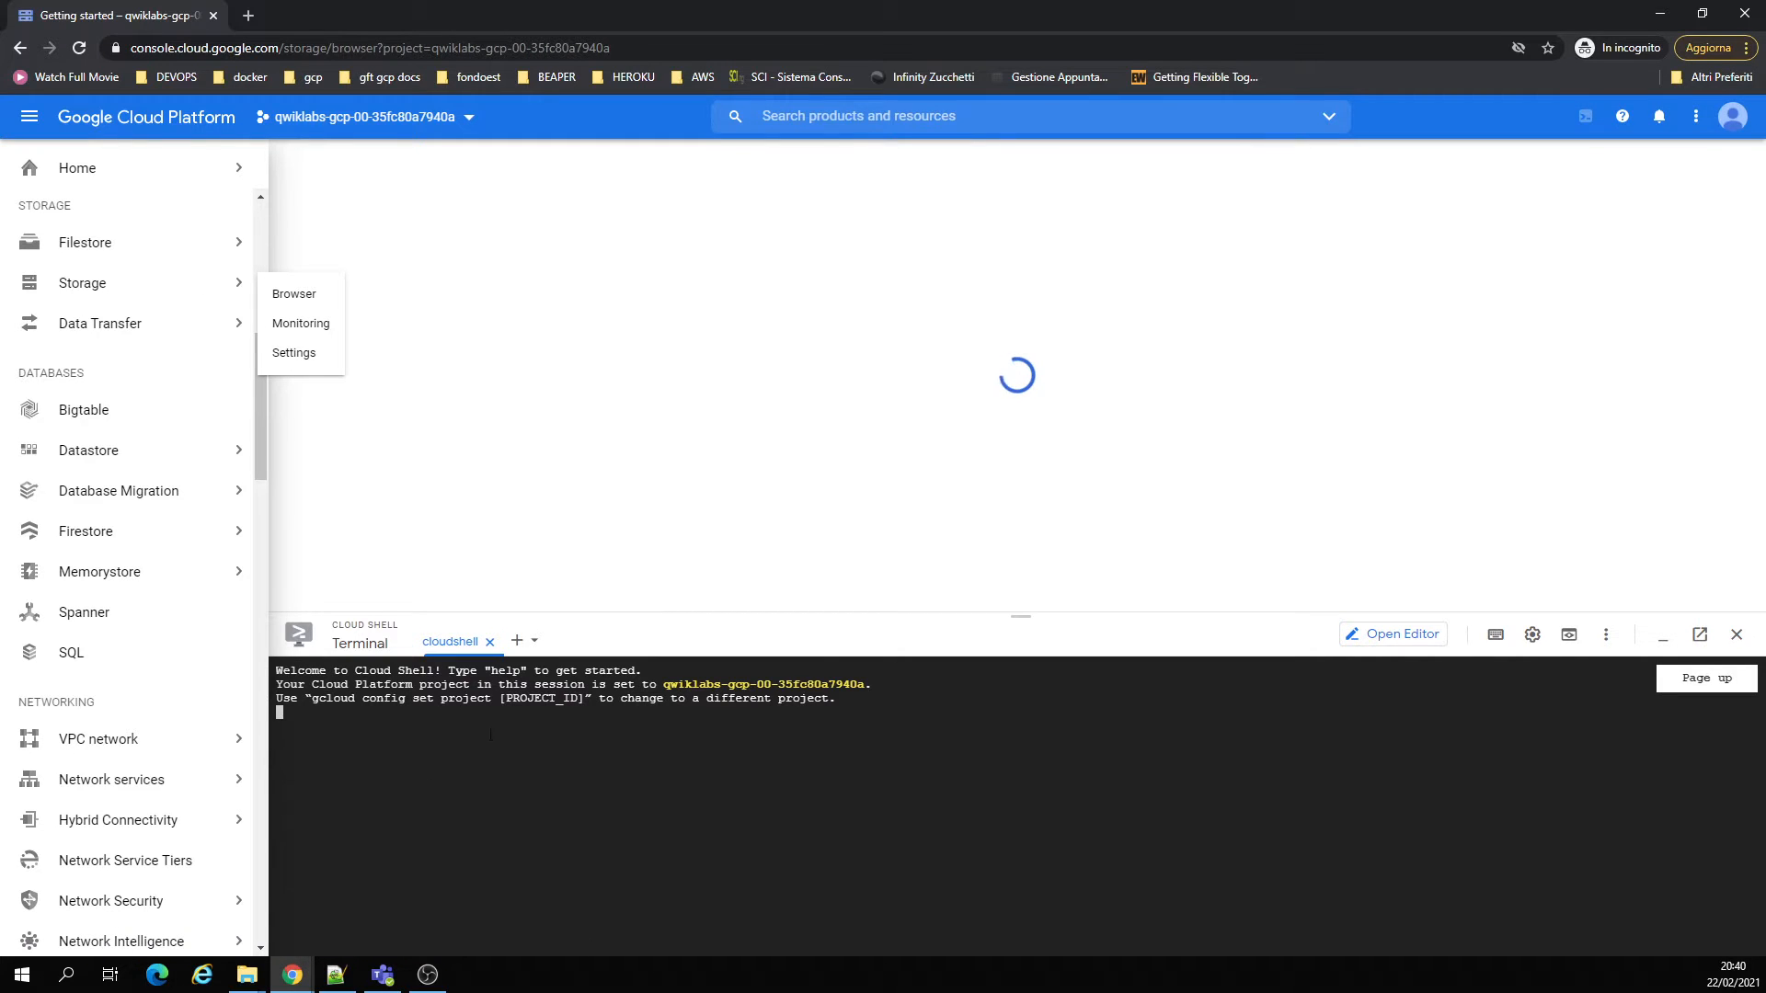
pyautogui.click(292, 293)
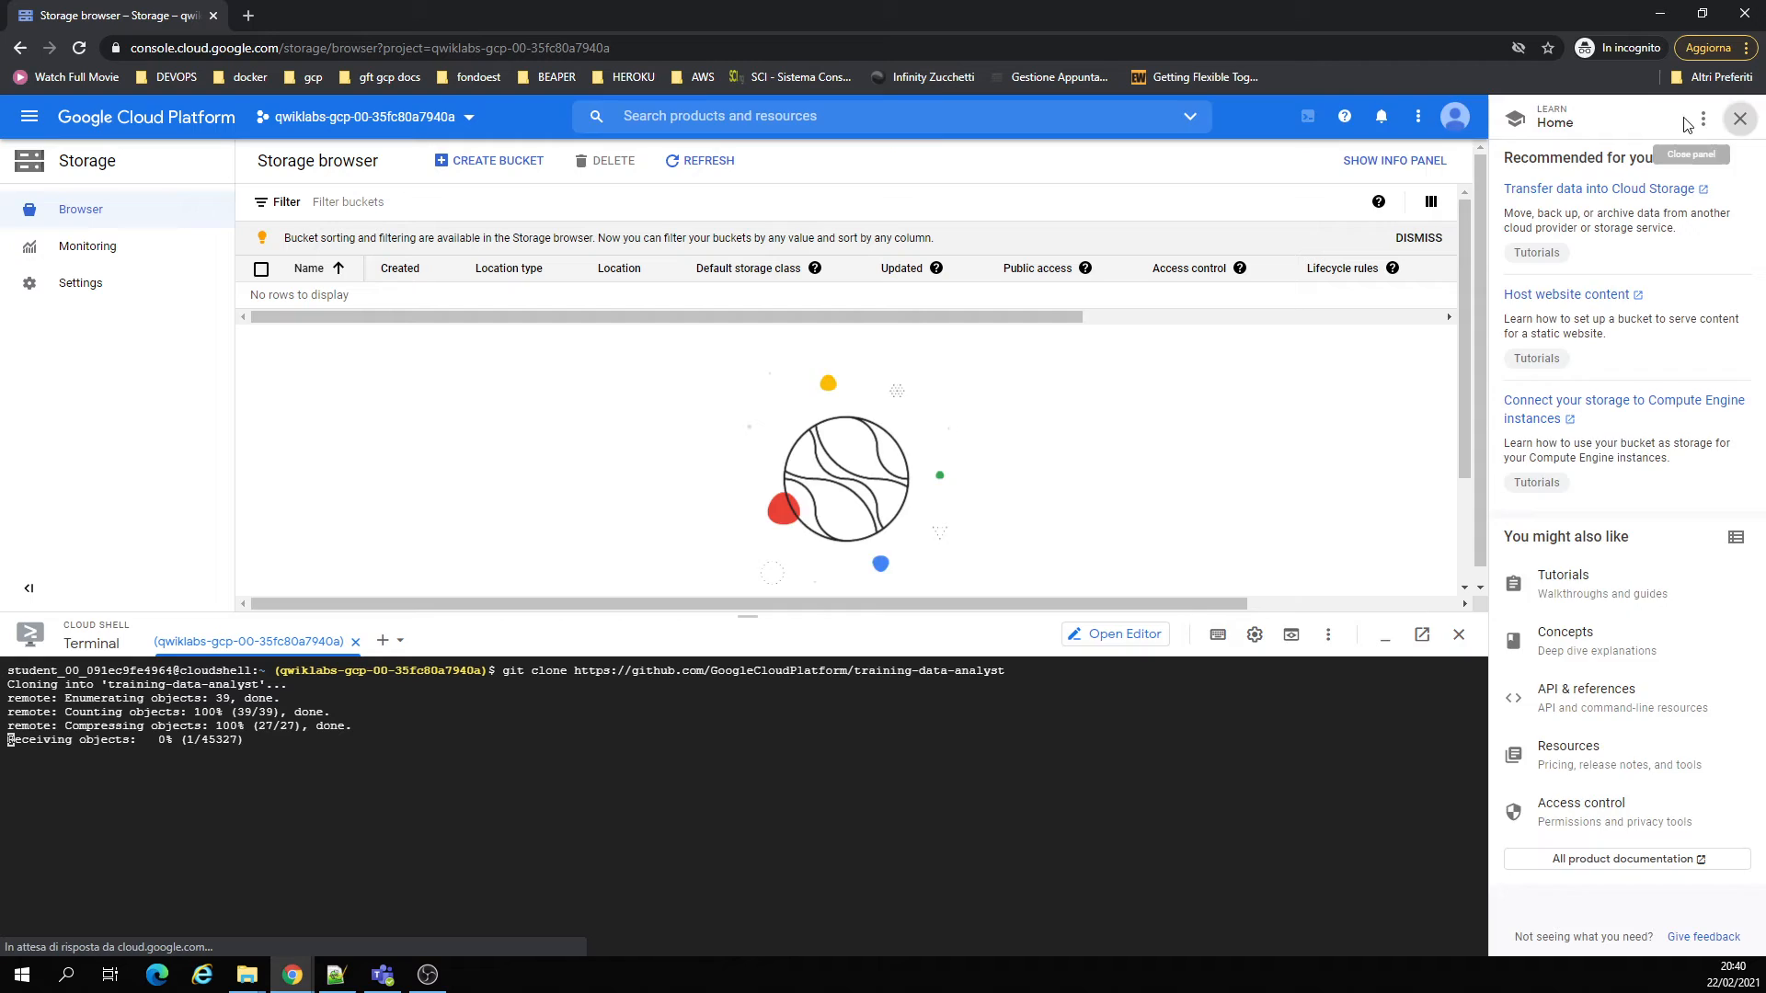
# - Close the Learn panel and enter ln -s linking the v1.2 nodejs cloudstorage folder
pyautogui.click(1740, 118)
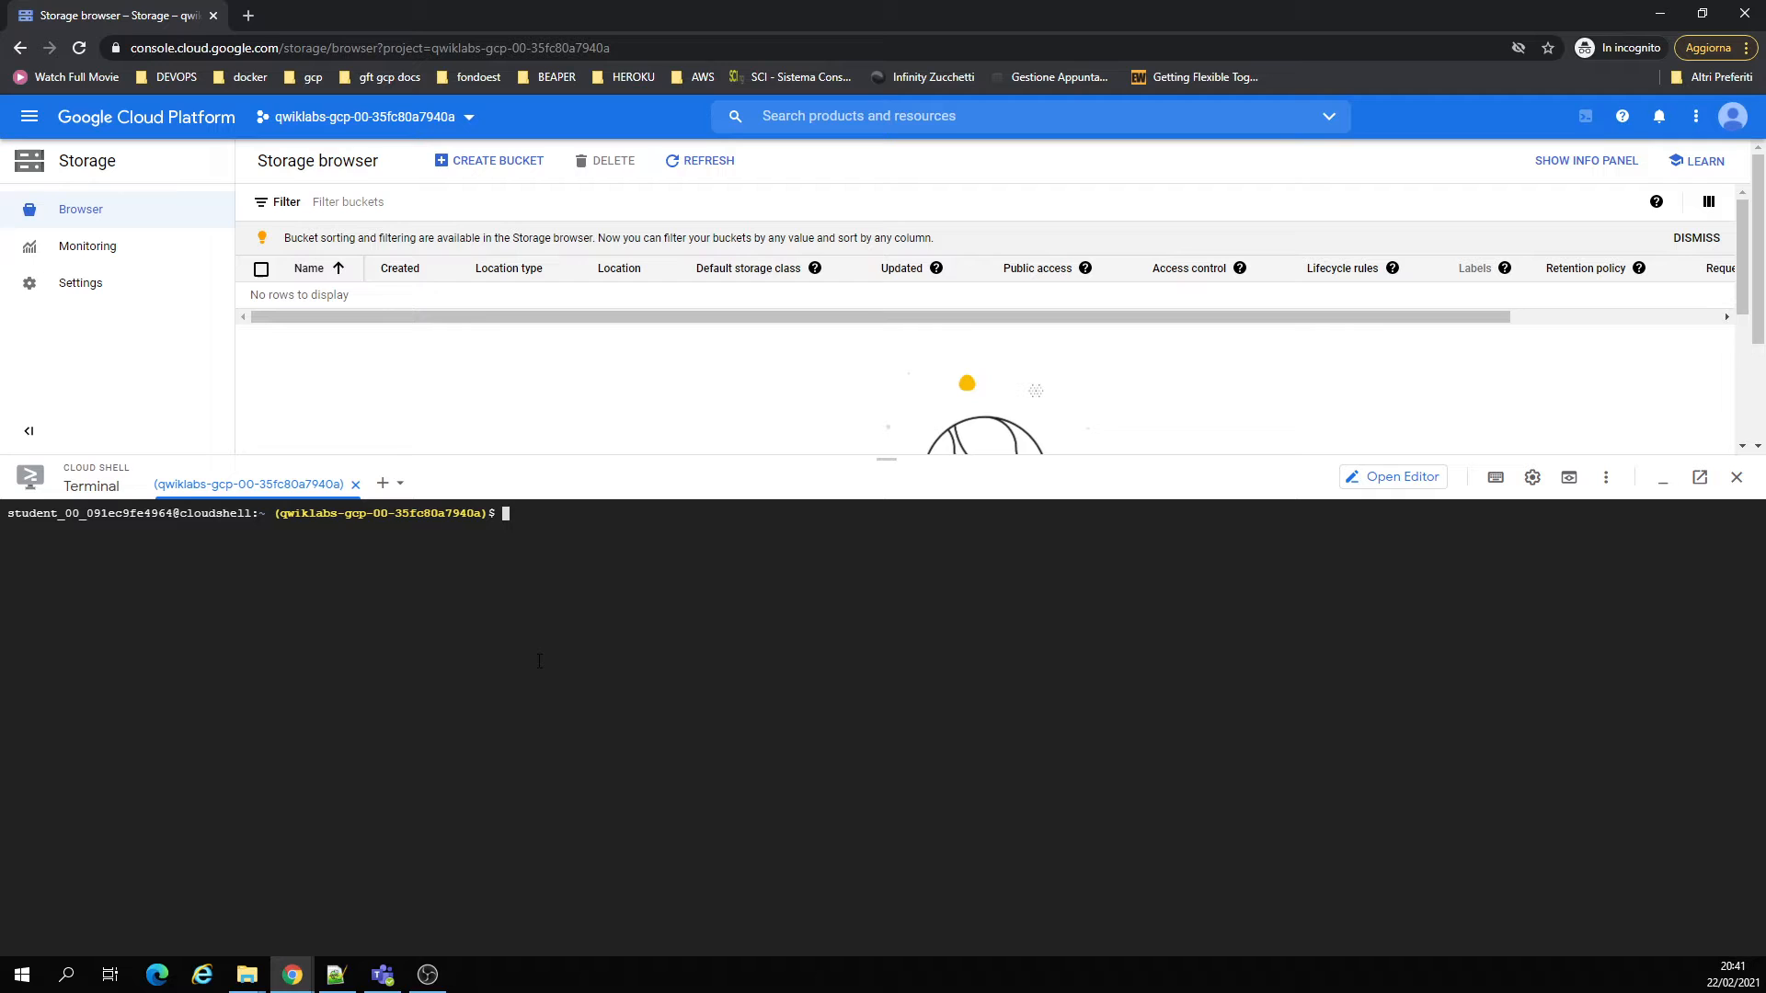
pyautogui.write('ln -s ~/training-data-analyst/courses/developingapps/v1.2/nodejs/cloudstorage cloudstorage')
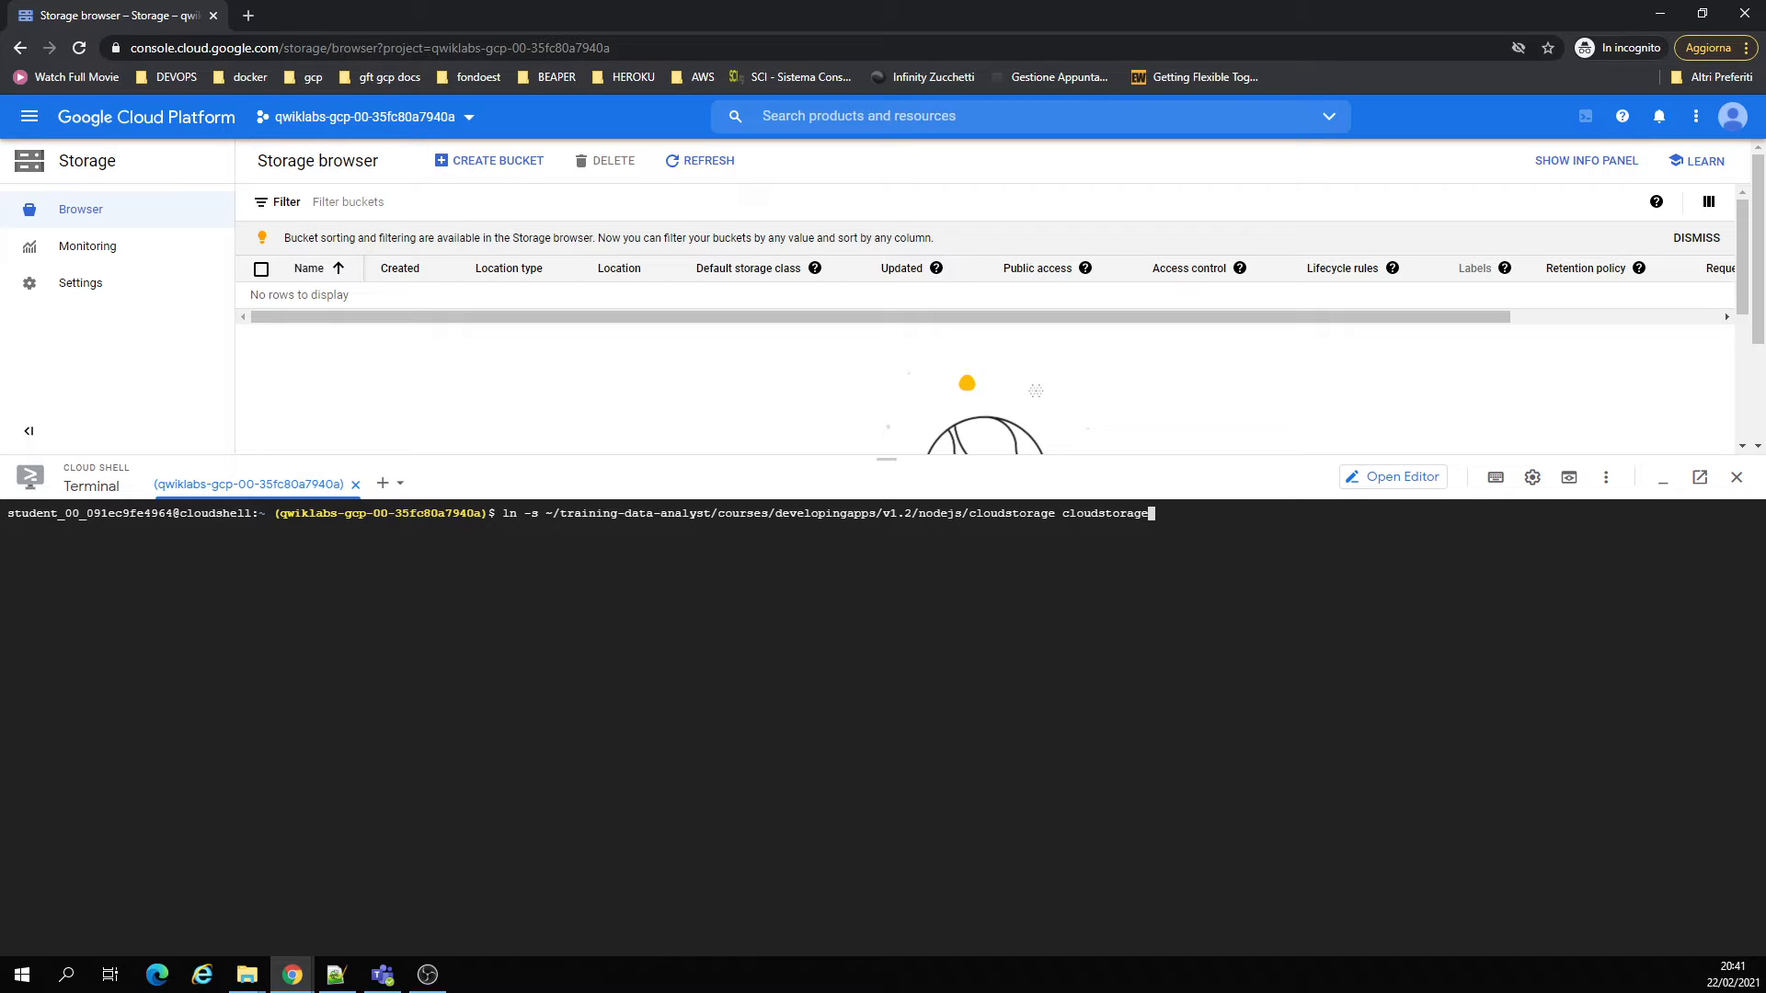
# - Open the code editor in a new tab, then cd into ~/cloudstorage/start and list files
pyautogui.click(1391, 475)
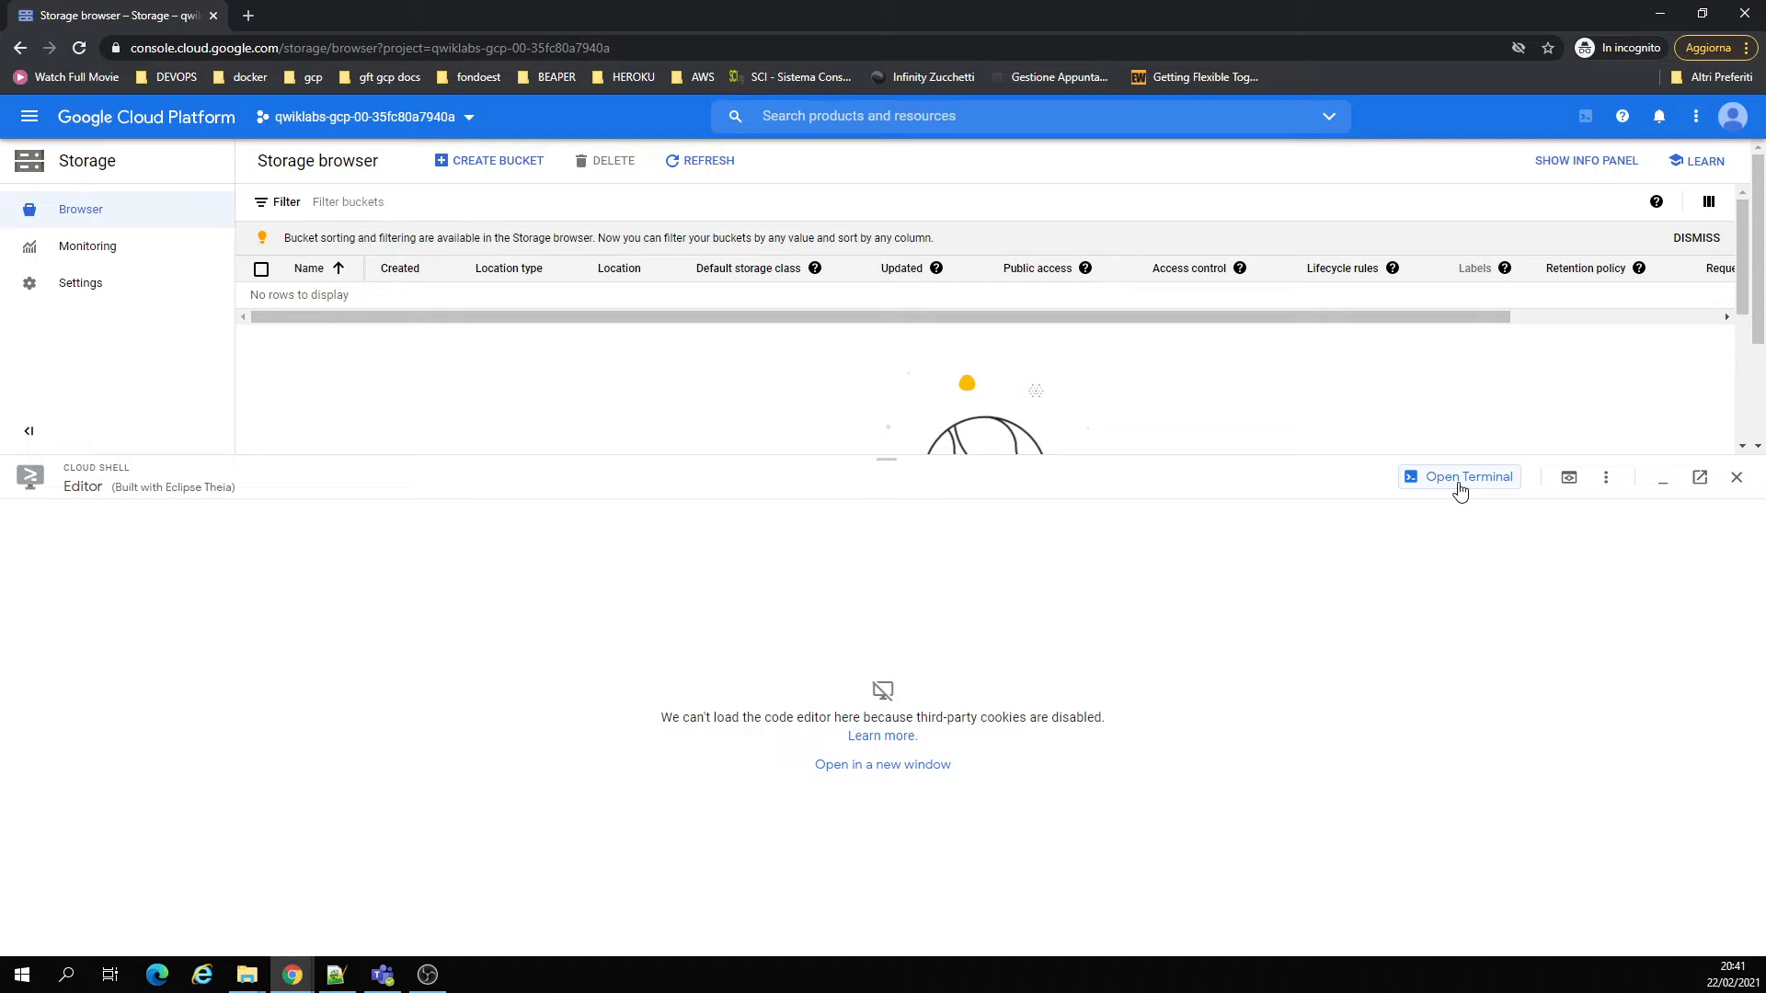
pyautogui.moveTo(1007, 802)
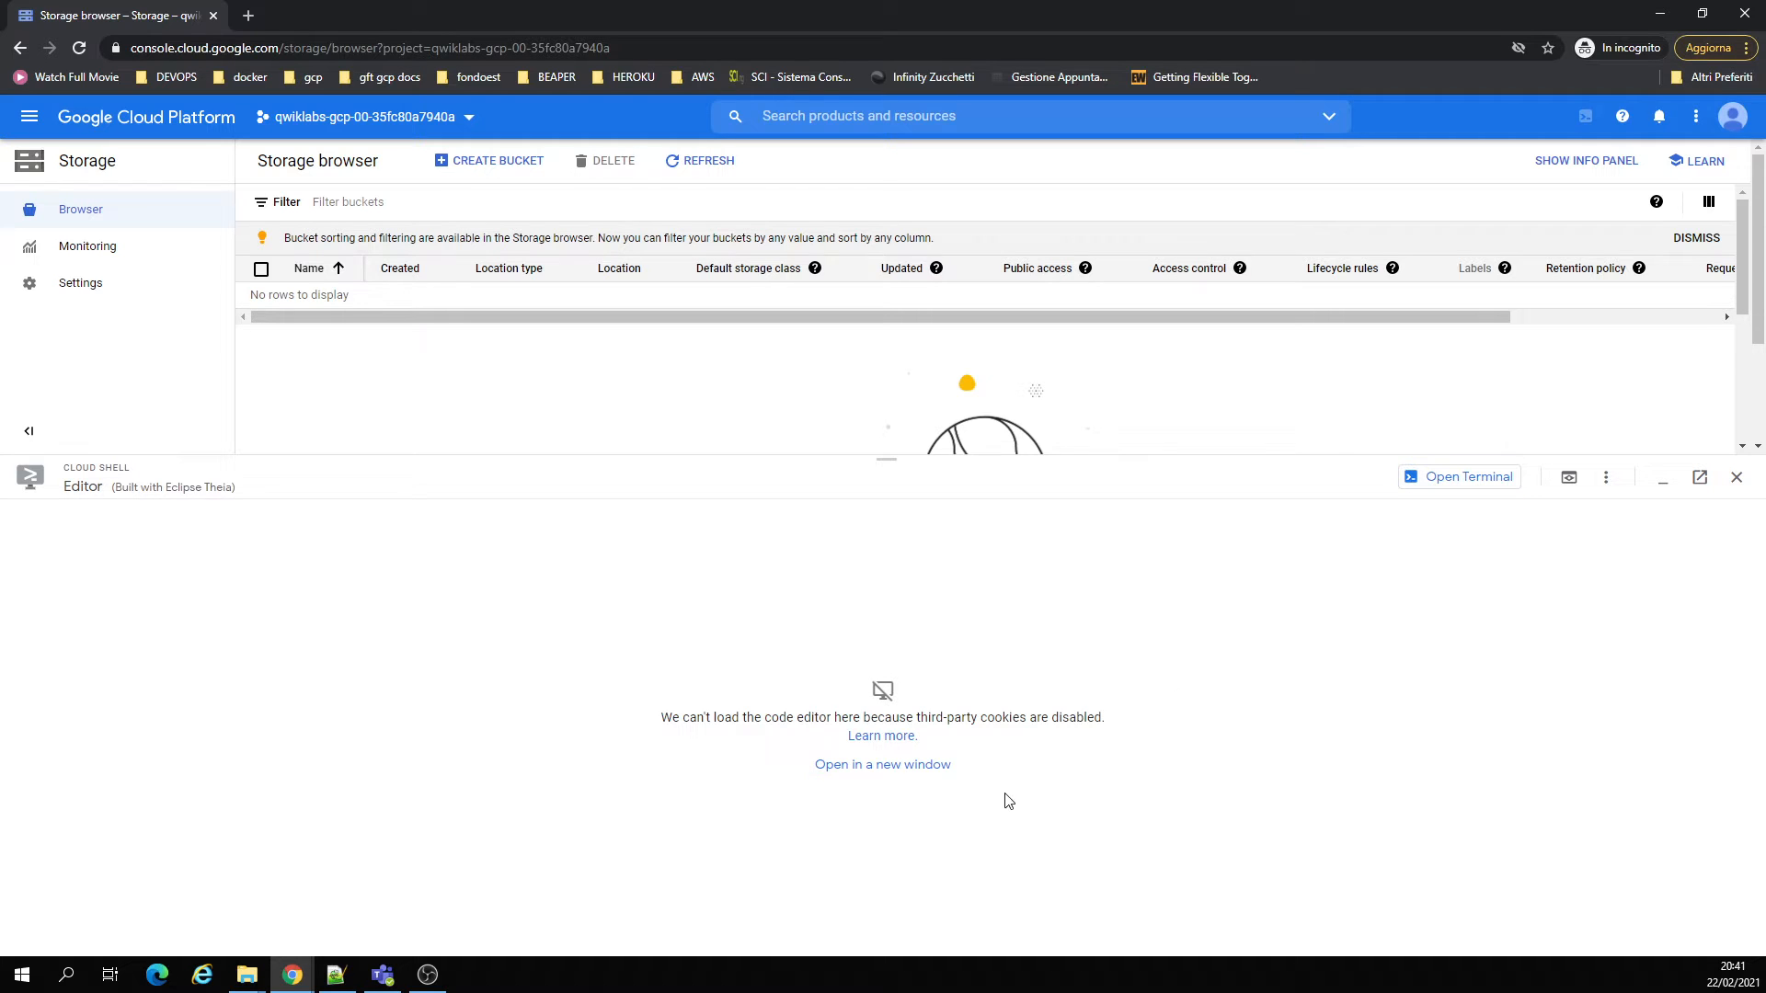
pyautogui.click(882, 763)
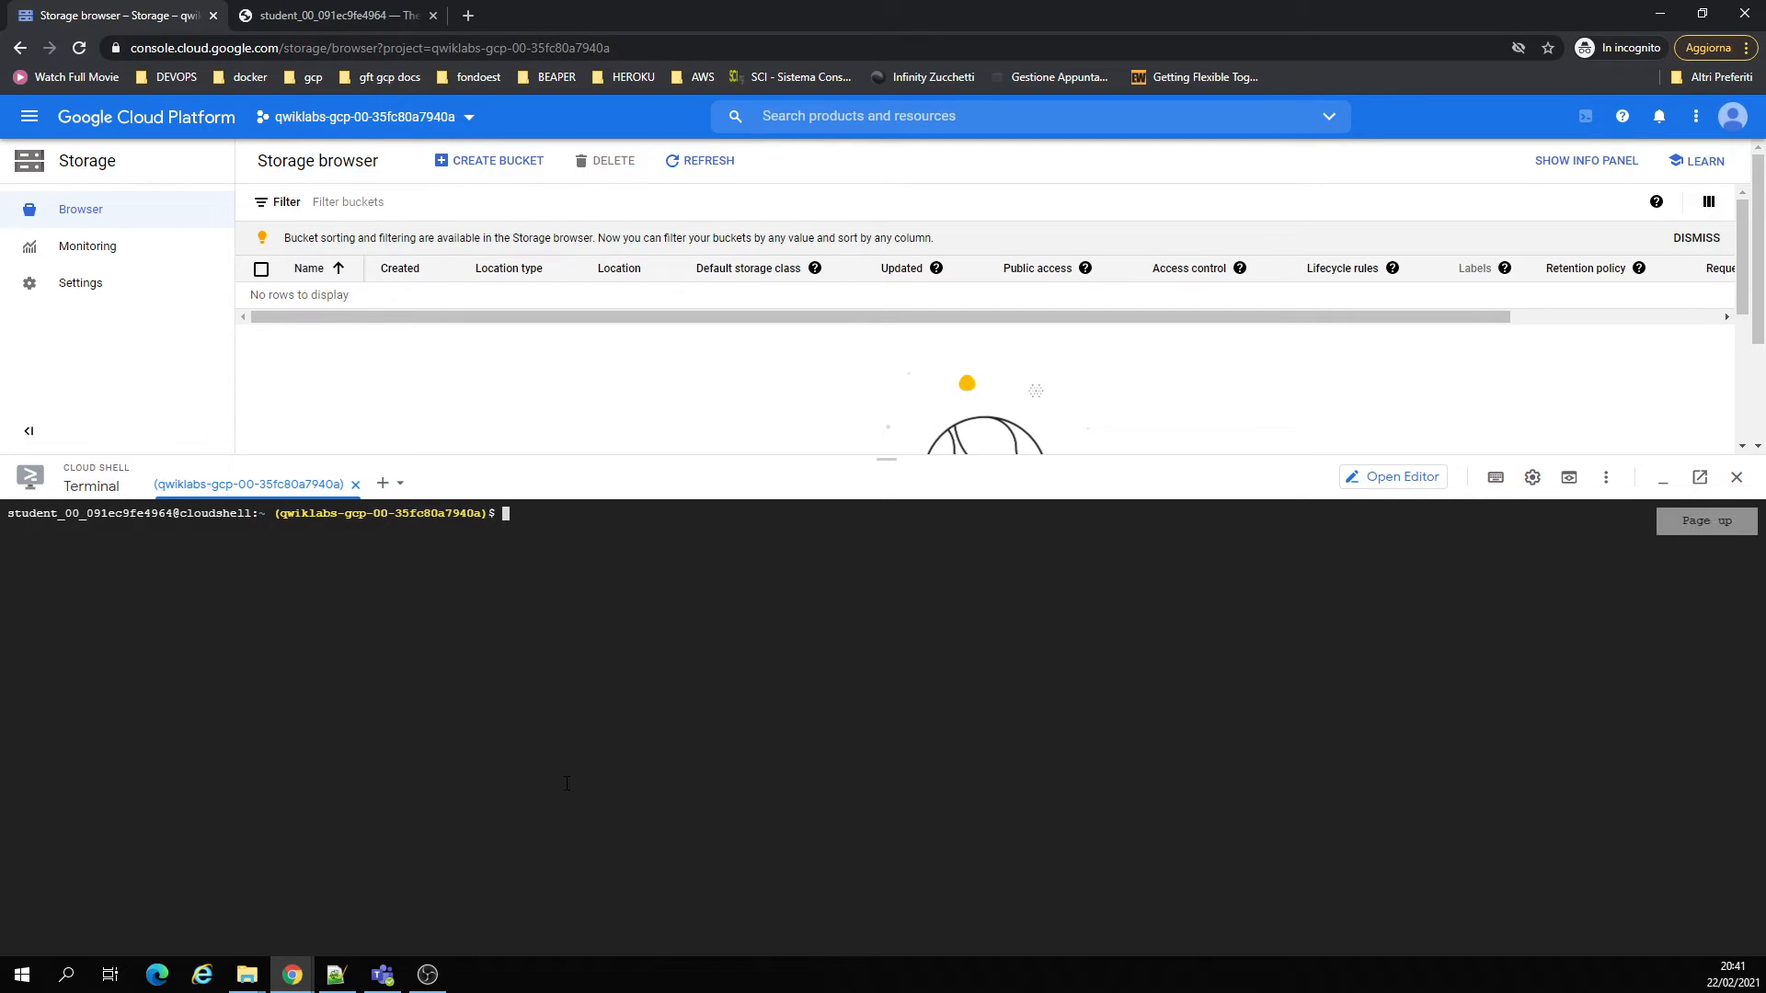
pyautogui.write('cd ~/cloudstorage/start')
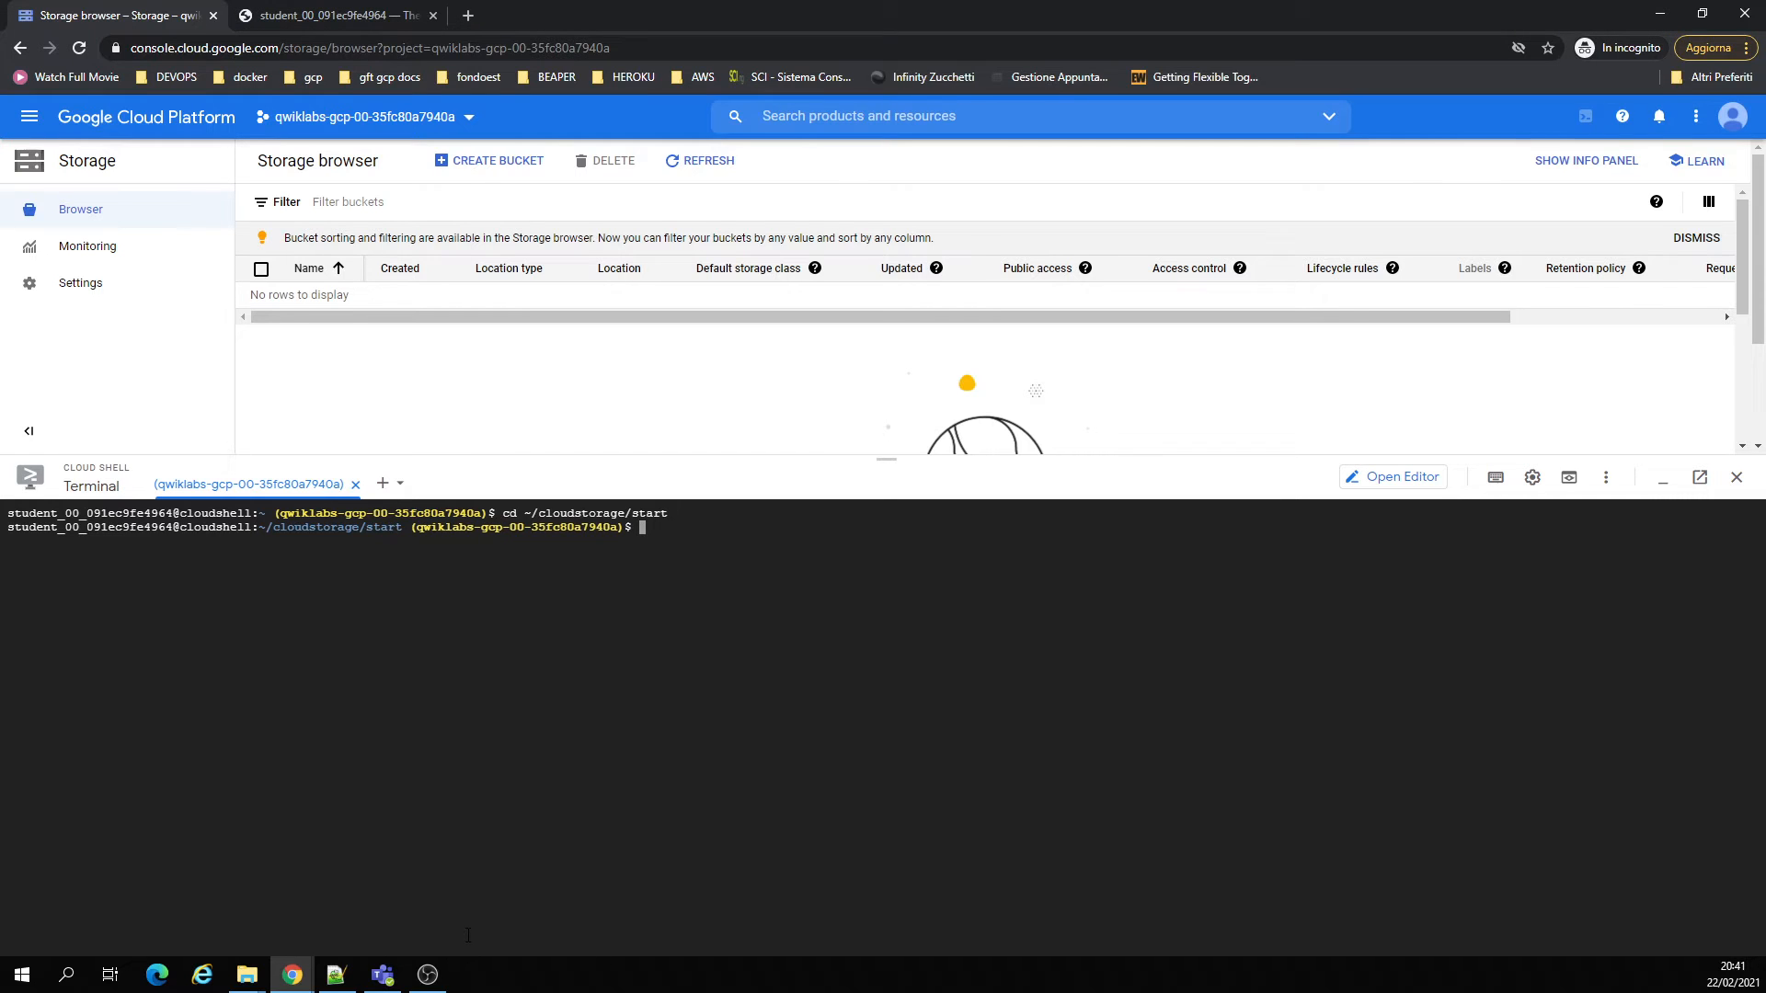
pyautogui.write('ls')
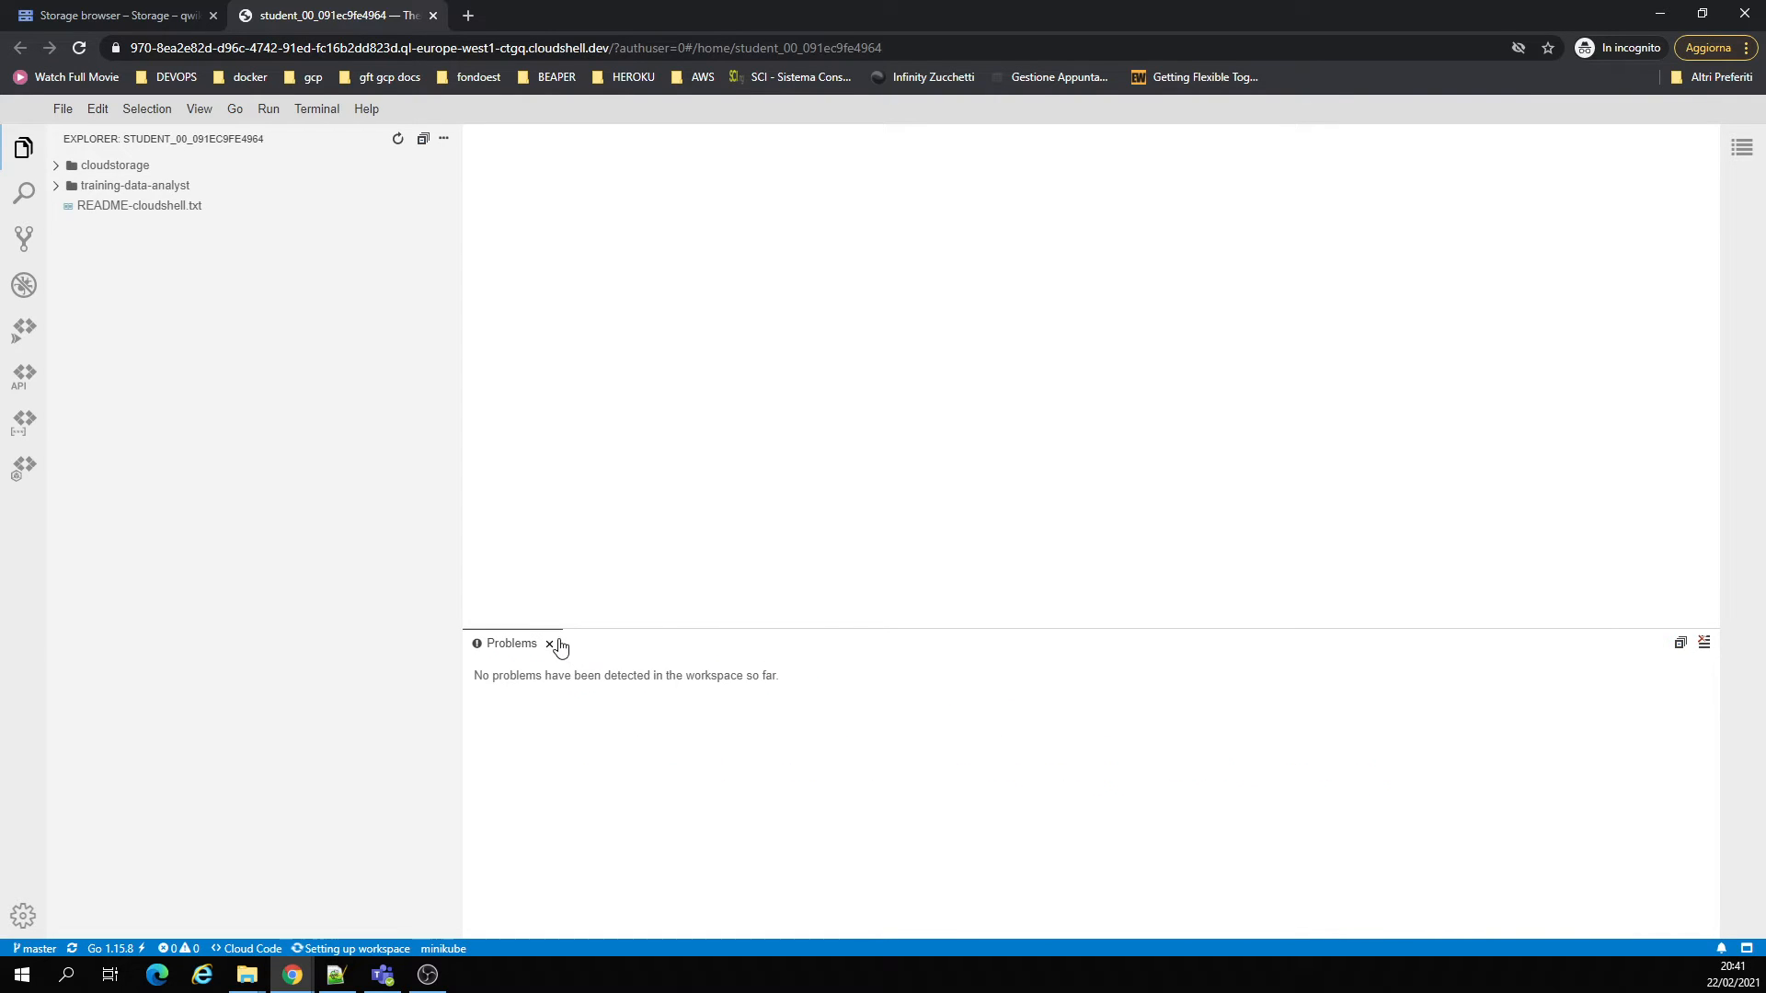
# - Open prepare_environment.sh from cloudstorage/start and highlight its App Engine creation command
pyautogui.click(114, 164)
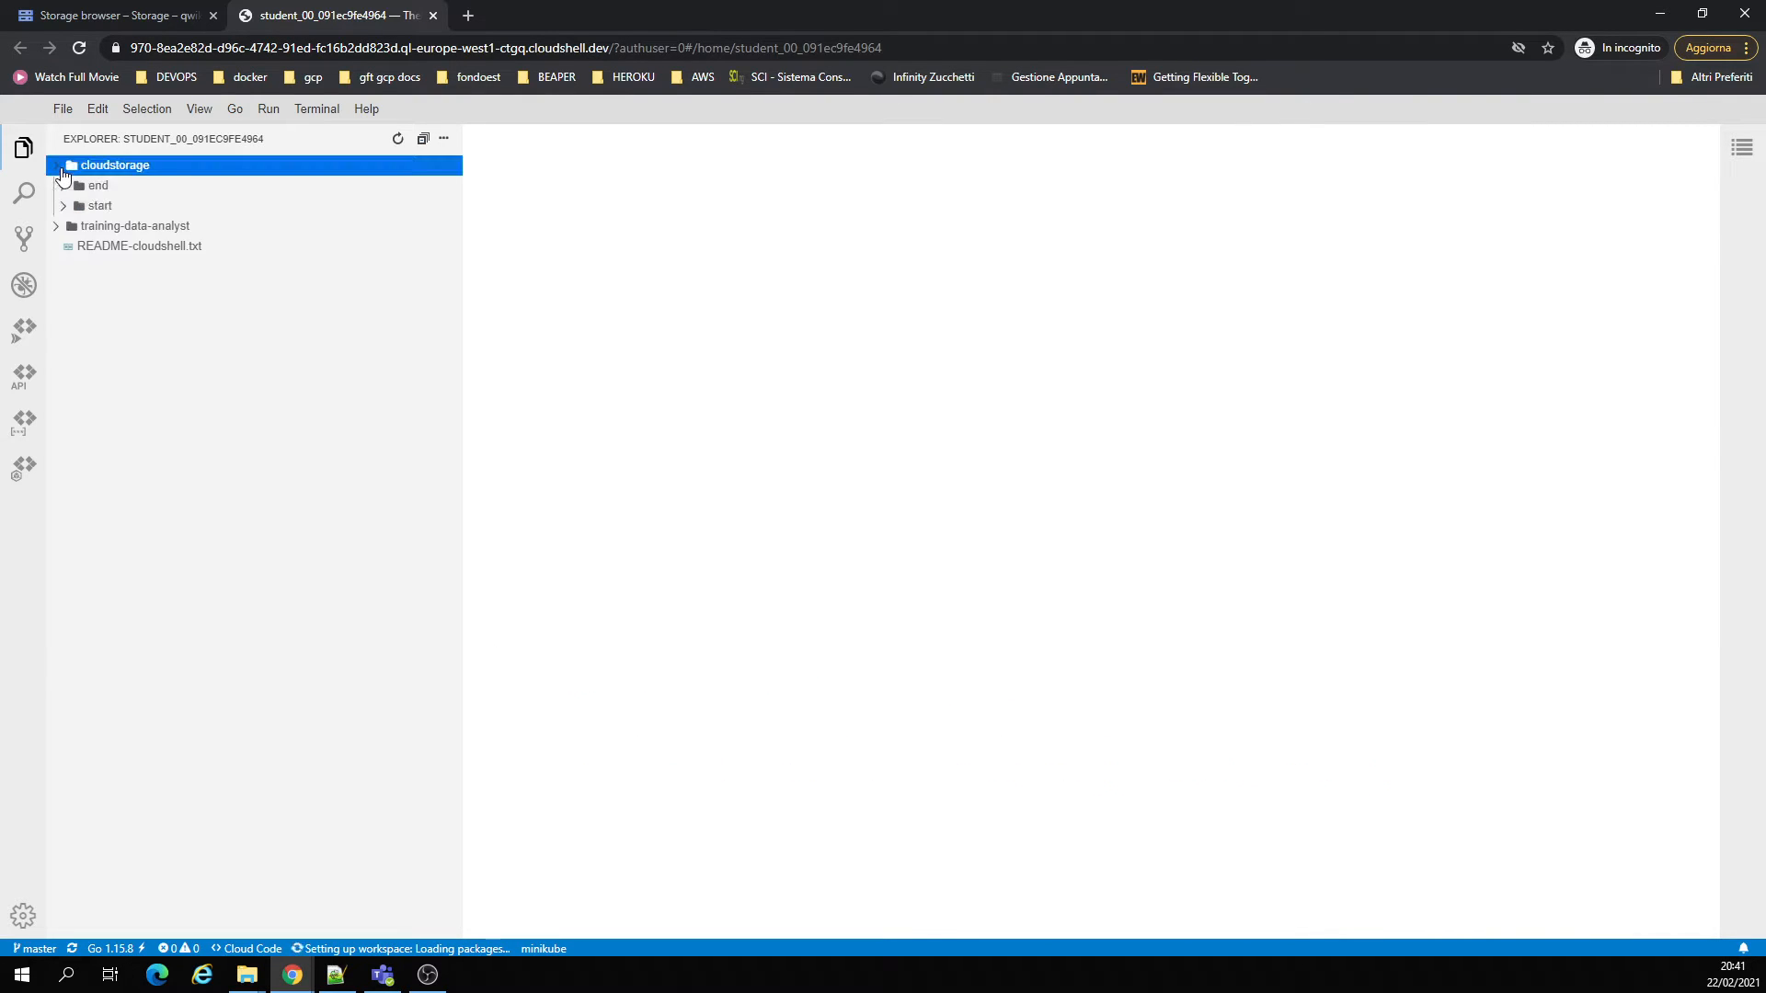
pyautogui.click(101, 205)
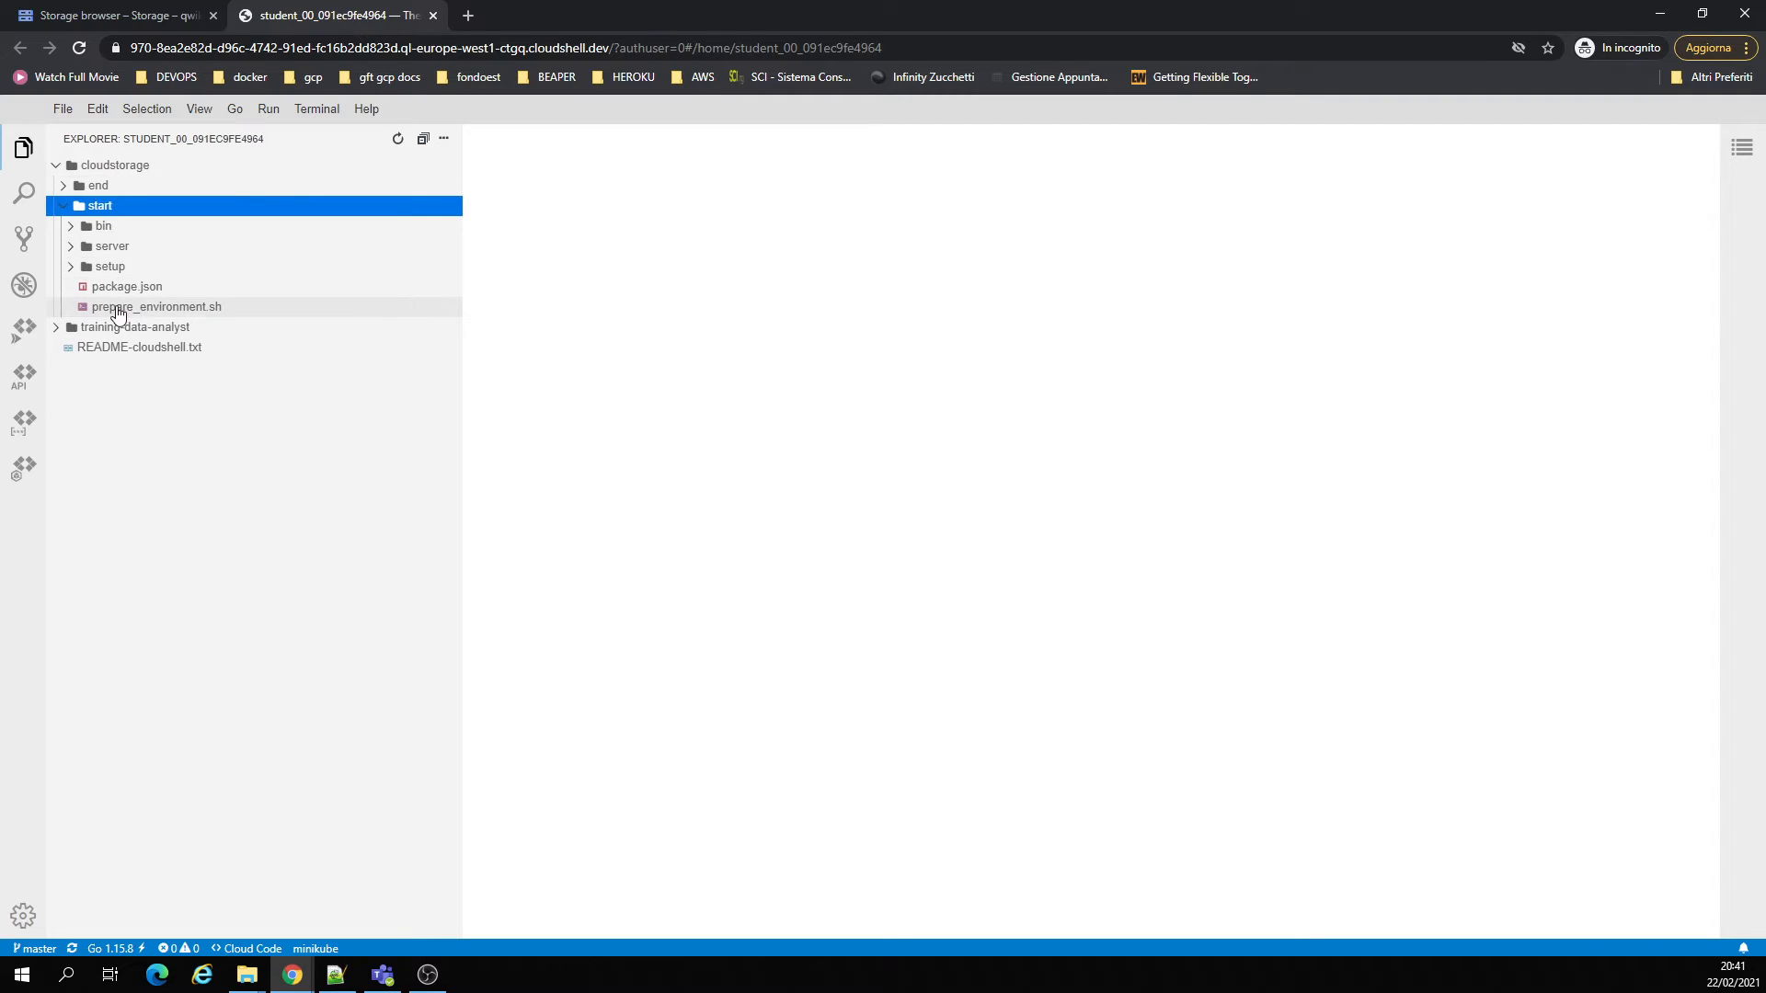
pyautogui.doubleClick(159, 306)
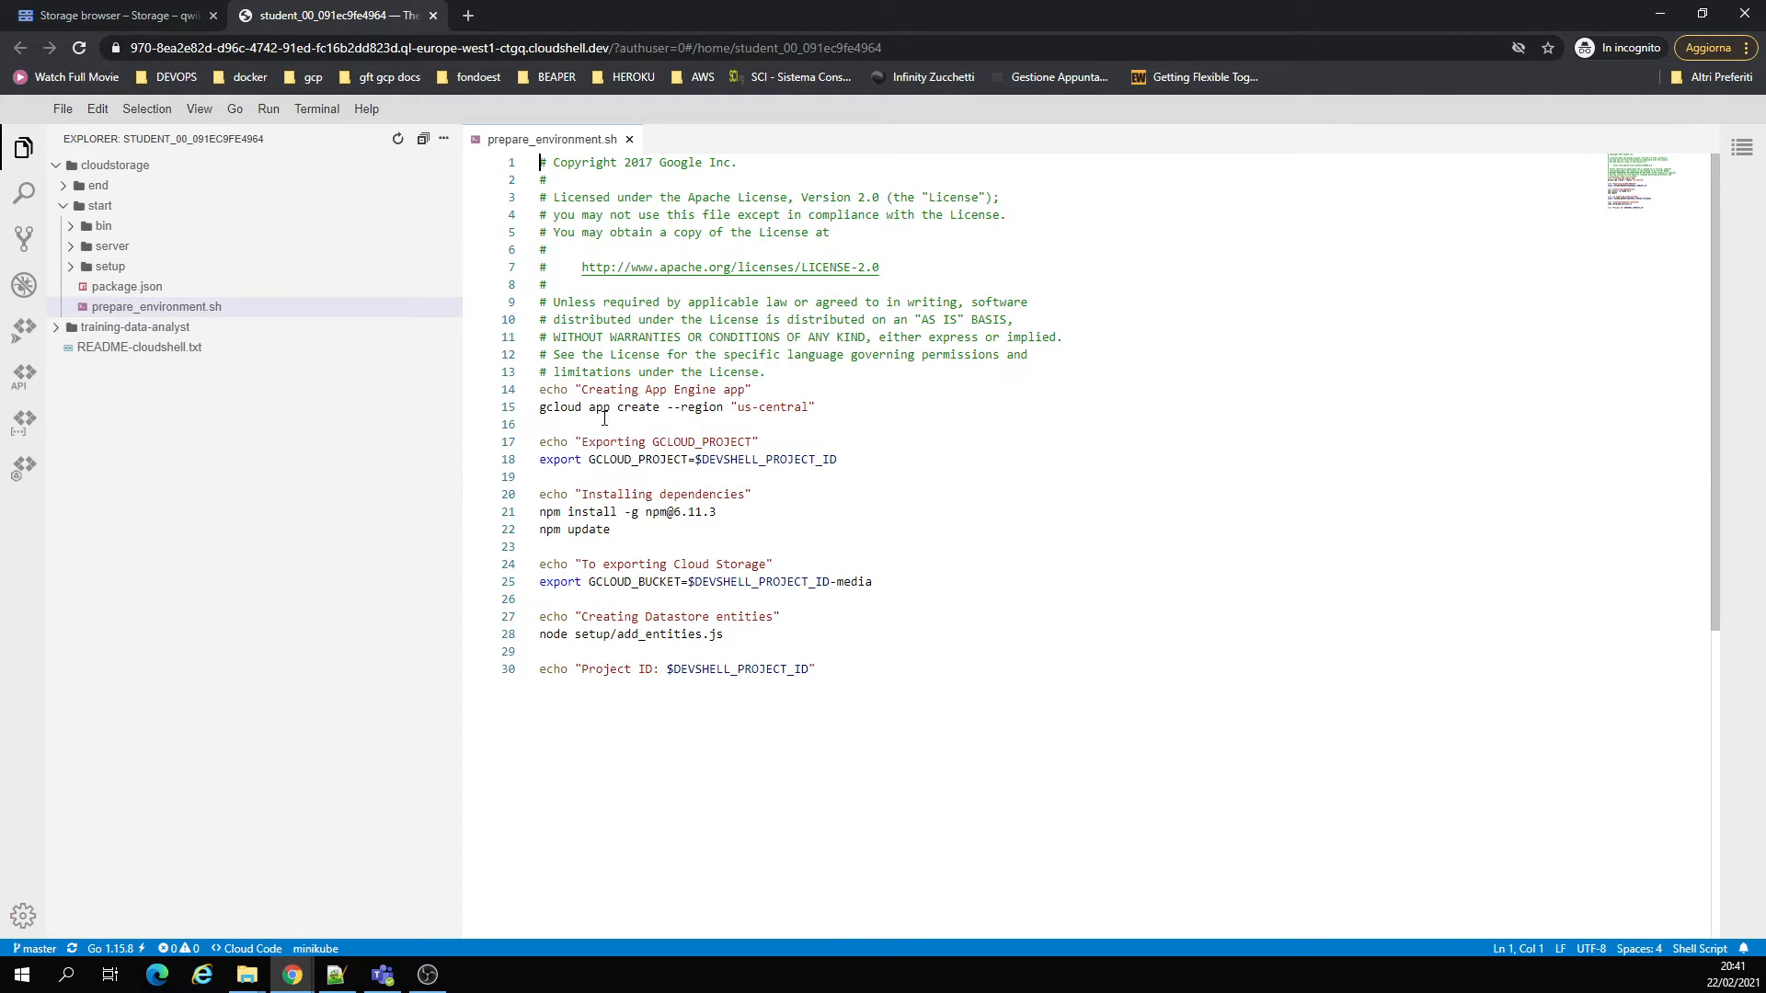
pyautogui.moveTo(544, 407); pyautogui.dragTo(753, 407)
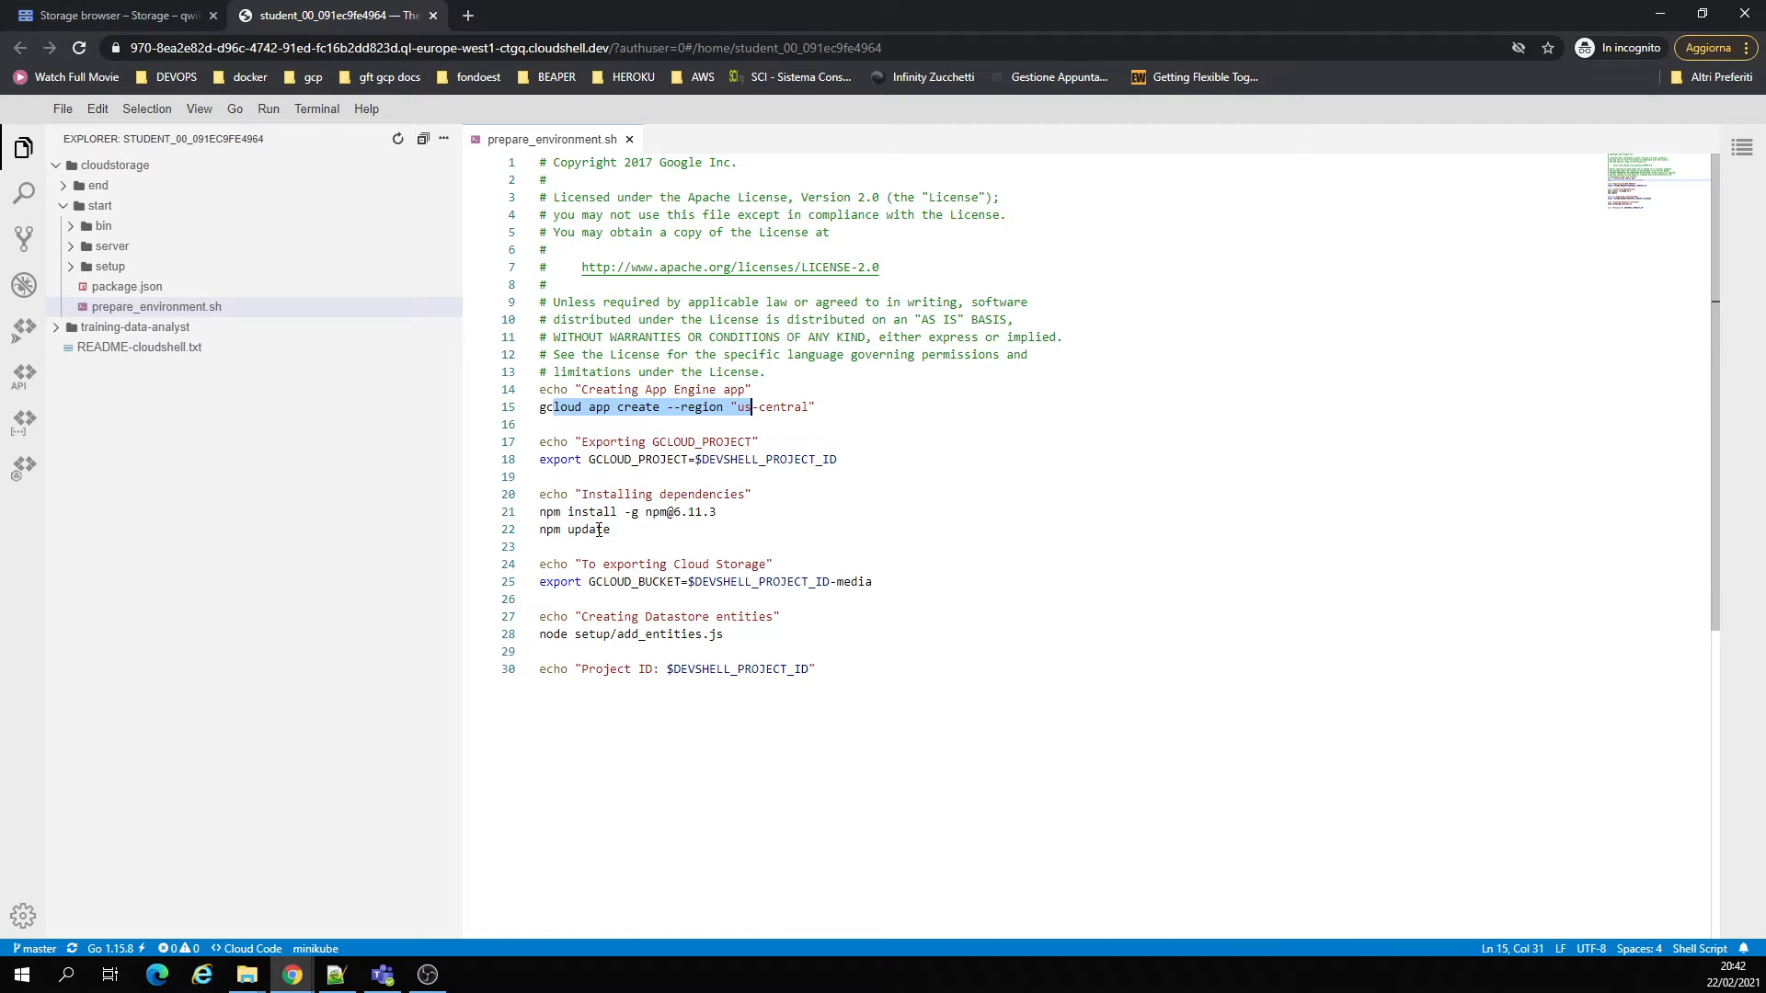
pyautogui.moveTo(602, 612)
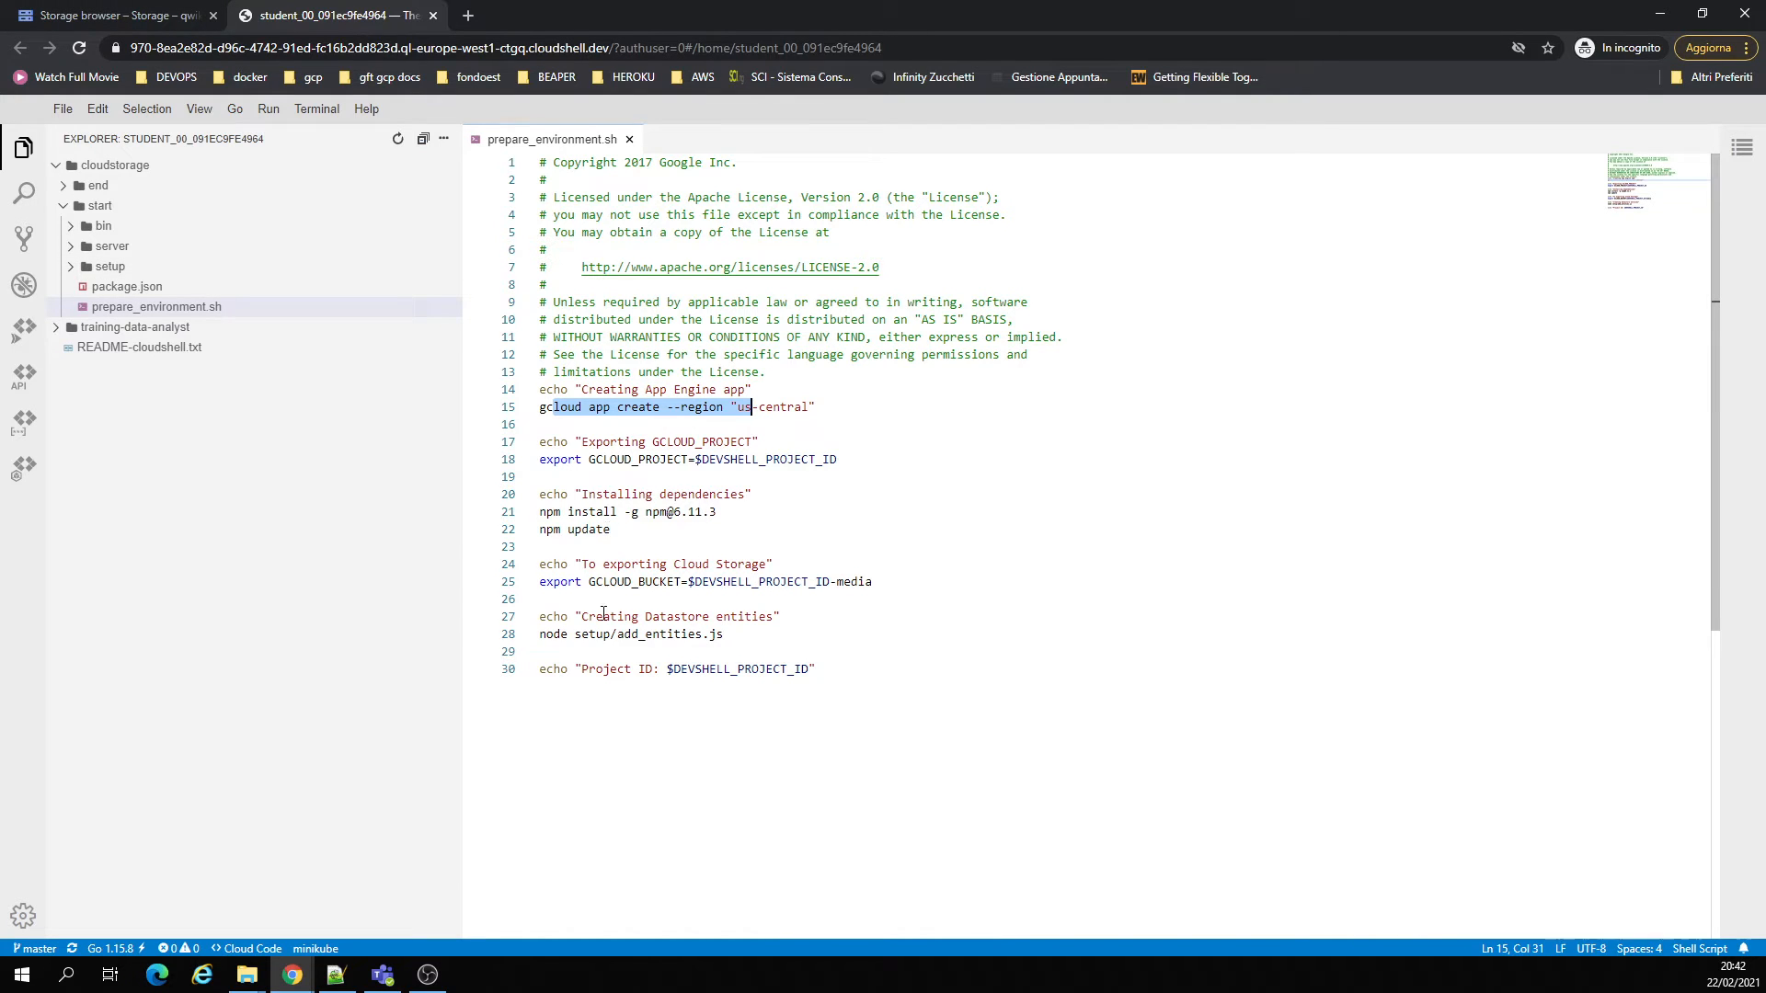
pyautogui.click(107, 15)
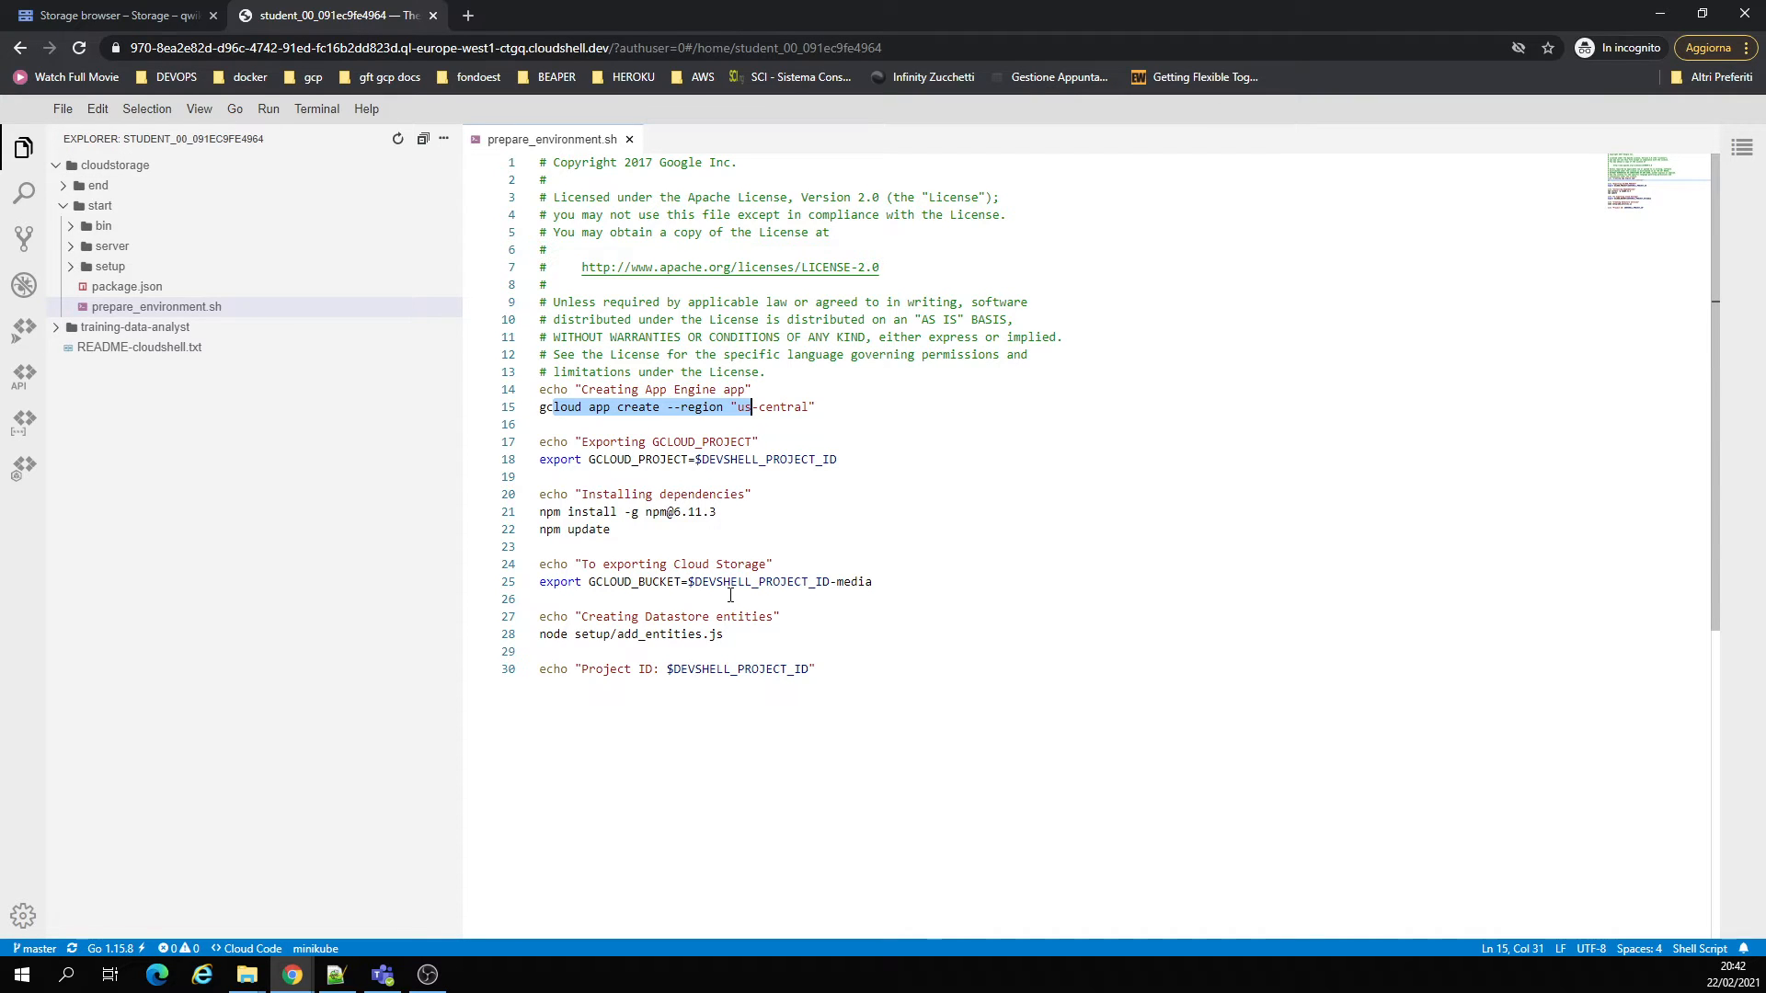
# - Open setup/add_entities.js, scroll through it, and compare with prepare_environment.sh
pyautogui.click(109, 265)
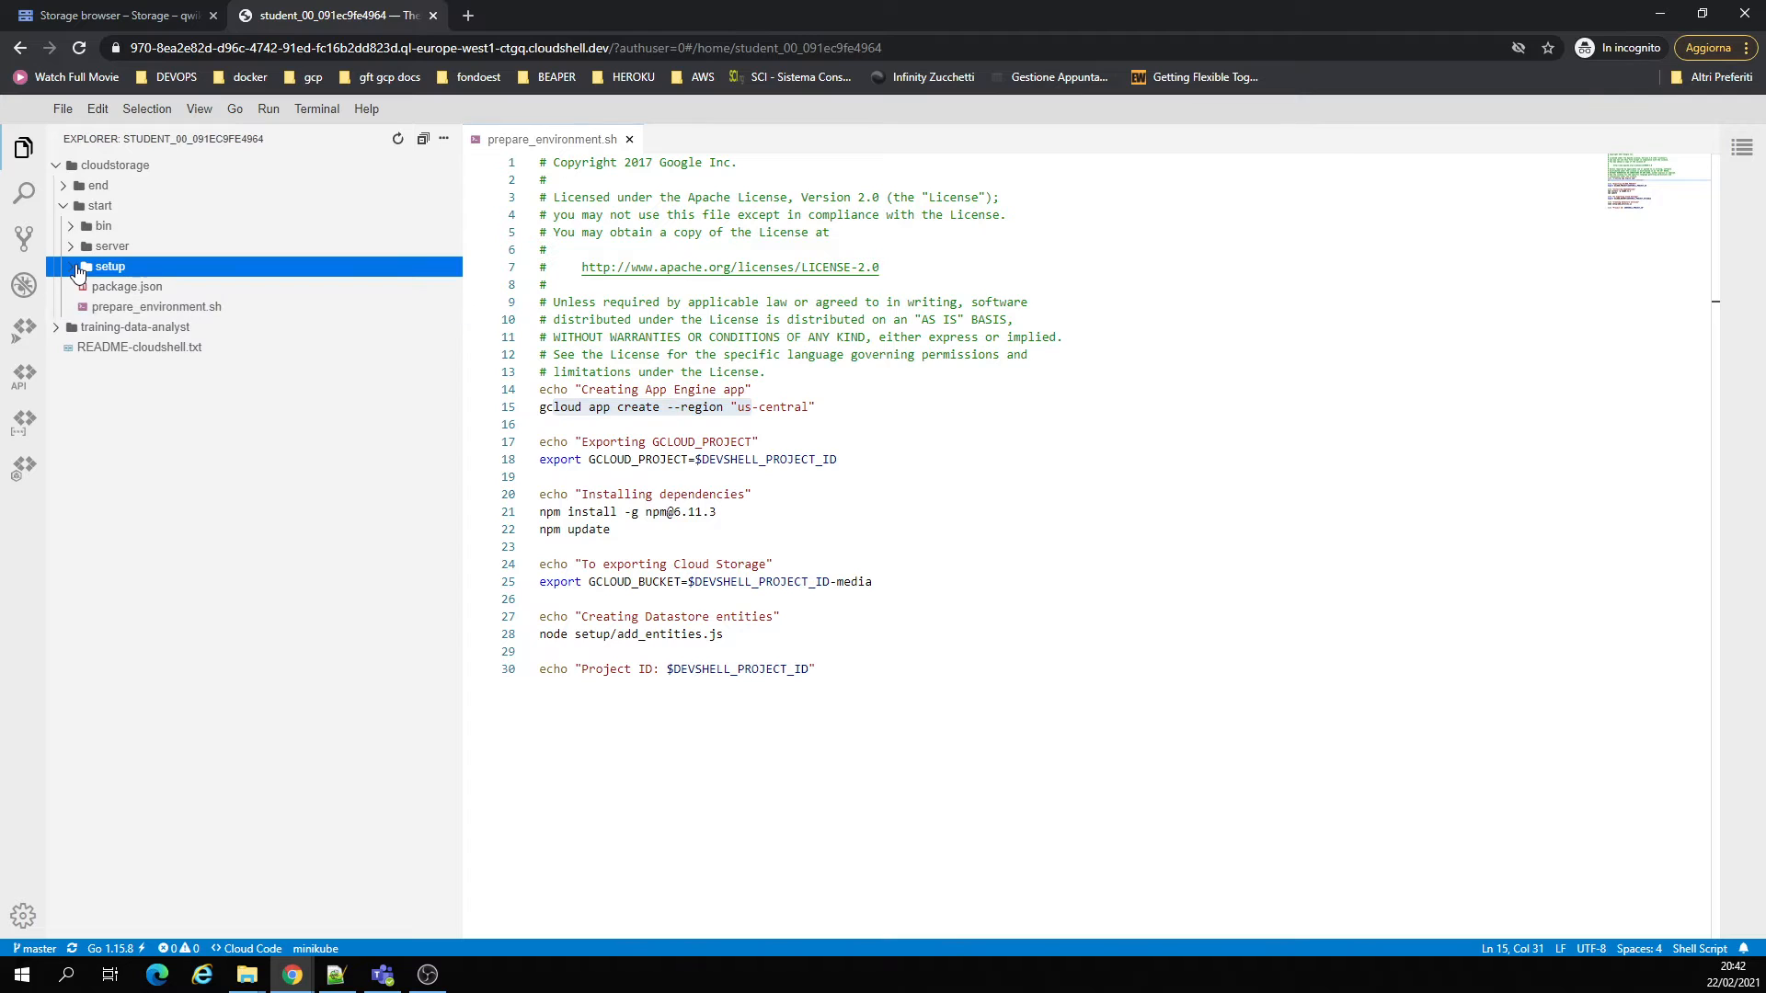
pyautogui.click(110, 266)
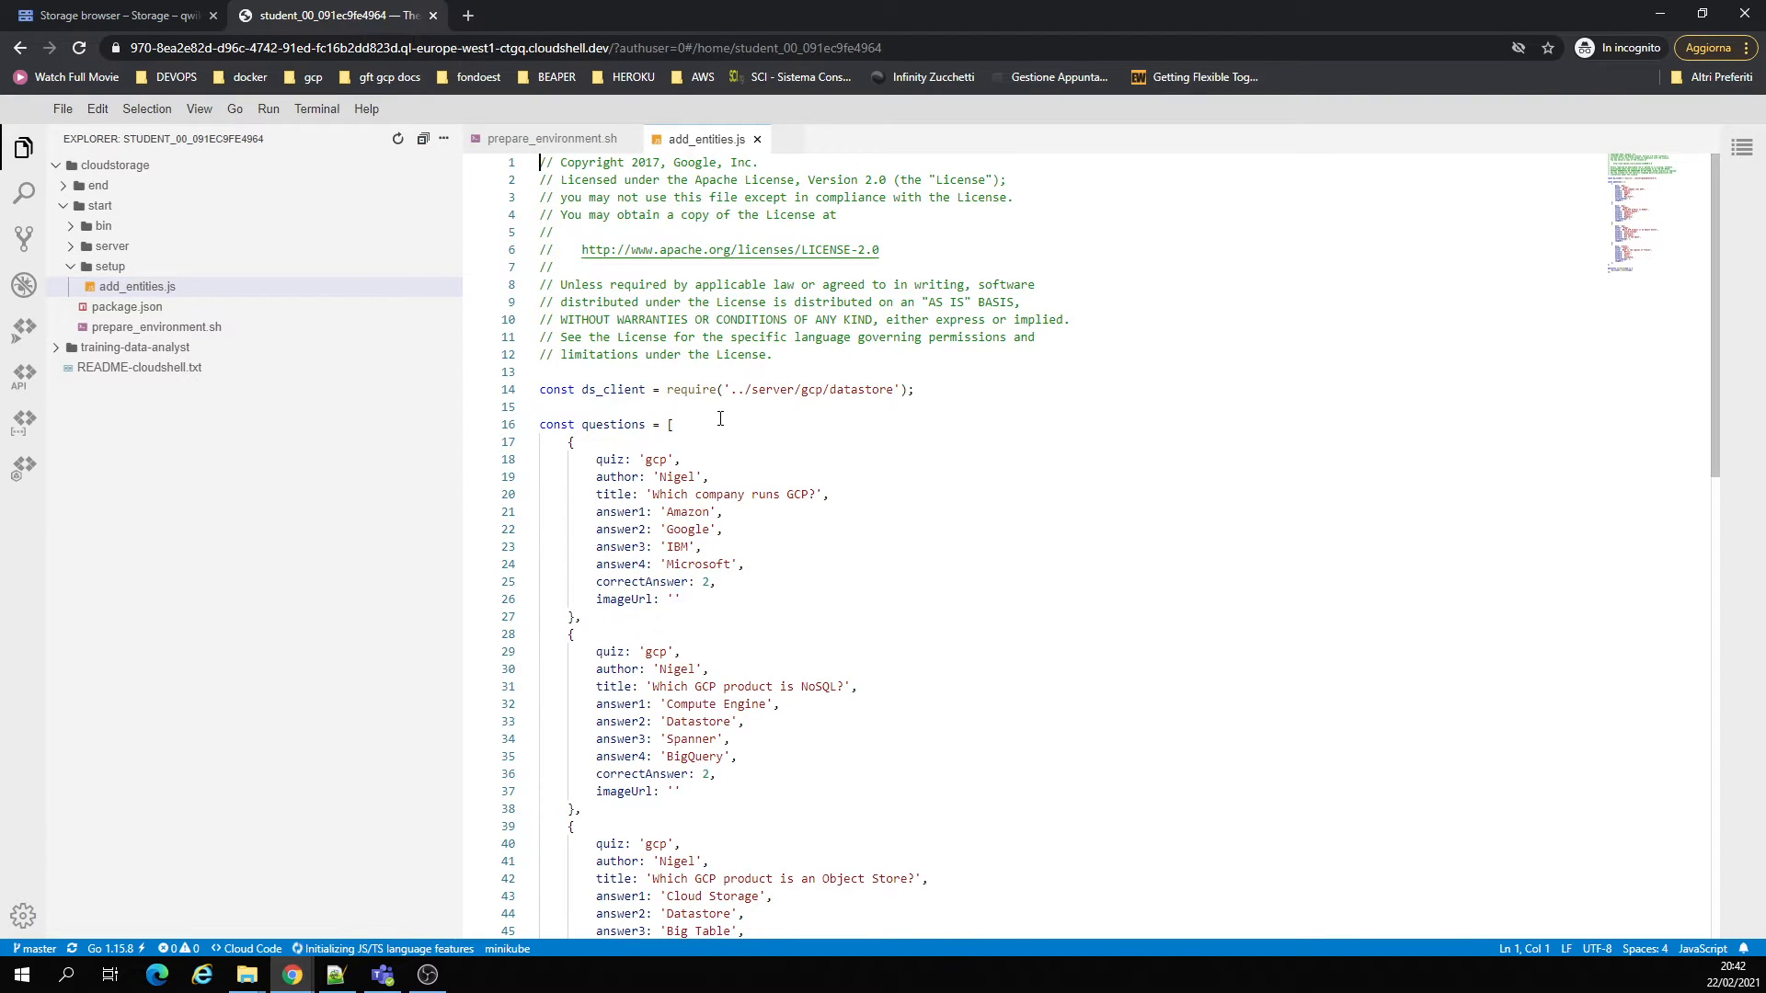
pyautogui.scroll(-3)
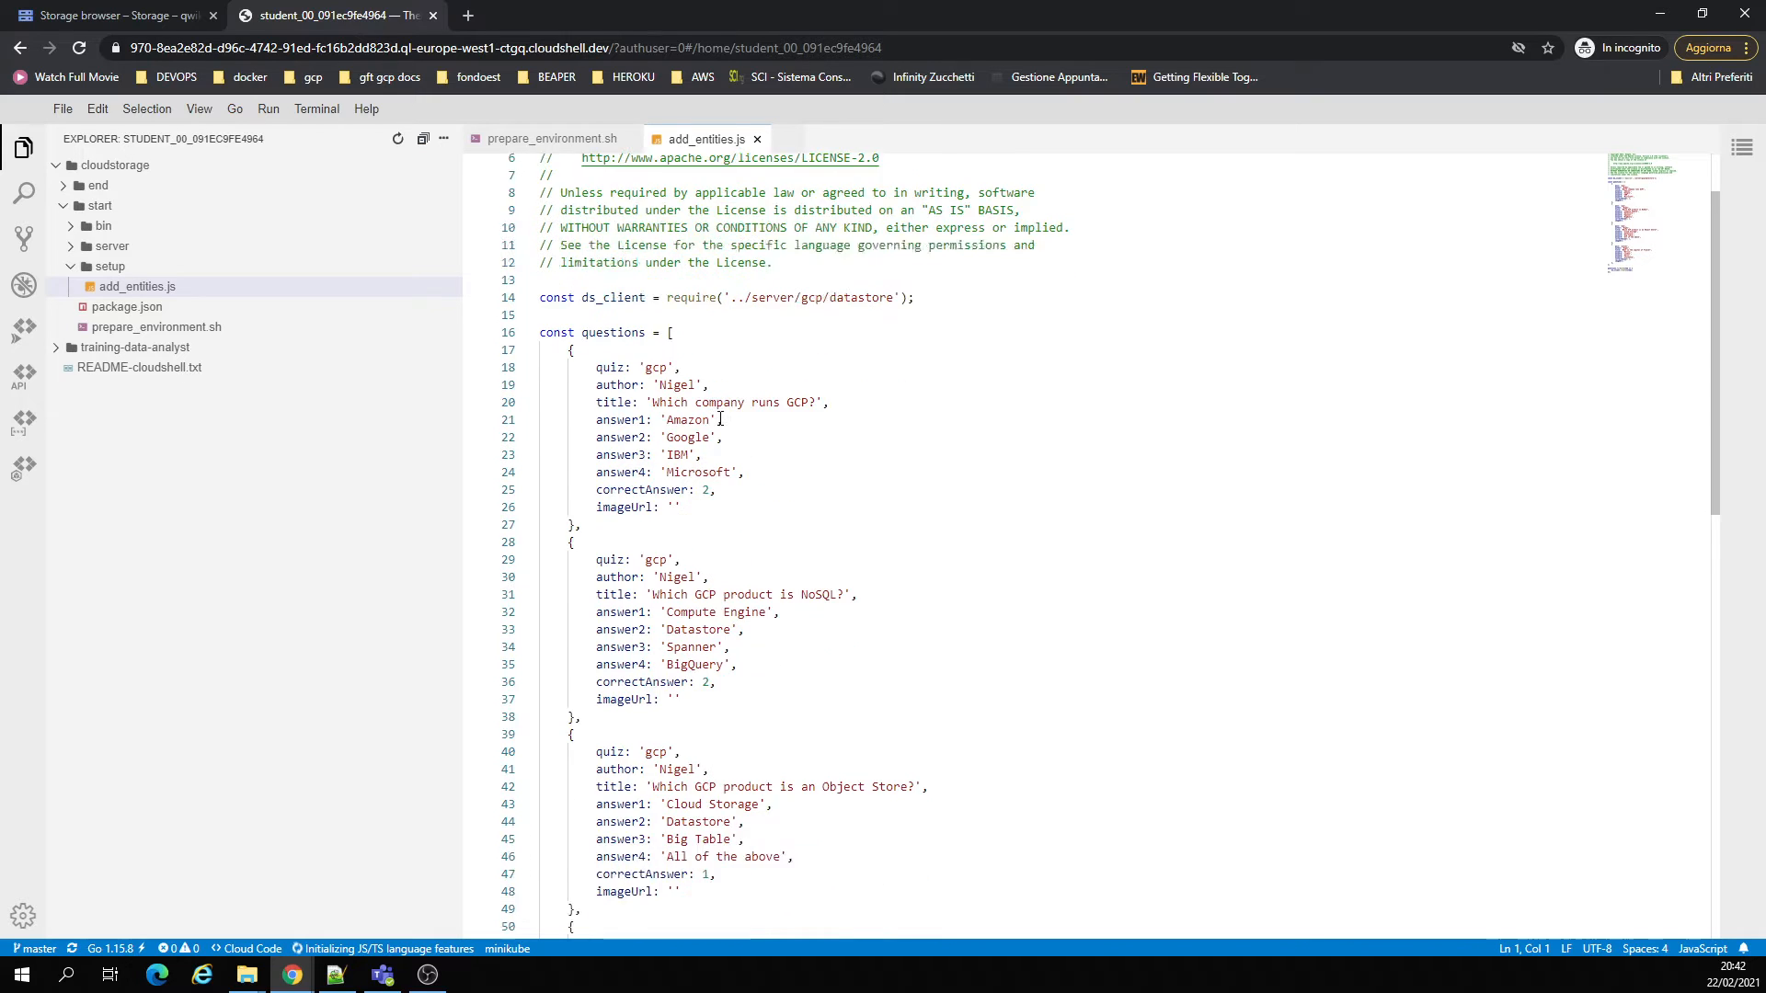
pyautogui.scroll(-3)
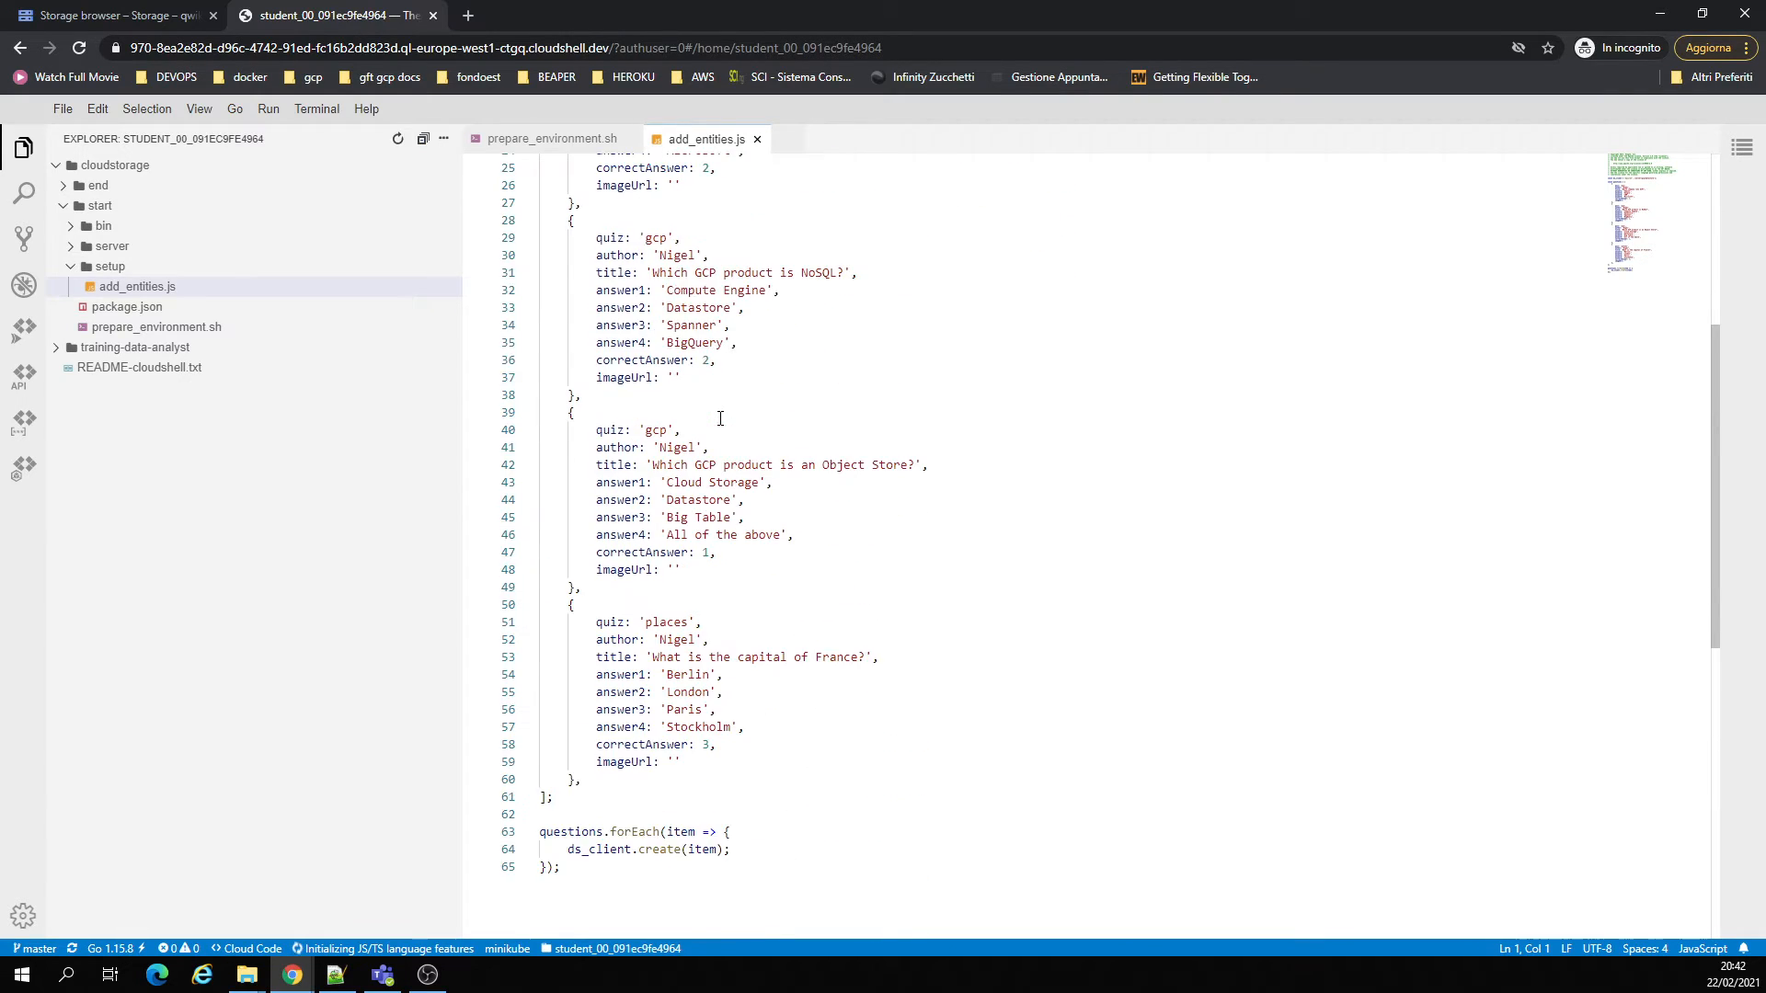
pyautogui.click(551, 139)
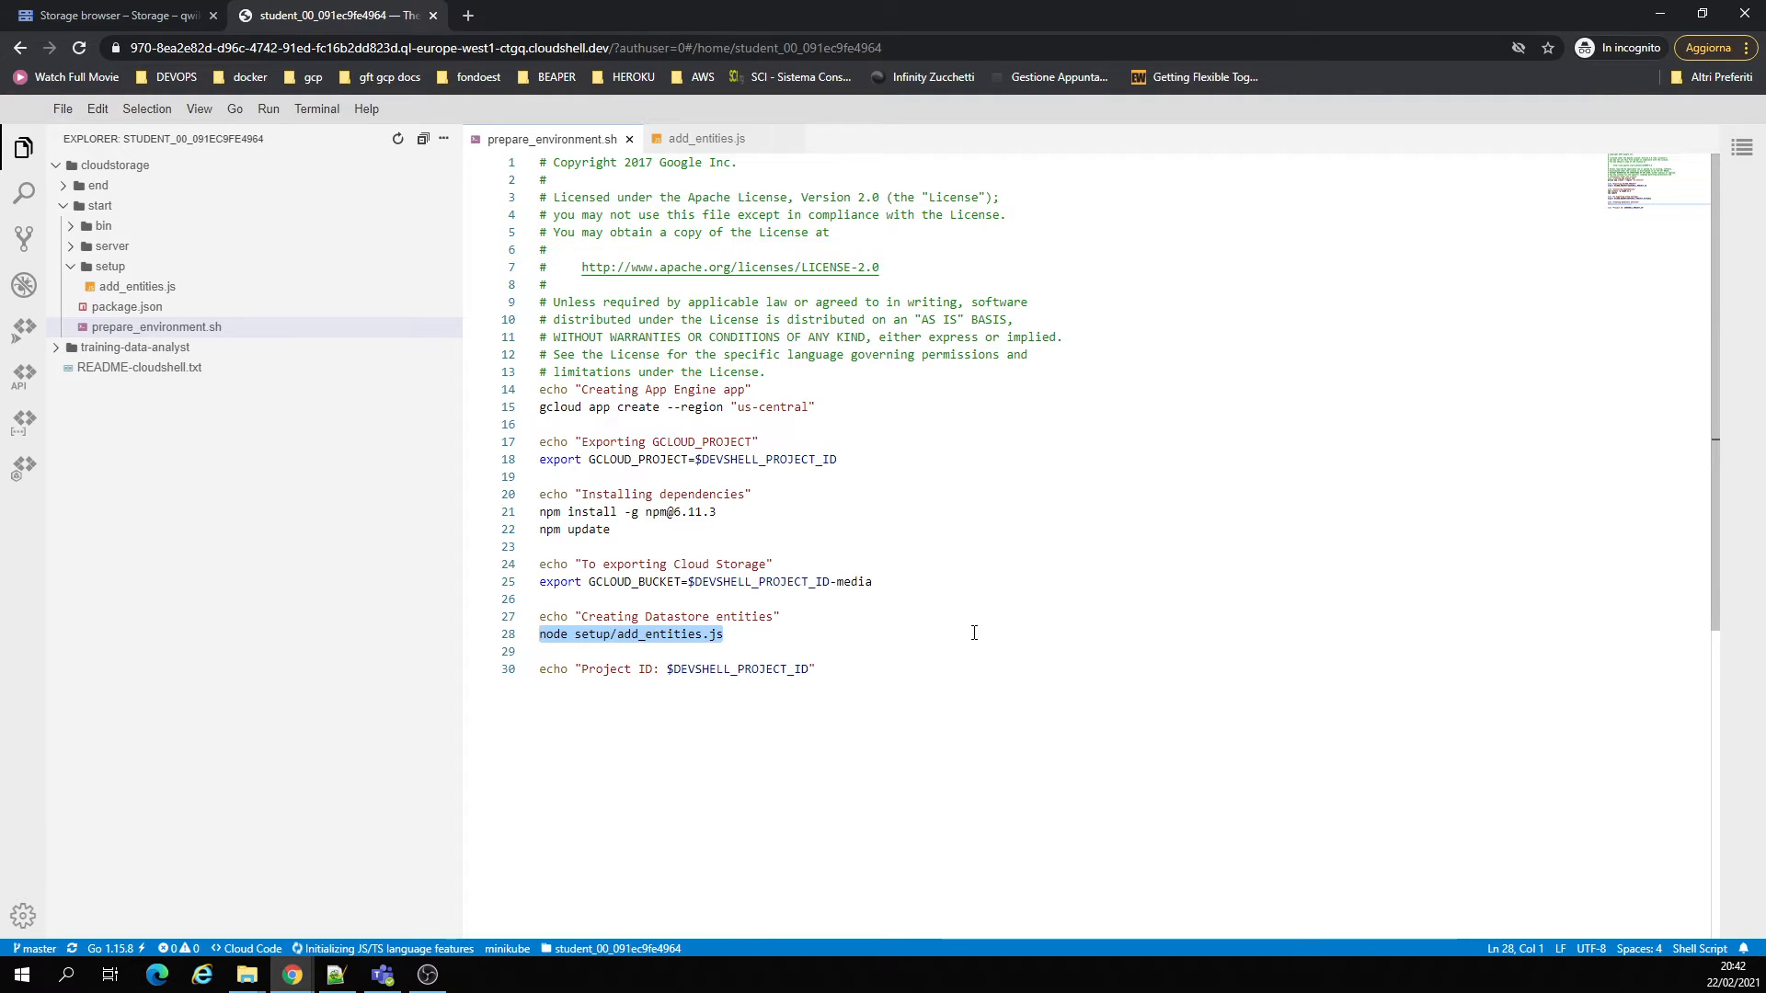
pyautogui.click(707, 139)
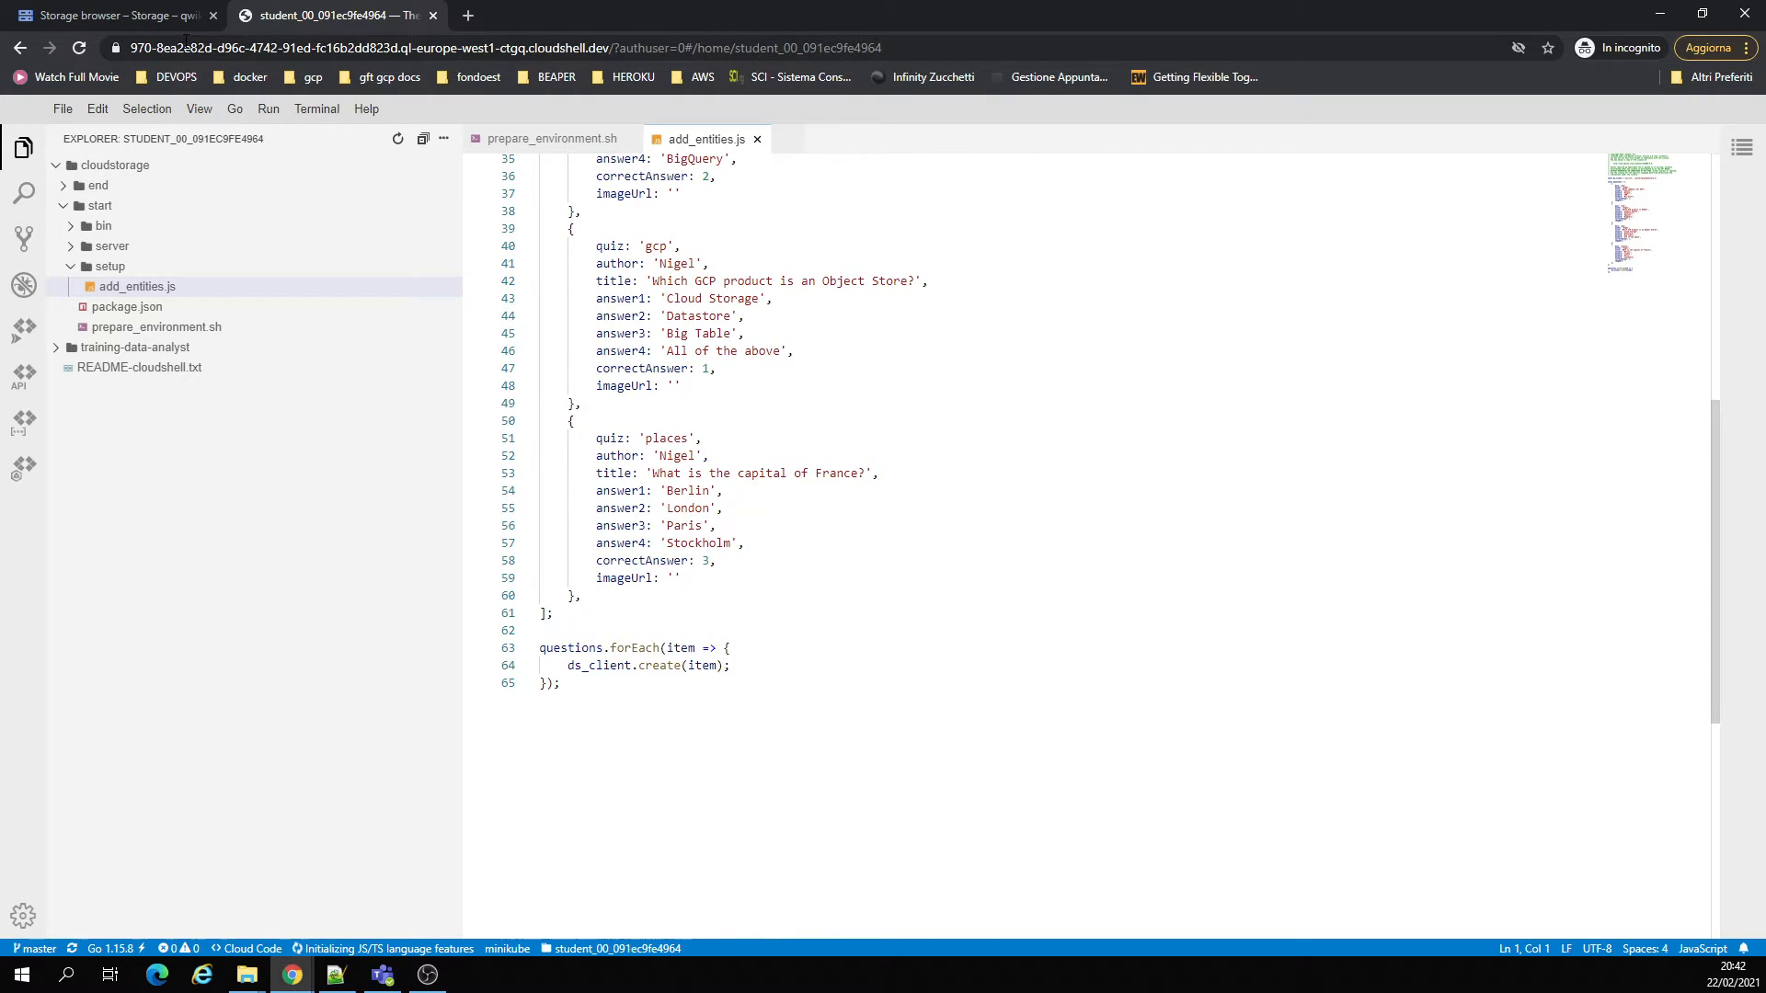
# - Return to the Console tab where npm start runs the quiz app on port 8080
pyautogui.click(112, 15)
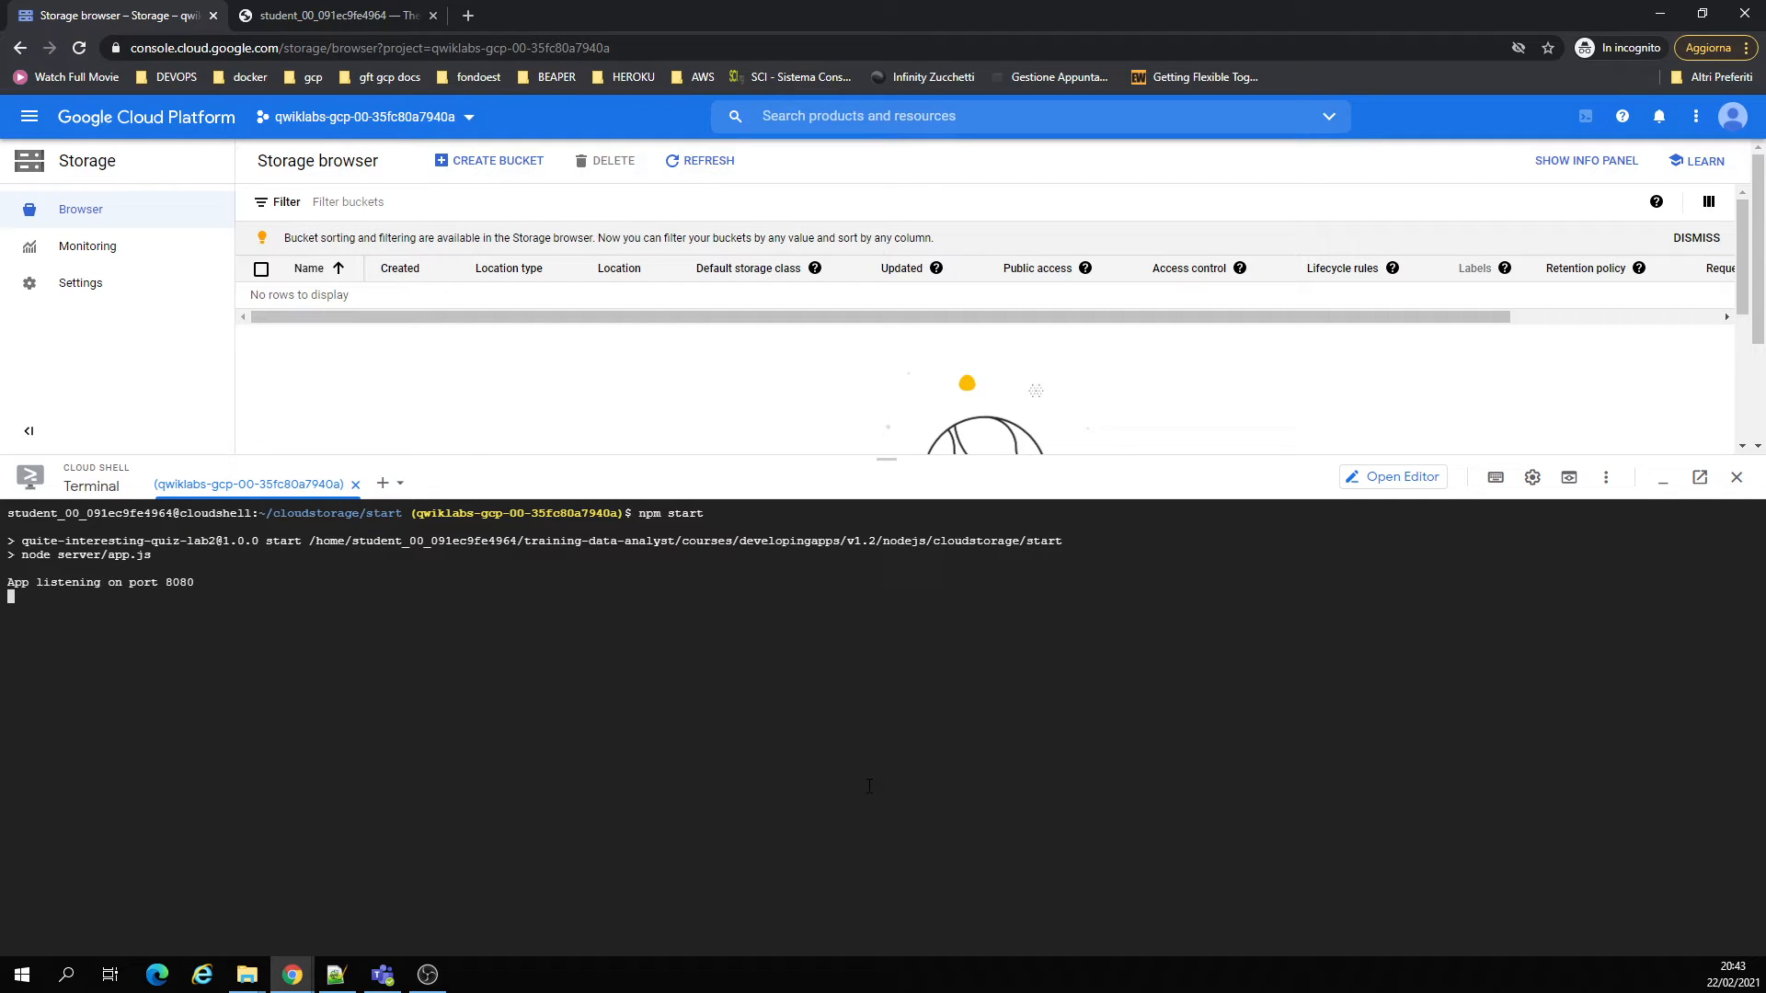
pyautogui.moveTo(1567, 477)
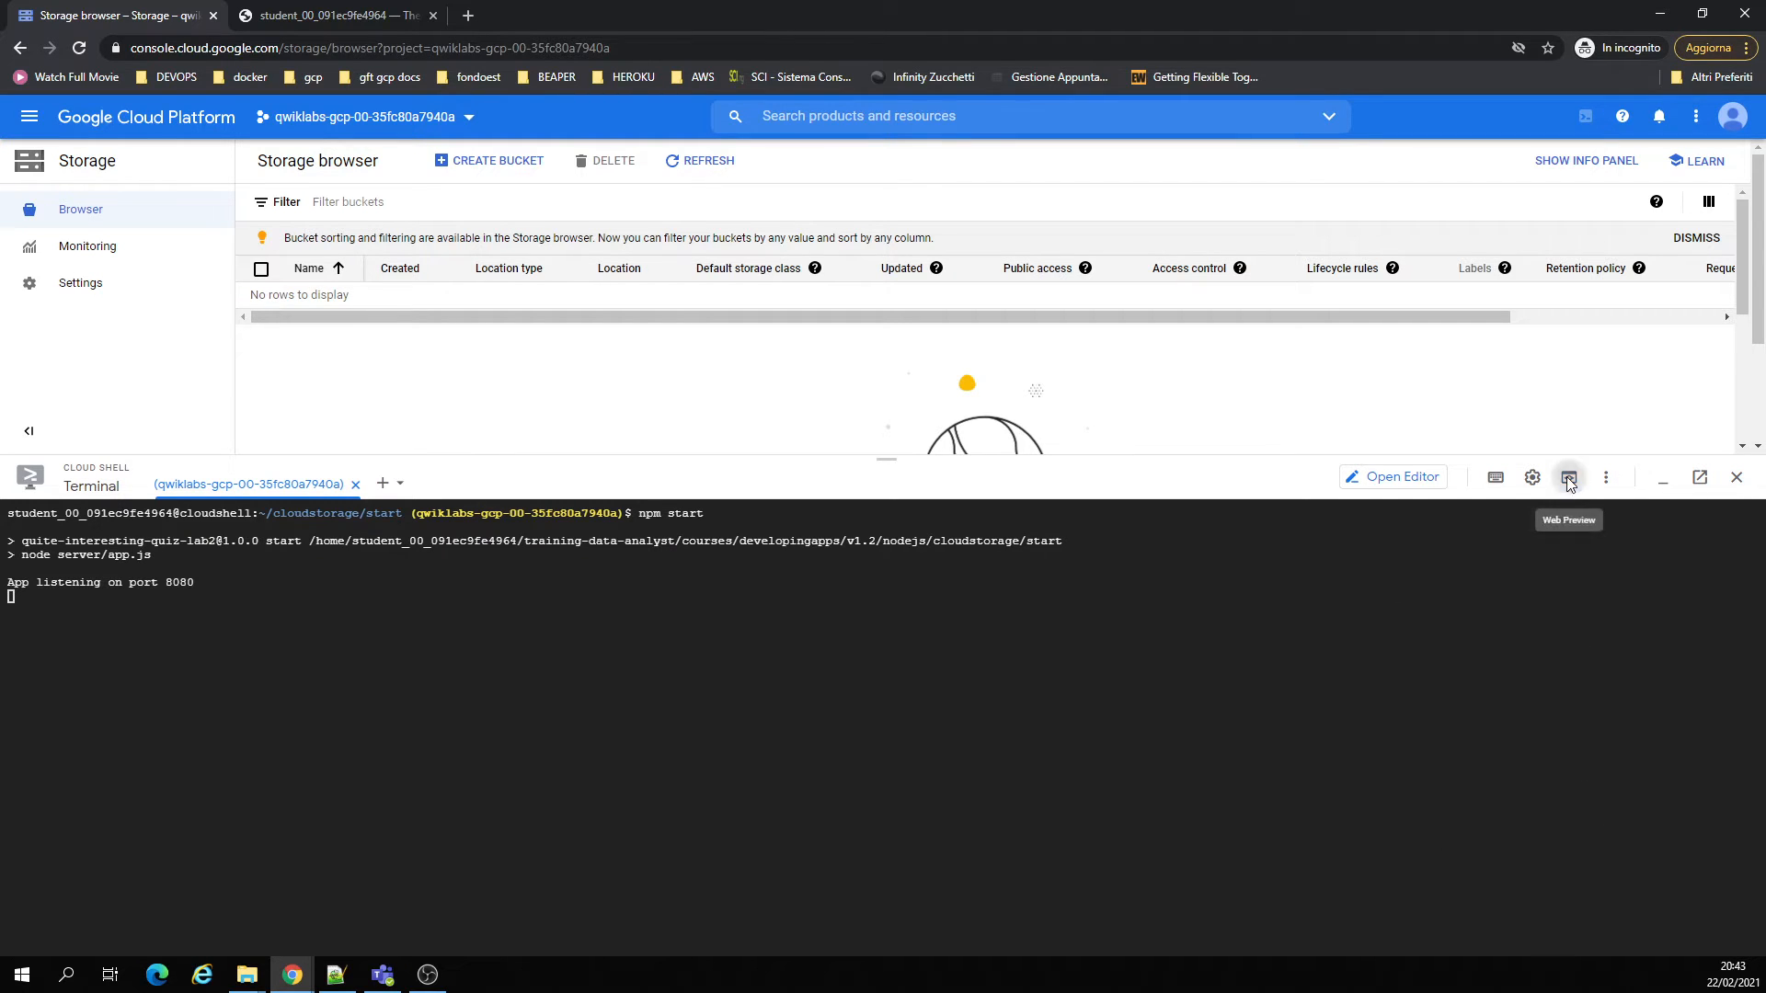
# - Preview the quiz home page on port 8080, then stop the server with Ctrl+C
pyautogui.click(1567, 476)
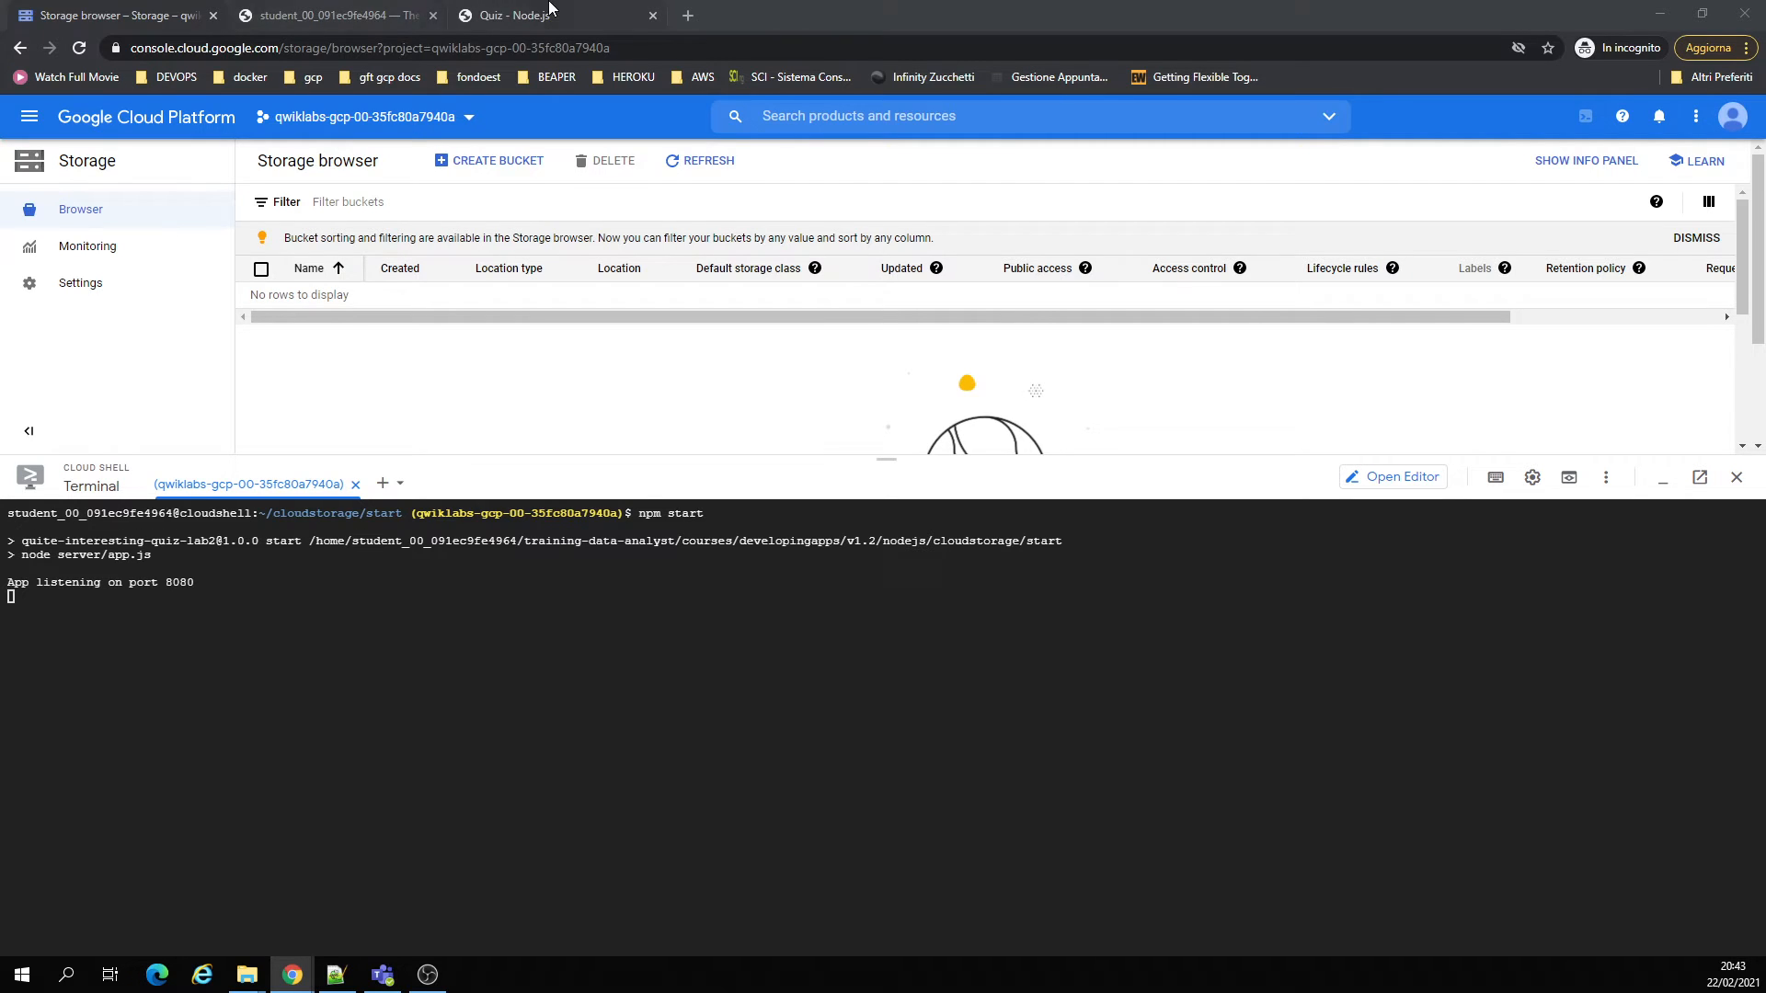
pyautogui.click(518, 15)
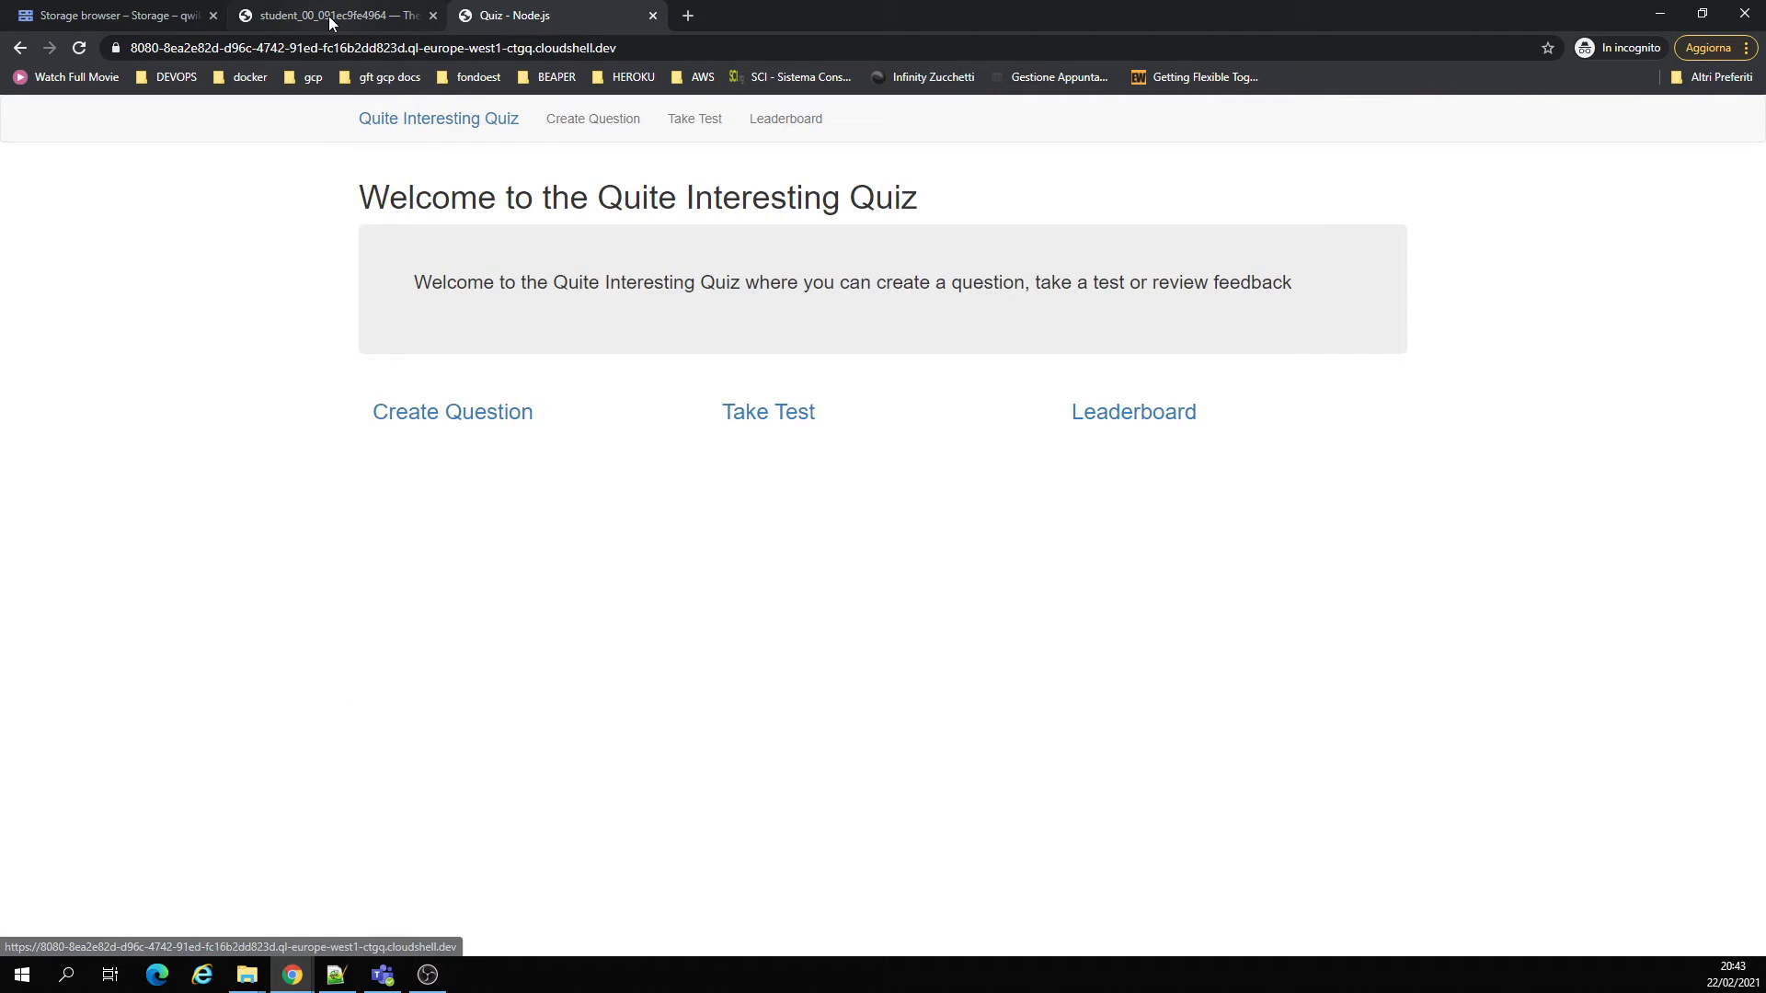
pyautogui.click(112, 14)
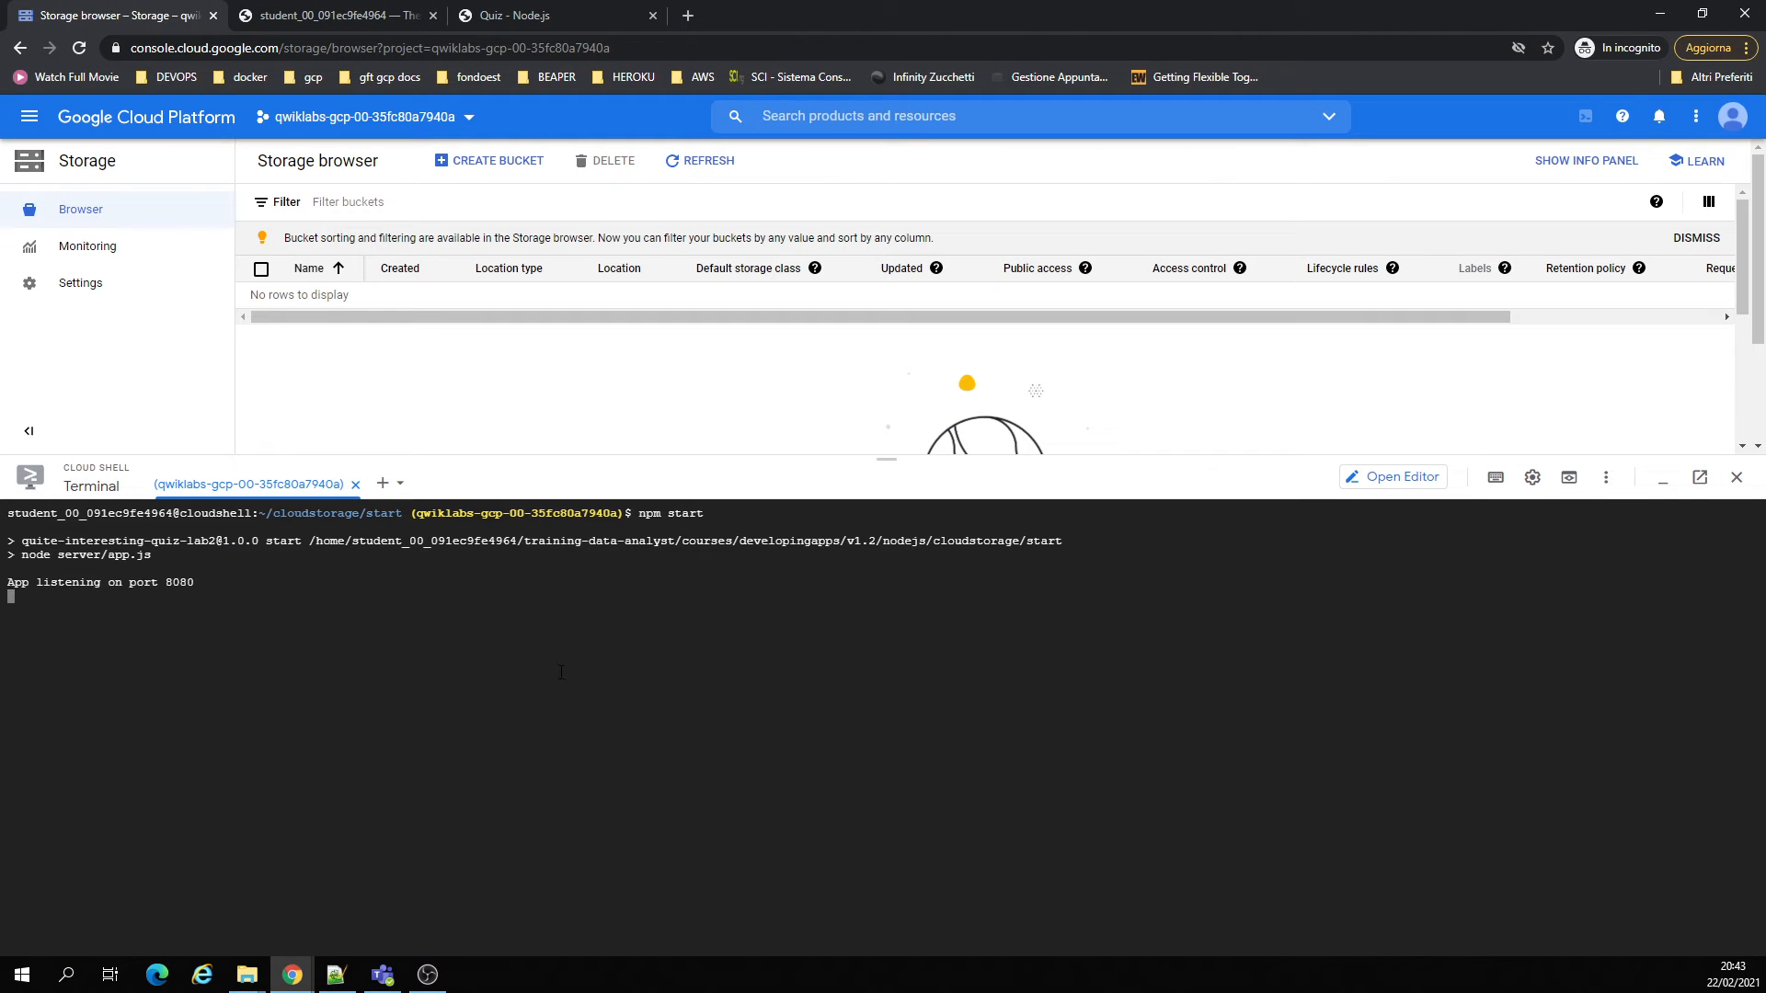
pyautogui.press('ctrl+c')
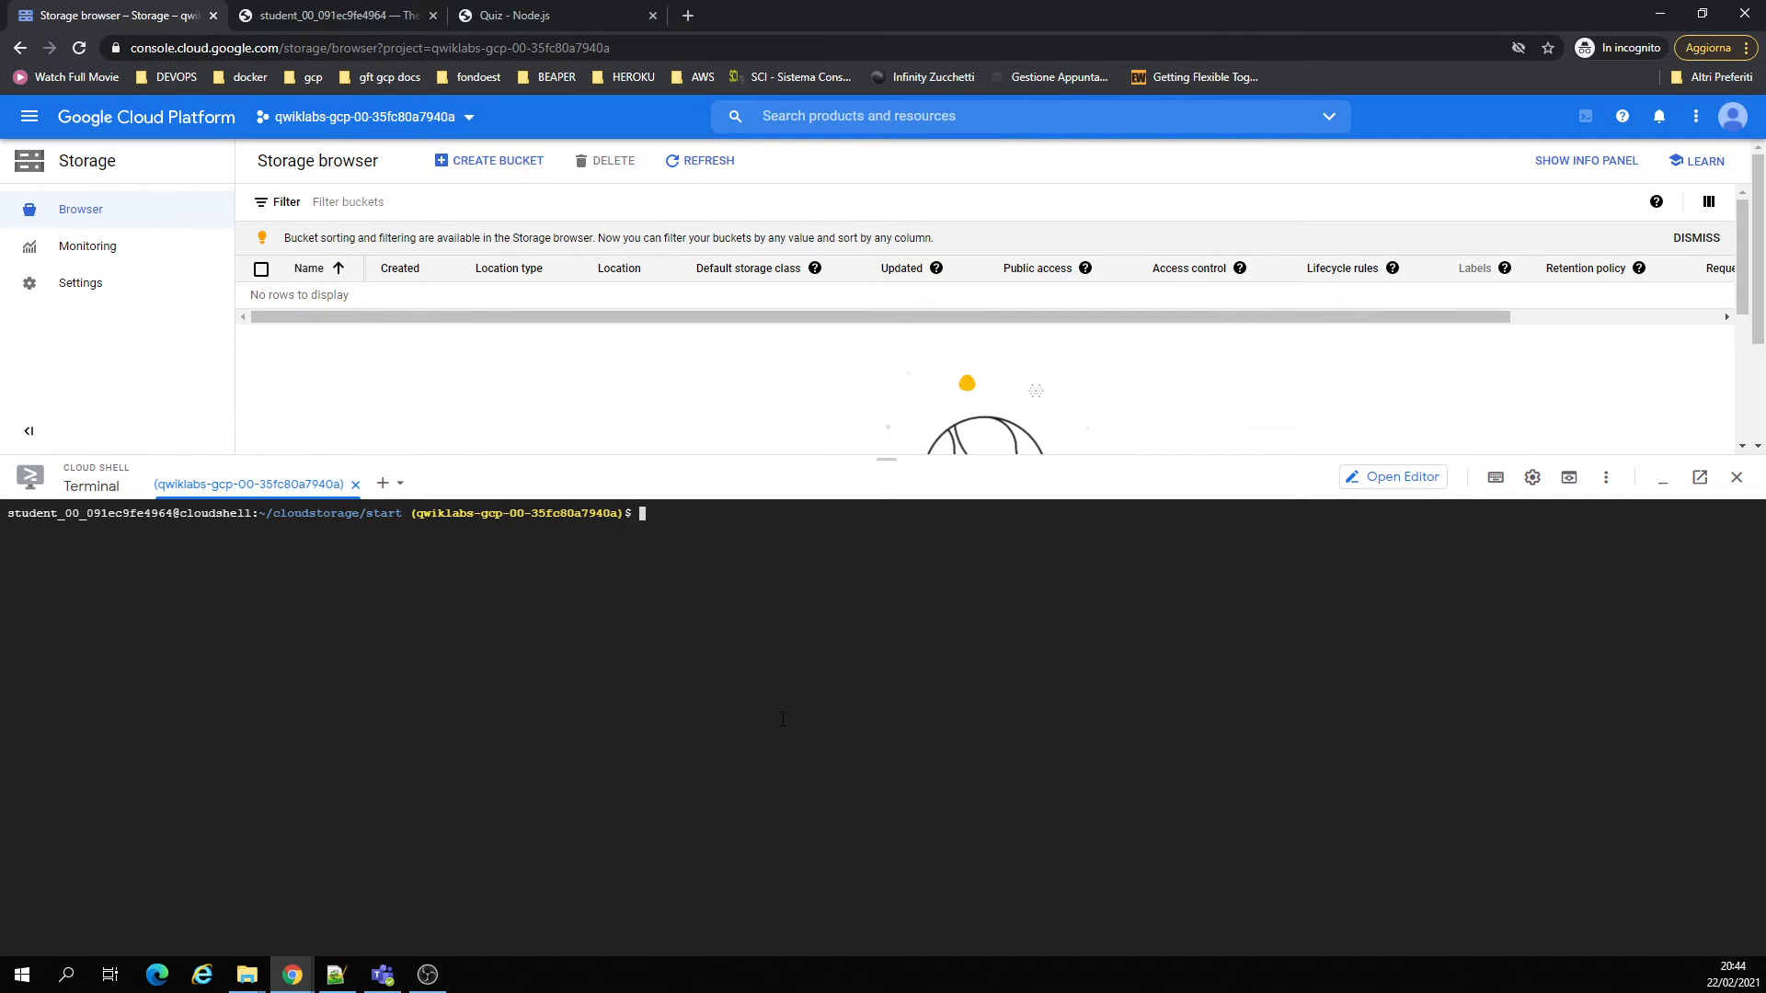
# - Create the $DEVSHELL_PROJECT_ID-media bucket, confirm it listed, and export GCLOUD_BUCKET to it
pyautogui.write('gsutil mb gs://$DEVSHELL_PROJECT_ID-media')
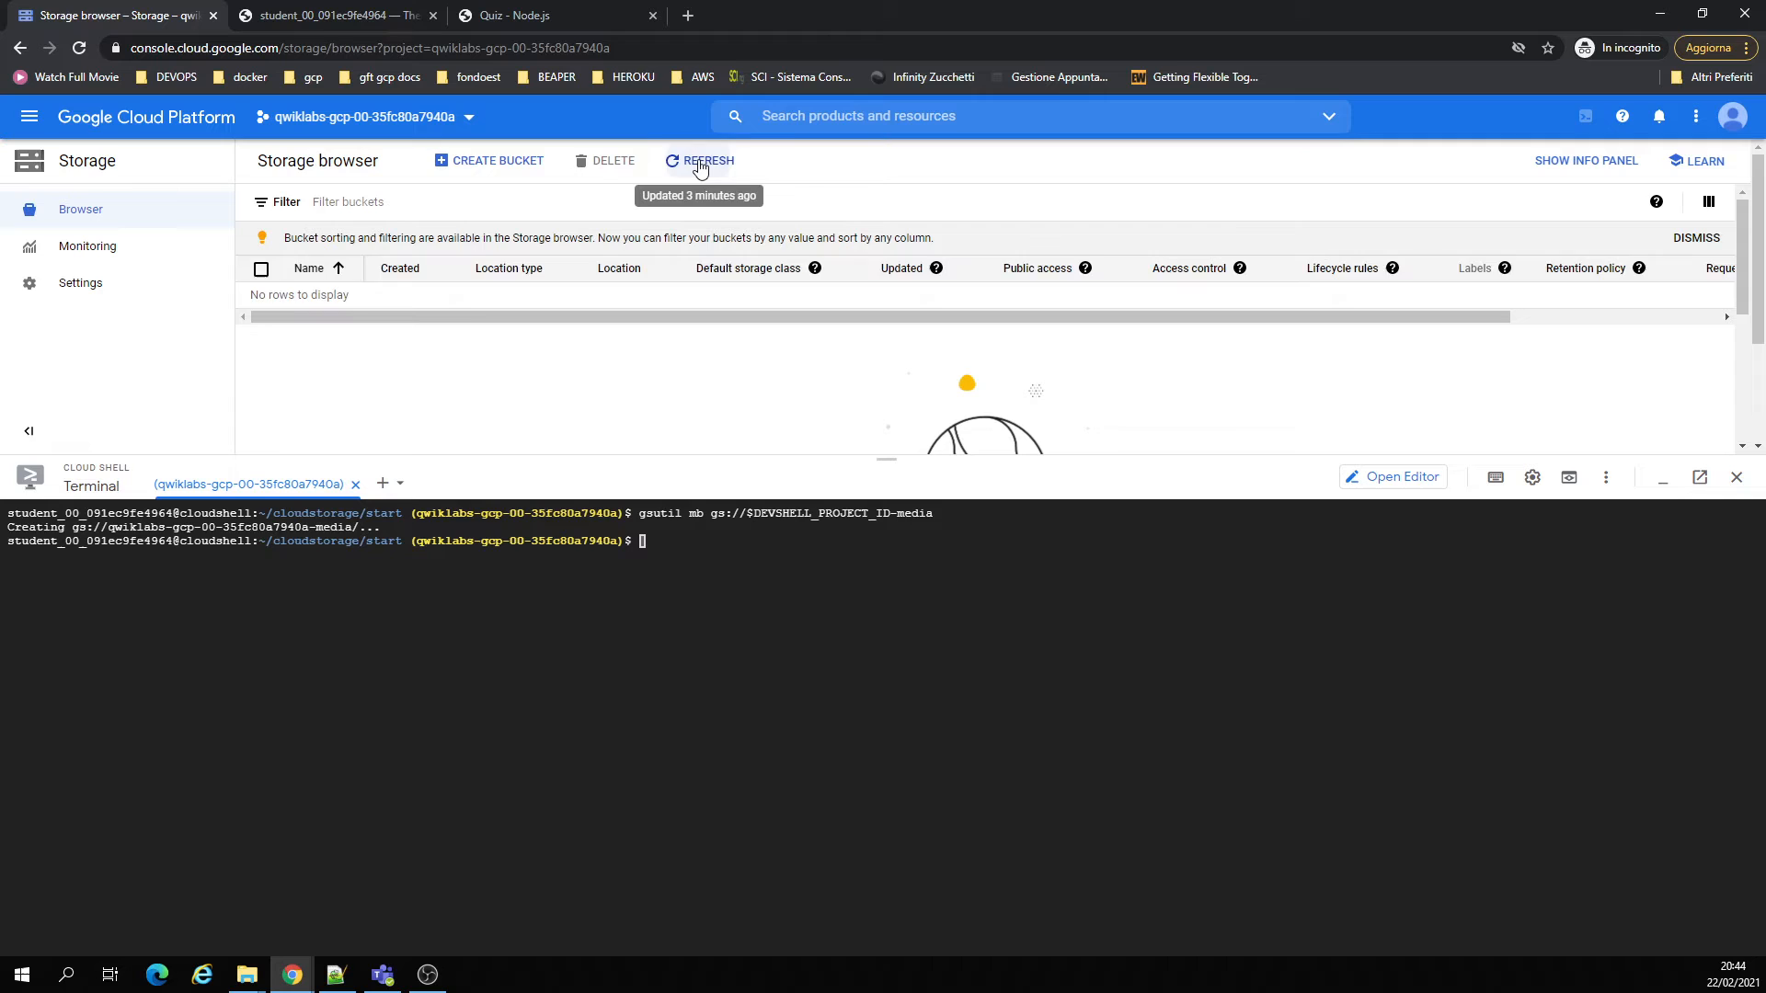
pyautogui.click(699, 160)
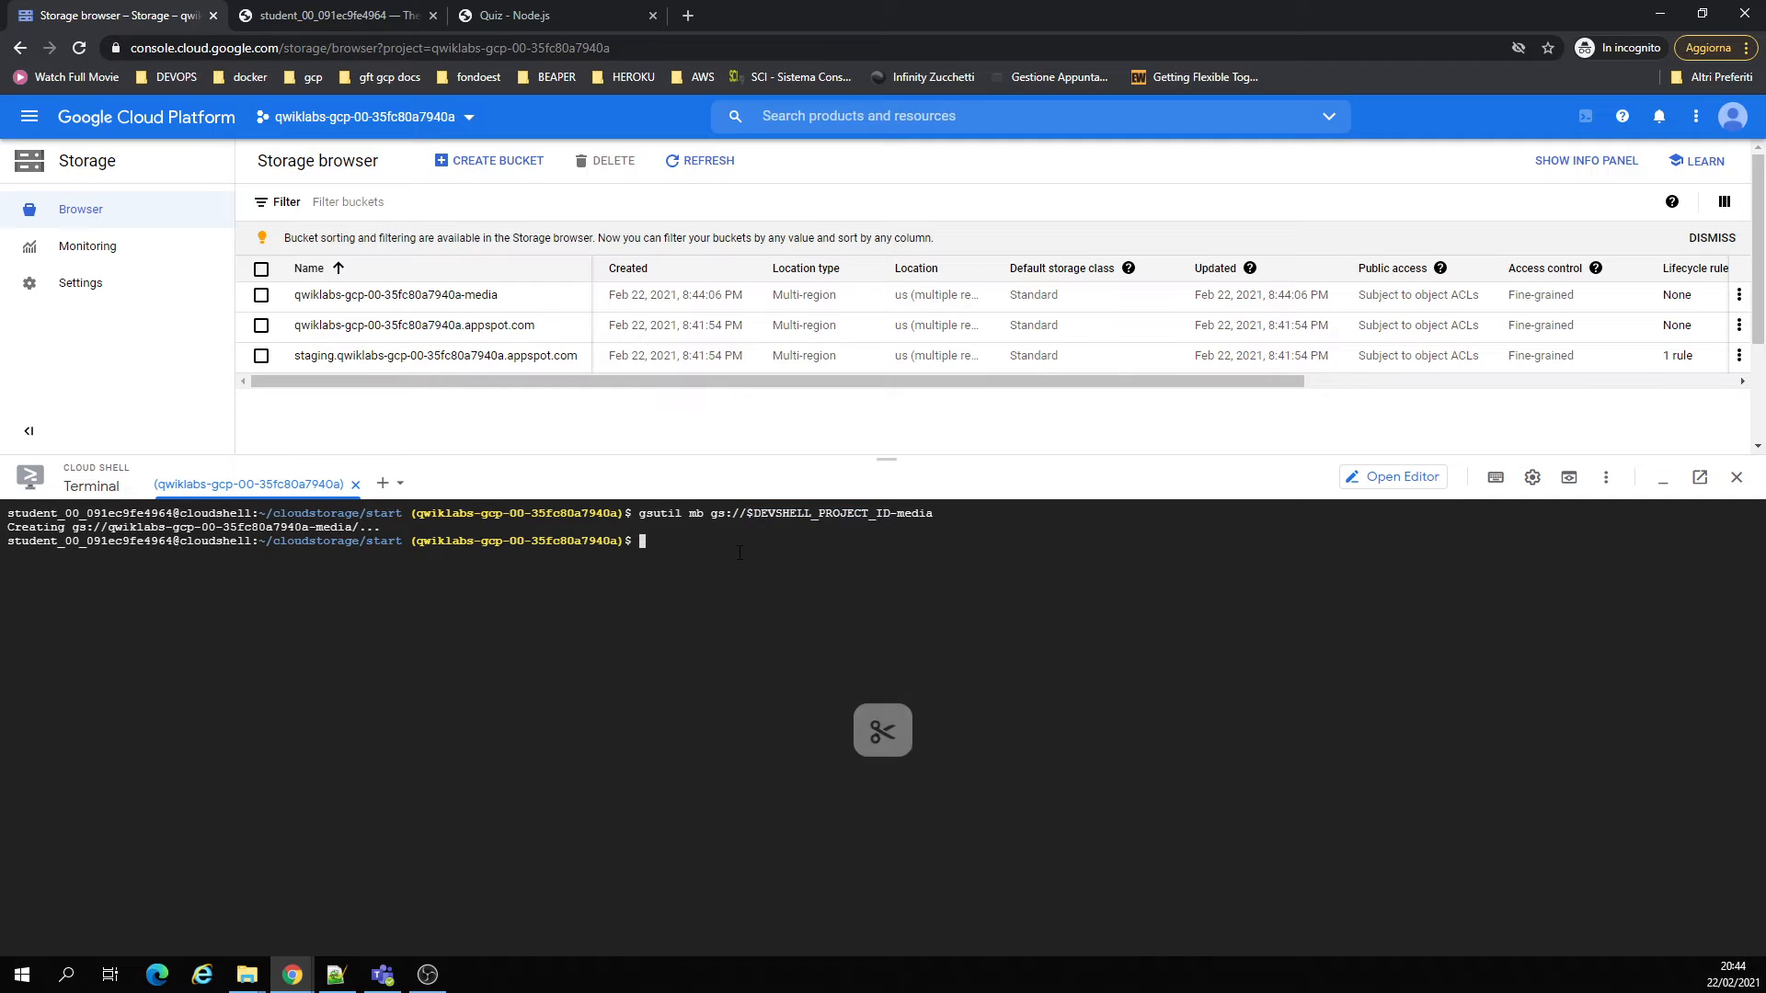
pyautogui.write('echo $DEVSHELL_PROJECT_ID')
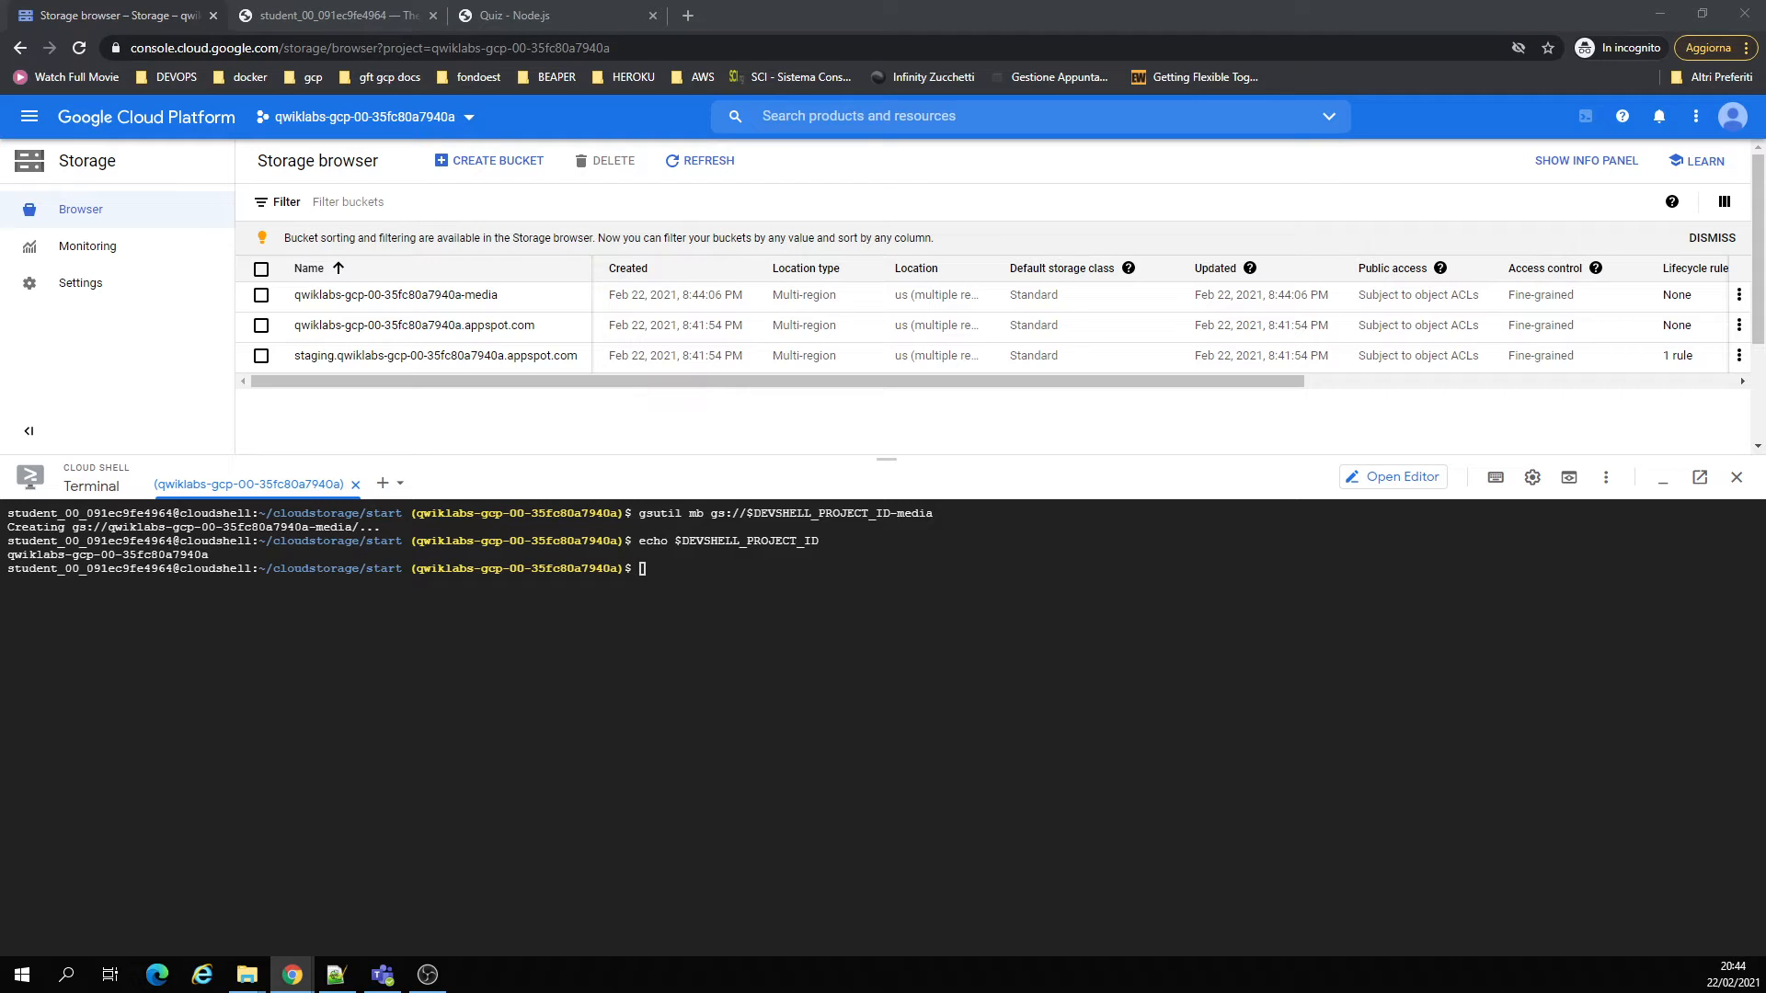
pyautogui.write('export GCLOUD_BUCKET=$DEVSHELL_PROJECT_ID-media')
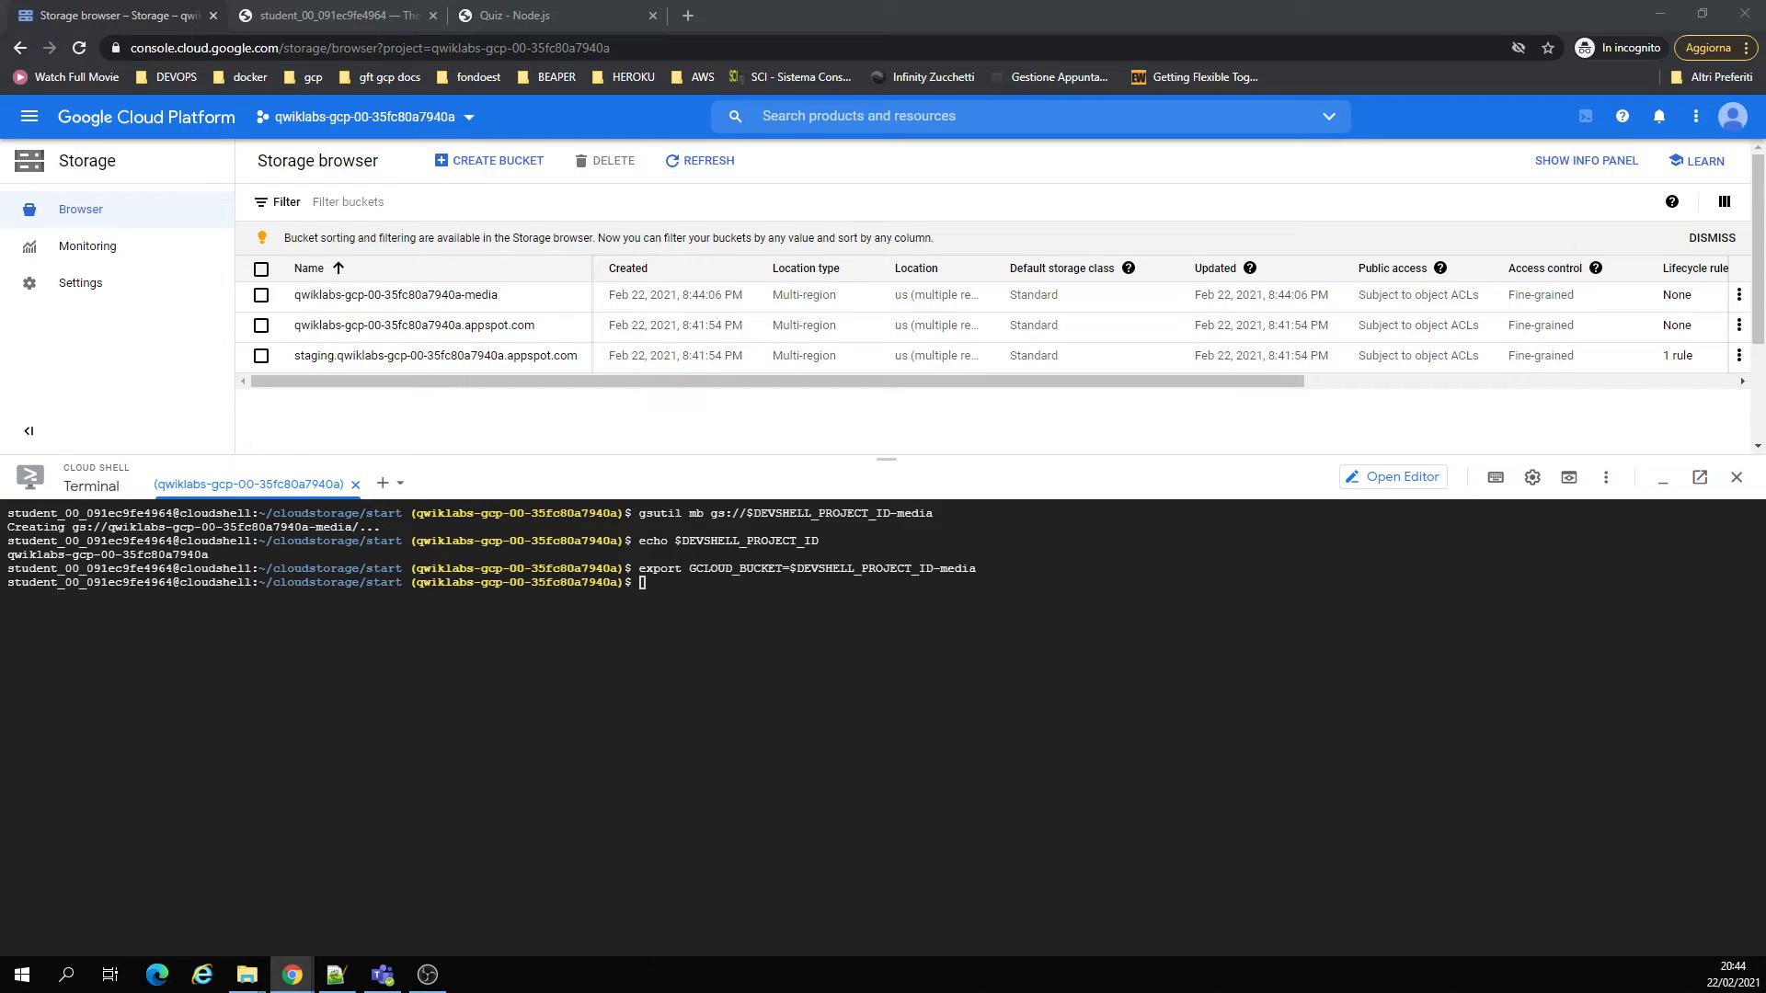
# - In the editor, expand training-data-analyst > courses > developingapps > v1.2 > nodejs
pyautogui.click(332, 14)
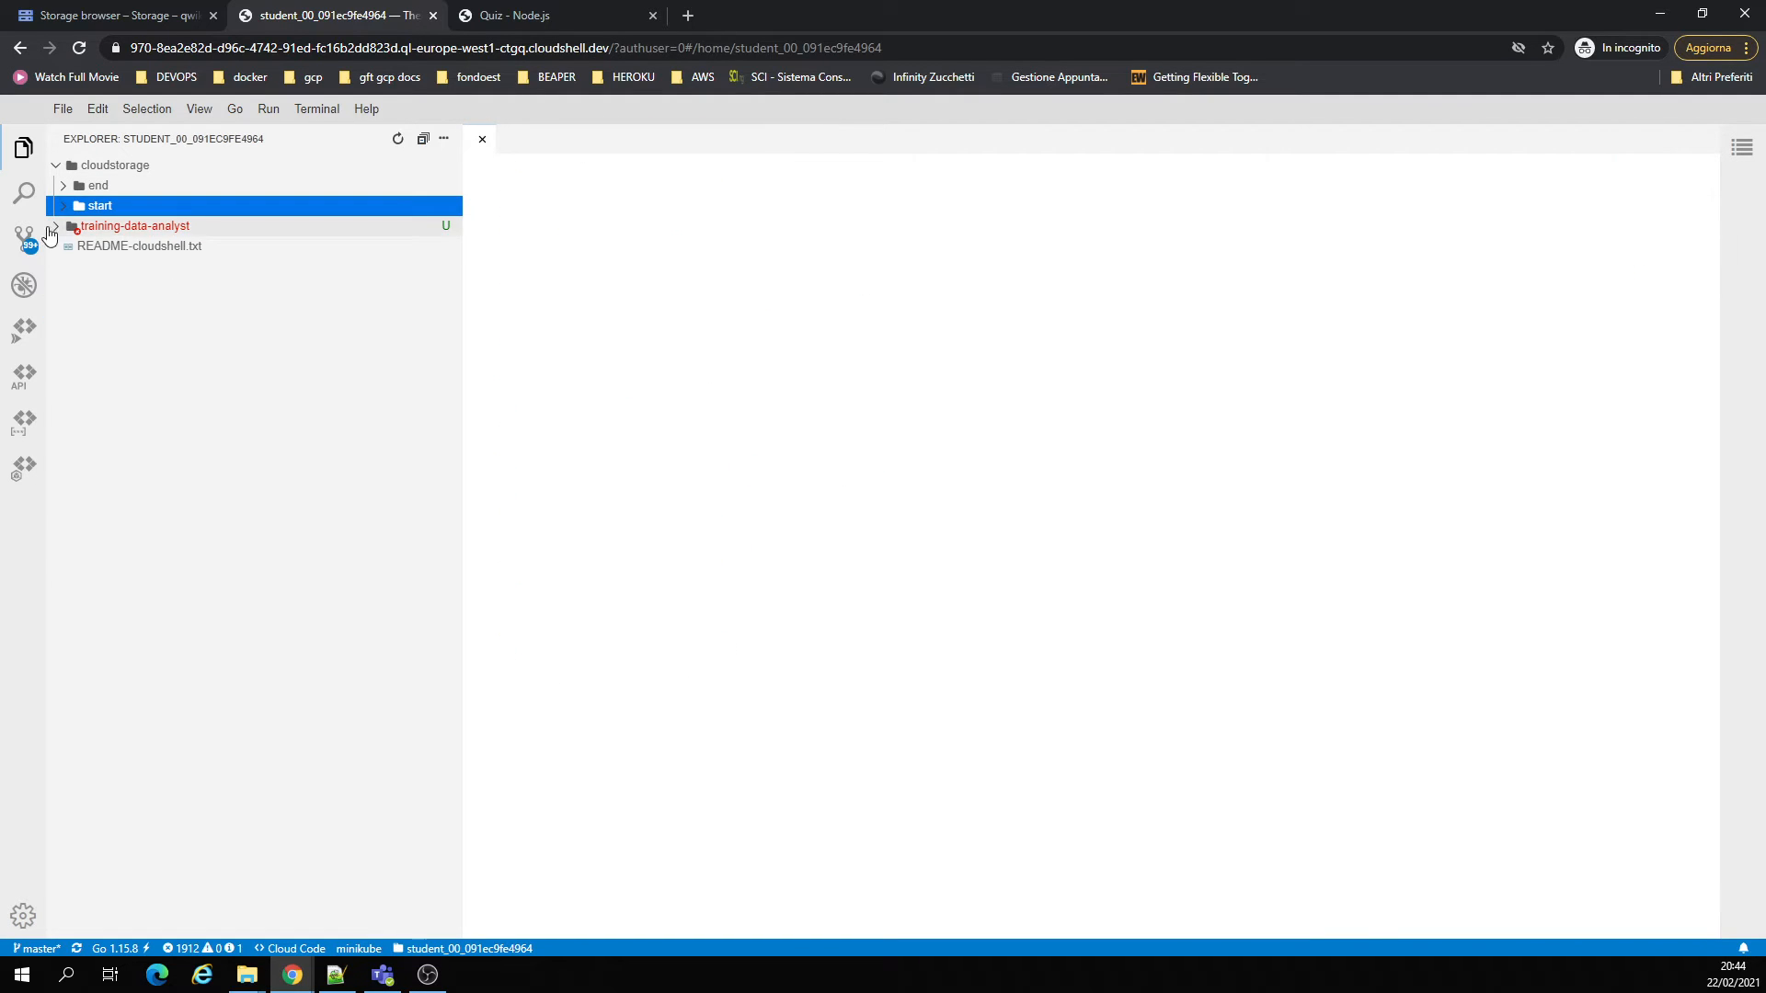
pyautogui.click(135, 226)
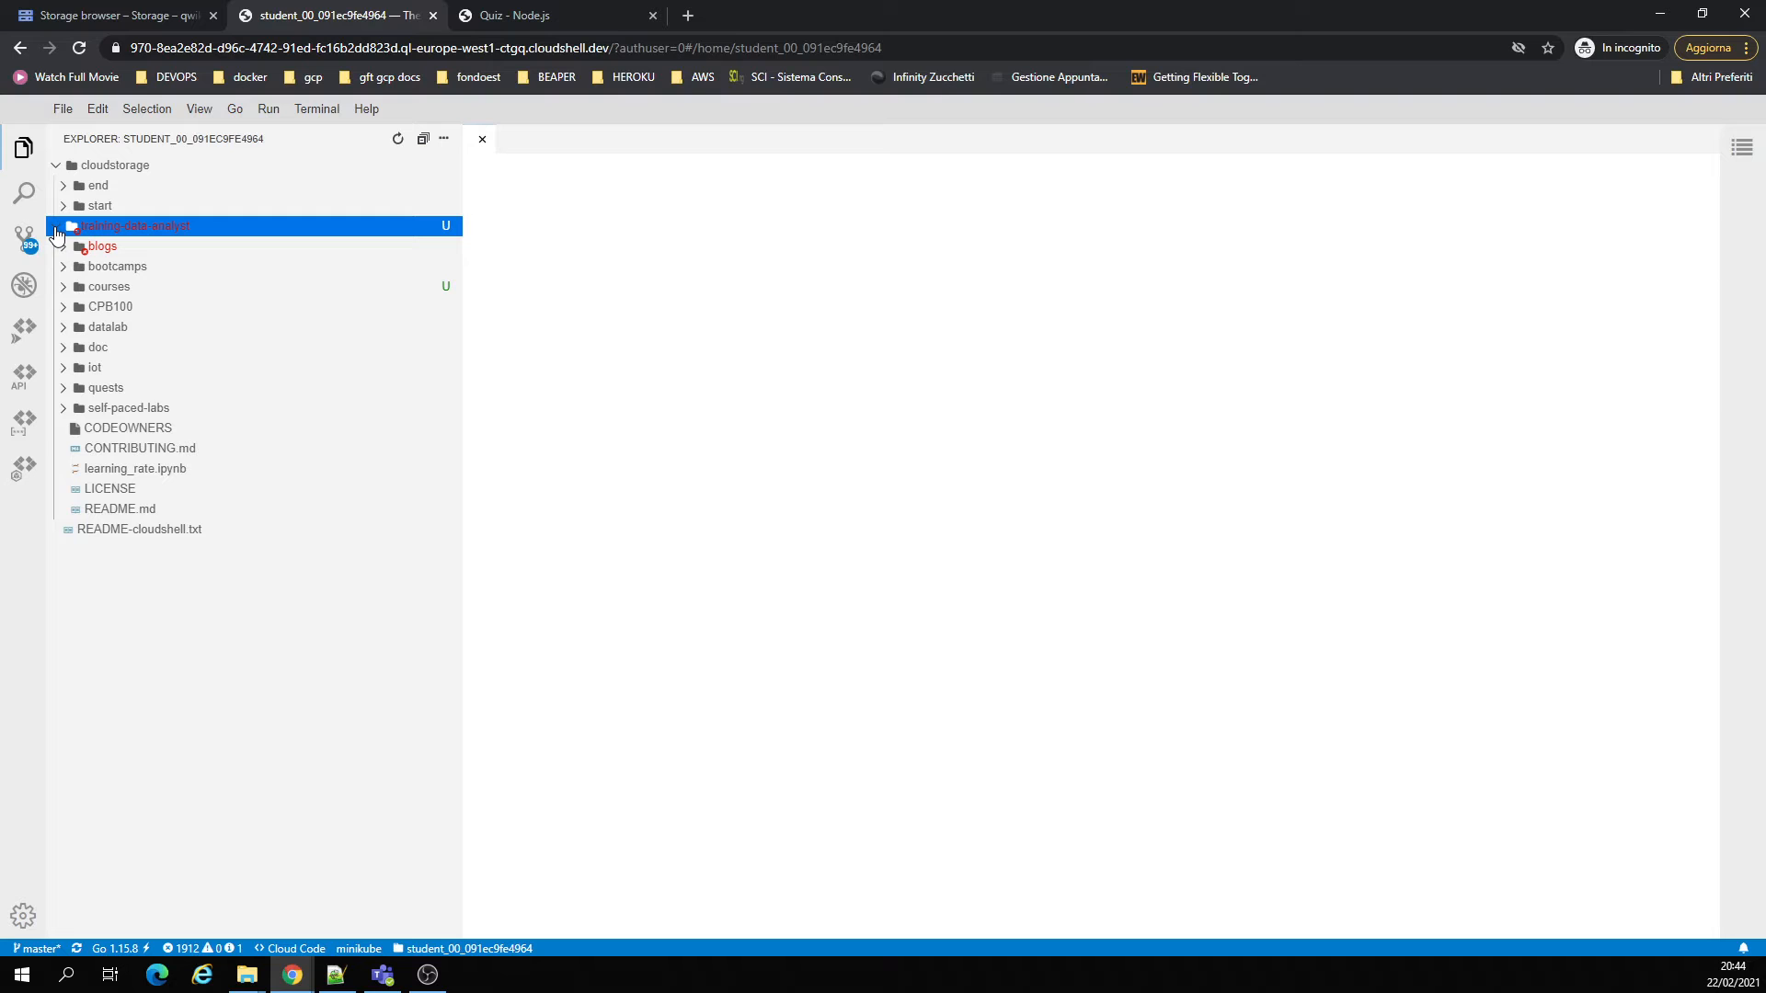
pyautogui.click(108, 286)
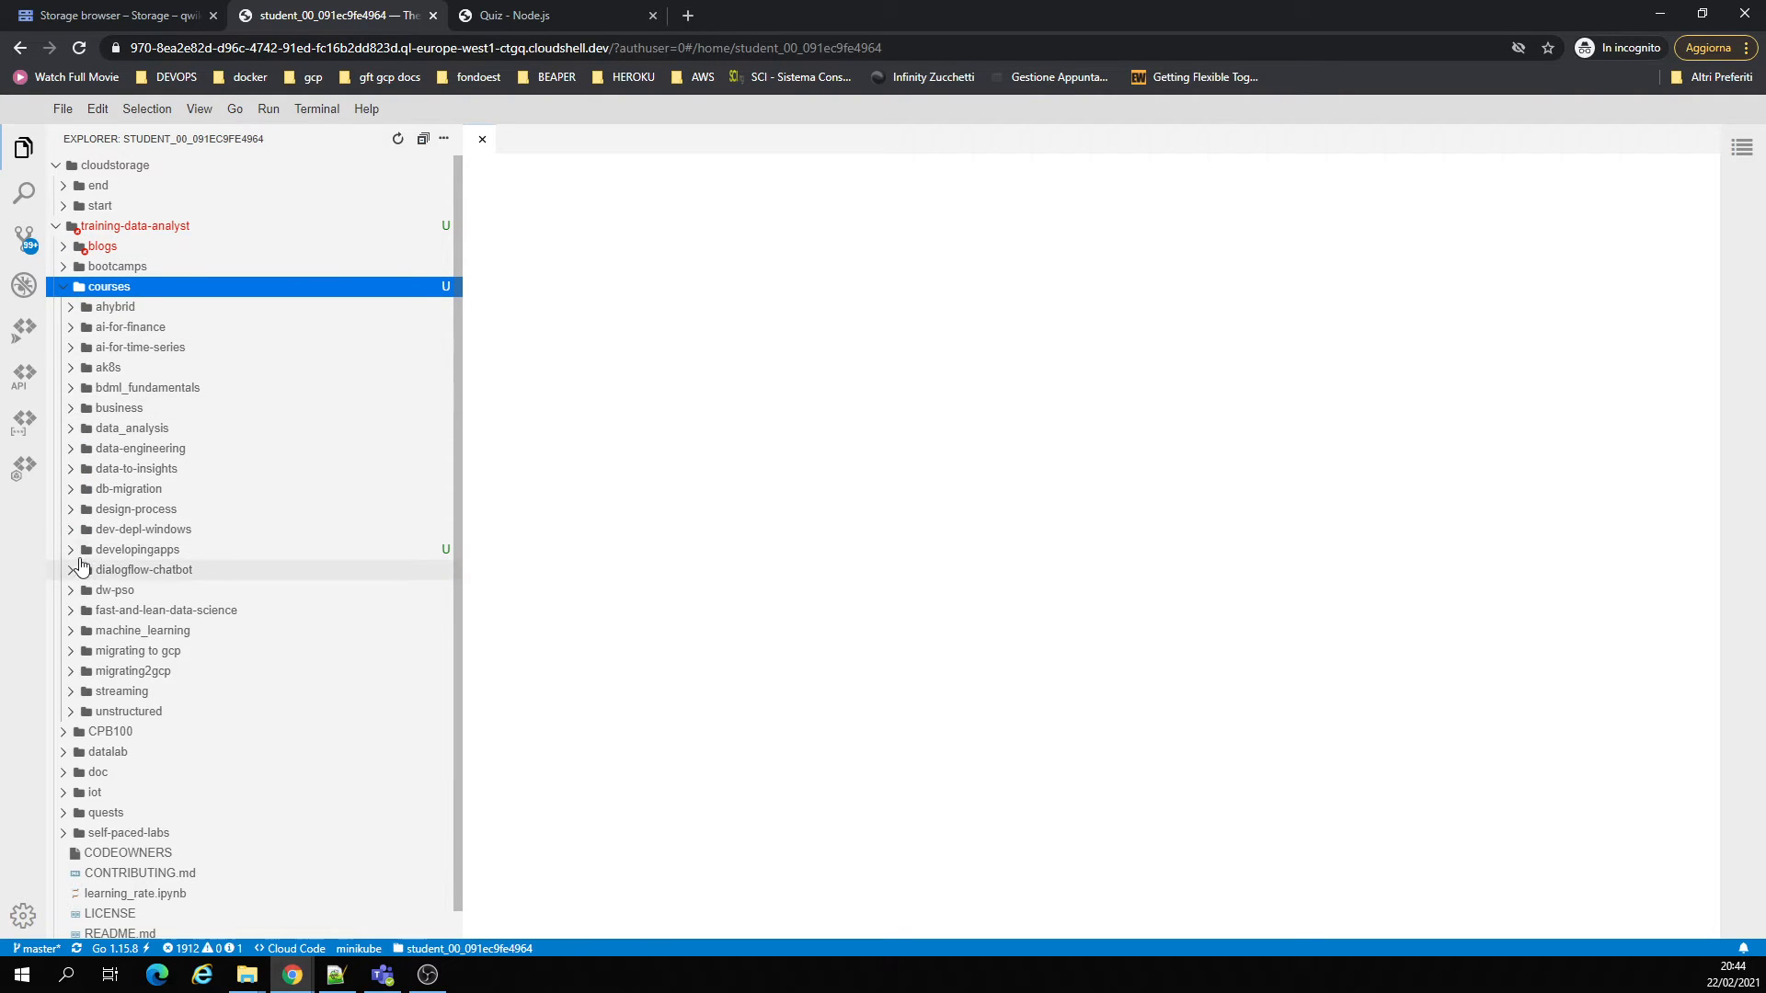
pyautogui.click(137, 550)
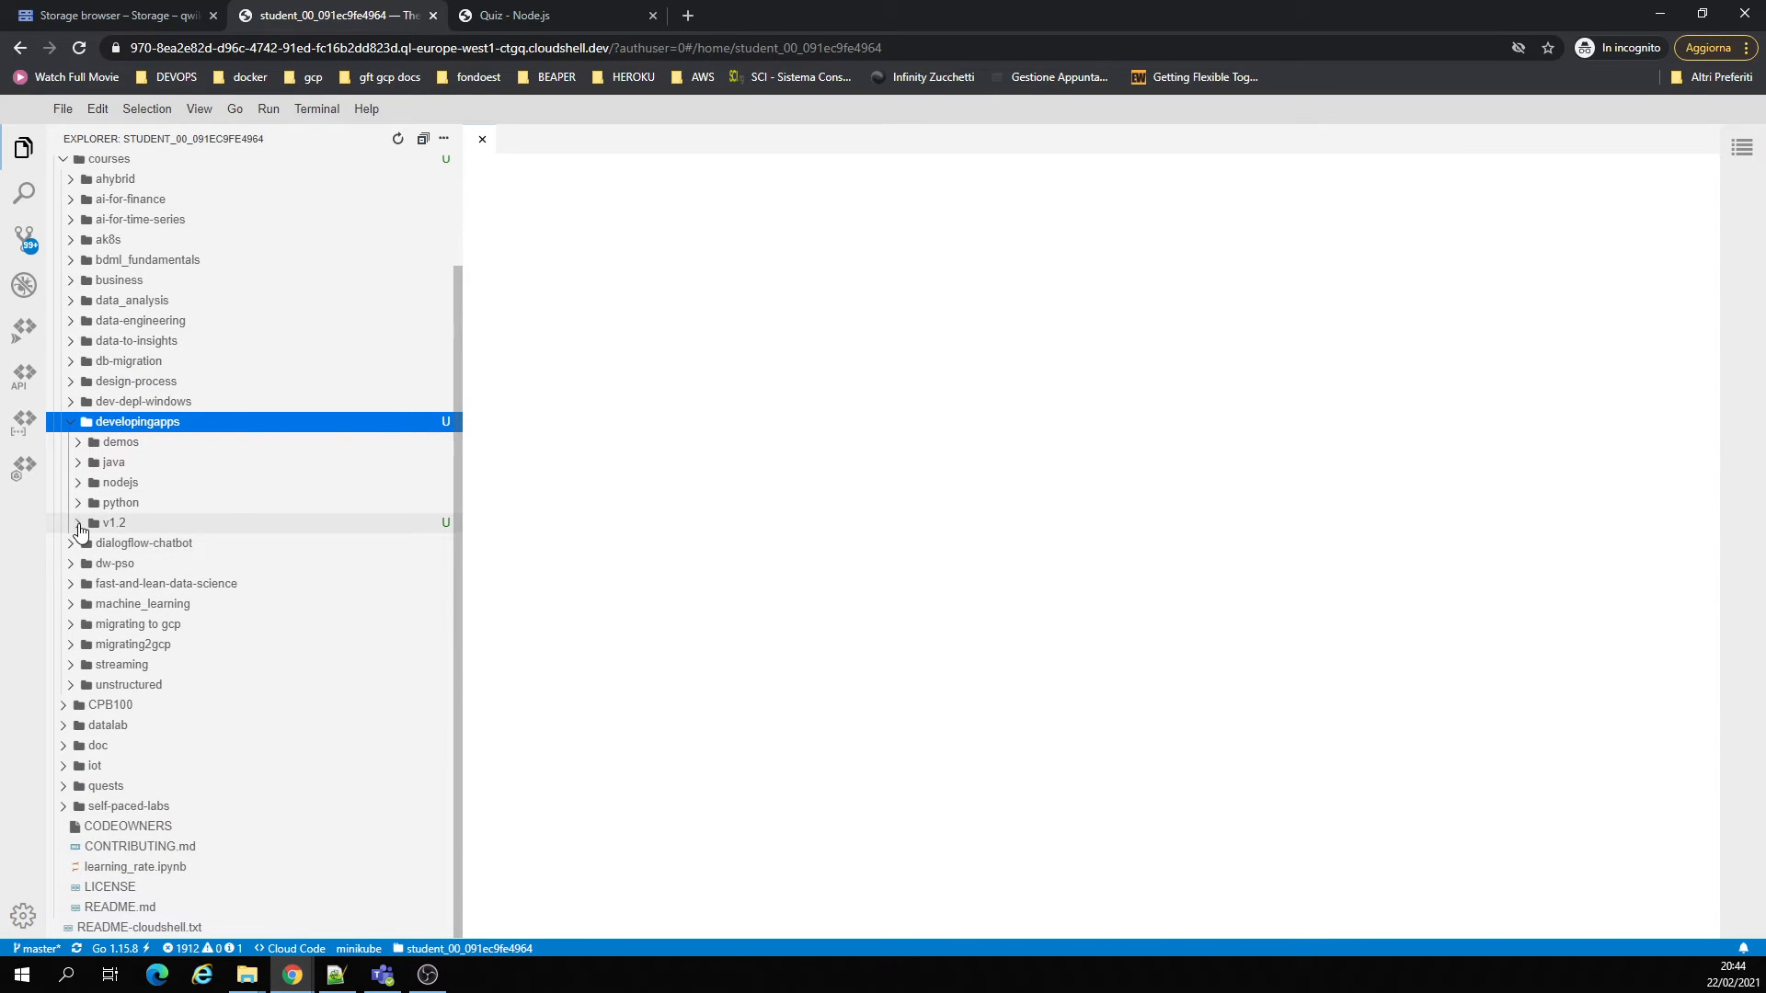
pyautogui.click(112, 522)
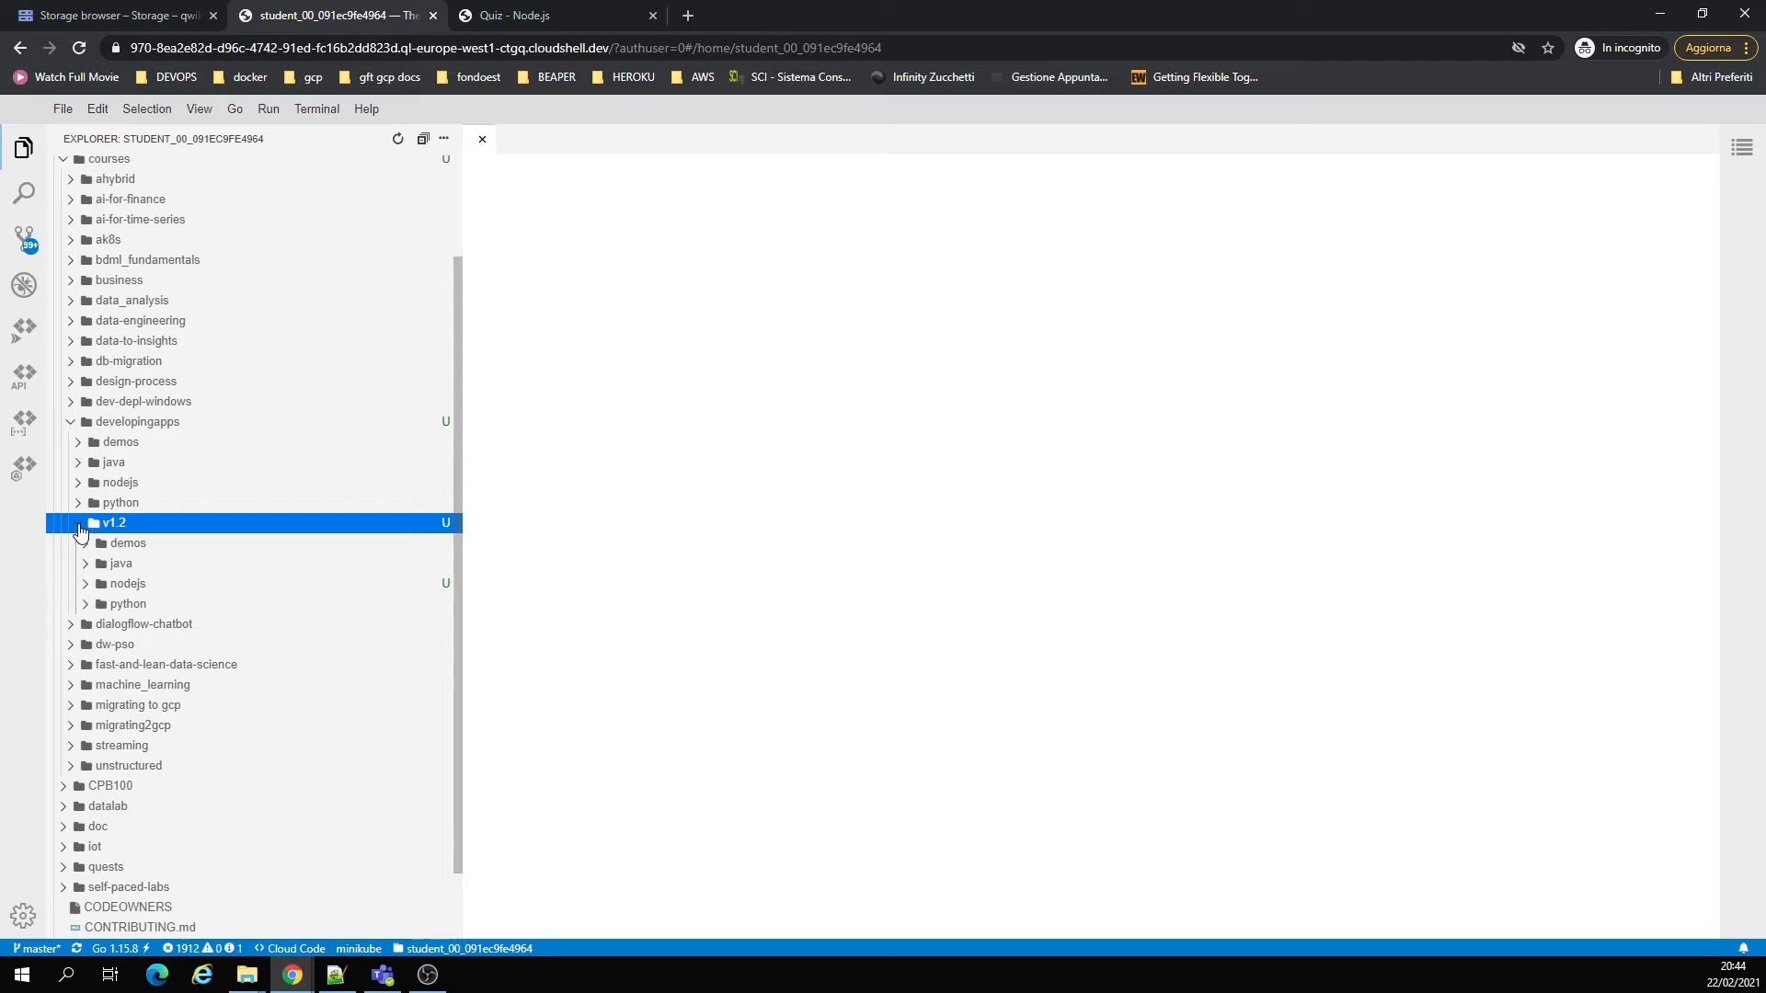
pyautogui.click(127, 584)
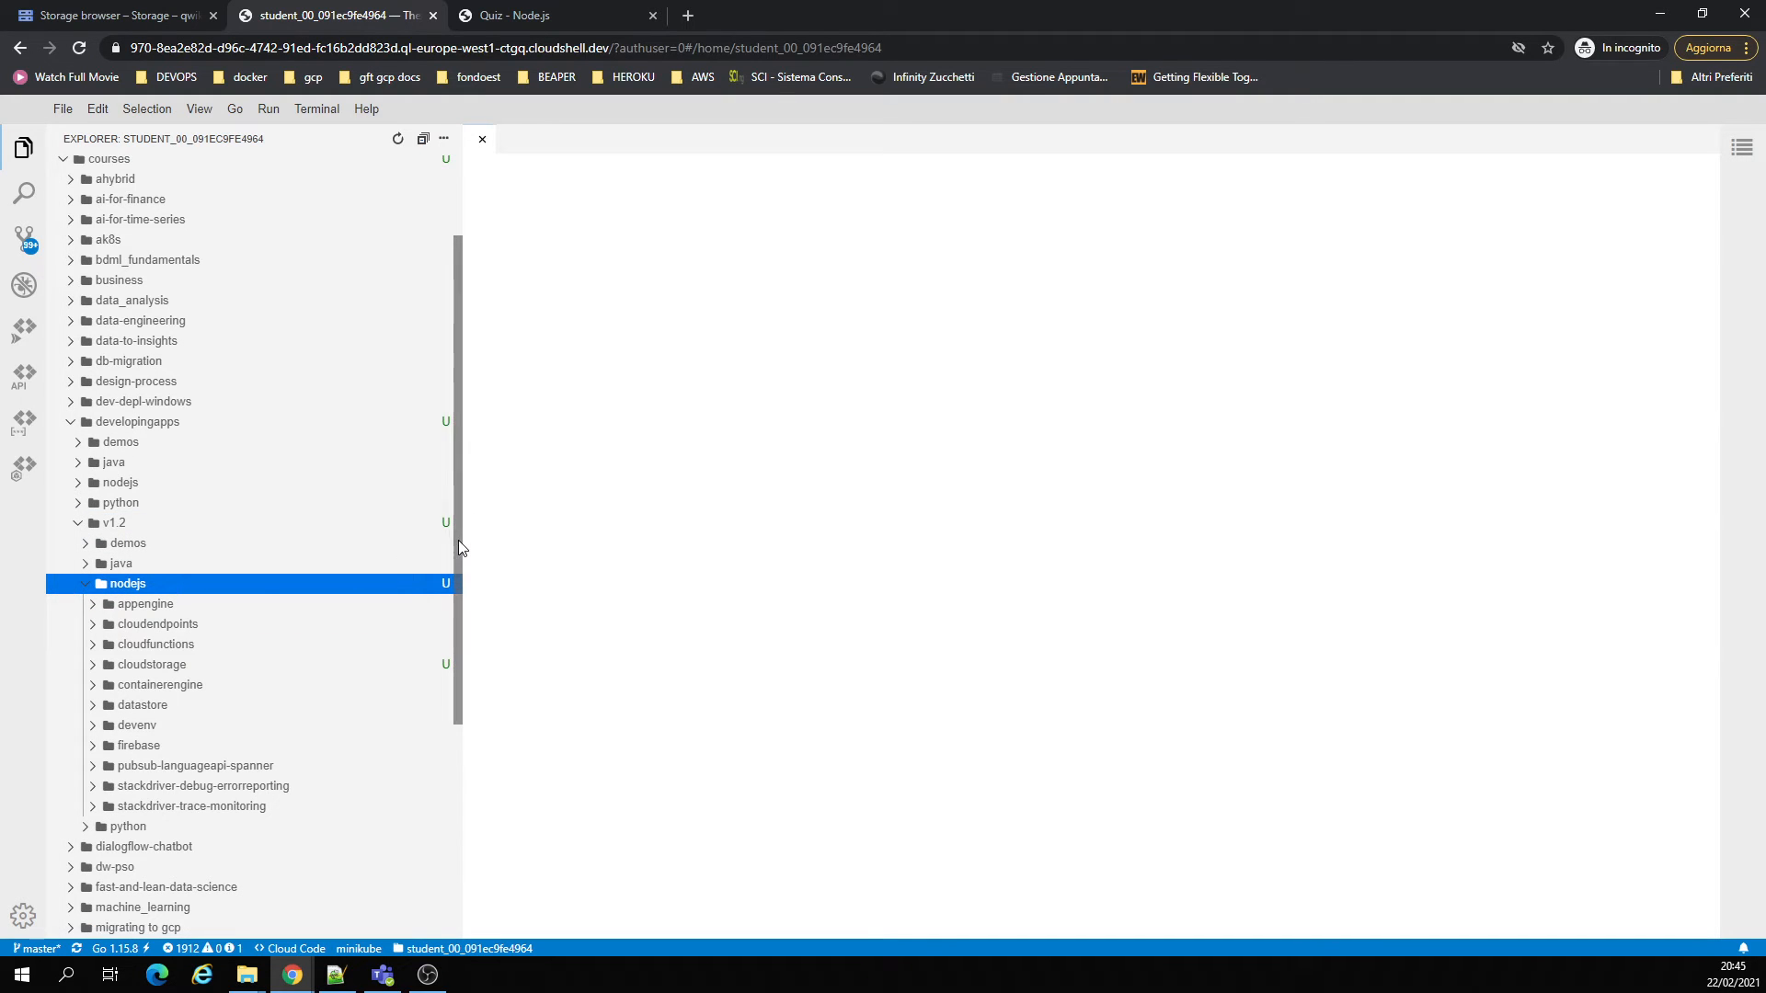
pyautogui.scroll(-3)
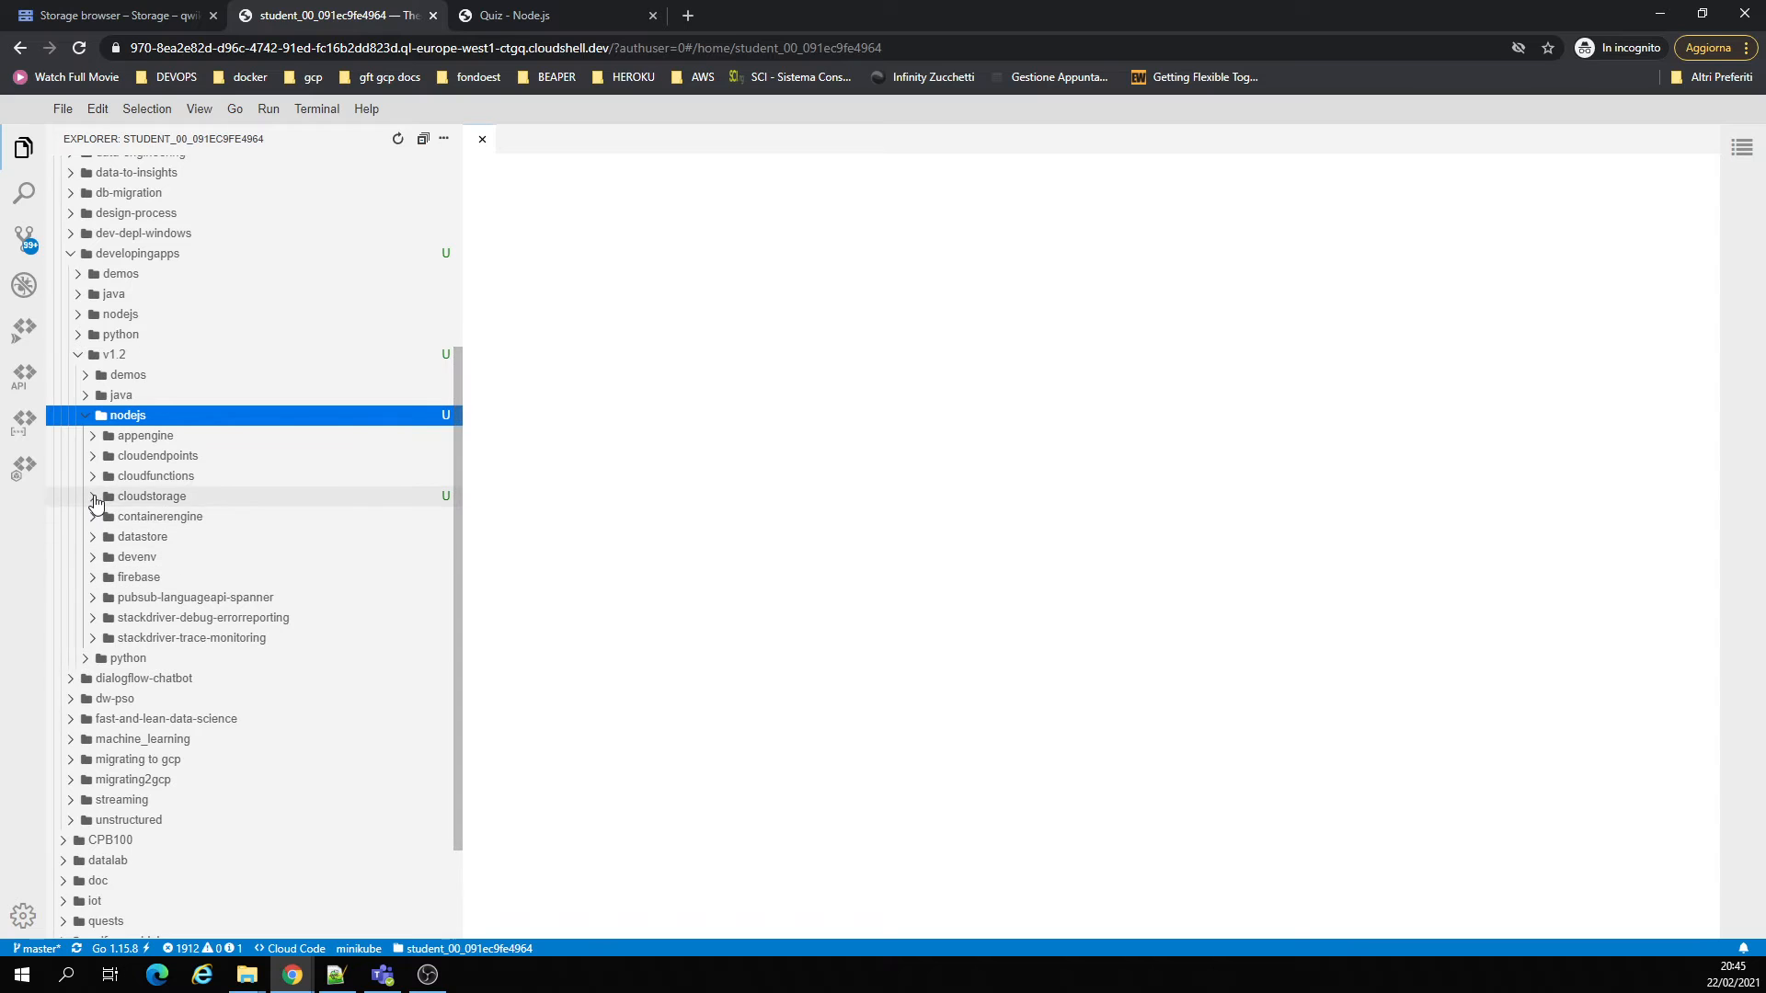
# - Expand cloudstorage > start > server > gcp and preview cloudstorage.js
pyautogui.click(150, 496)
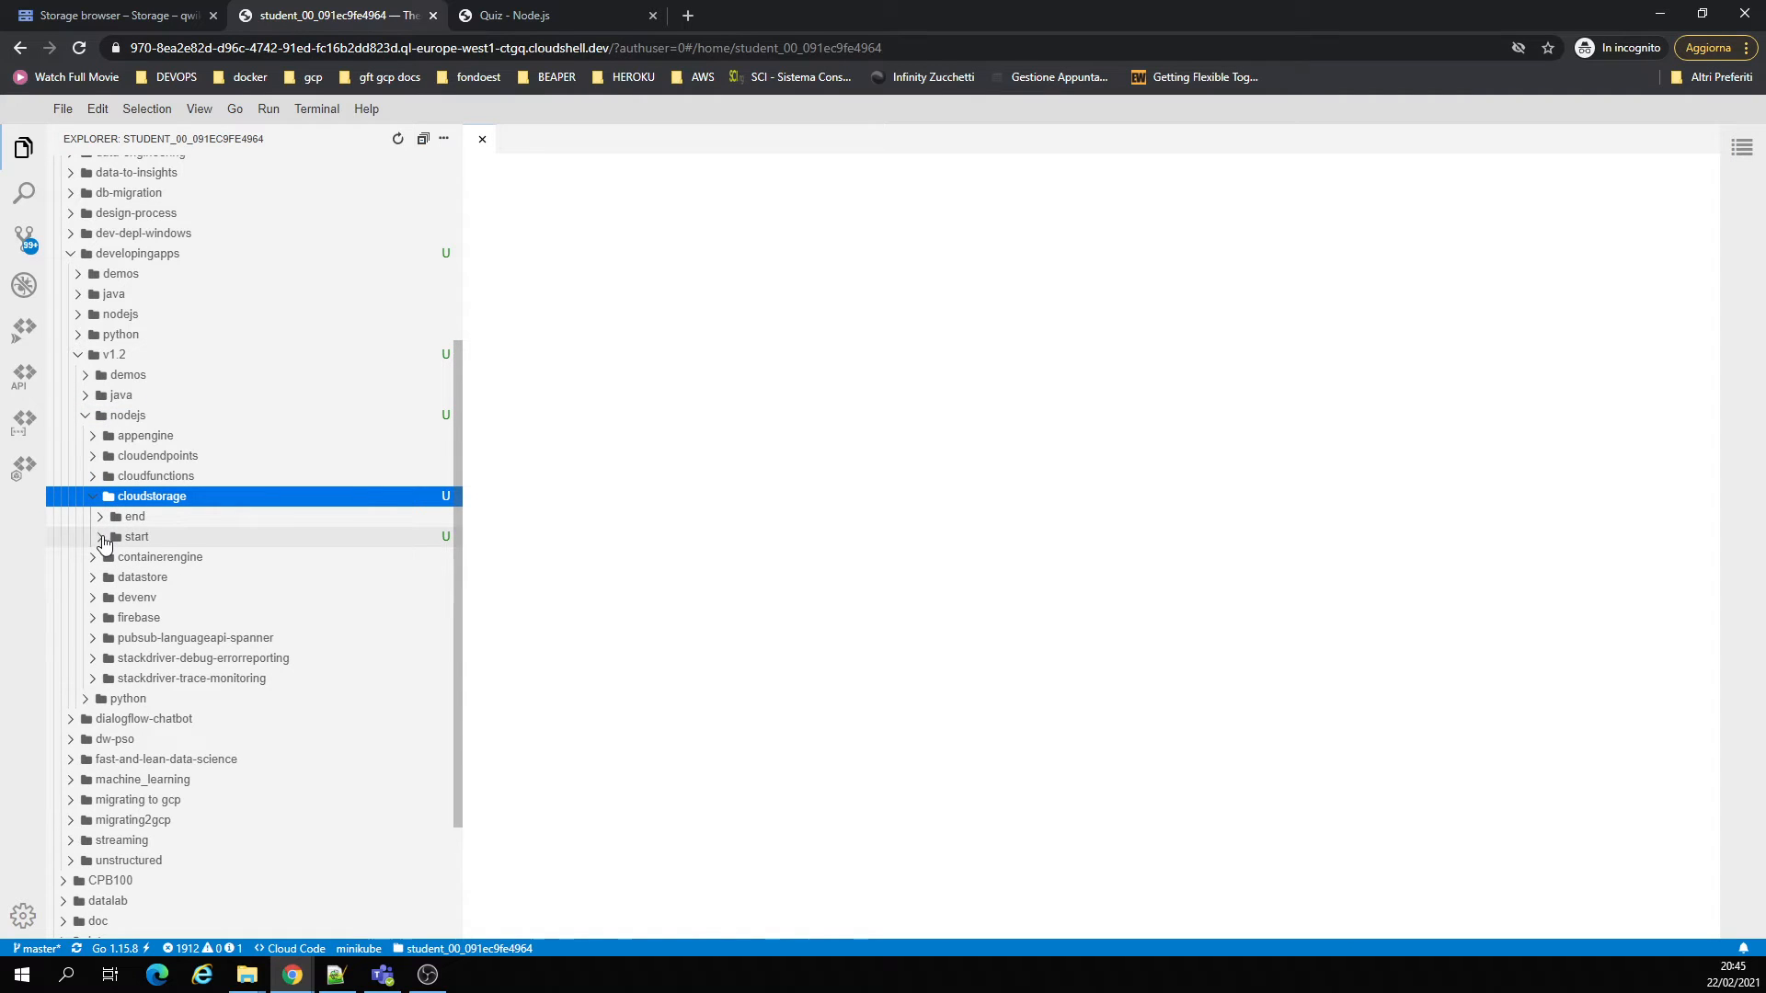
pyautogui.click(136, 536)
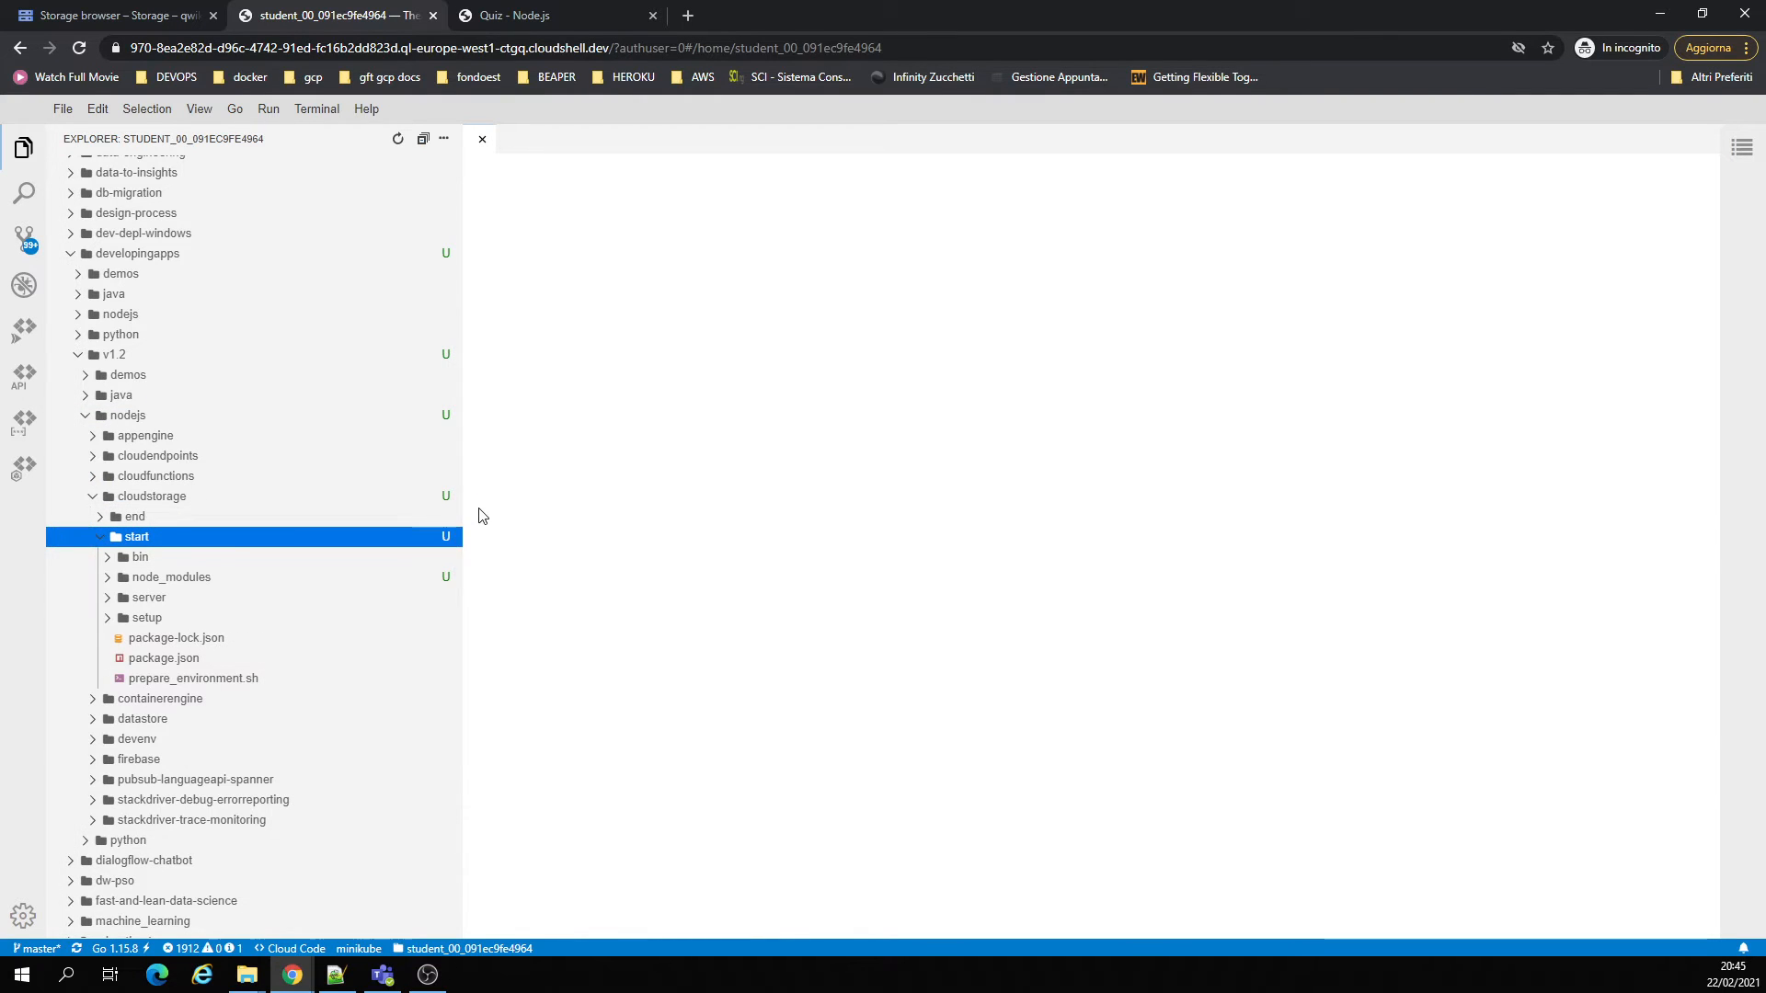
pyautogui.scroll(-3)
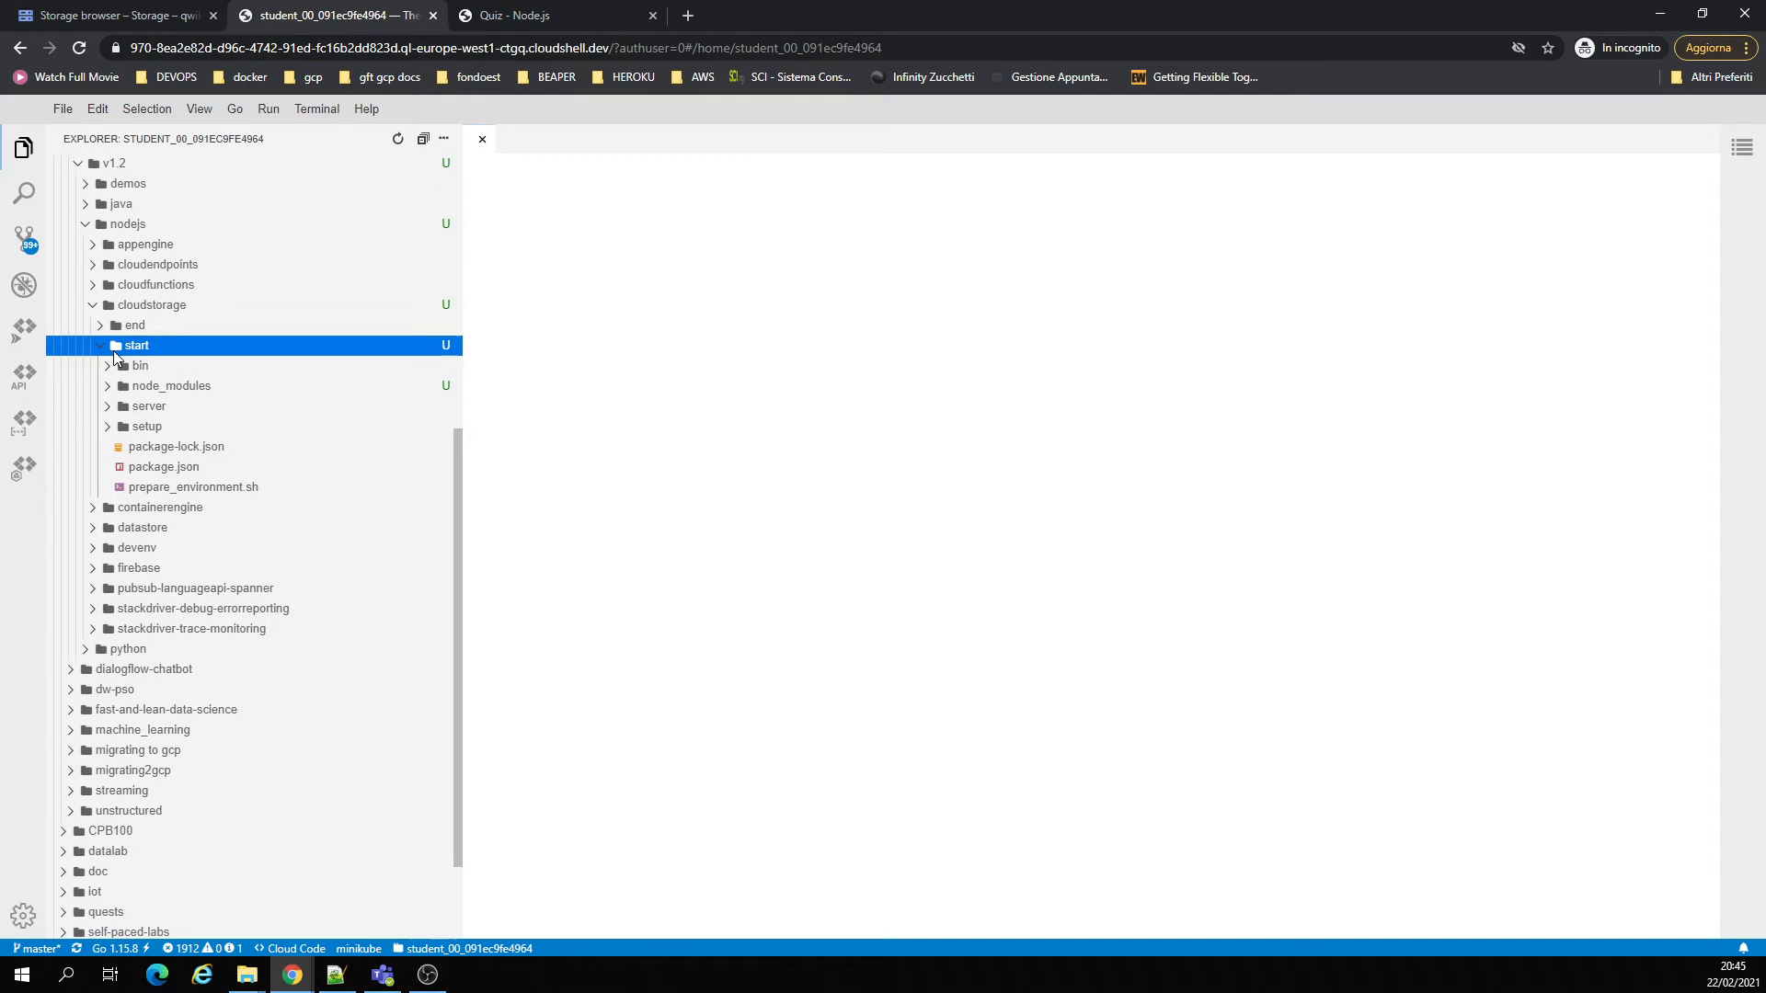
pyautogui.click(147, 406)
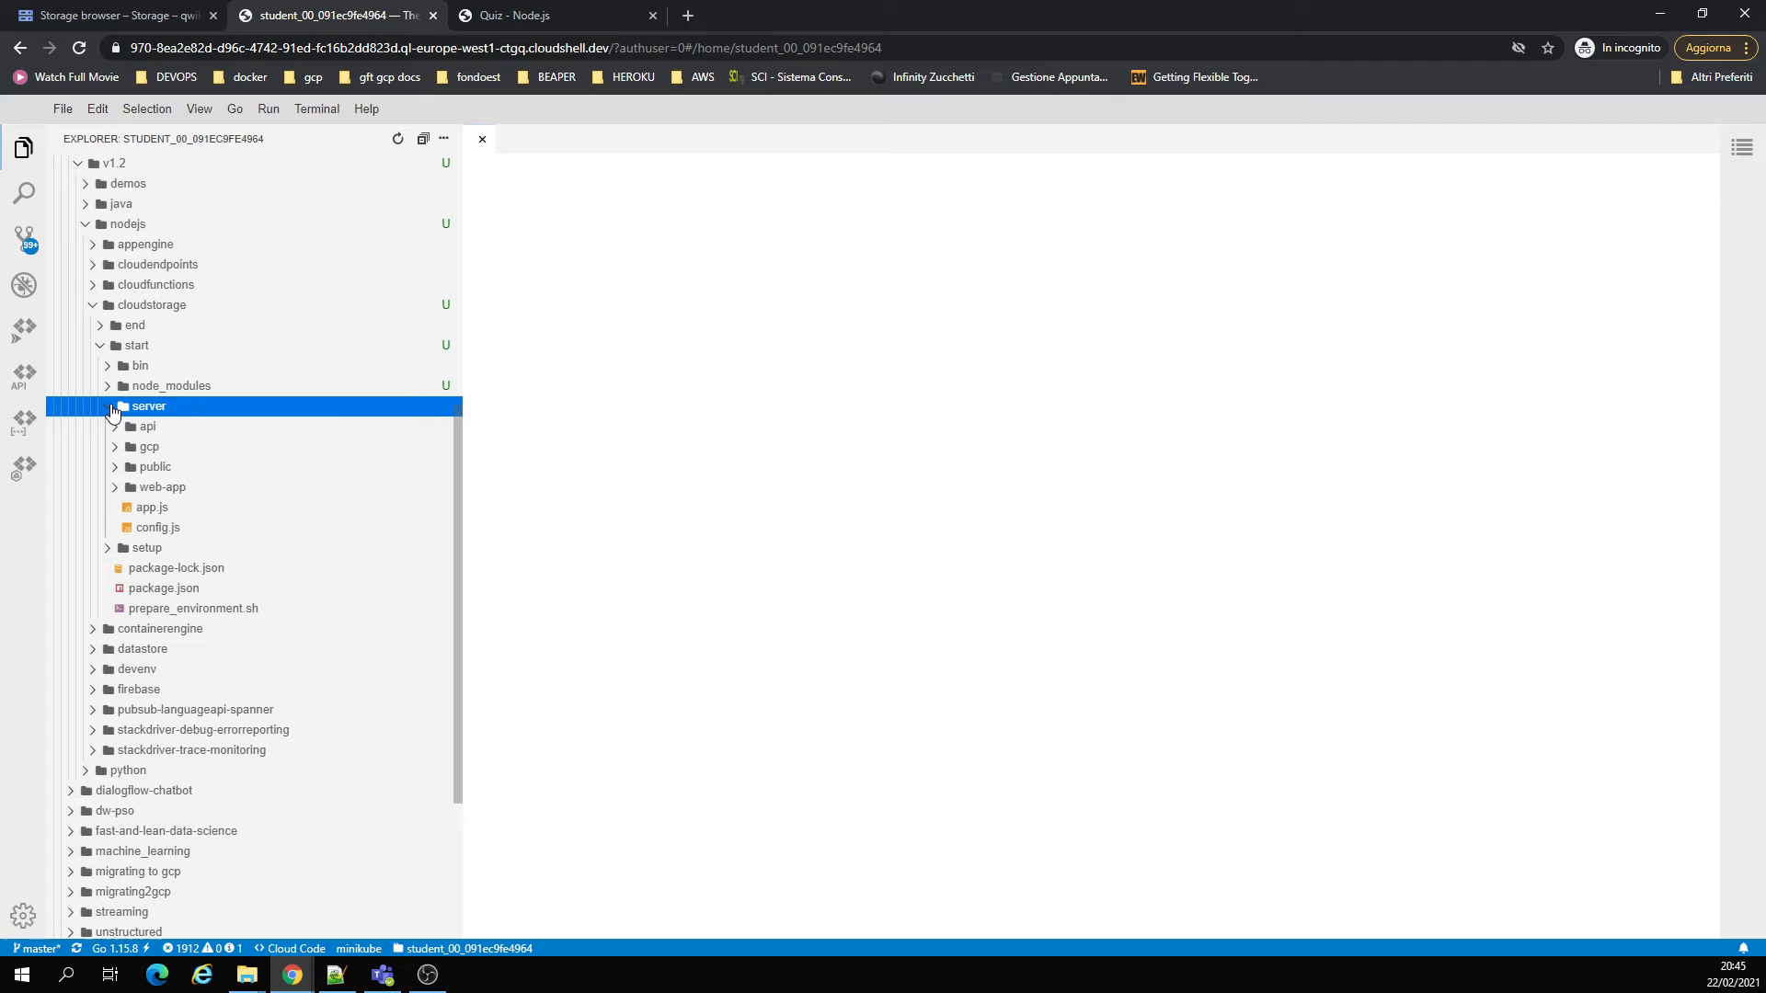
pyautogui.click(147, 446)
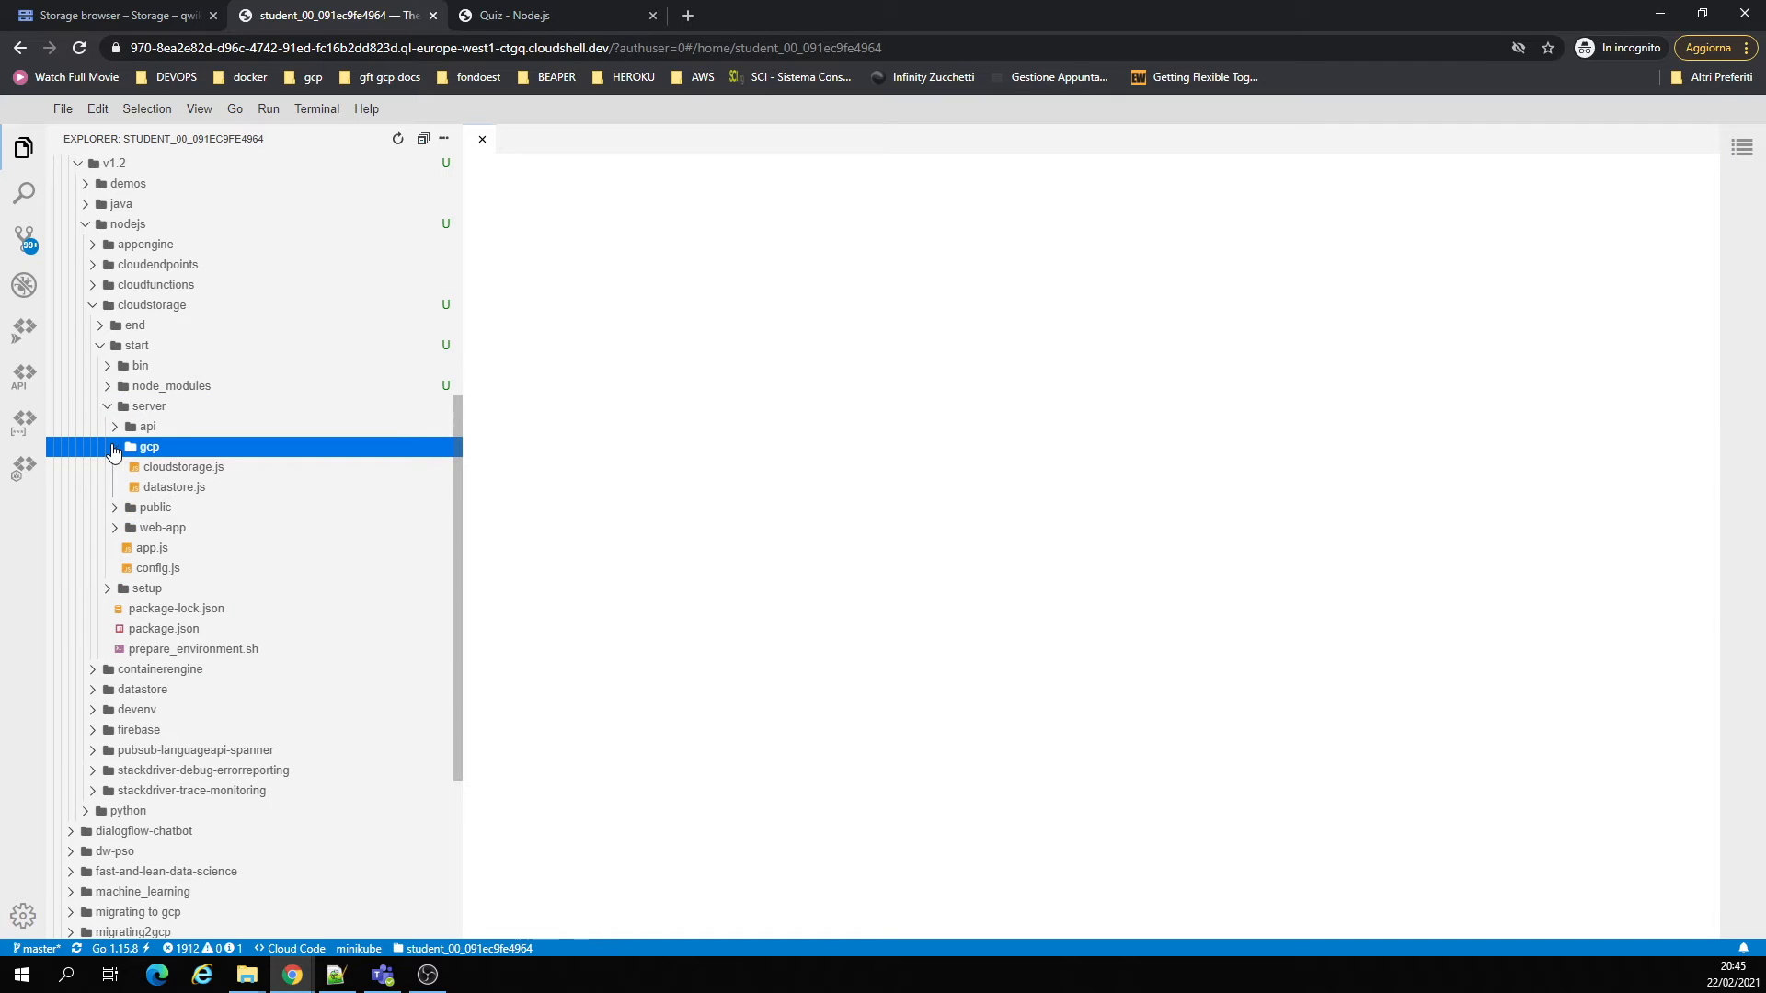
pyautogui.click(184, 466)
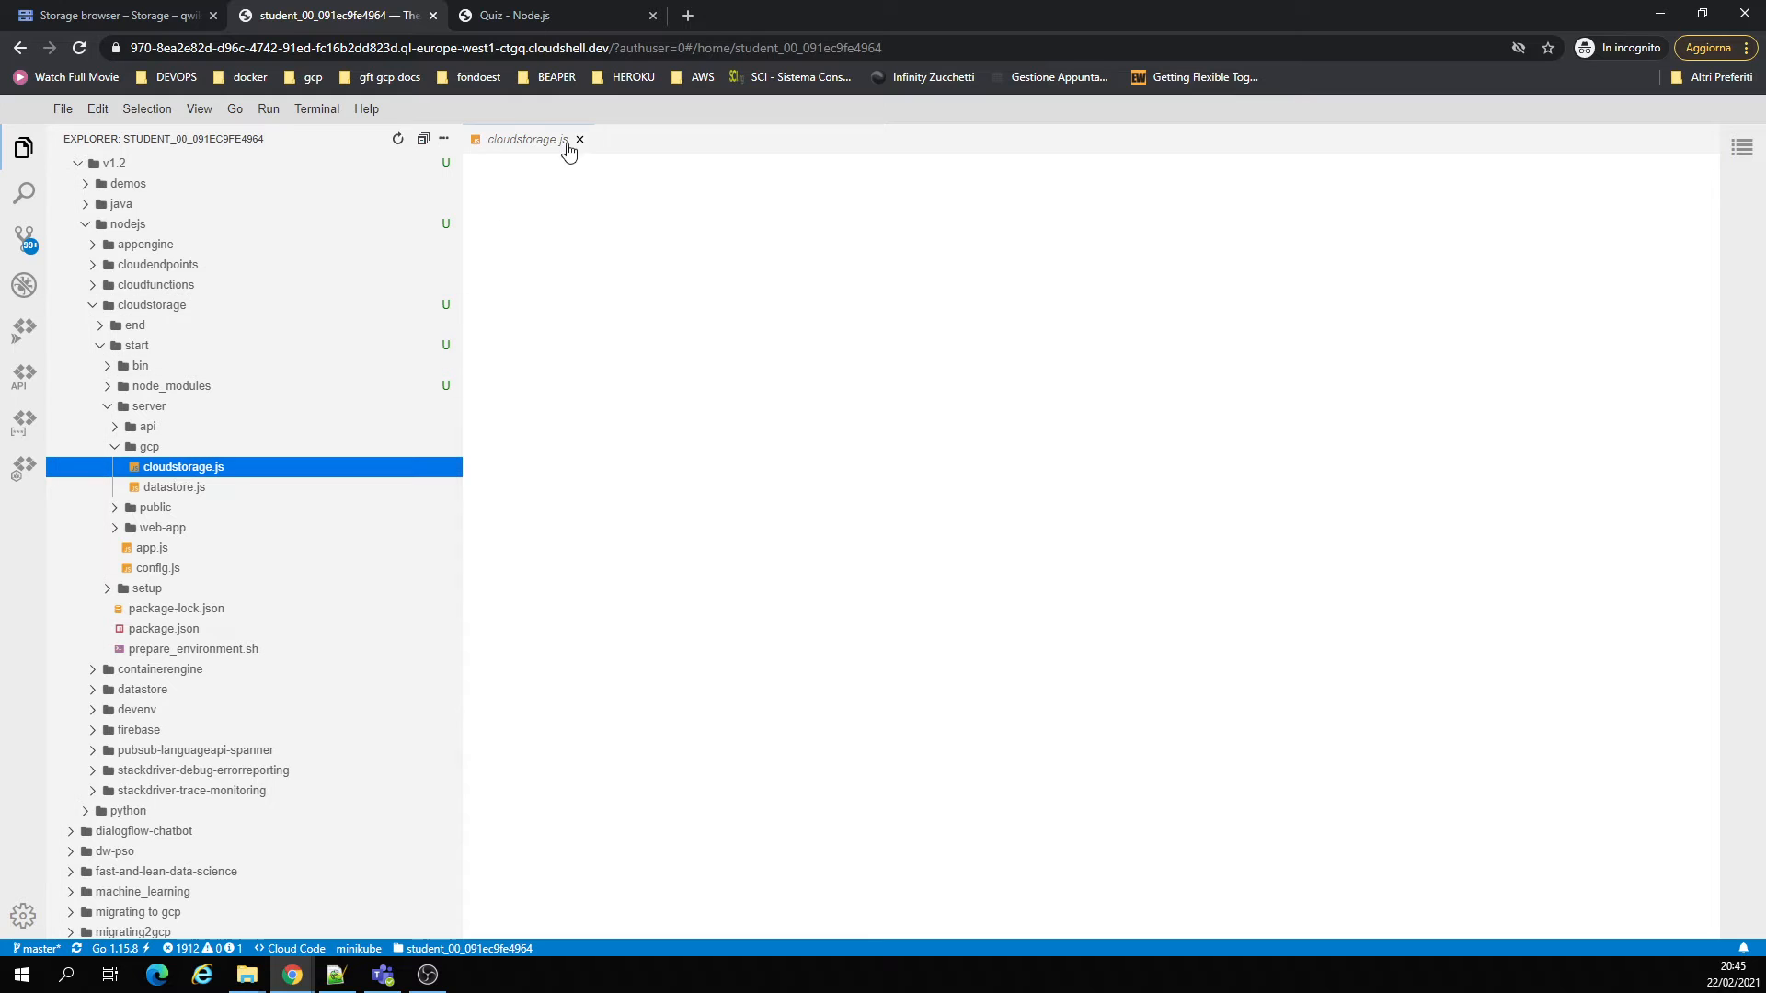
pyautogui.click(578, 139)
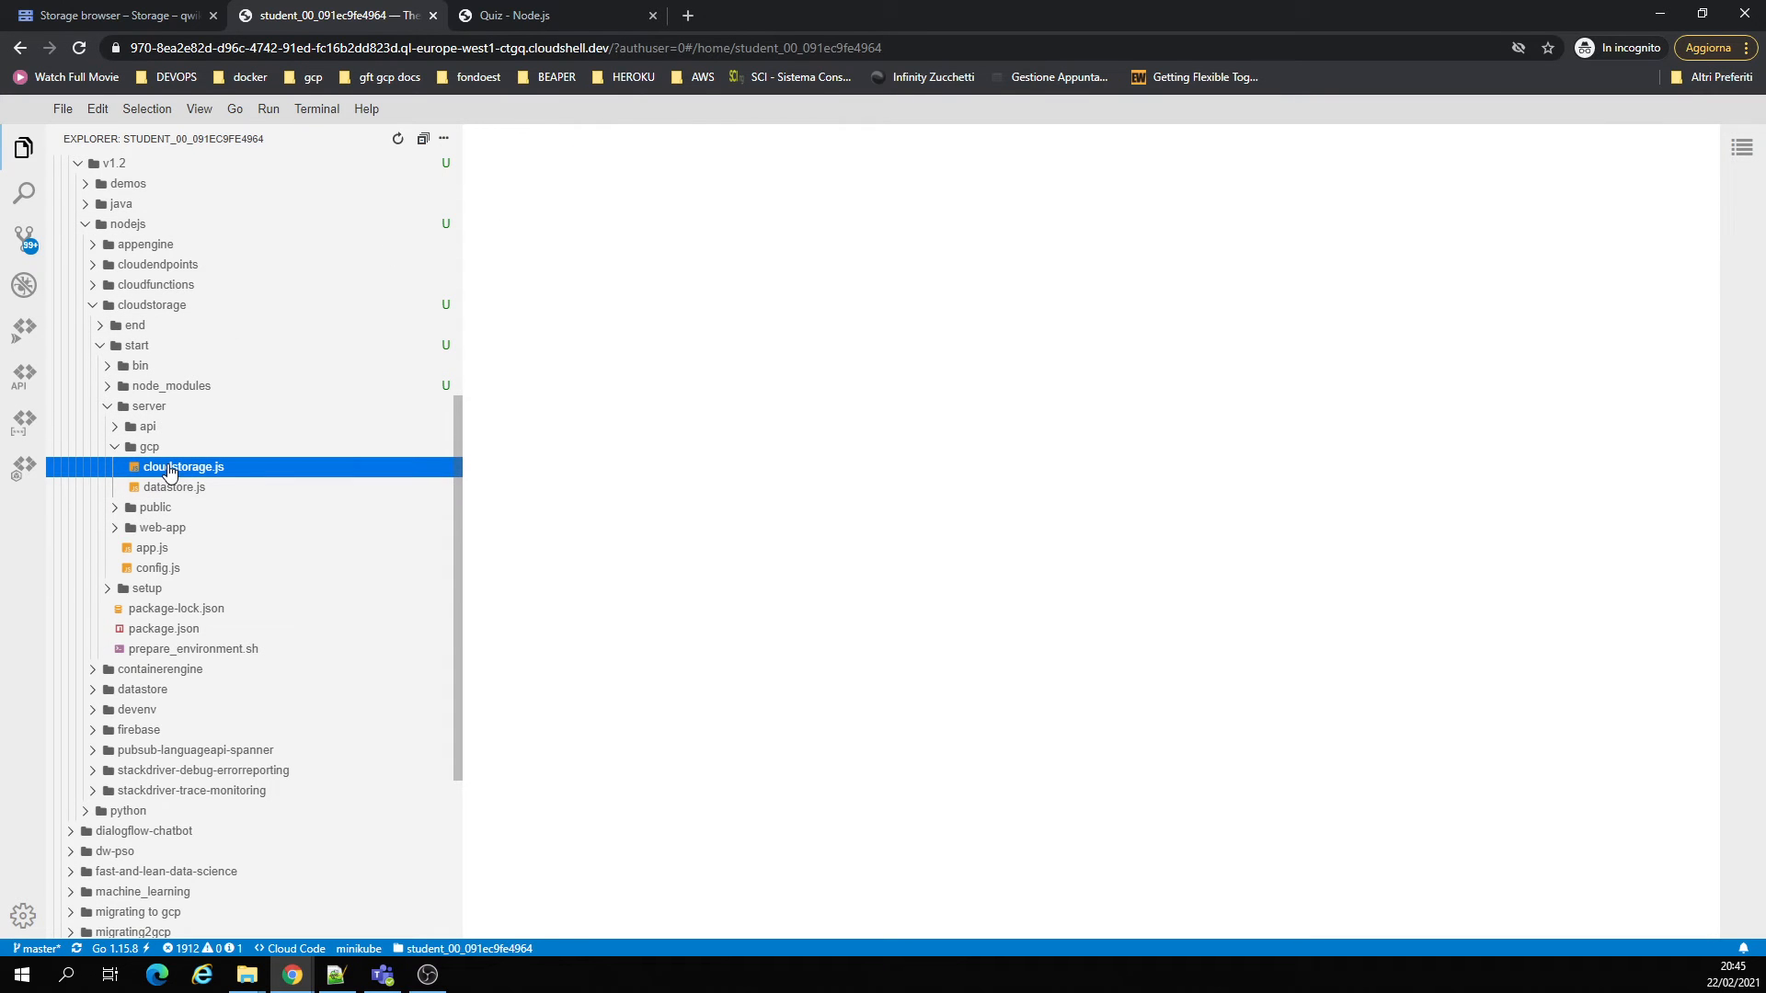
pyautogui.doubleClick(182, 466)
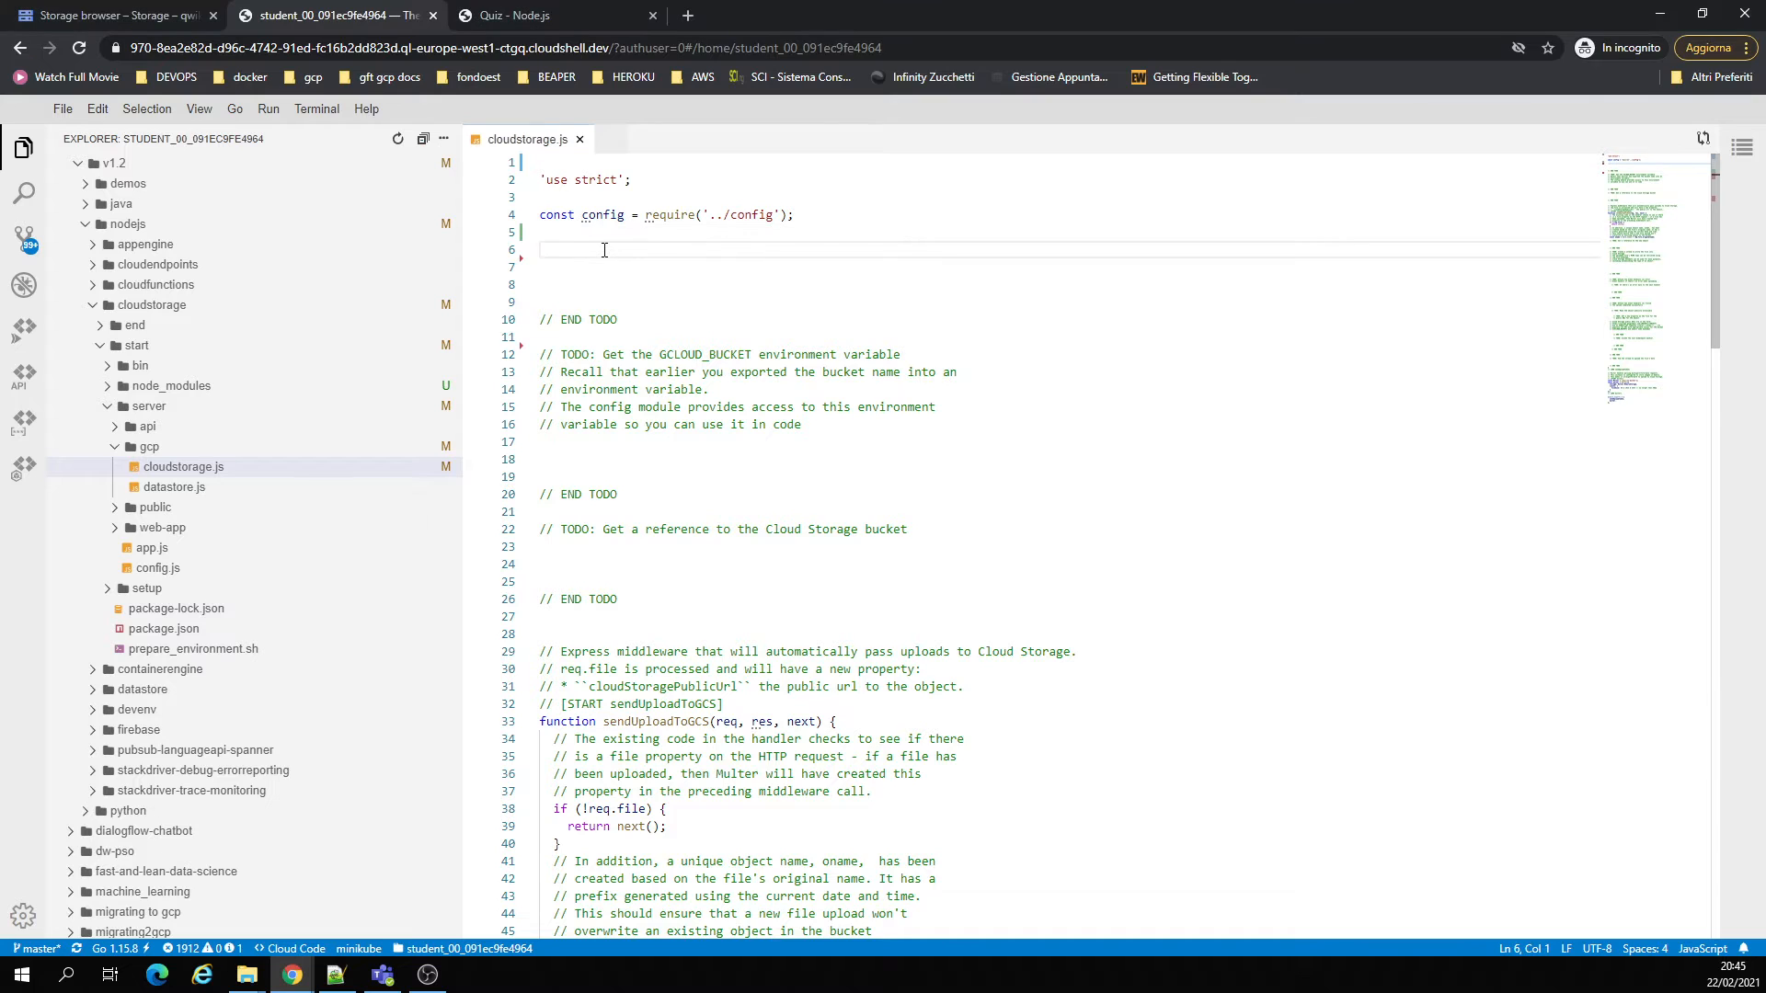
pyautogui.write("const {Storage} = require('@google-cloud/storage');")
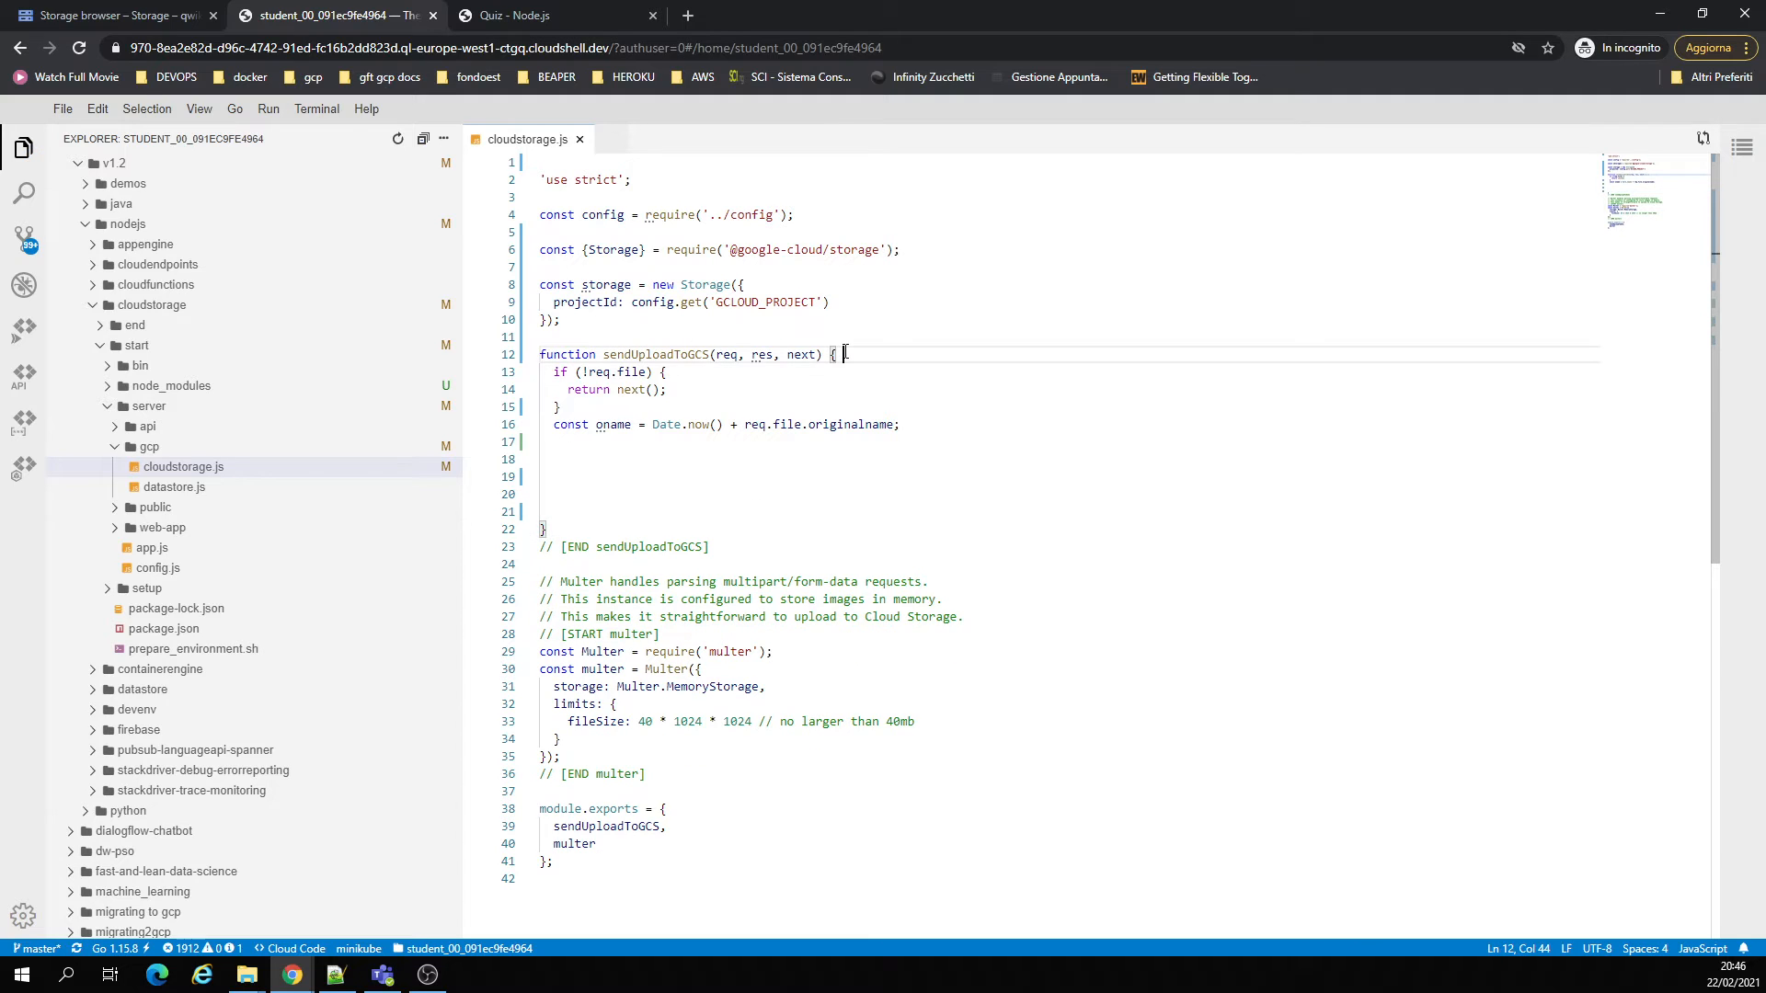
pyautogui.press('Enter')
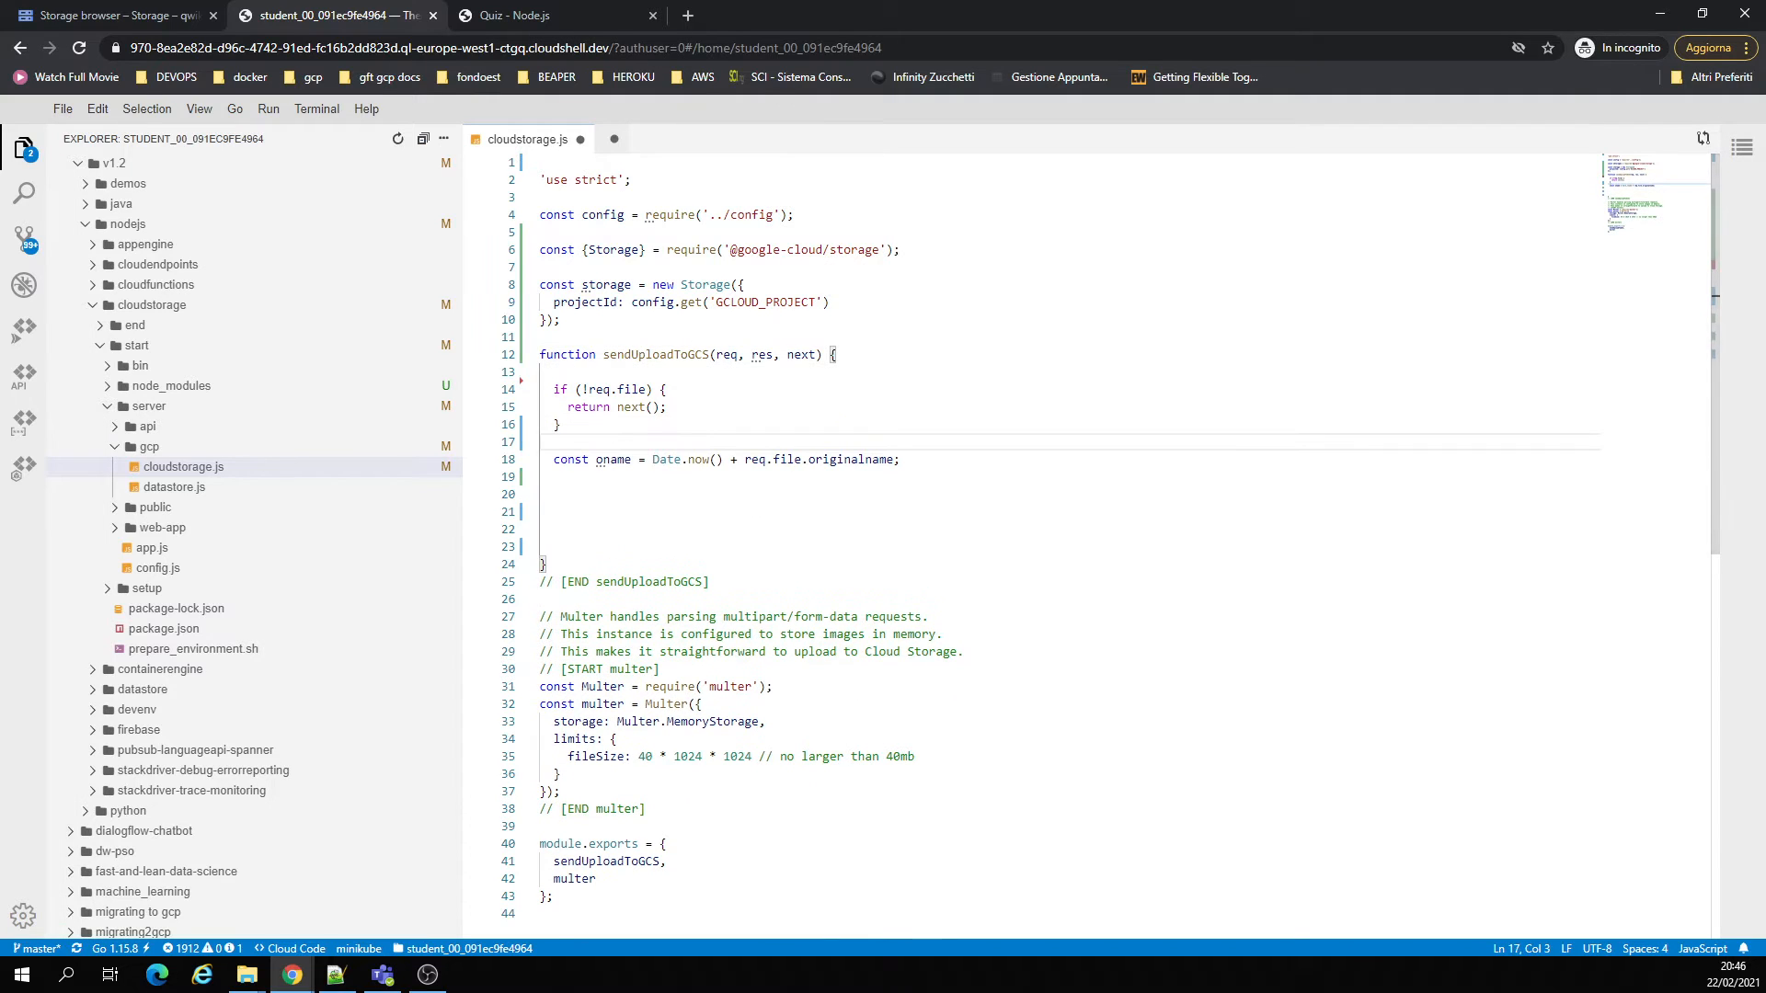
pyautogui.press('ctrl+s')
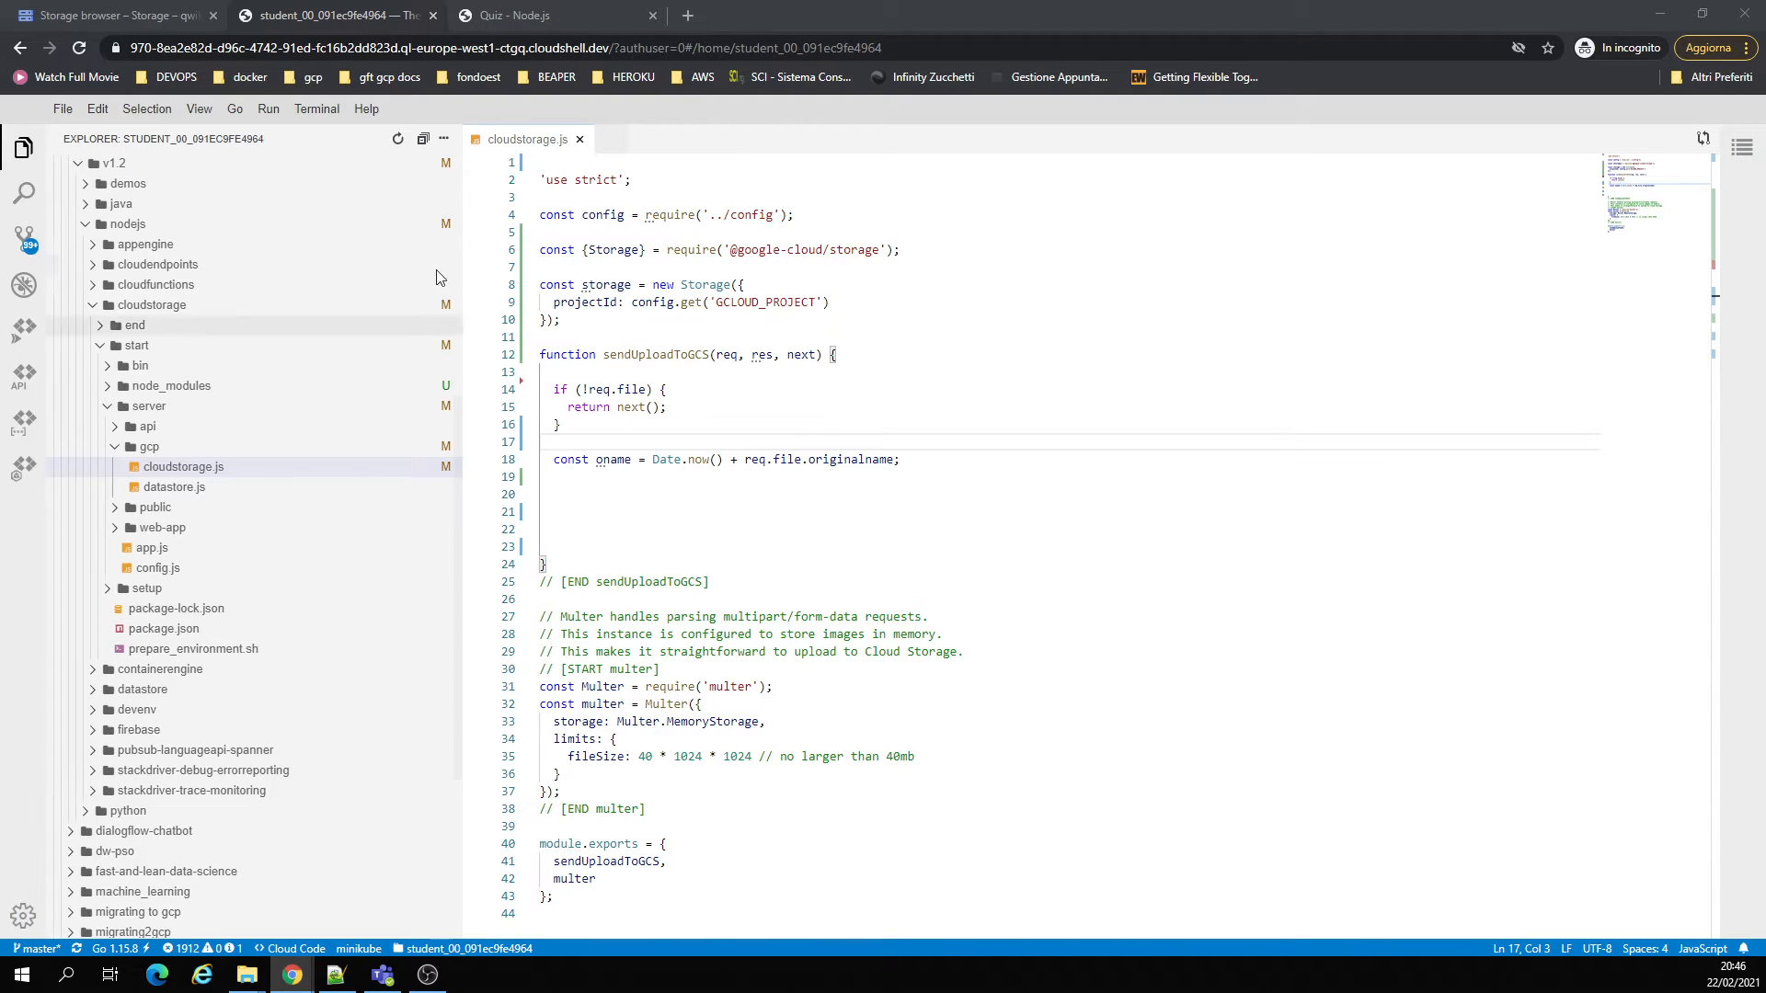
# - Add config.get('GCLOUD_BUCKET'), storage.bucket(GCLOUD_BUCKET) and bucket.file(oname) lines to cloudstorage.js
pyautogui.write("const GCLOUD_BUCKET = config.get('GCLOUD_BUCKET');")
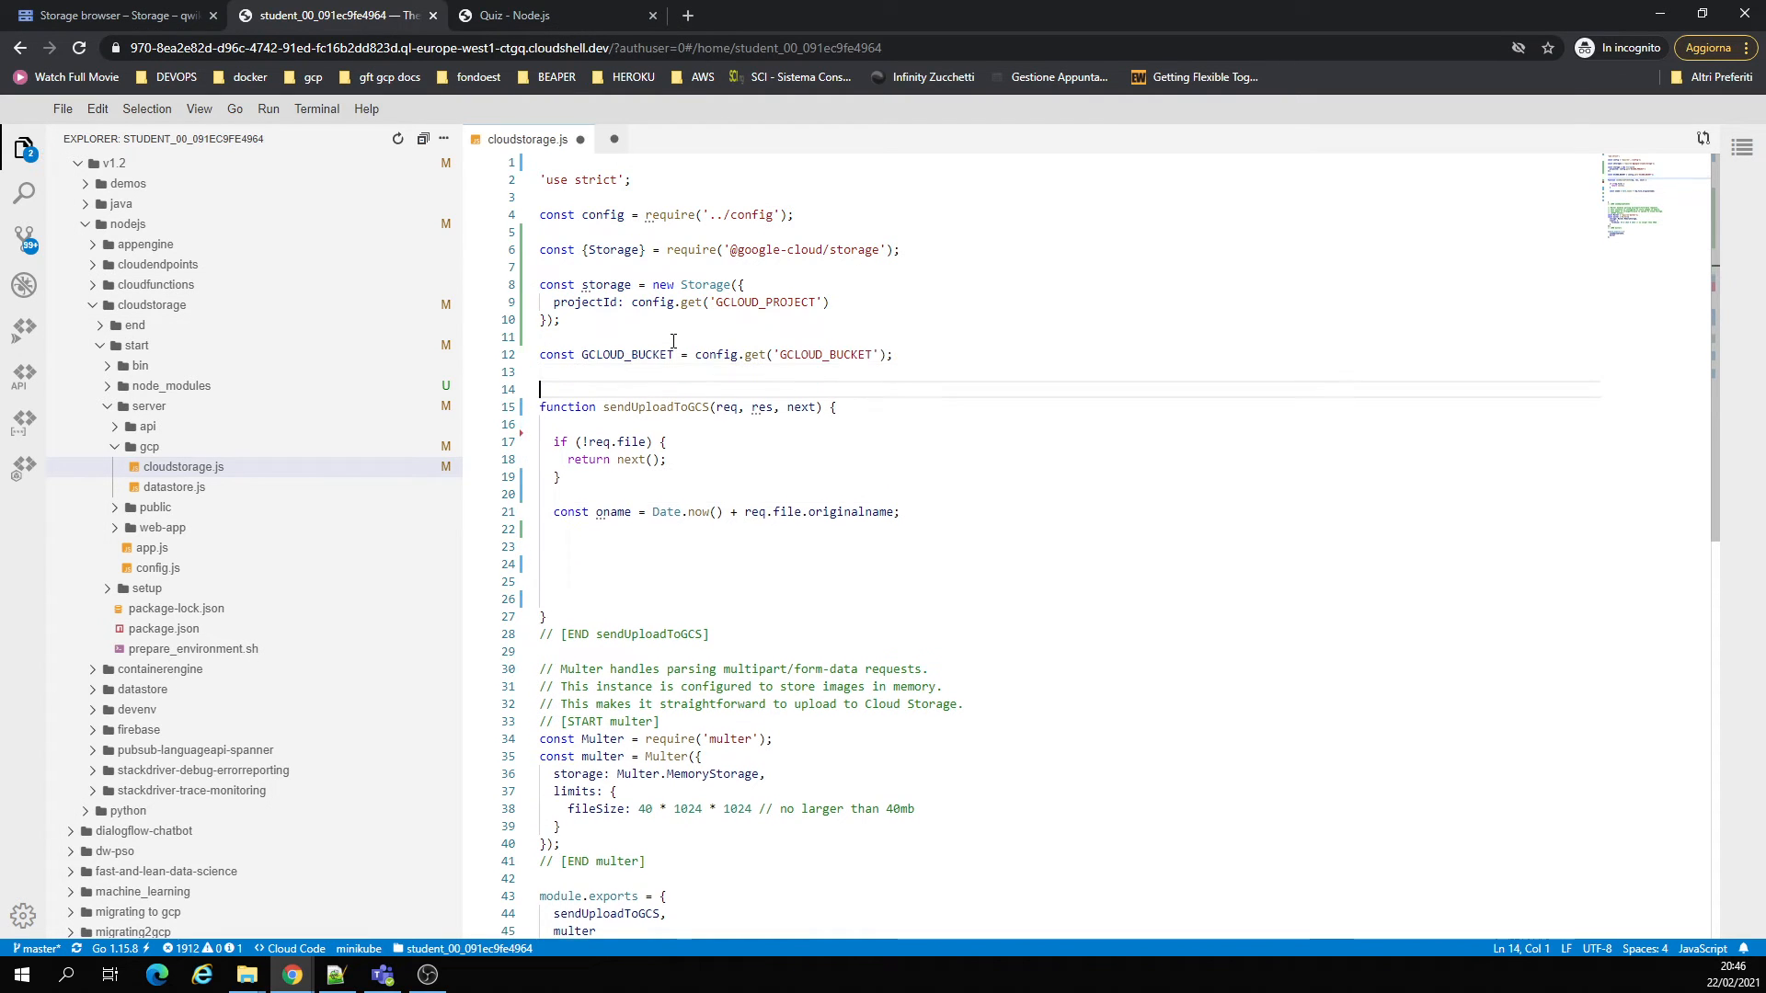
pyautogui.doubleClick(628, 353)
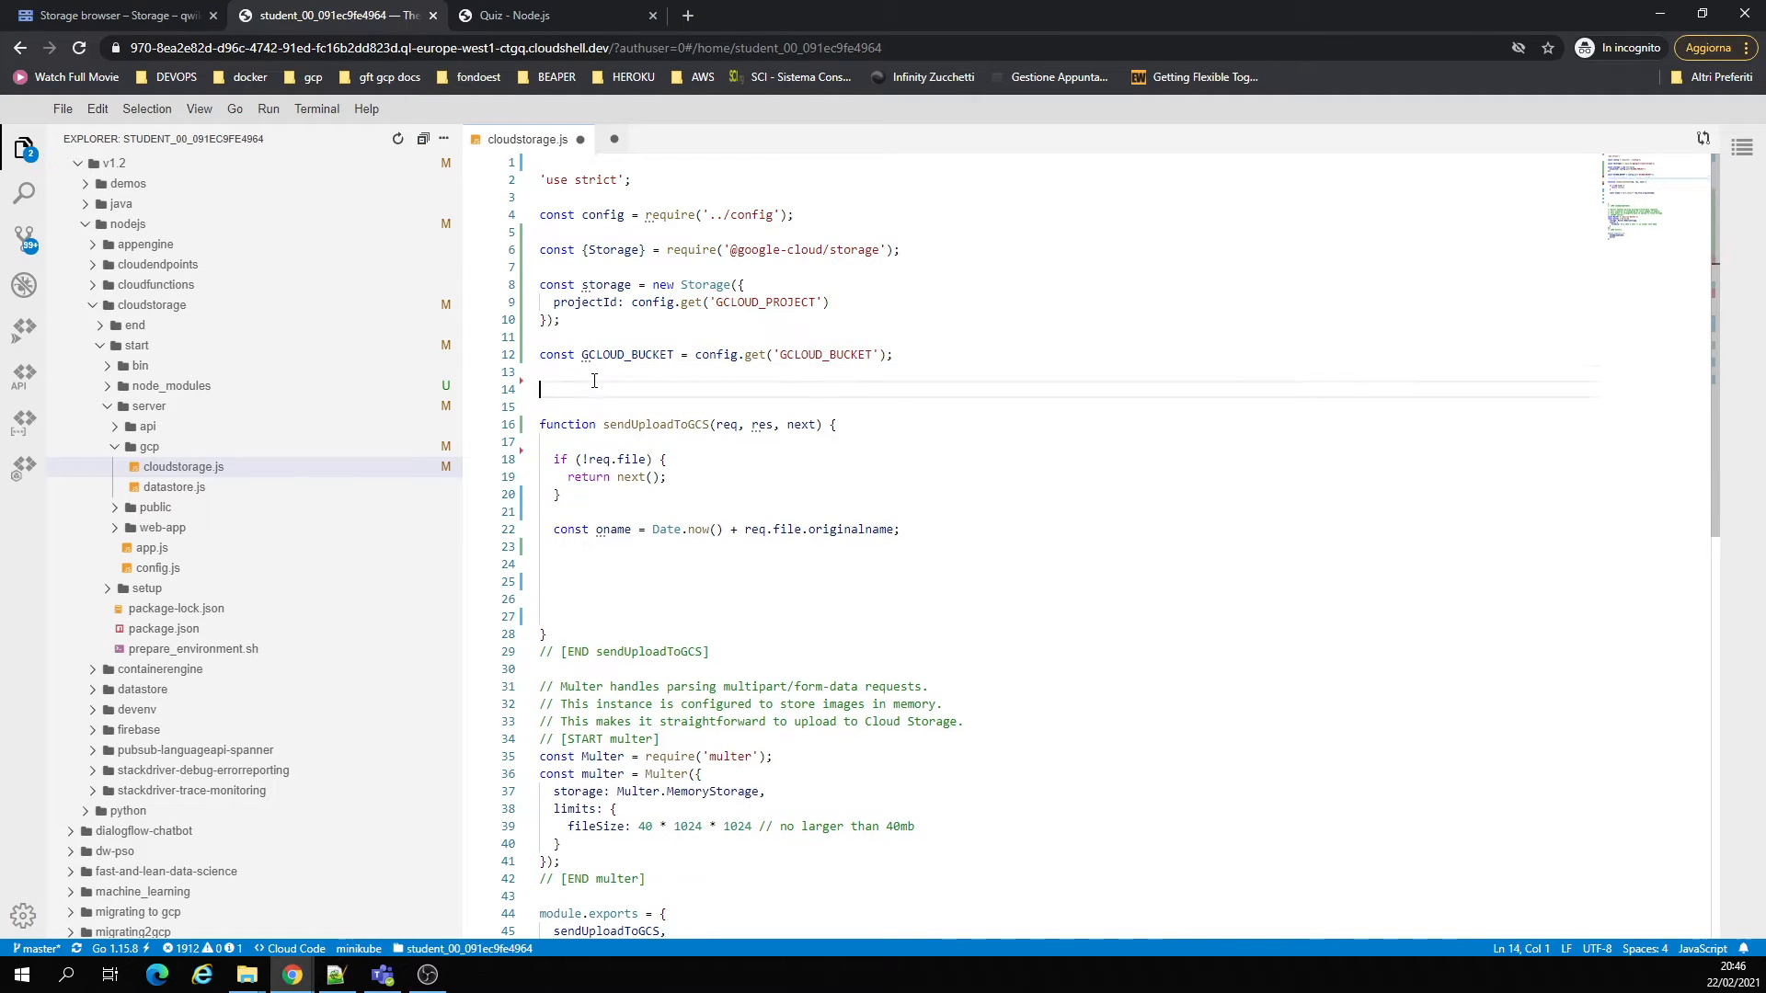
pyautogui.write('const bucket = storage.bucket(GCLOUD_BUCKET);')
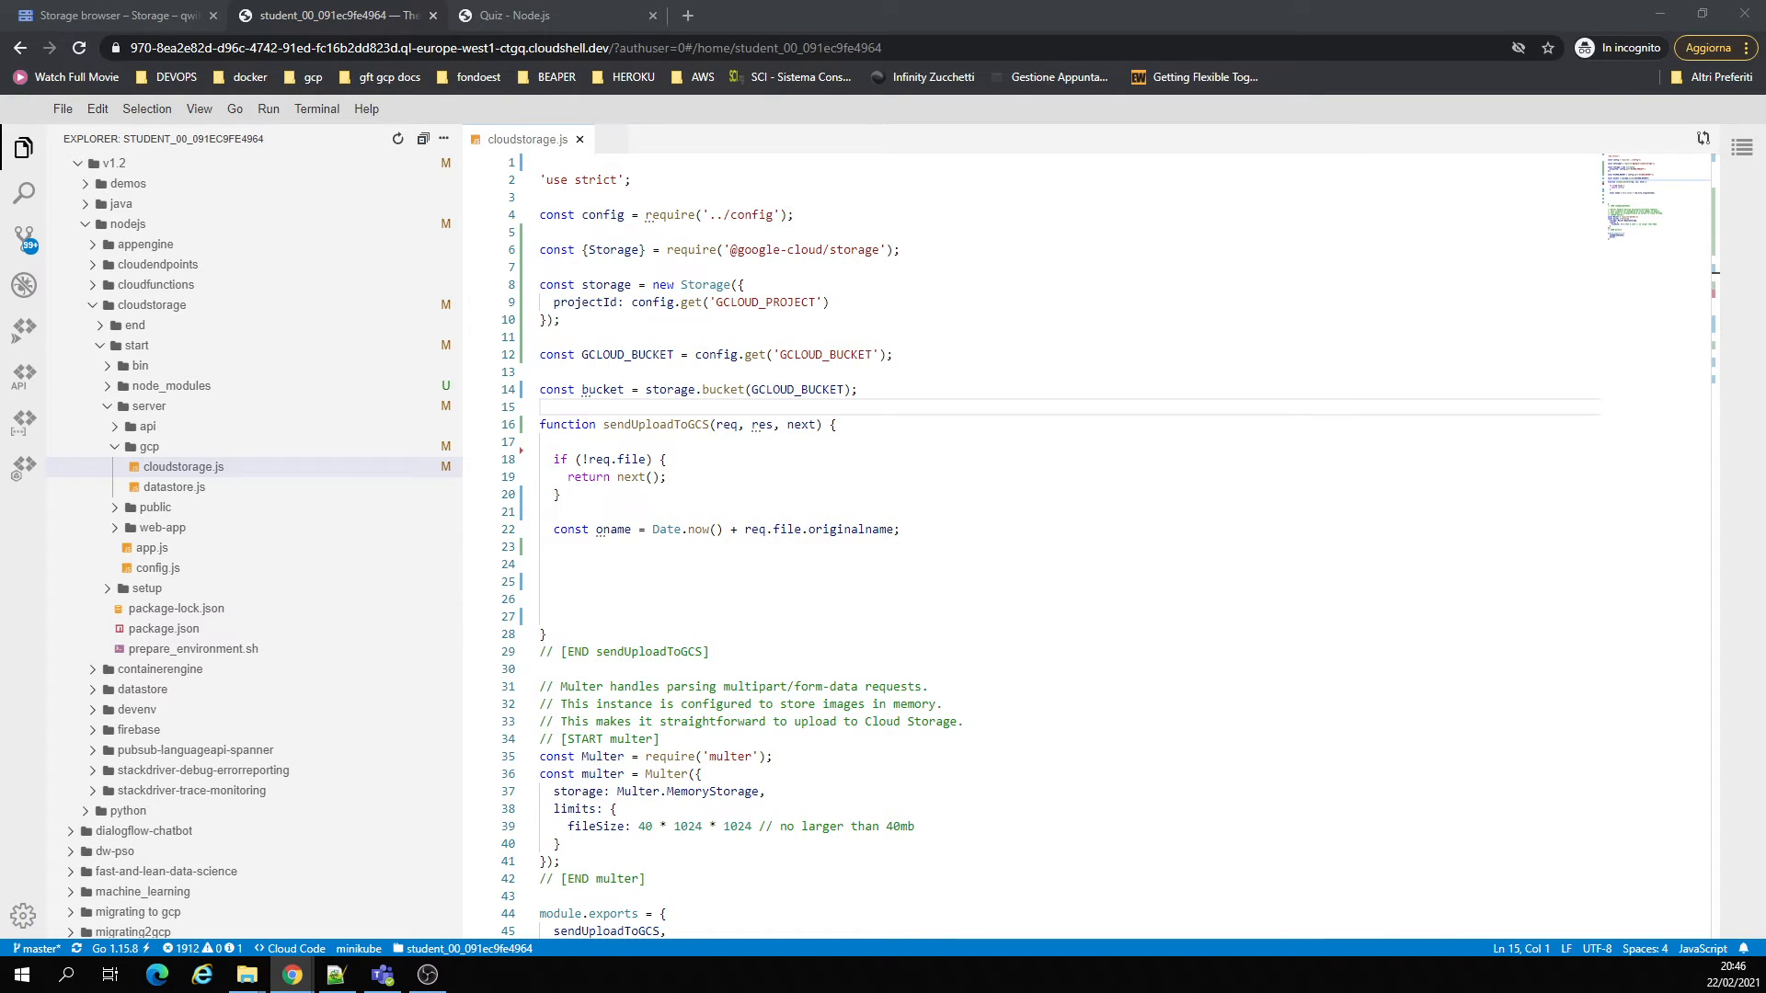
pyautogui.doubleClick(612, 530)
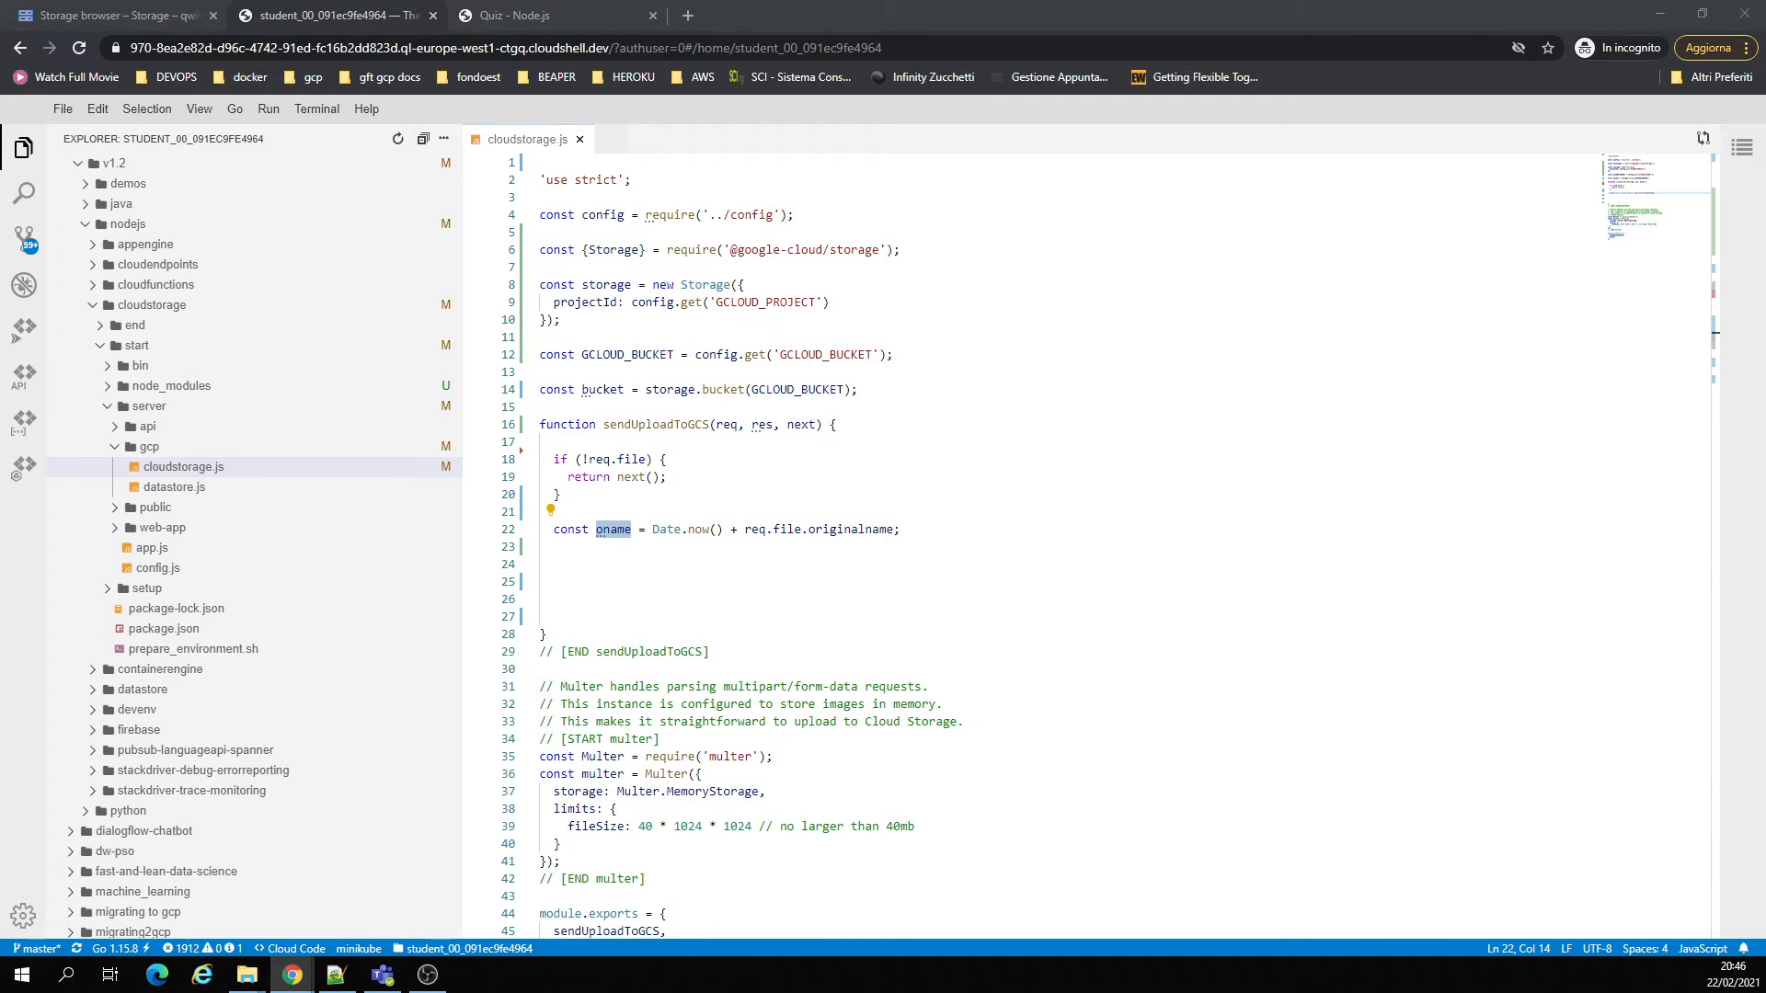
pyautogui.write('const file = bucket.file(oname);')
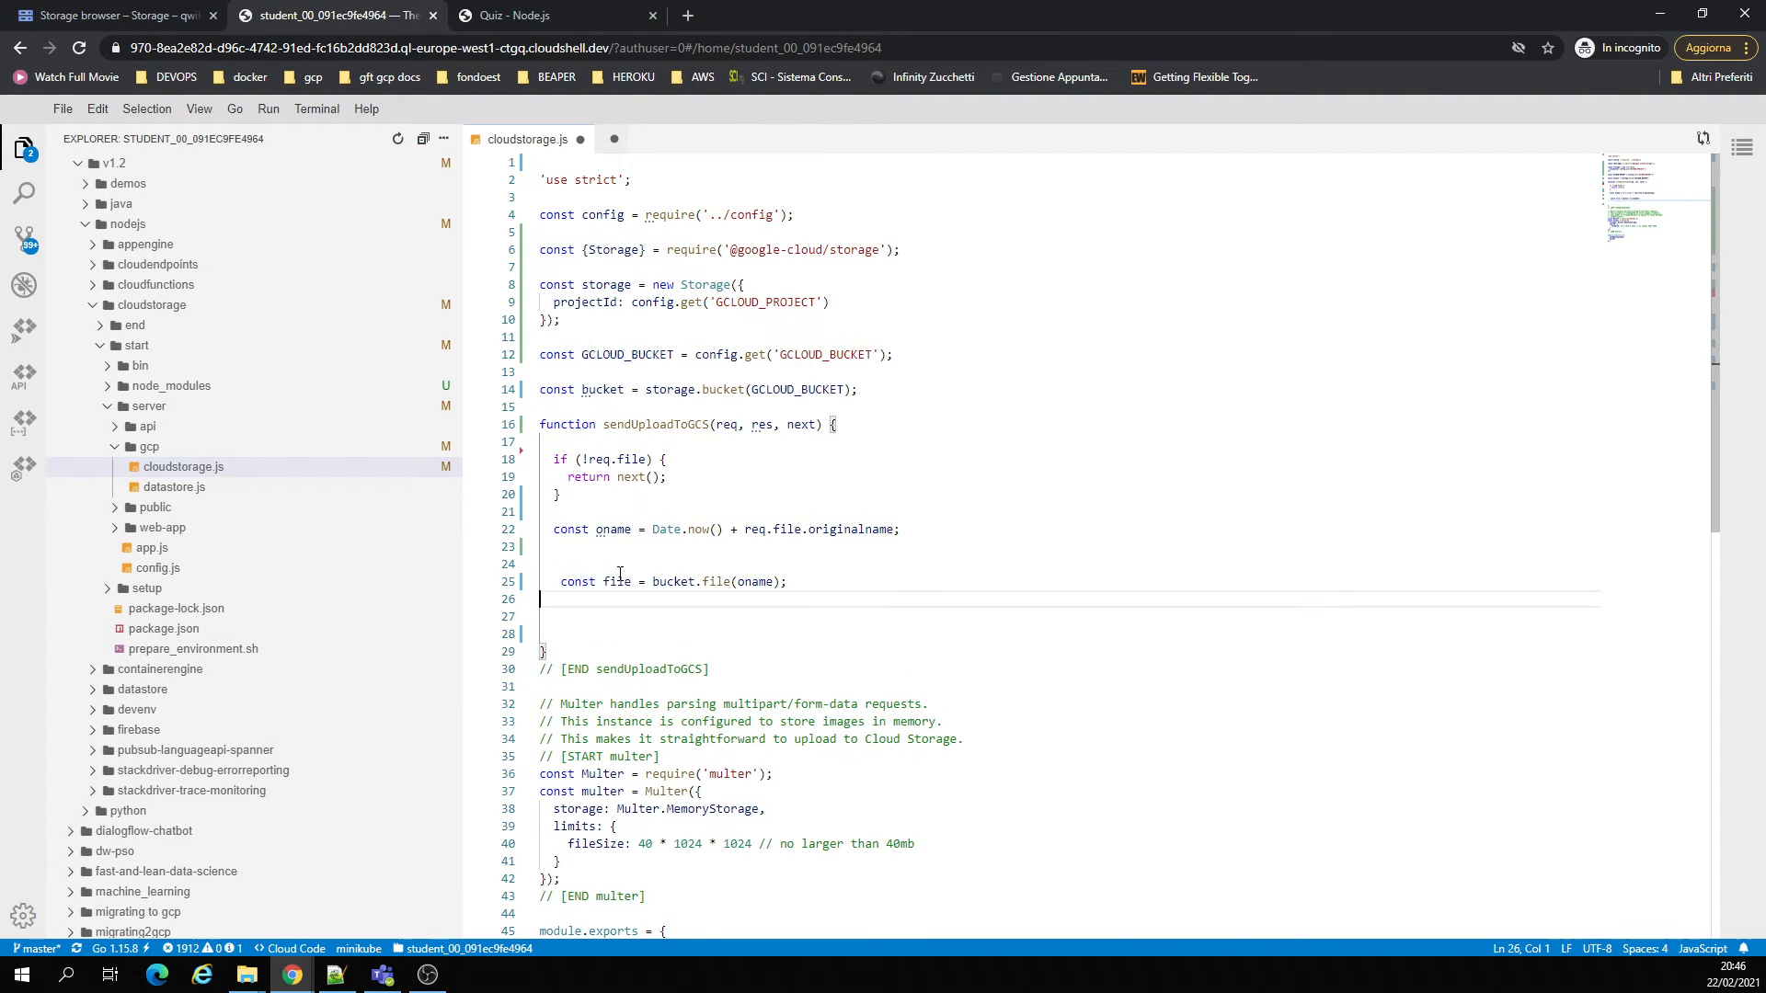
pyautogui.doubleClick(616, 581)
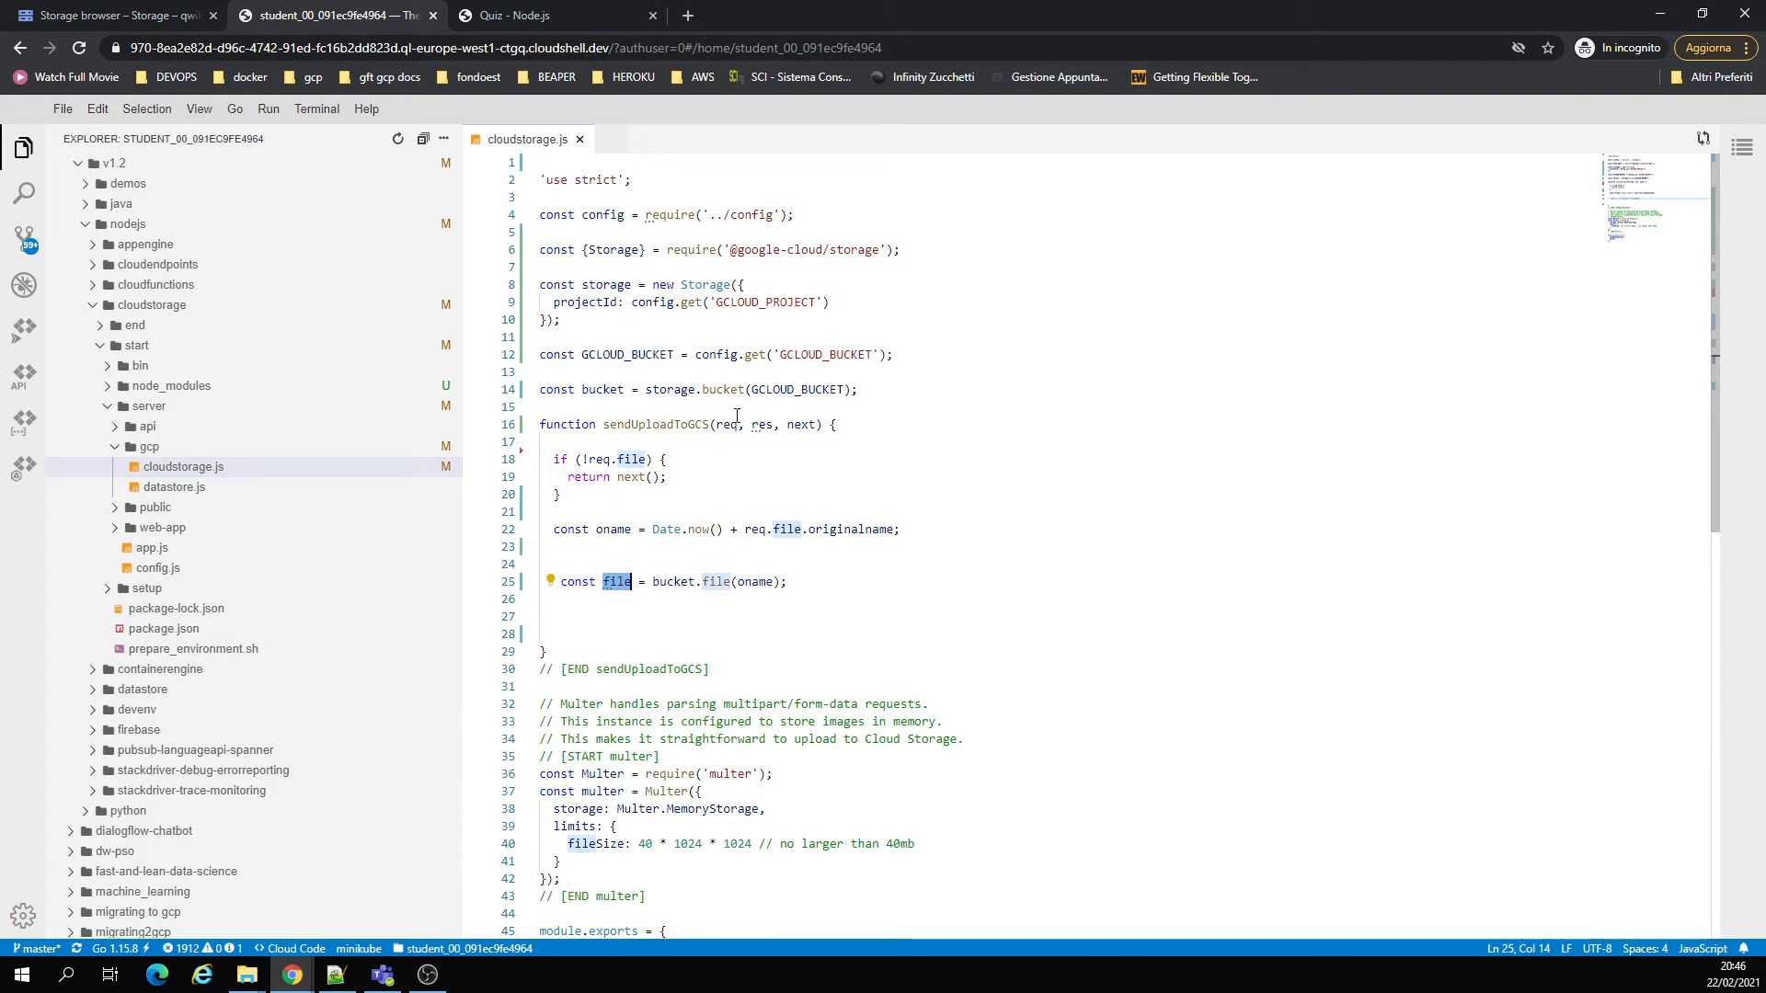
pyautogui.click(727, 425)
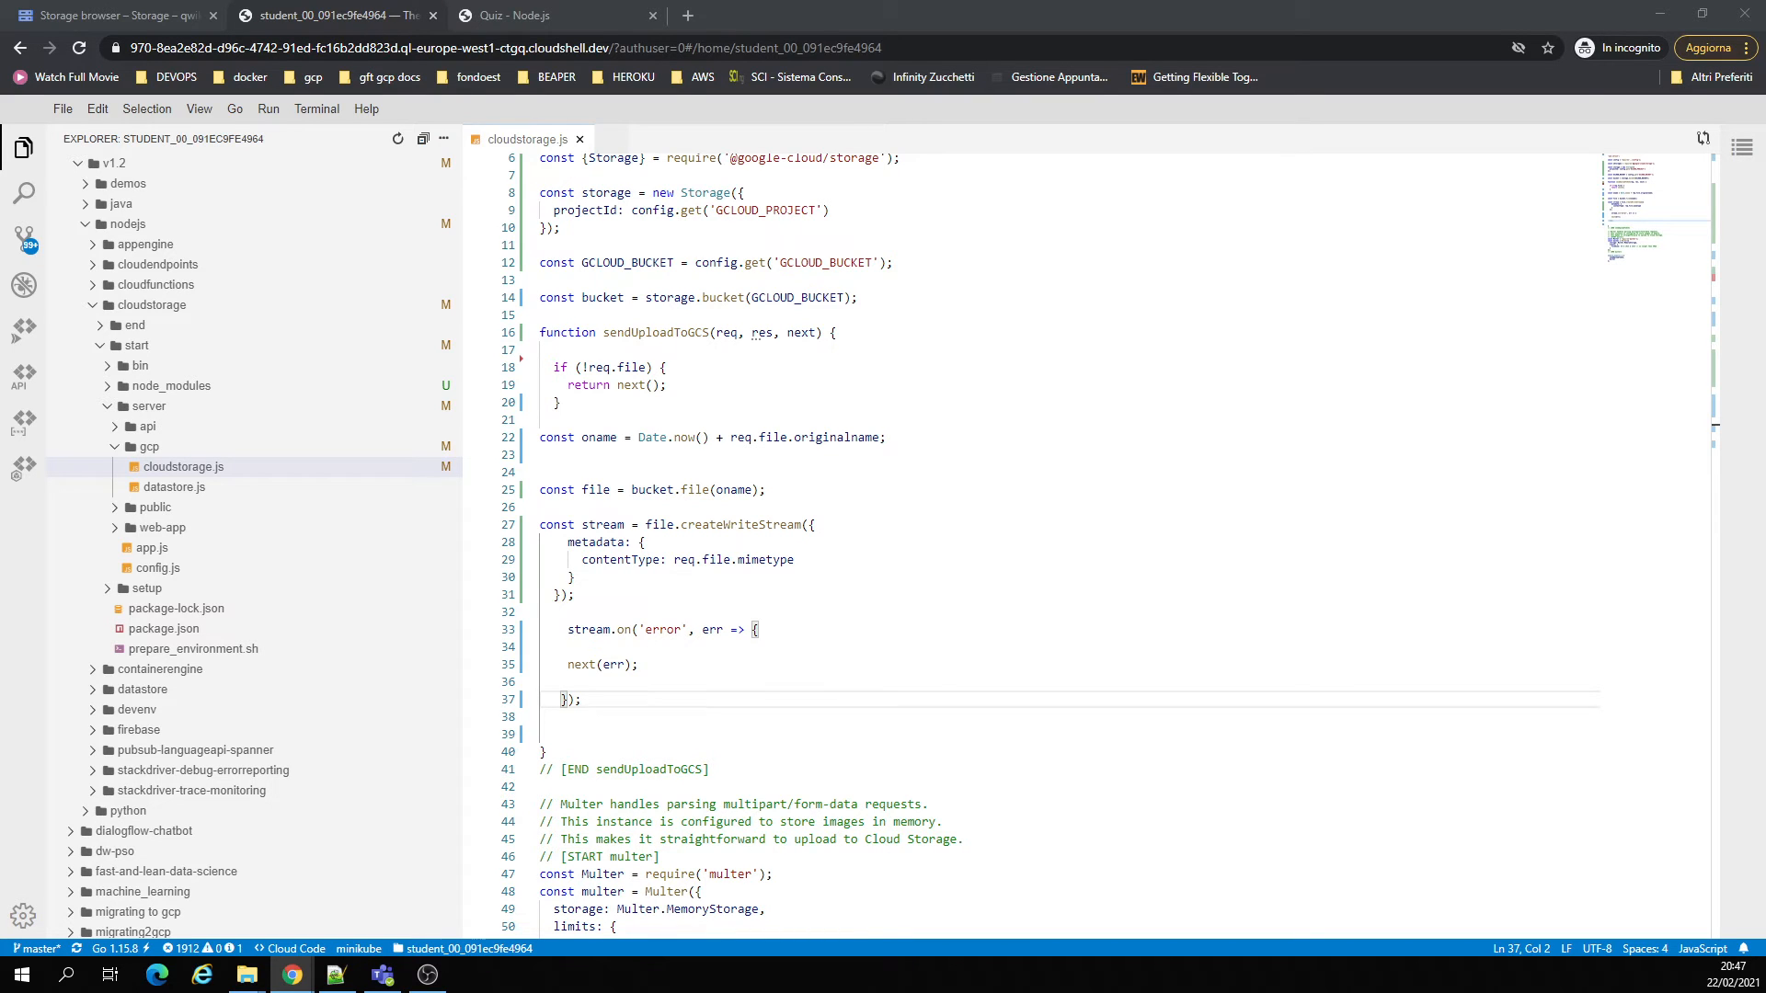
pyautogui.moveTo(746, 640)
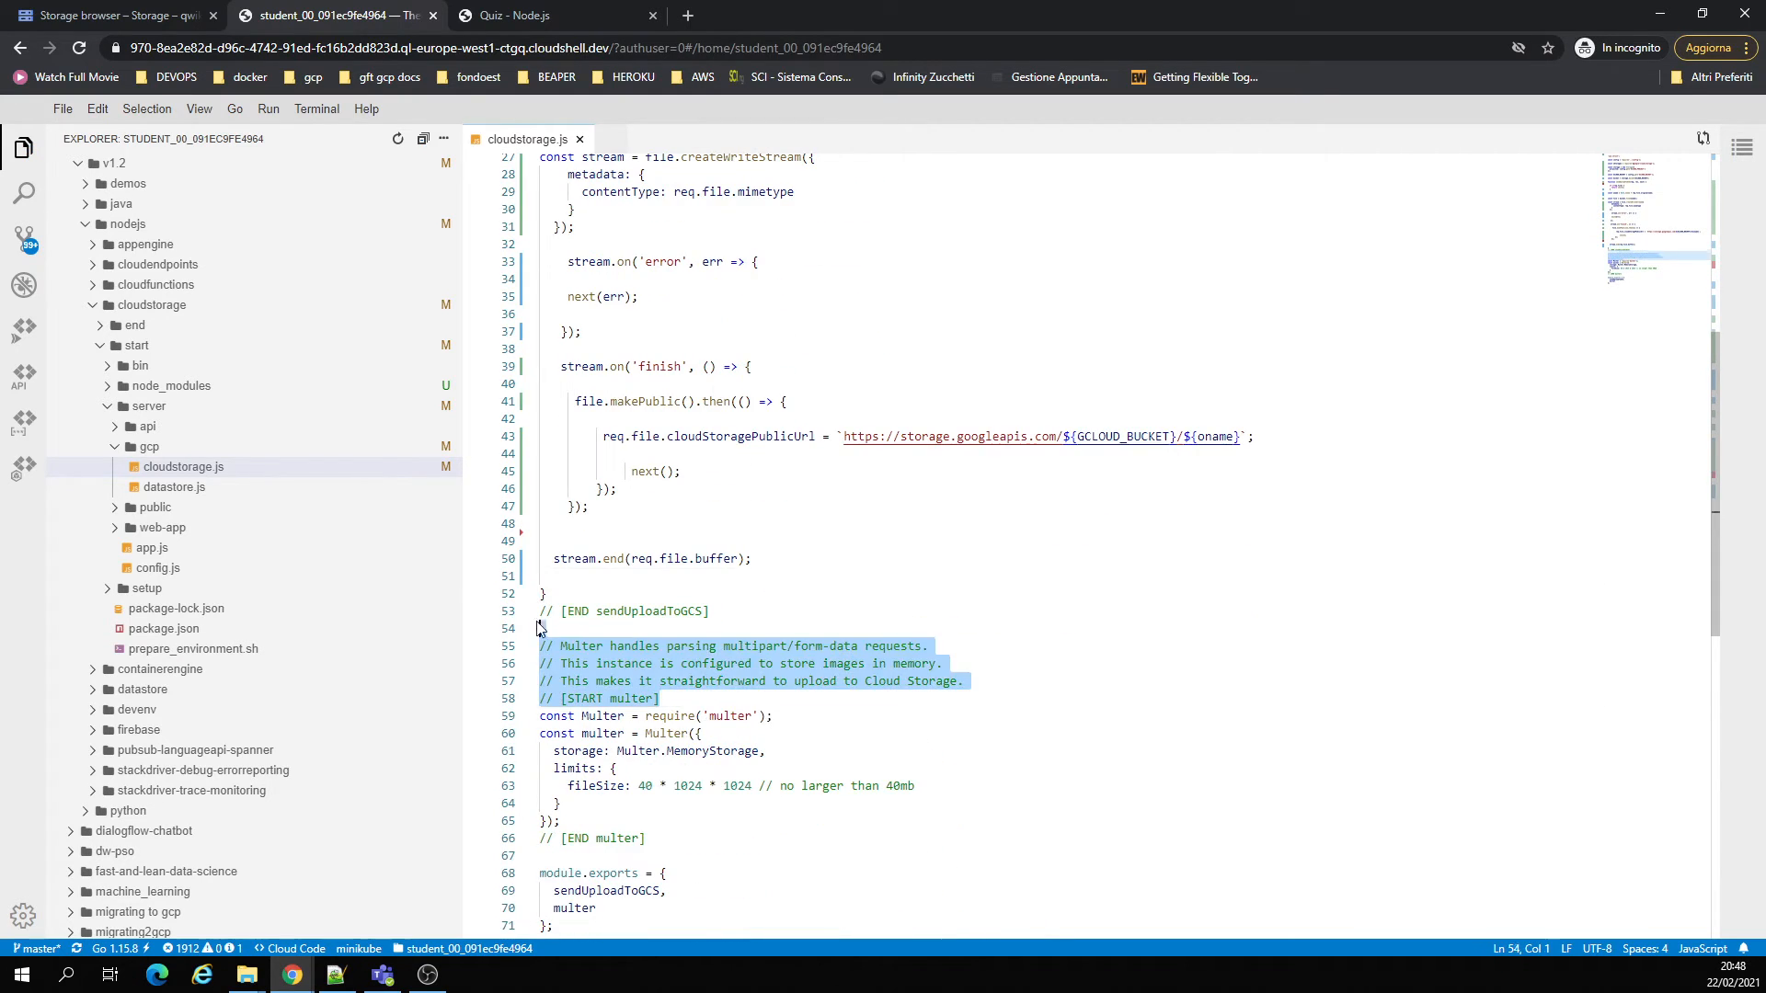
# - Delete the Multer explanatory comments, including the 40mb size-limit note
pyautogui.press('Delete')
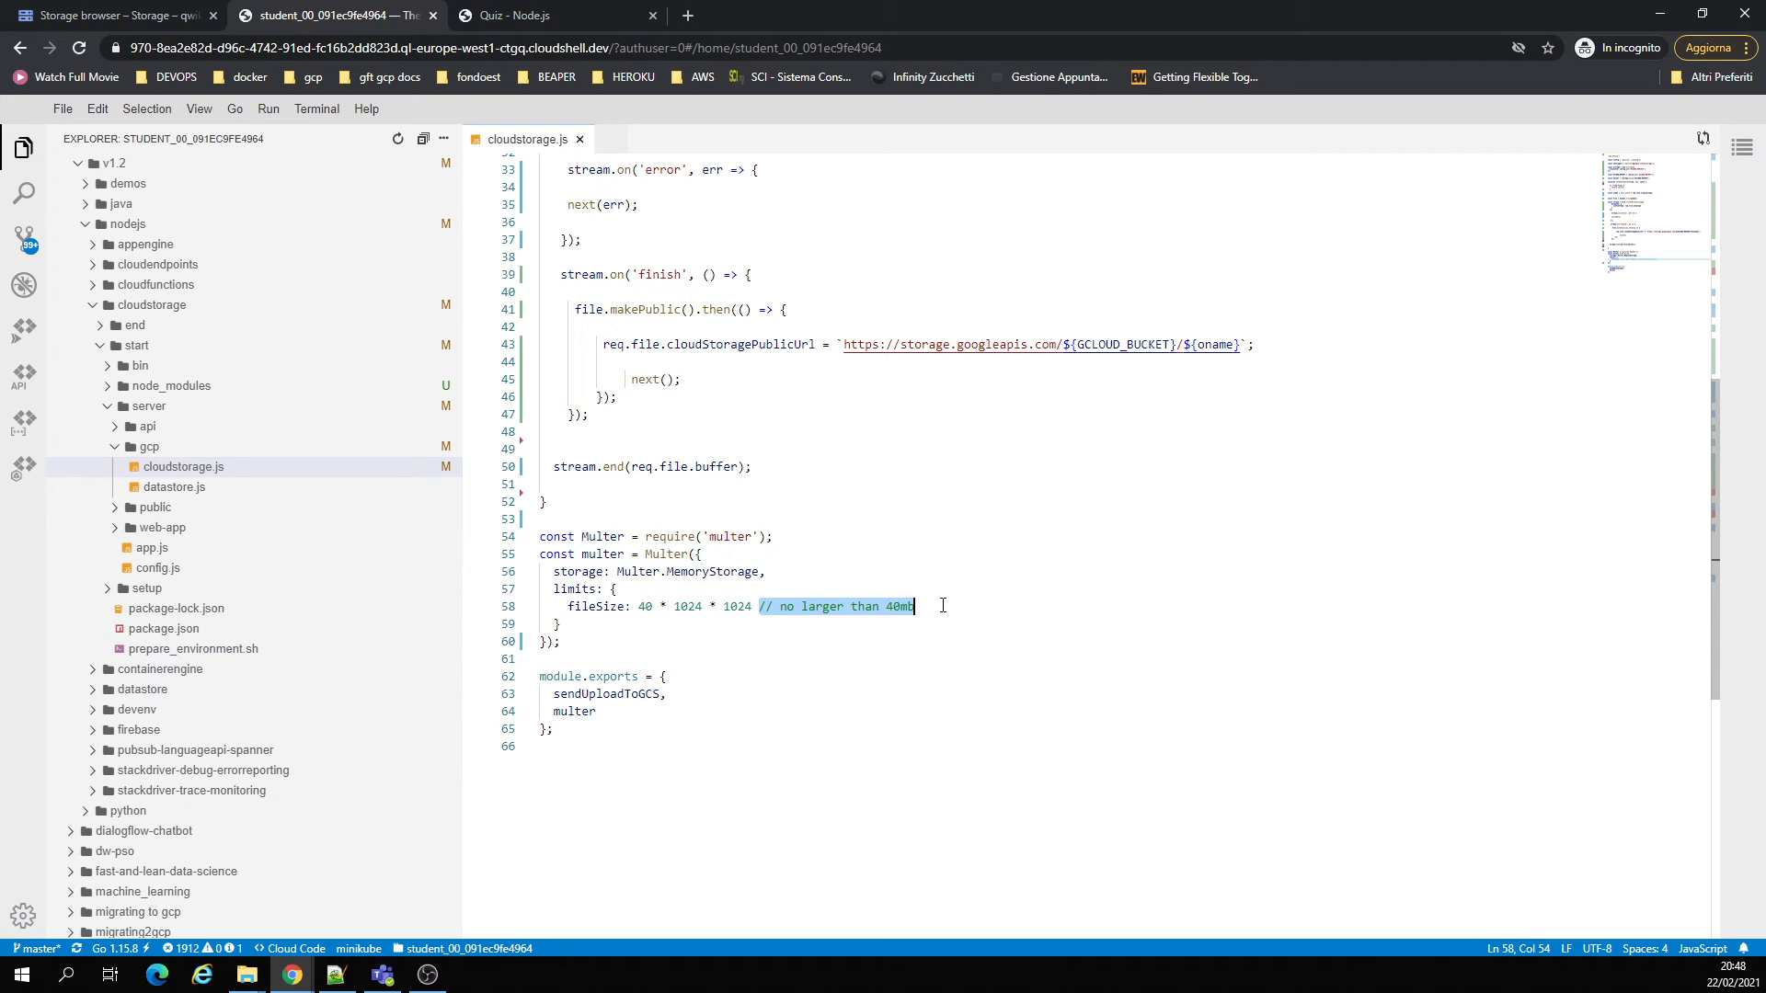
pyautogui.press('Delete')
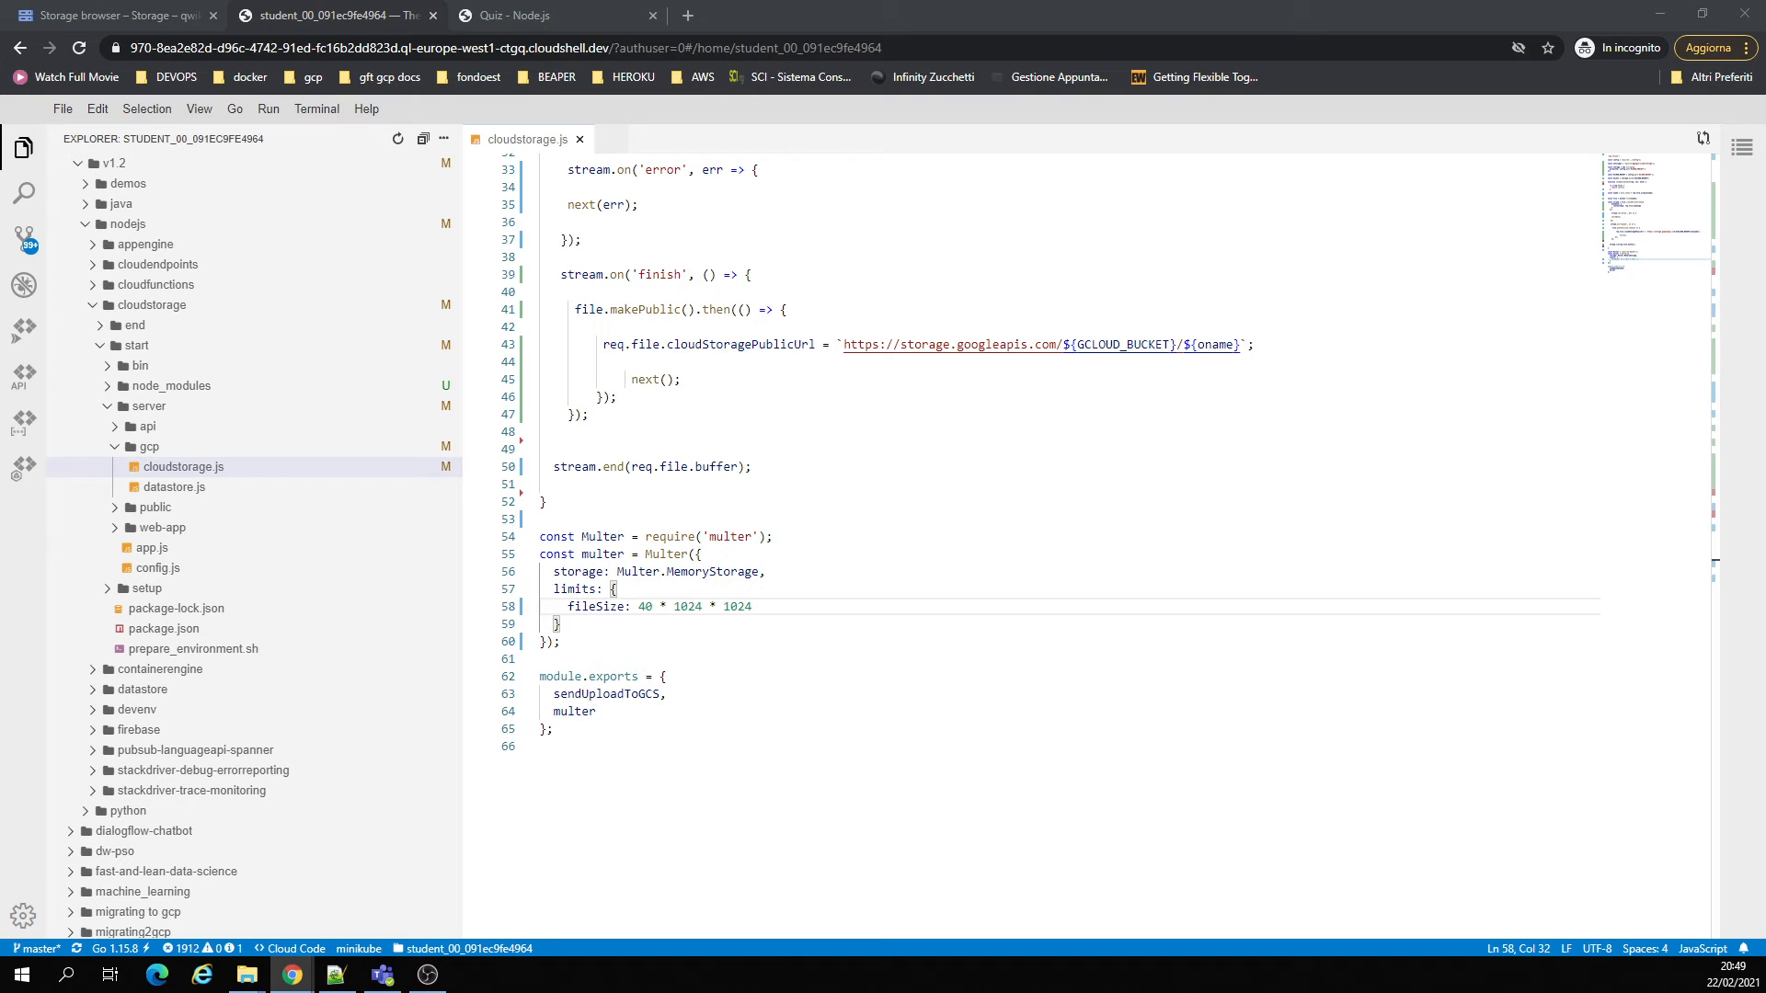
# - Echo the project ID in Cloud Shell and preview the app on port 8080
pyautogui.click(112, 14)
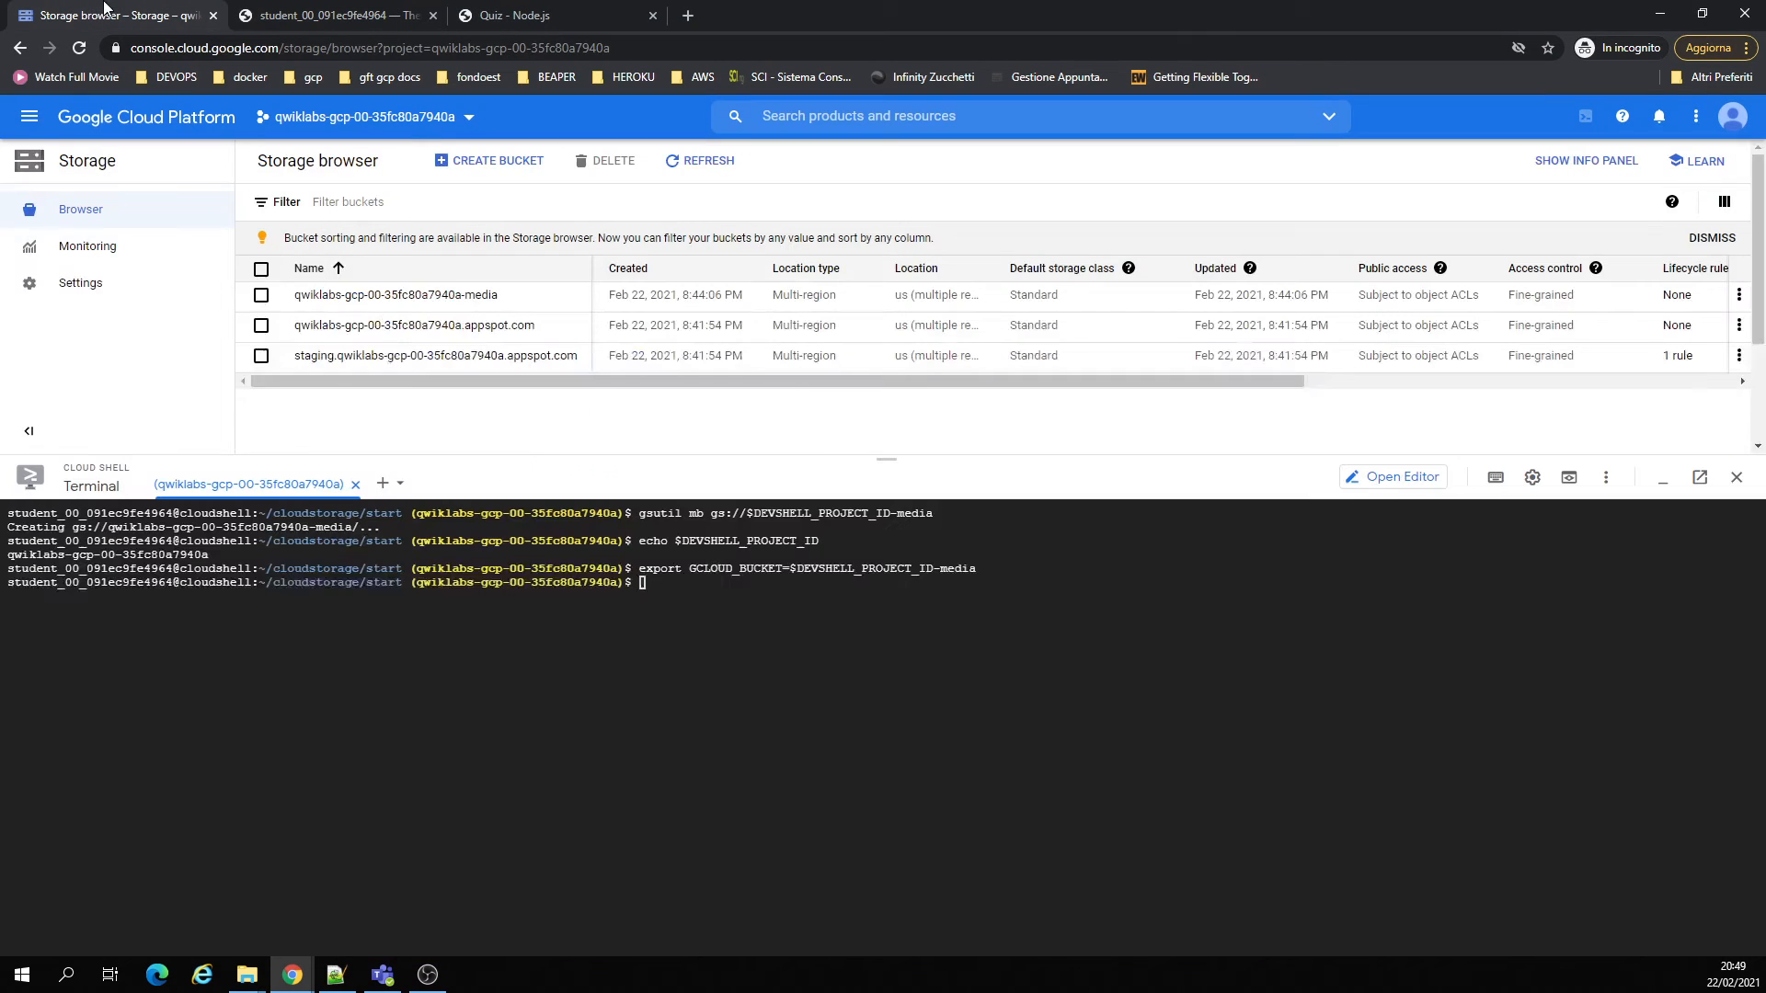
pyautogui.write('echo $DEVSHELL_PROJECT_ID')
pyautogui.write('npm start')
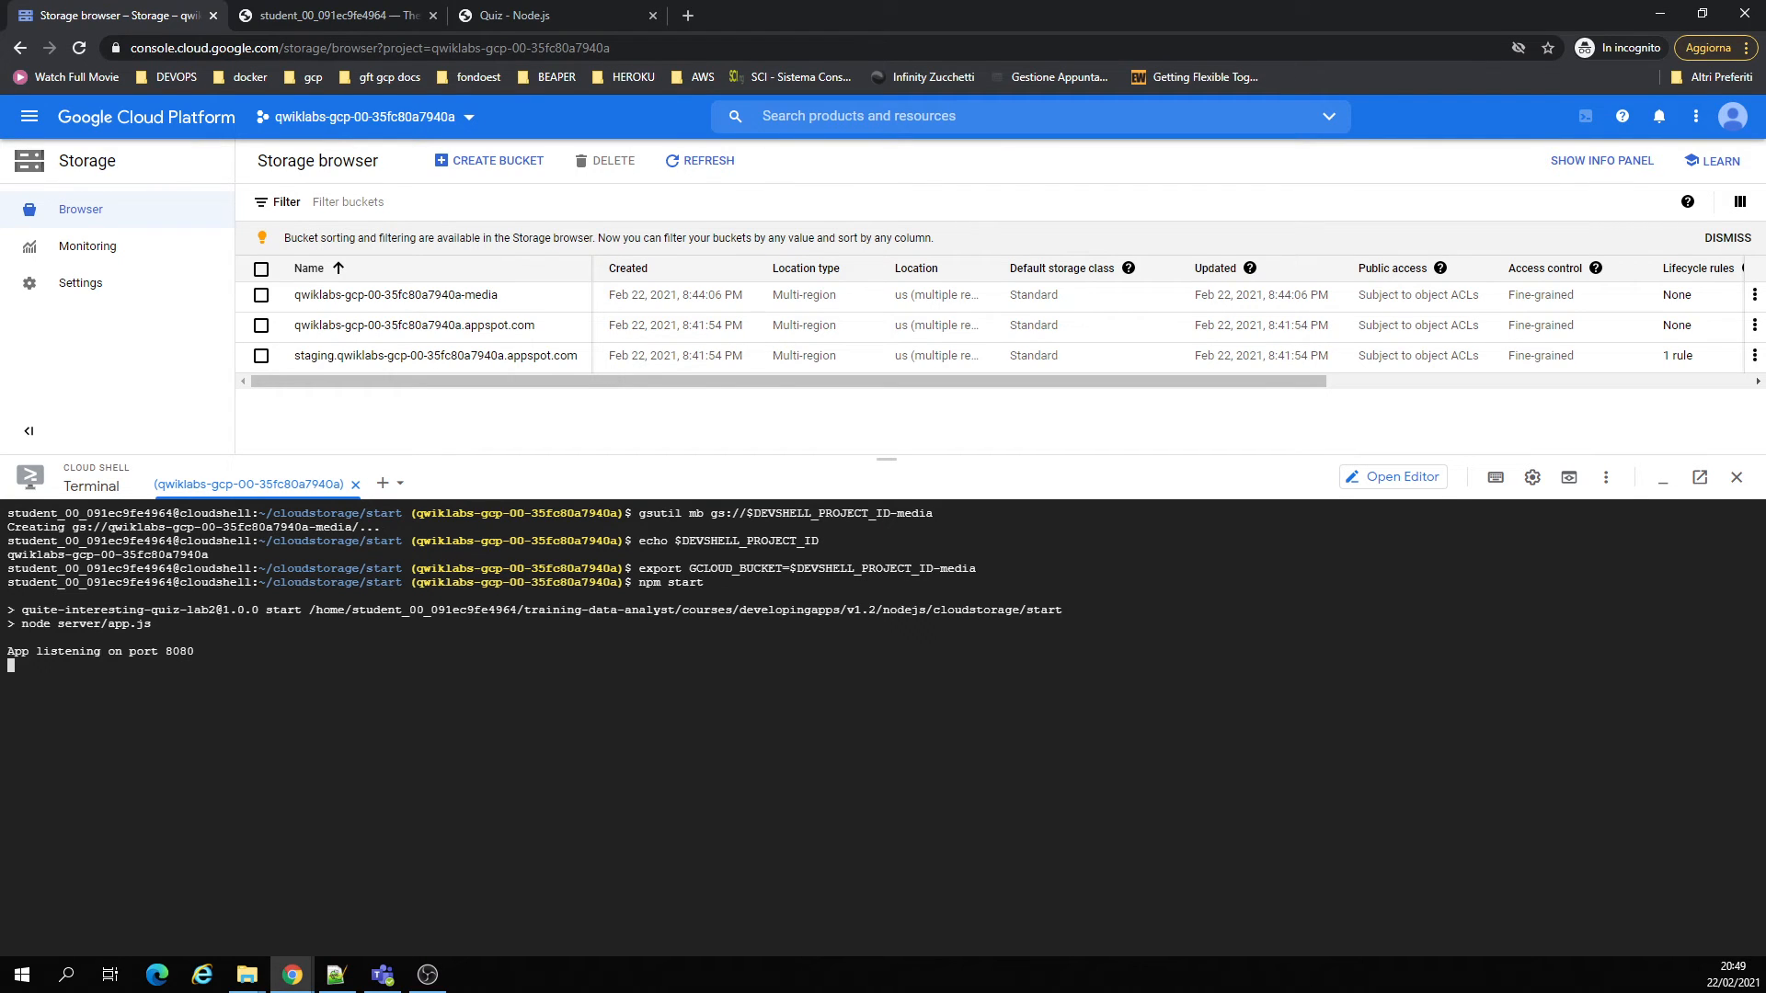
pyautogui.click(1567, 477)
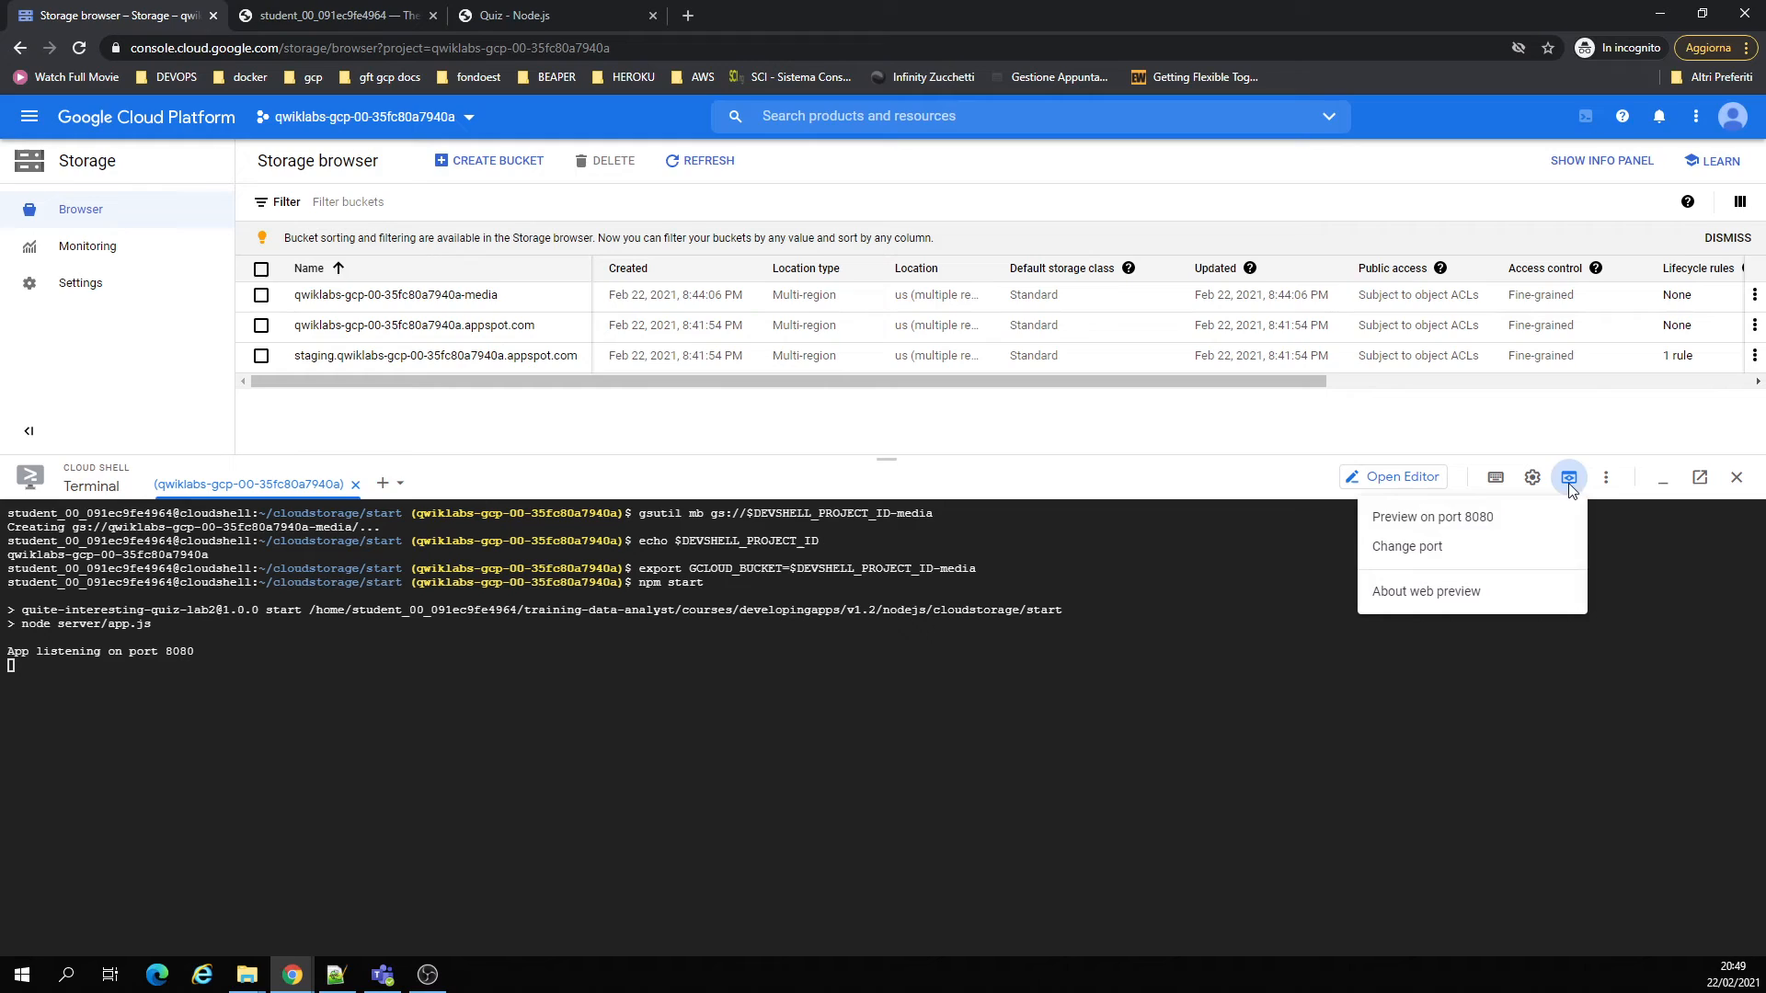
pyautogui.click(1432, 517)
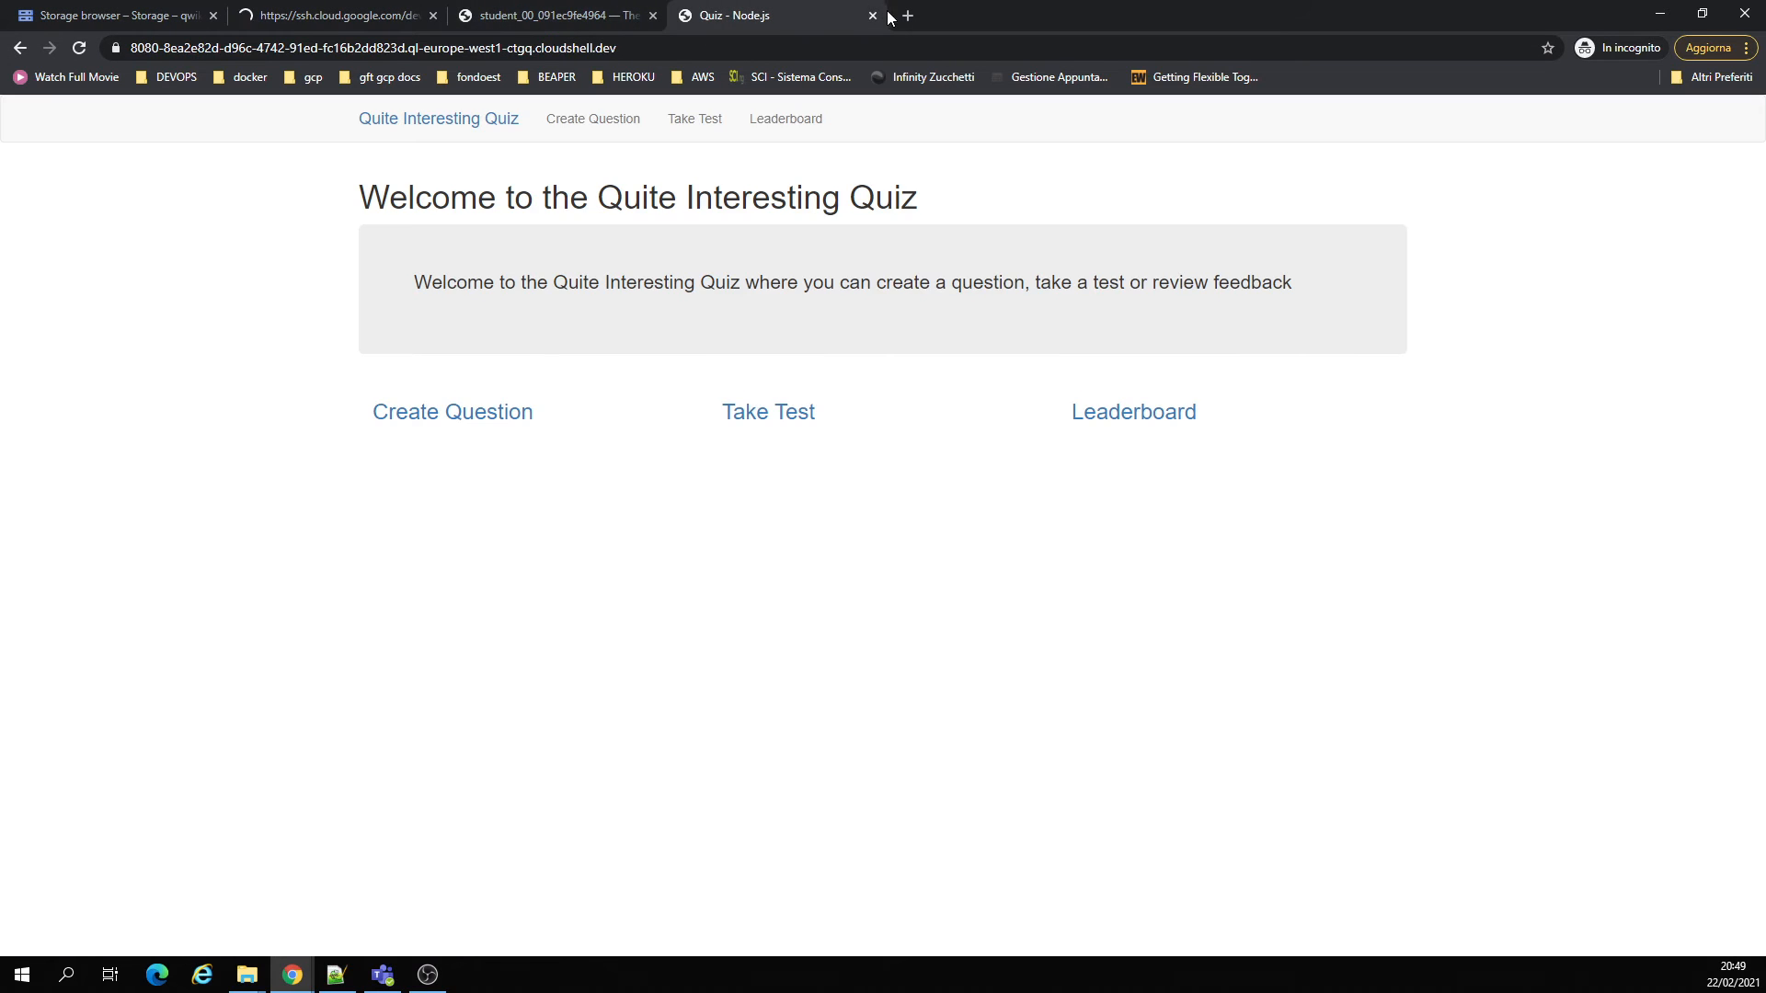
pyautogui.click(431, 14)
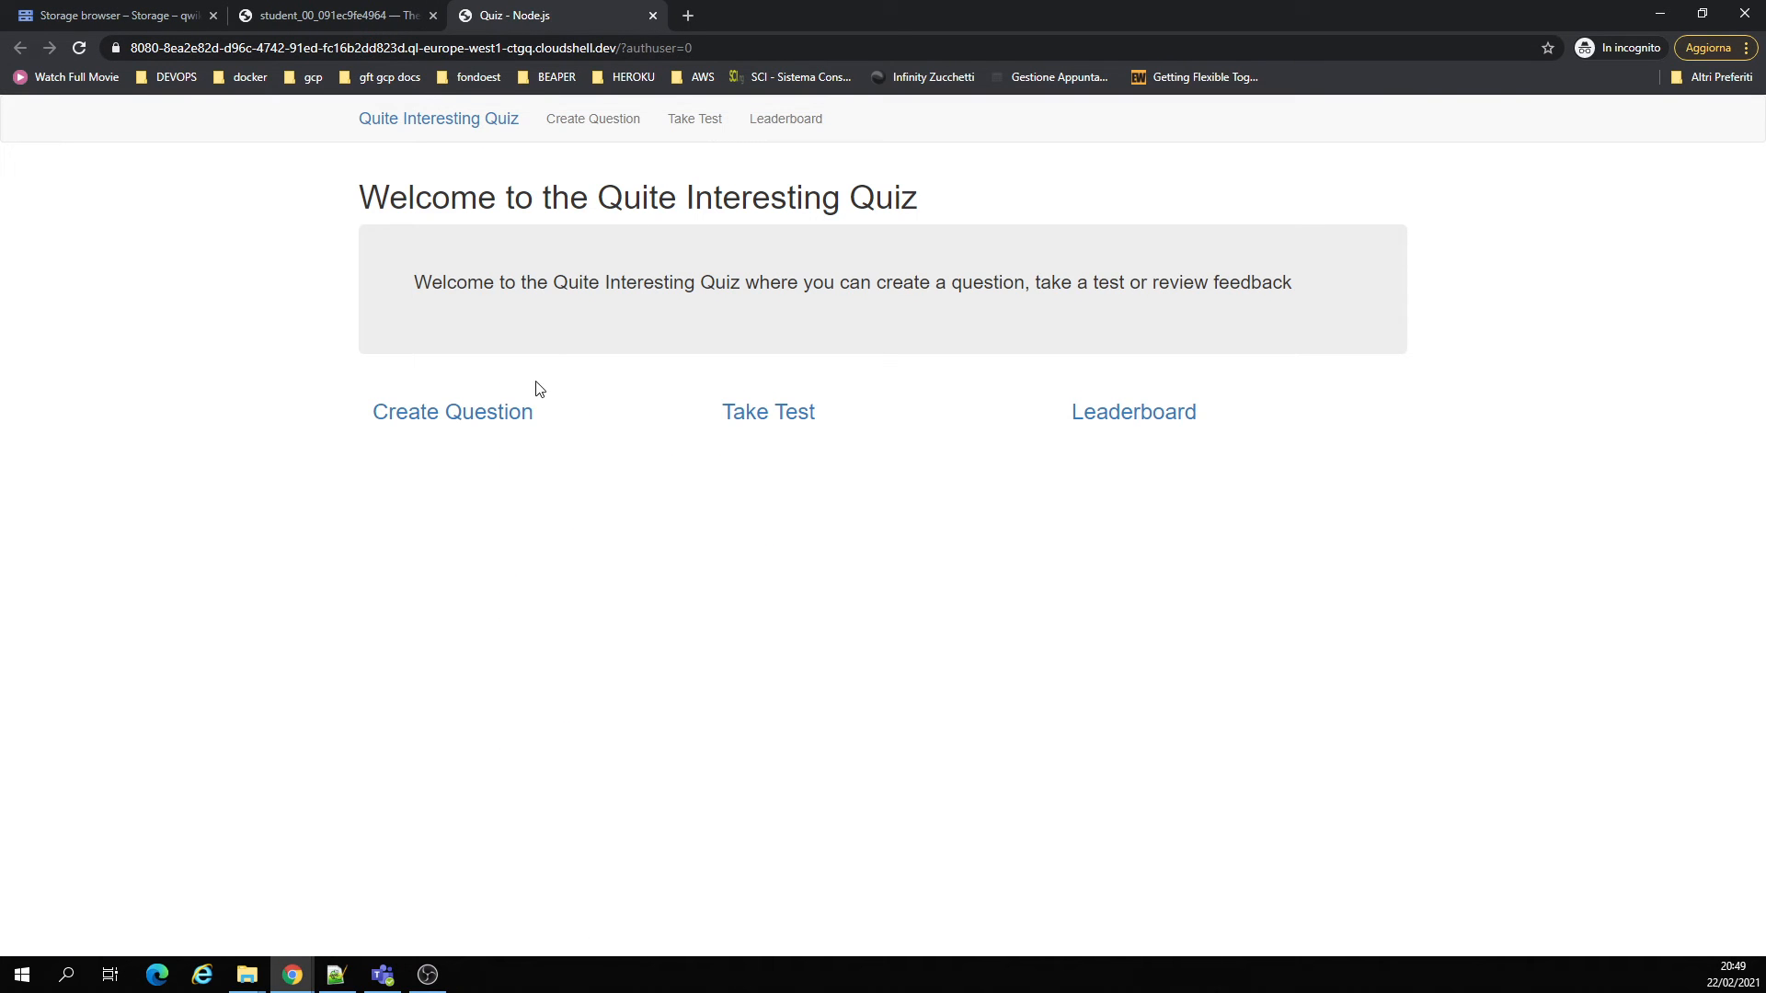
pyautogui.click(452, 411)
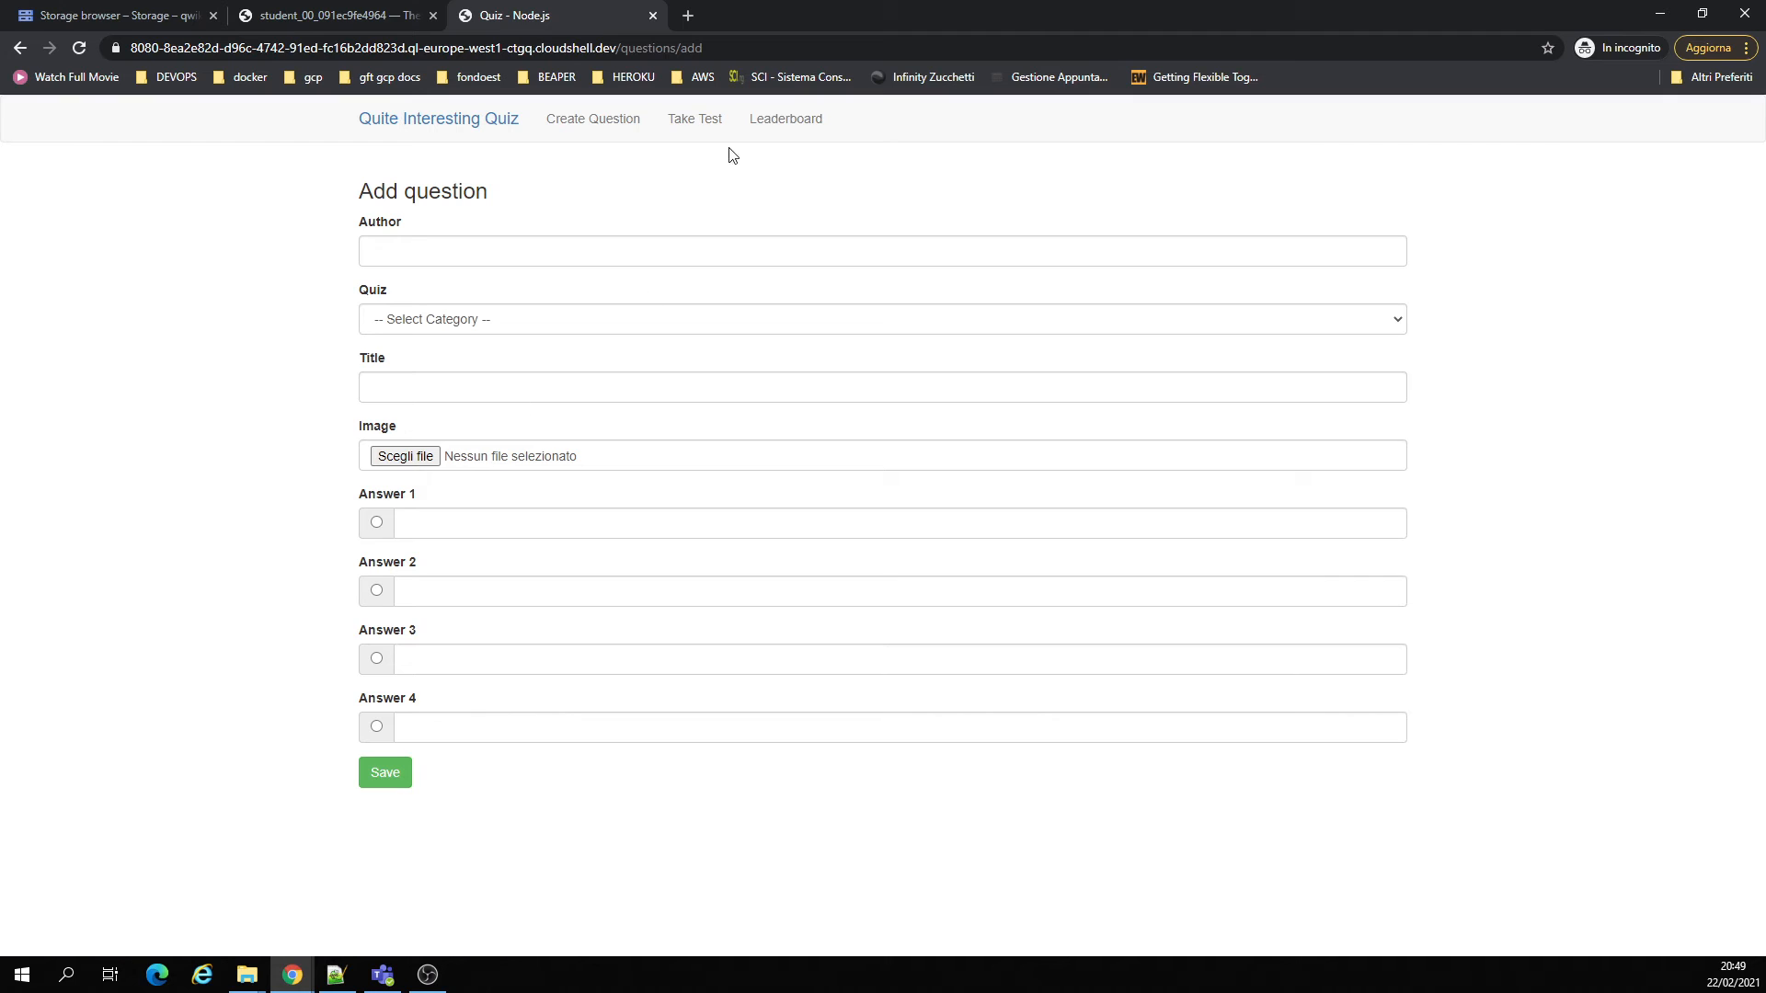
pyautogui.write('jmes')
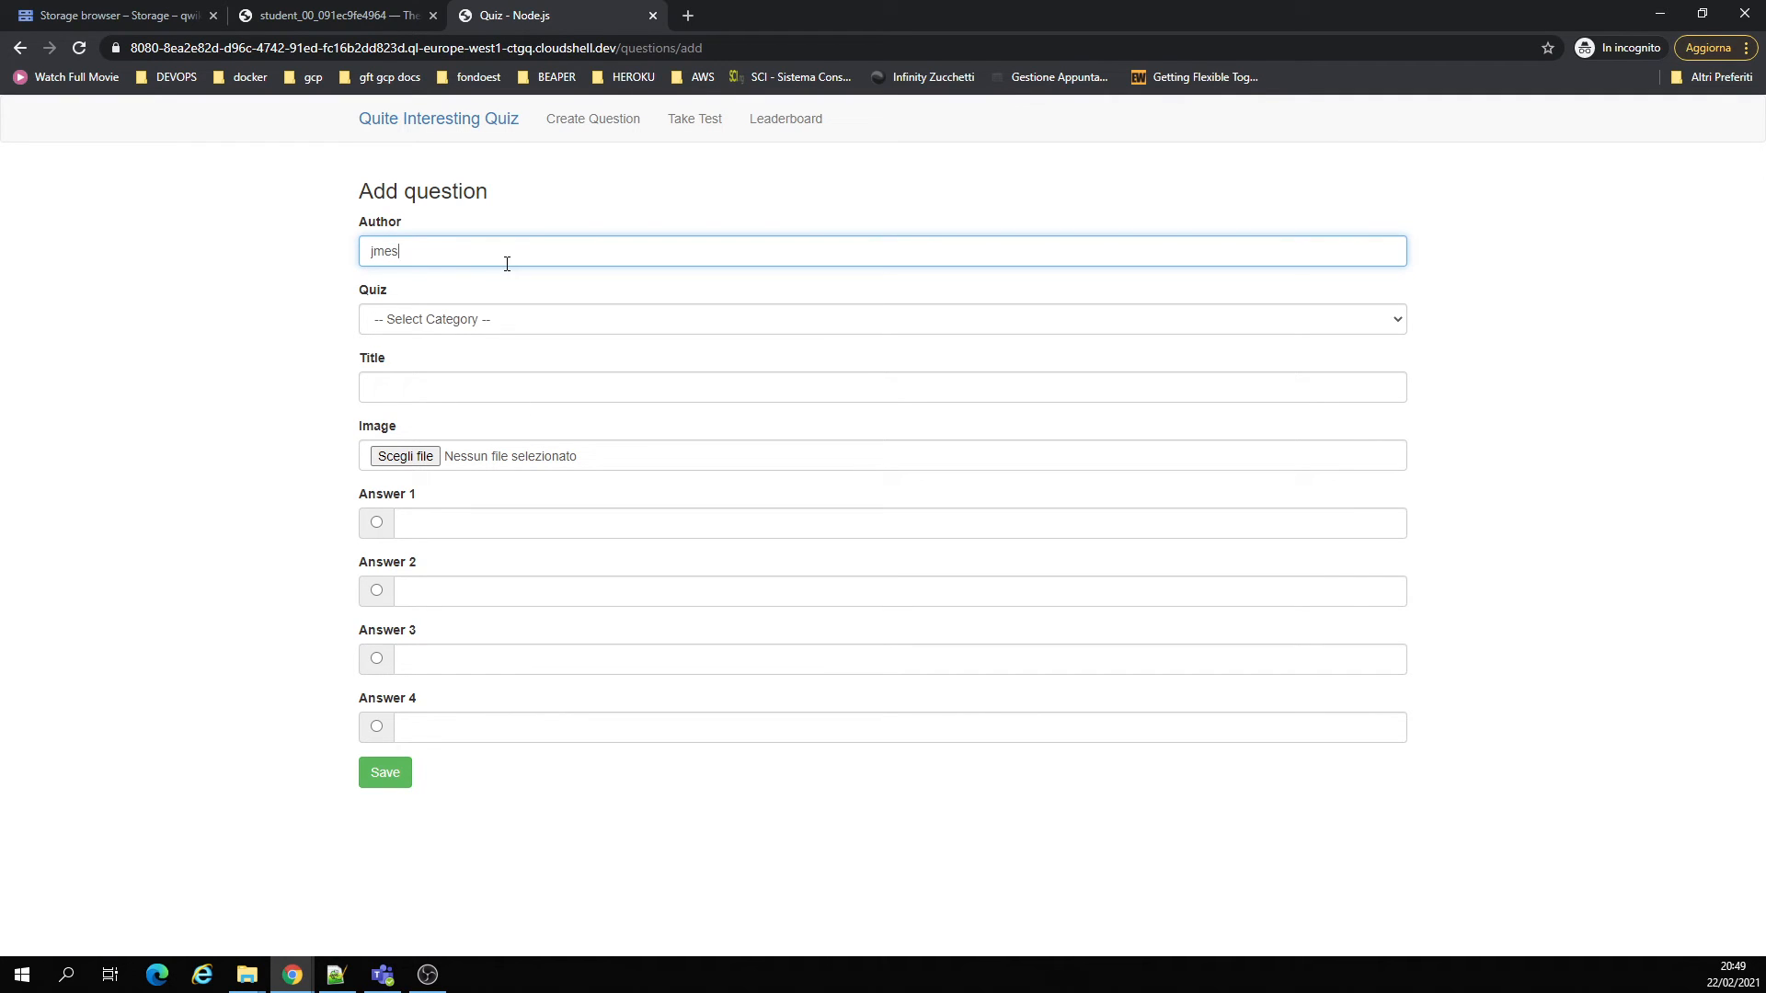
pyautogui.write('medici')
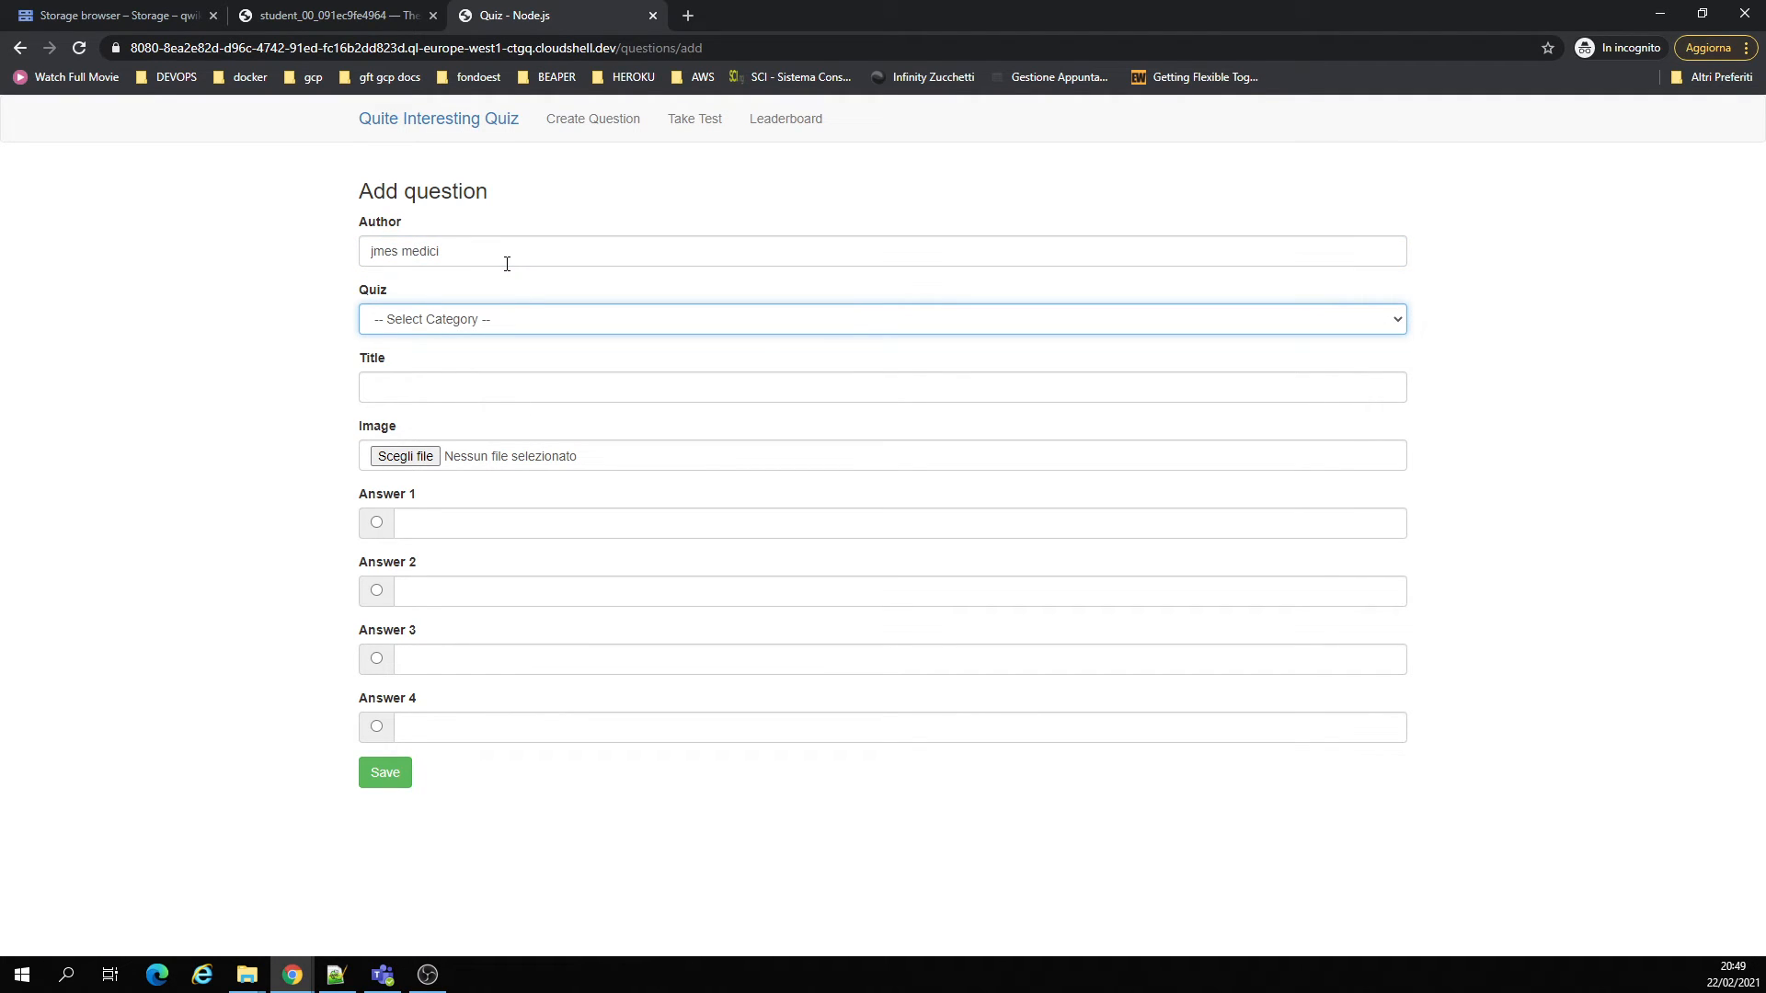
pyautogui.click(882, 319)
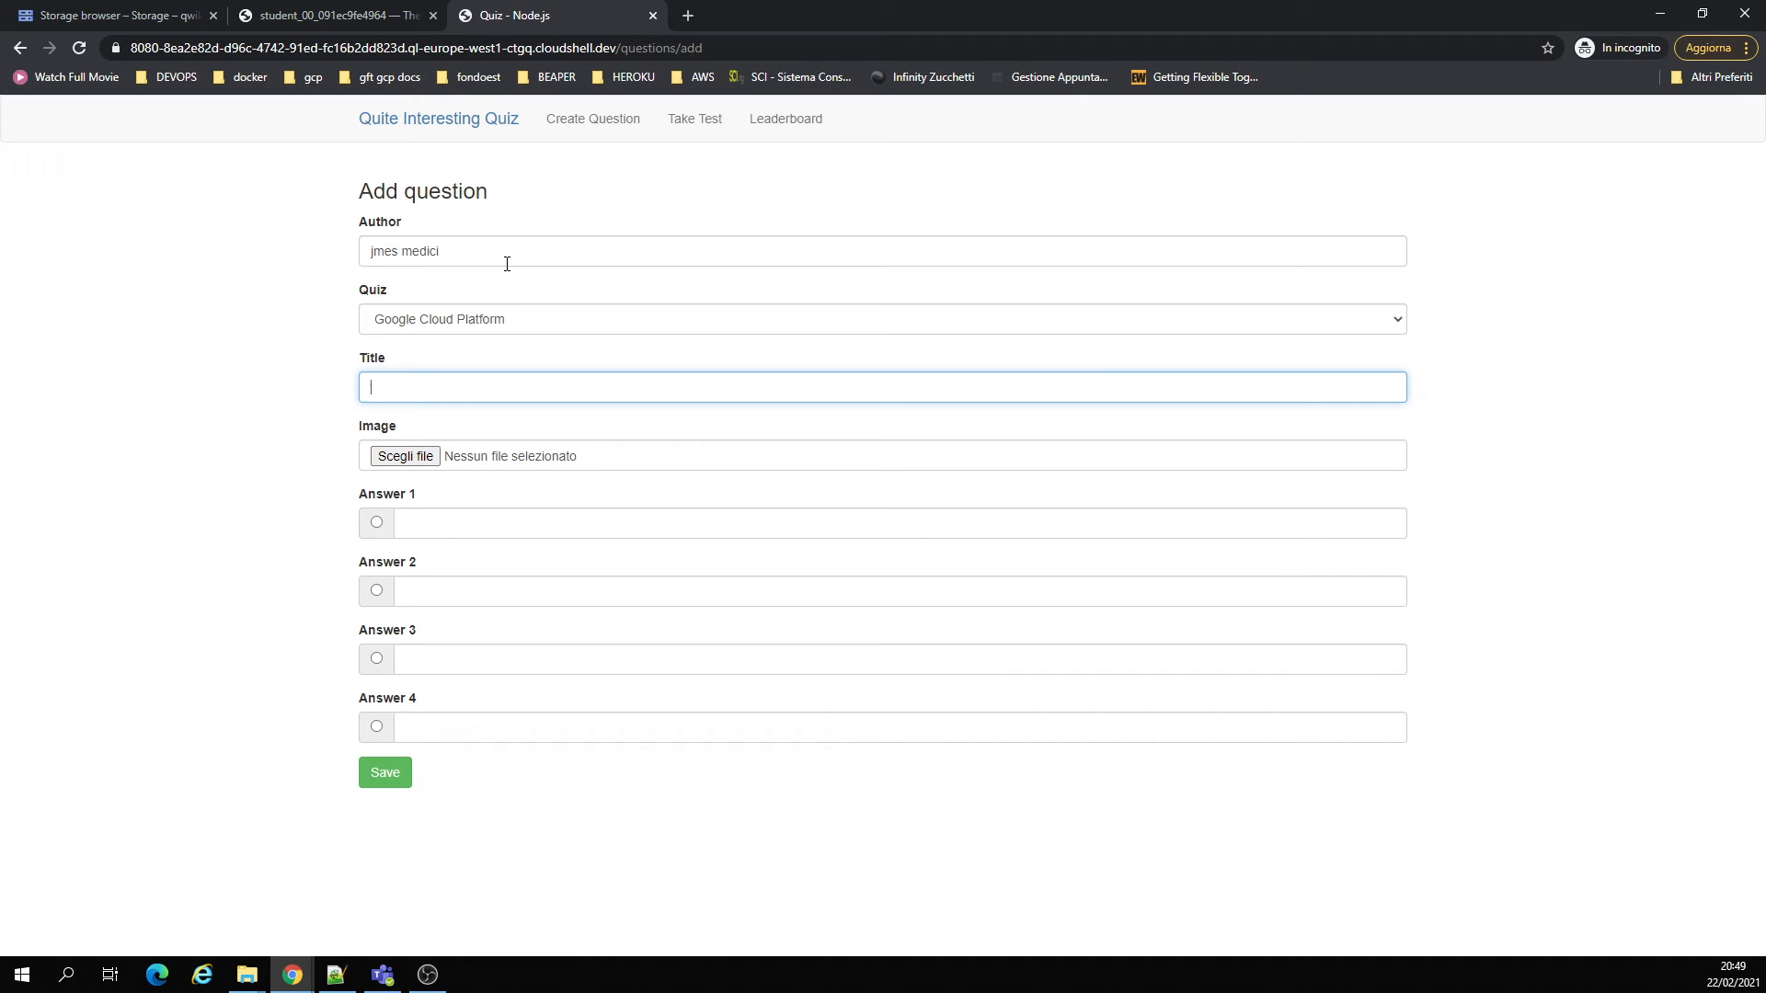
pyautogui.write('which compan')
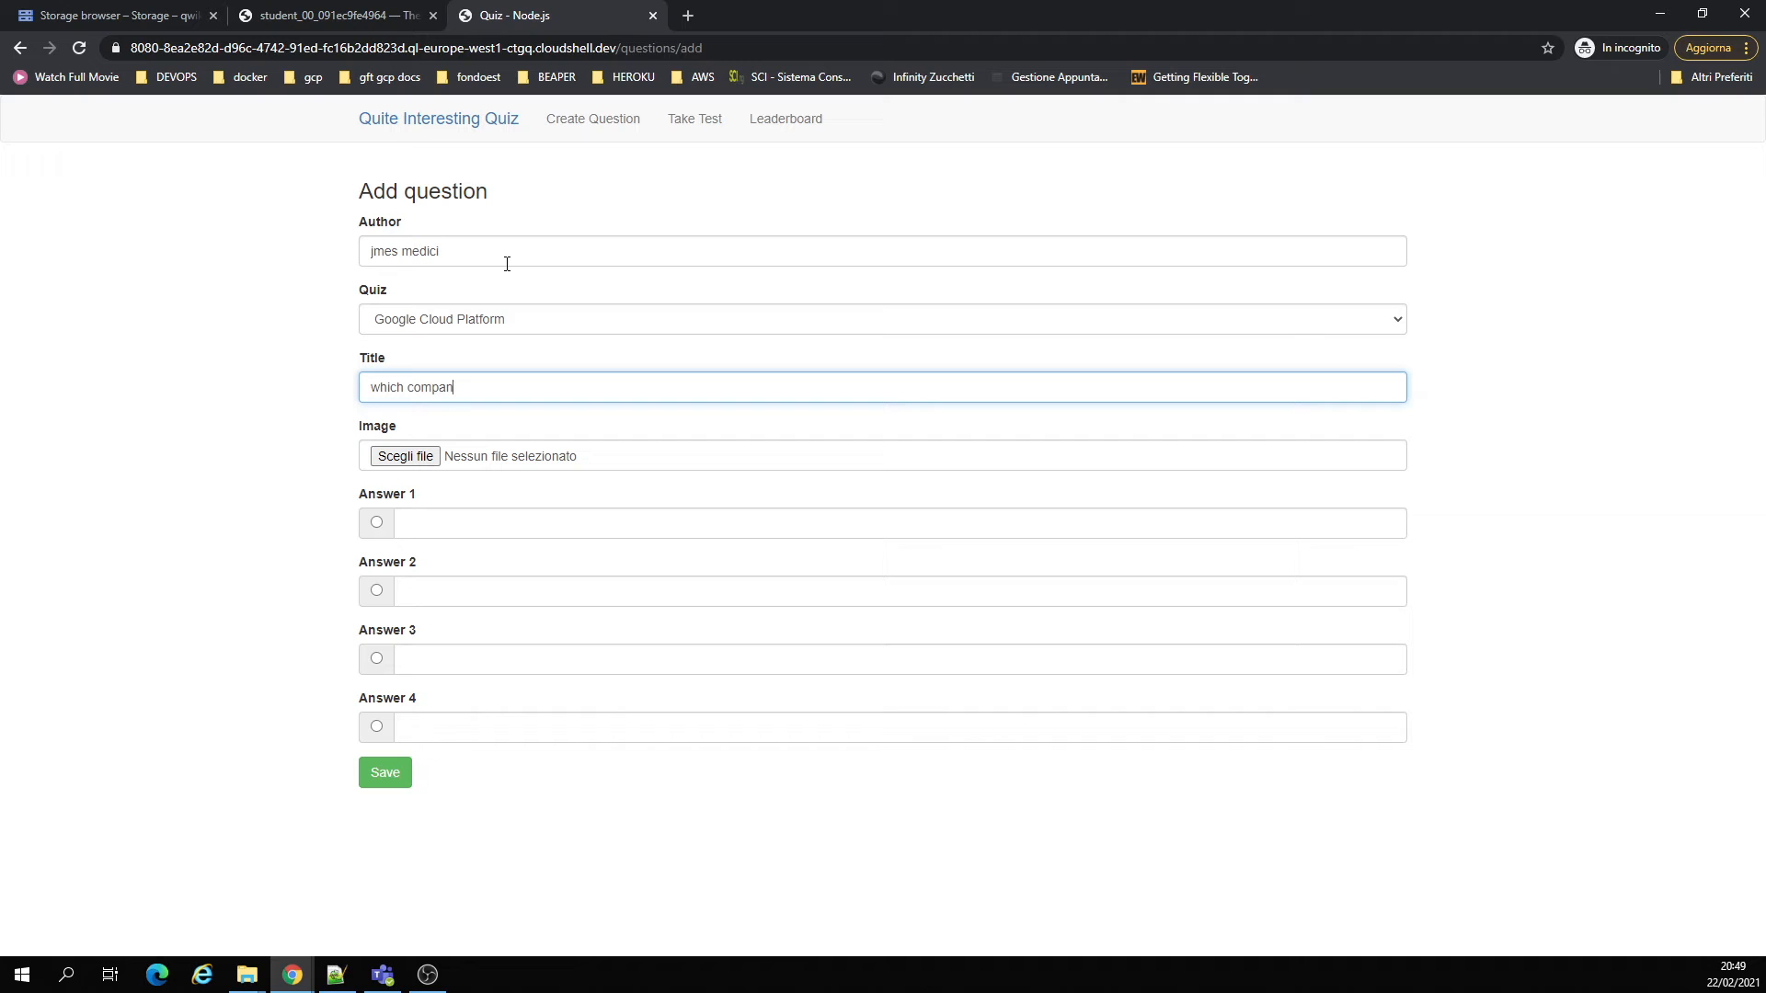
pyautogui.write('y owns gcp')
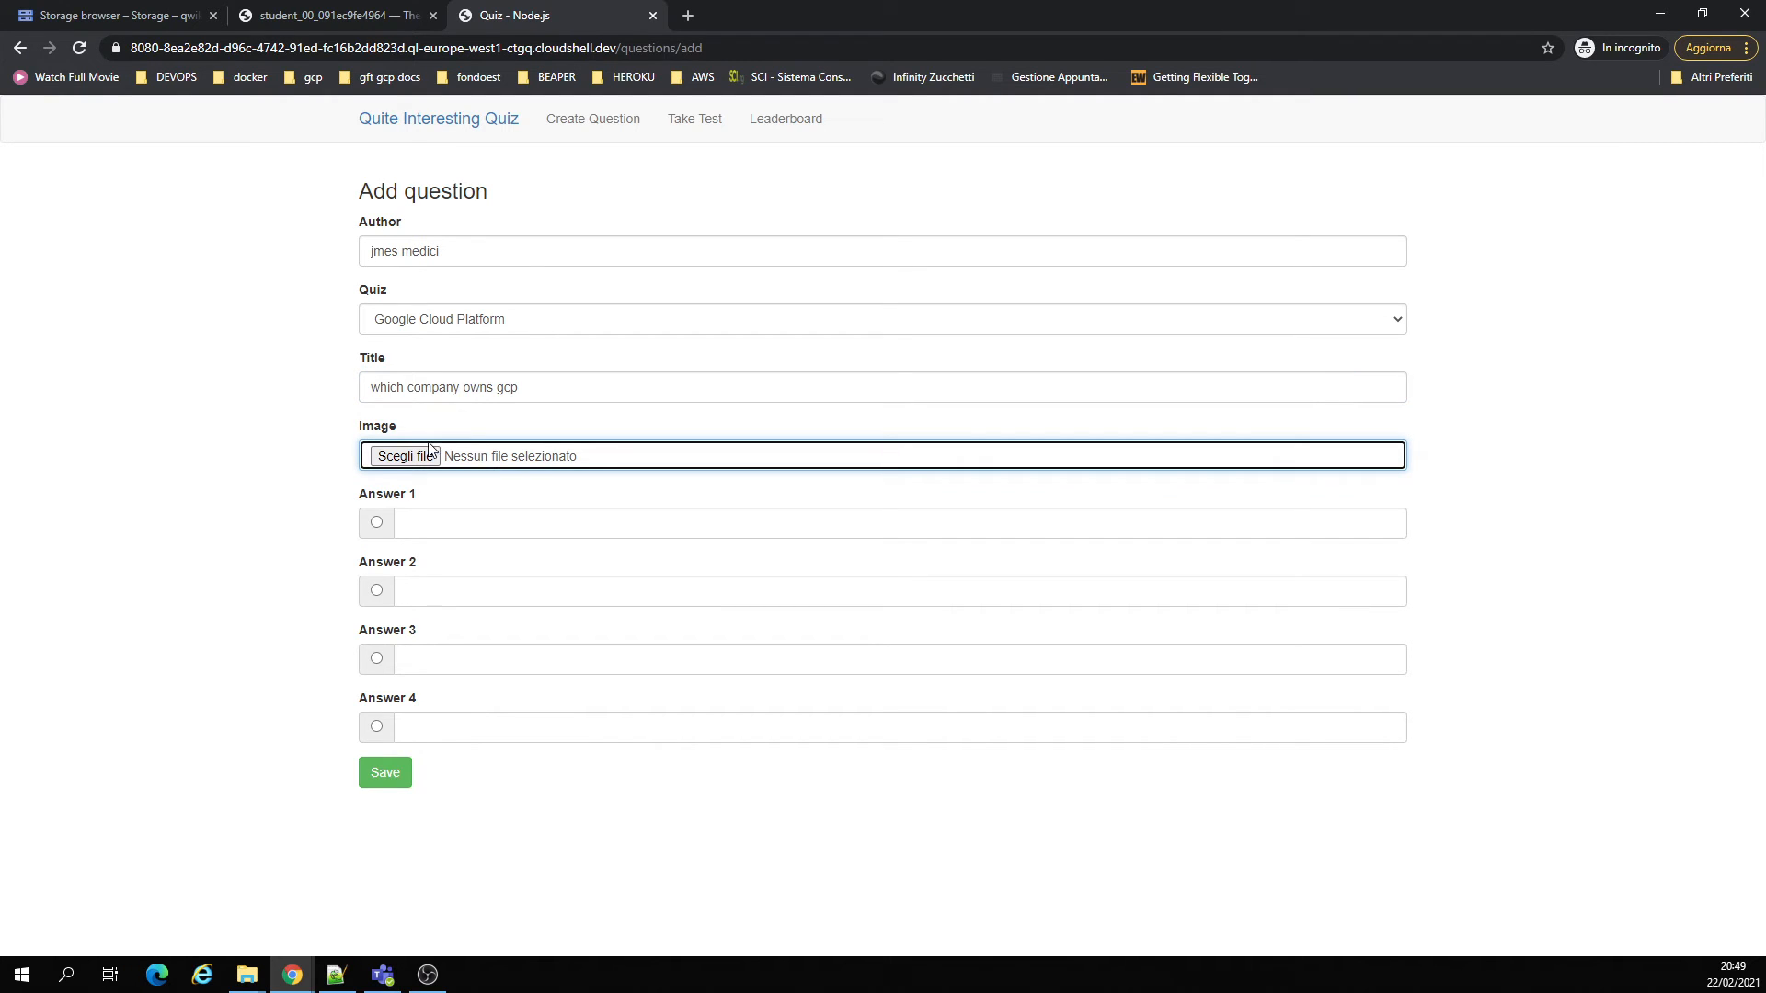
# - Attach the dogcxsYo.jpg image to the question
pyautogui.click(403, 455)
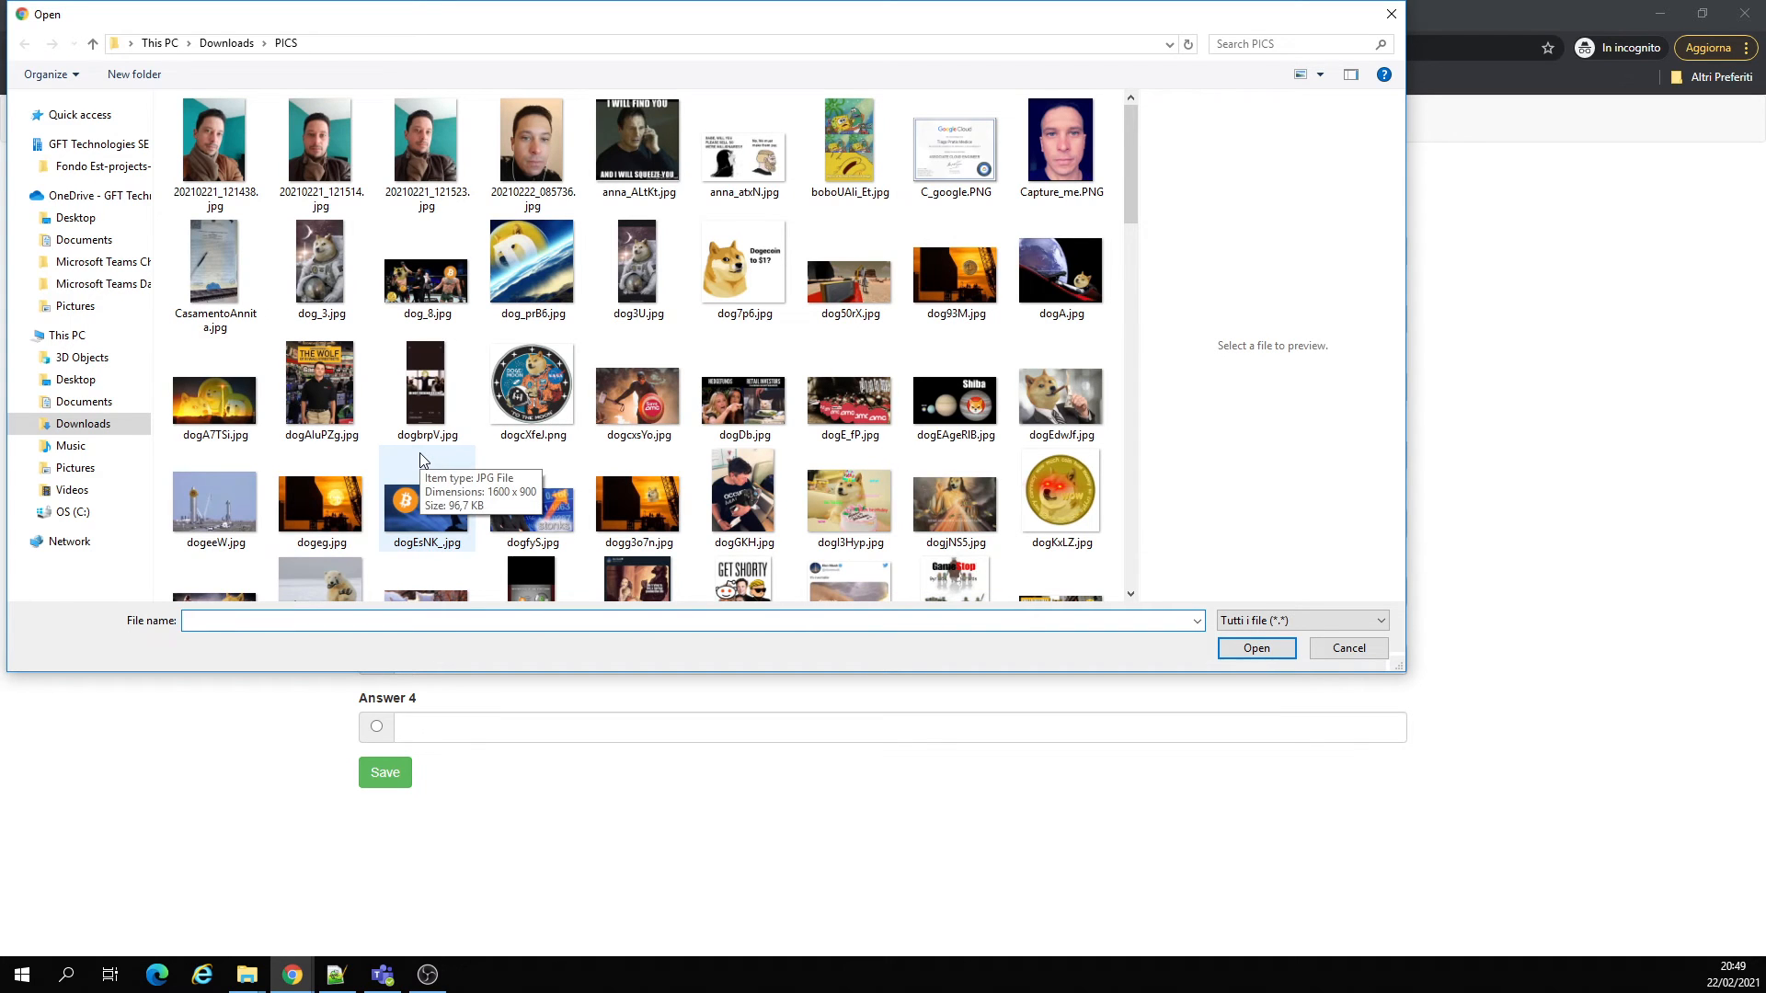
pyautogui.moveTo(637, 496)
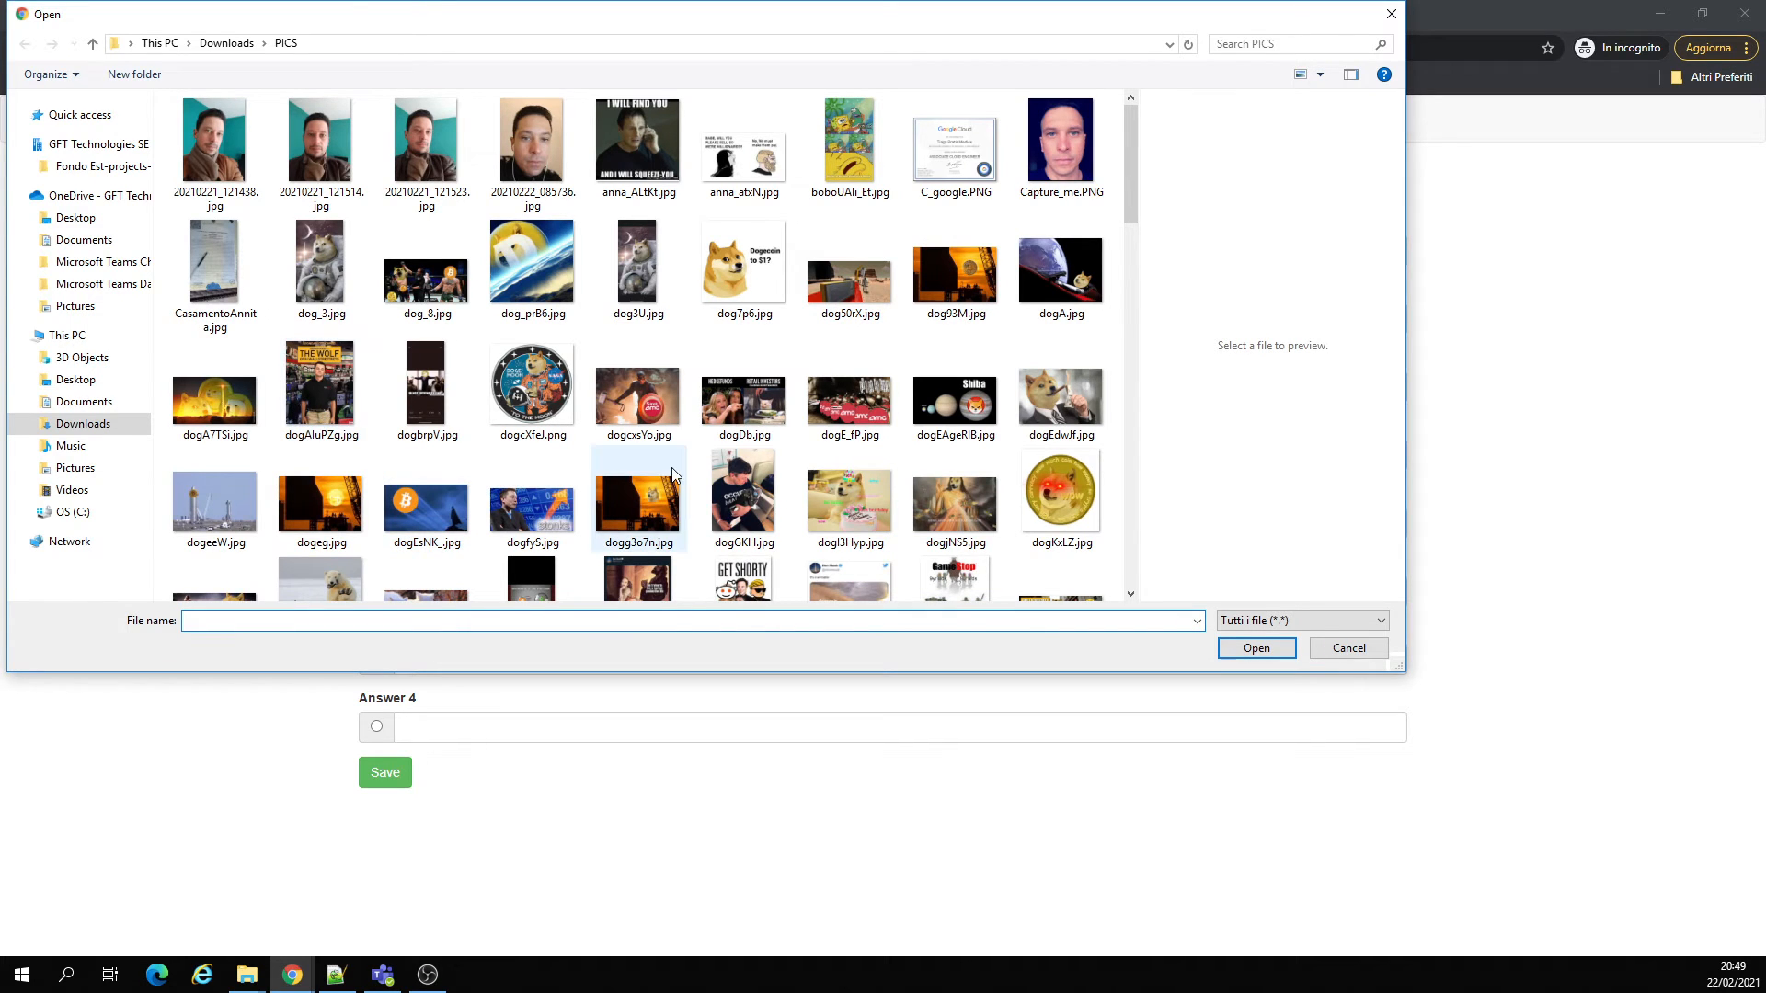
pyautogui.click(743, 400)
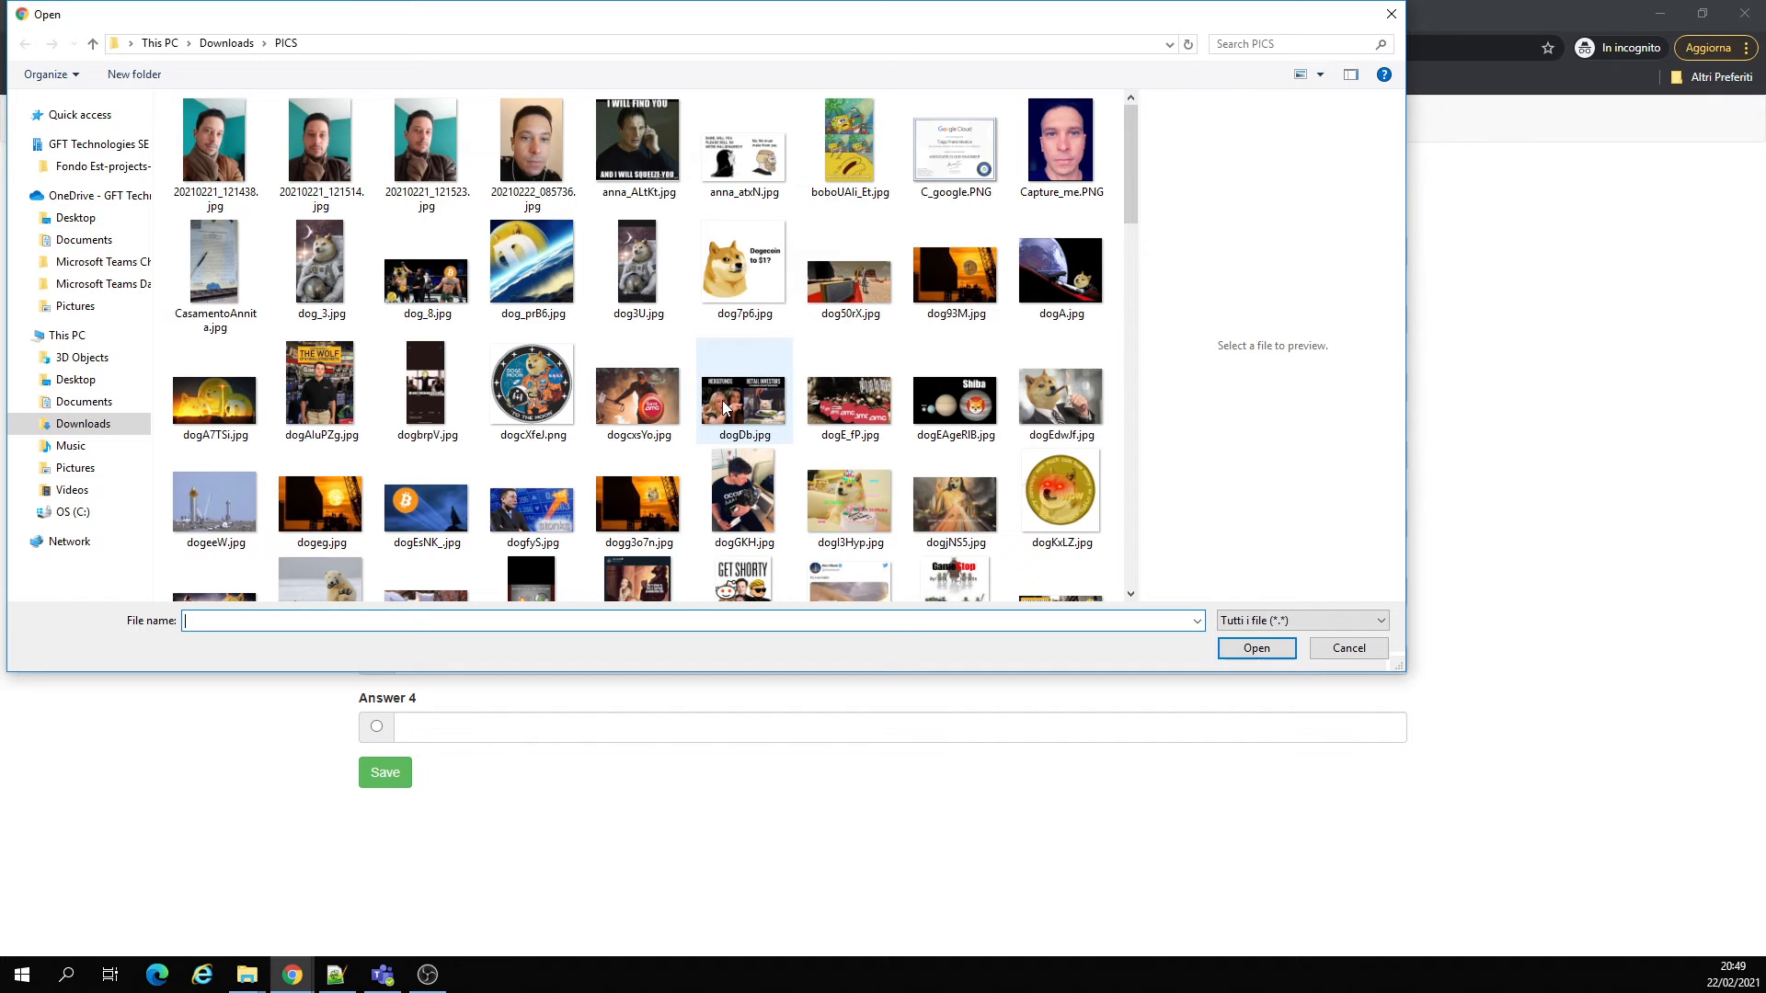
pyautogui.click(638, 391)
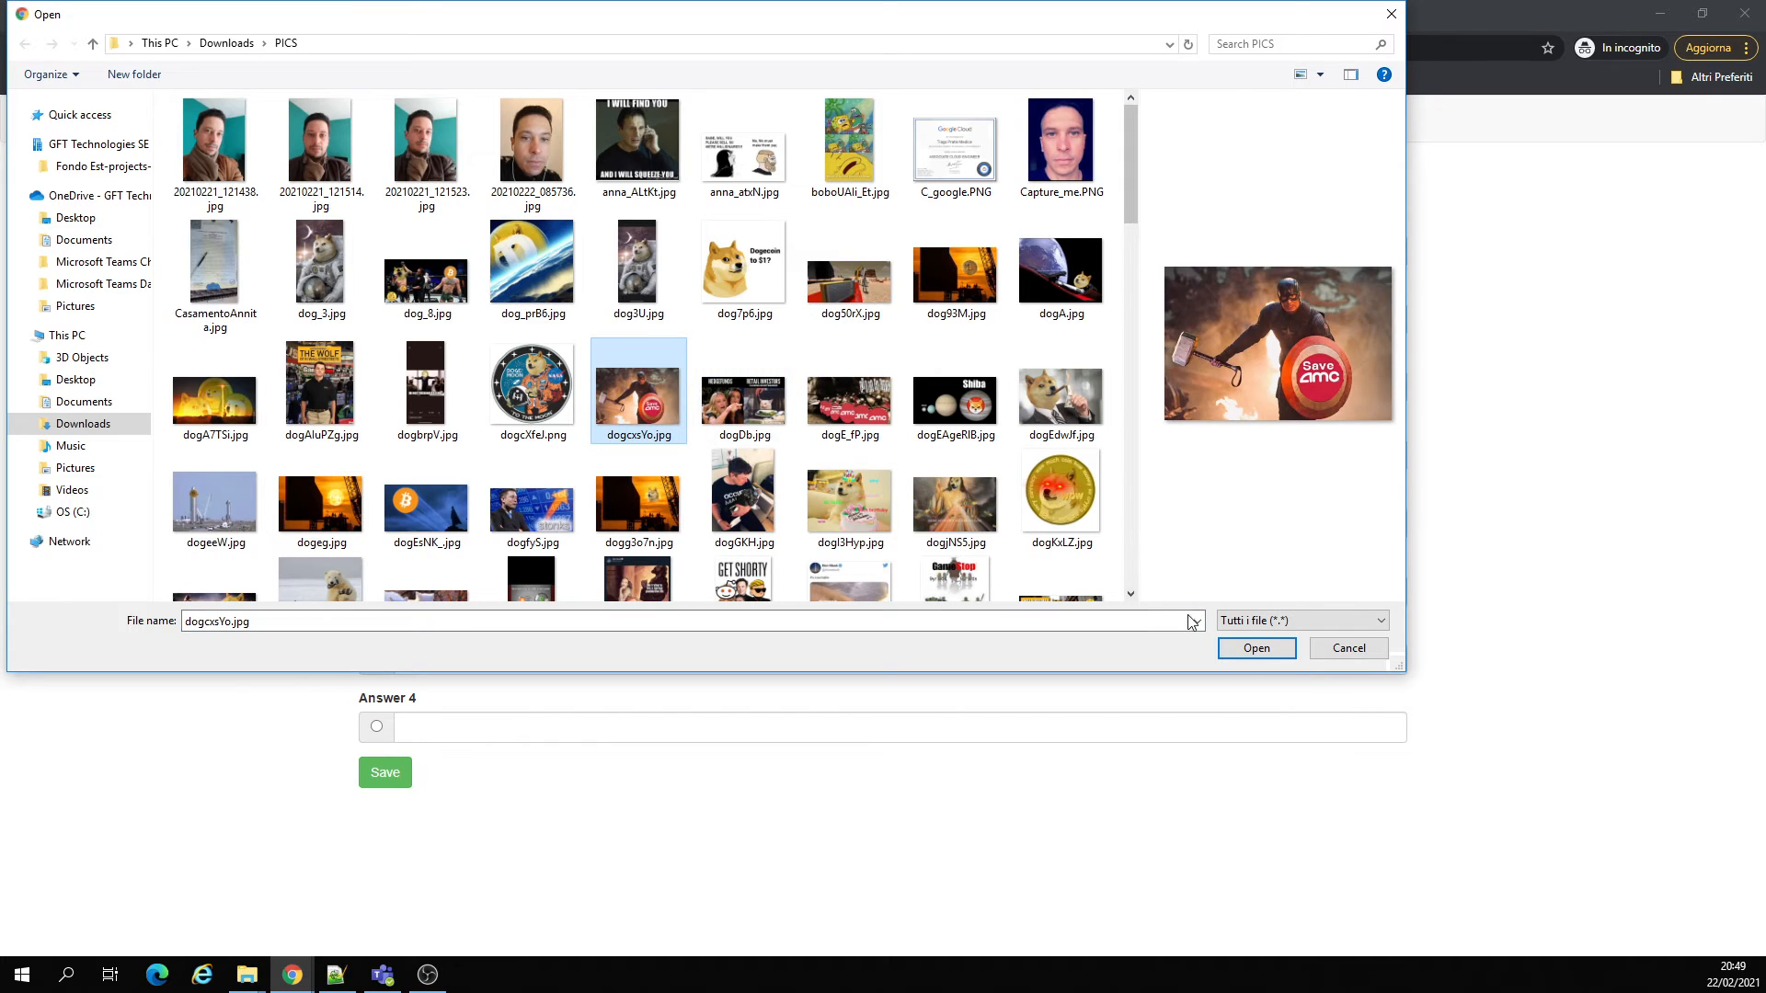
pyautogui.click(1255, 647)
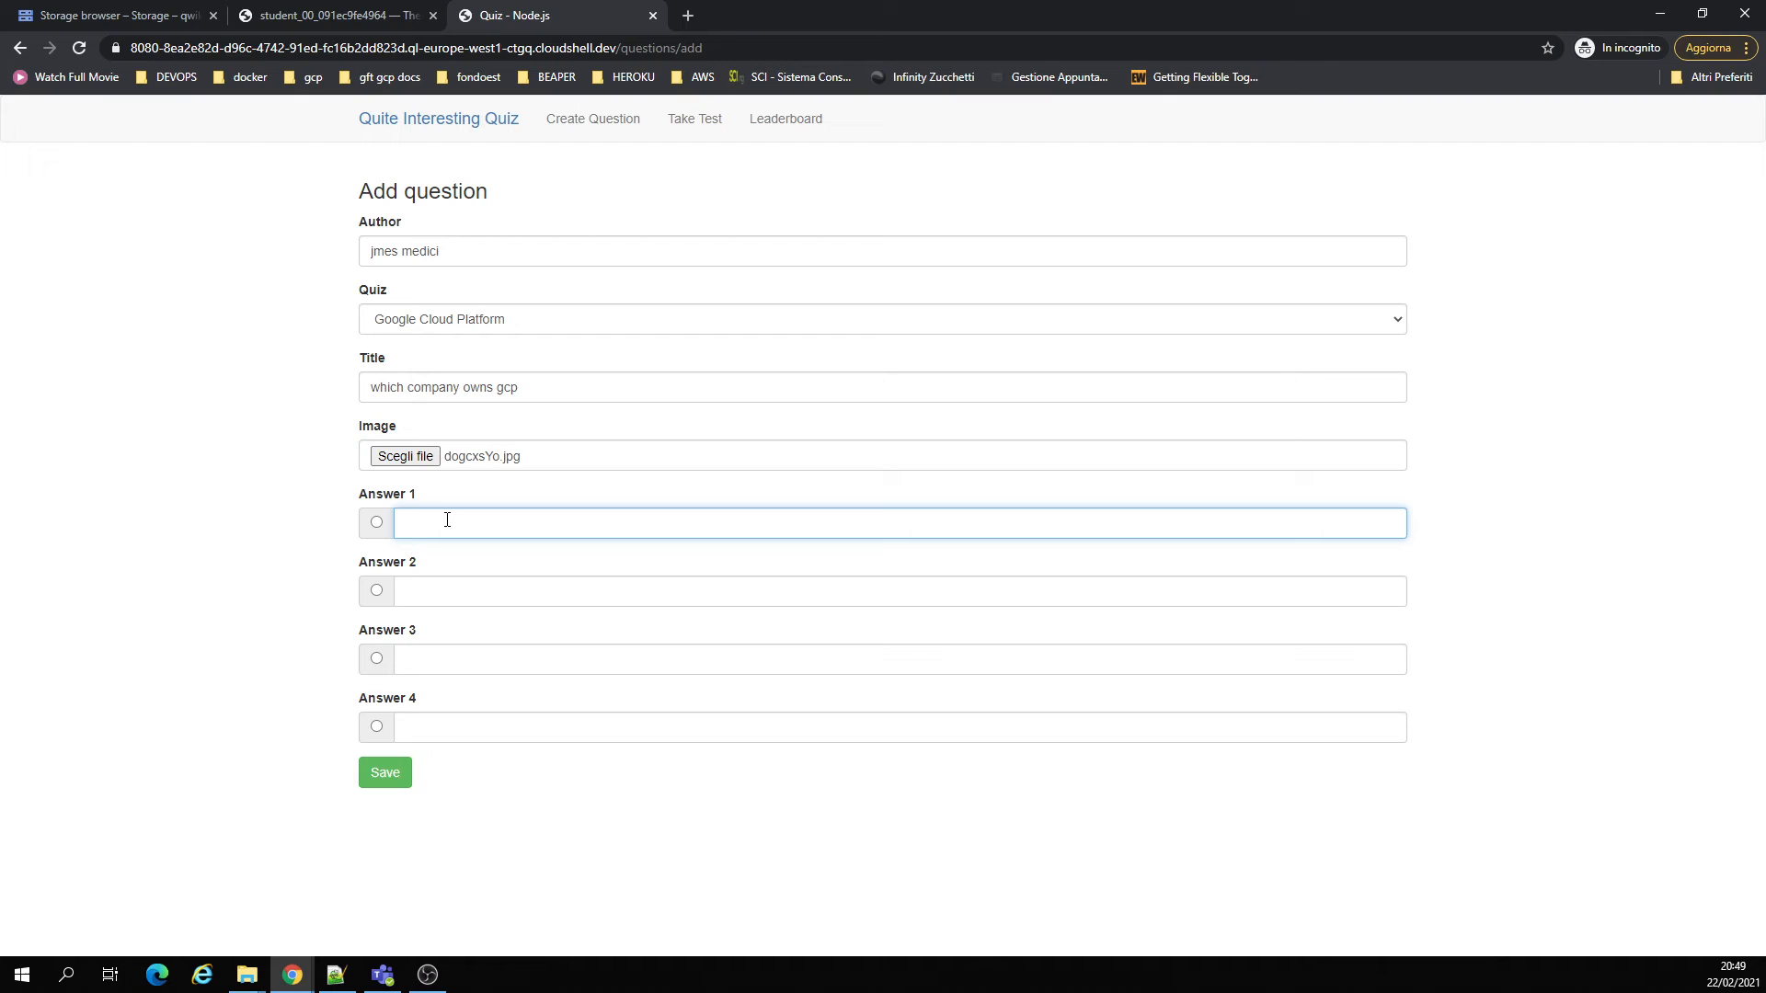
# - Enter answers tesla, space_x, starLink and google, save, and check the server output
pyautogui.write('tesl')
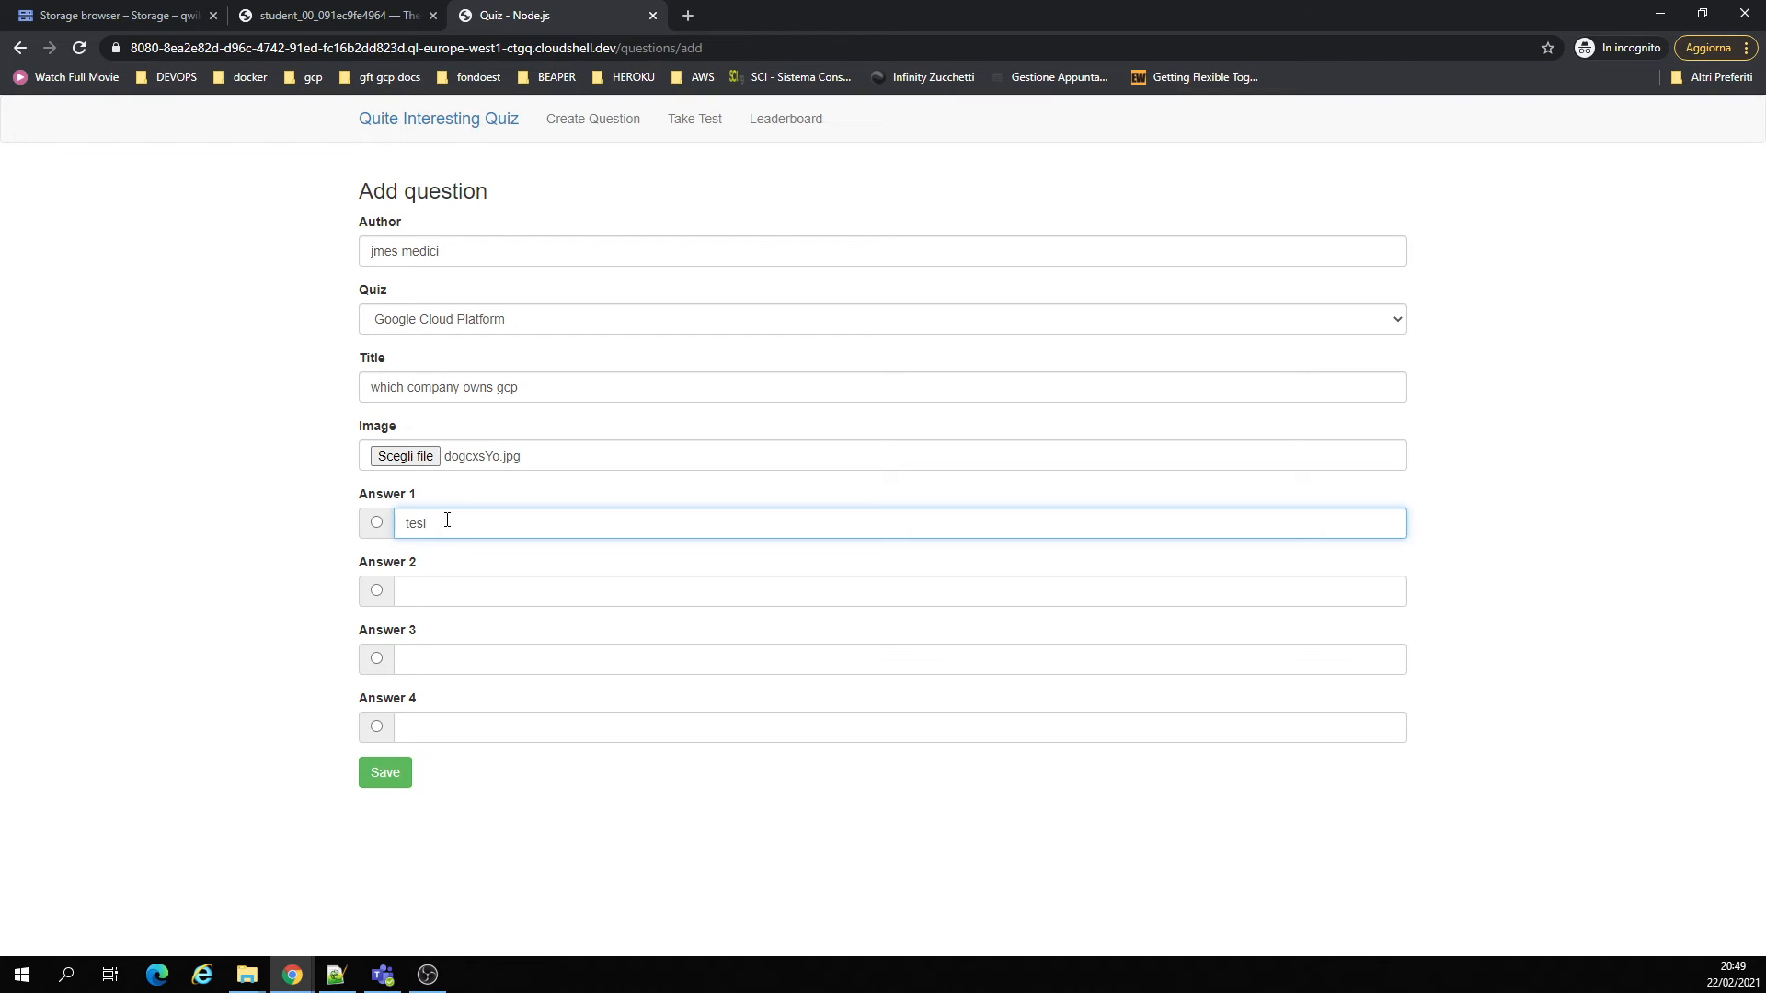
pyautogui.write('a')
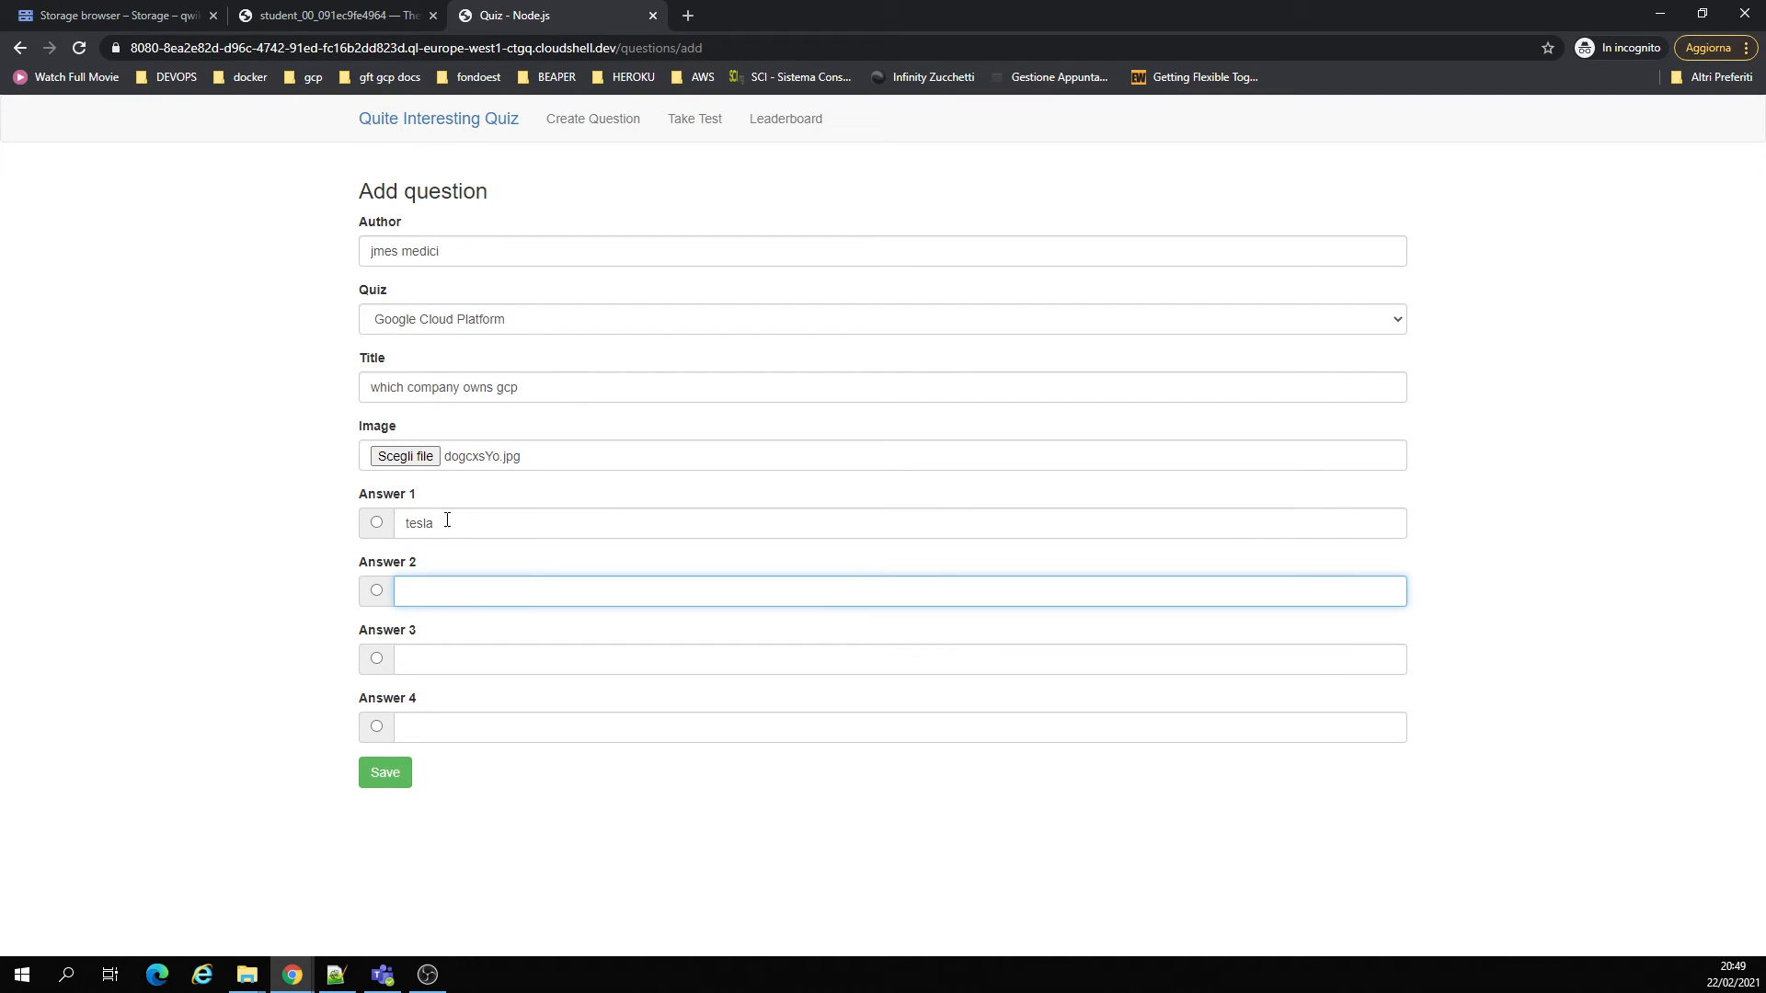
pyautogui.write('space_x')
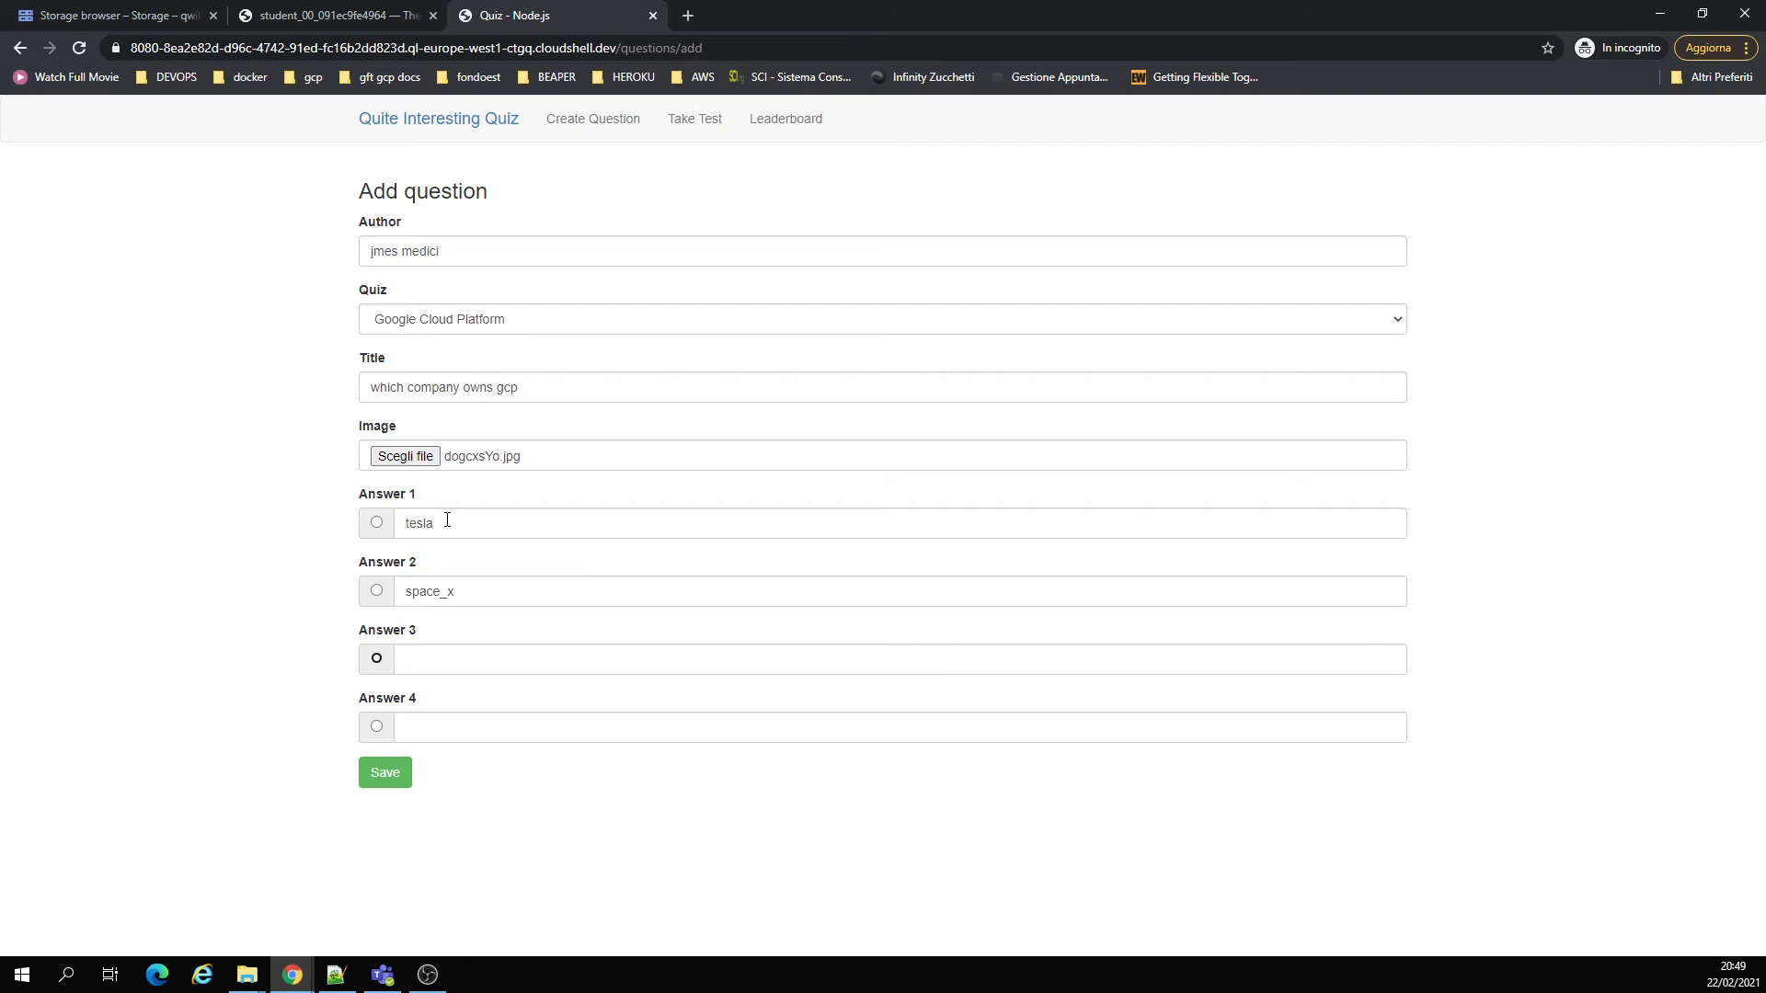
pyautogui.click(899, 658)
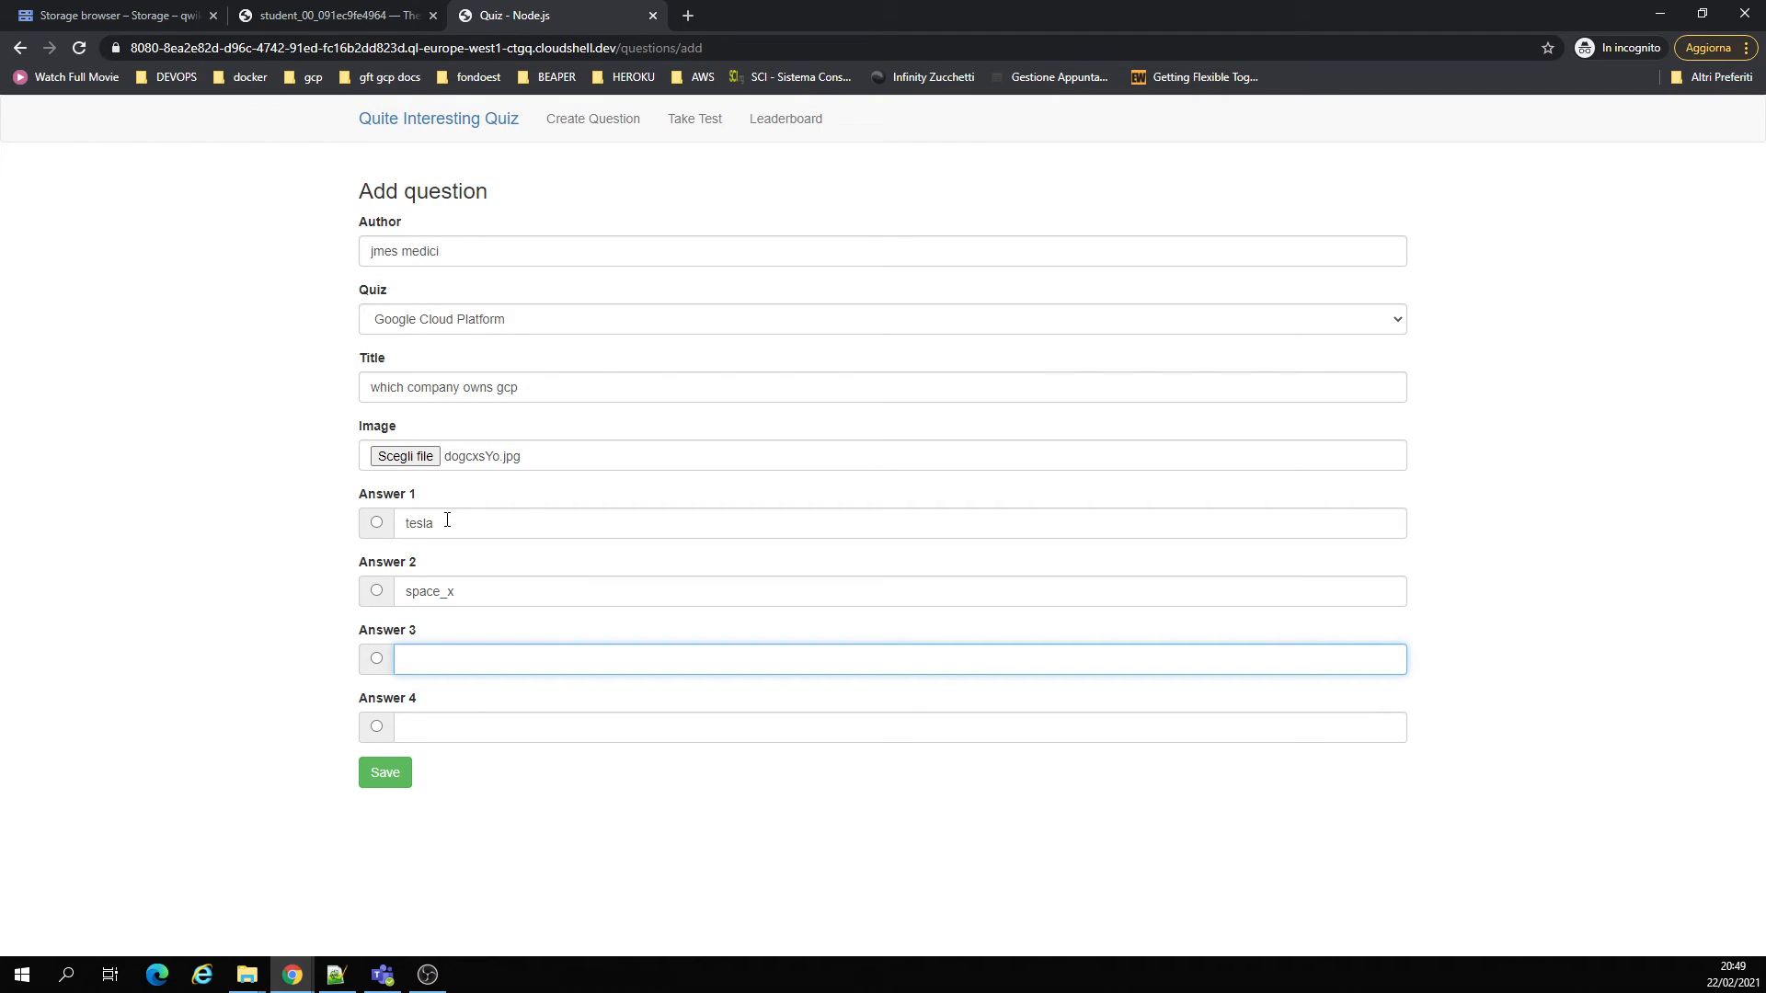
pyautogui.write('star')
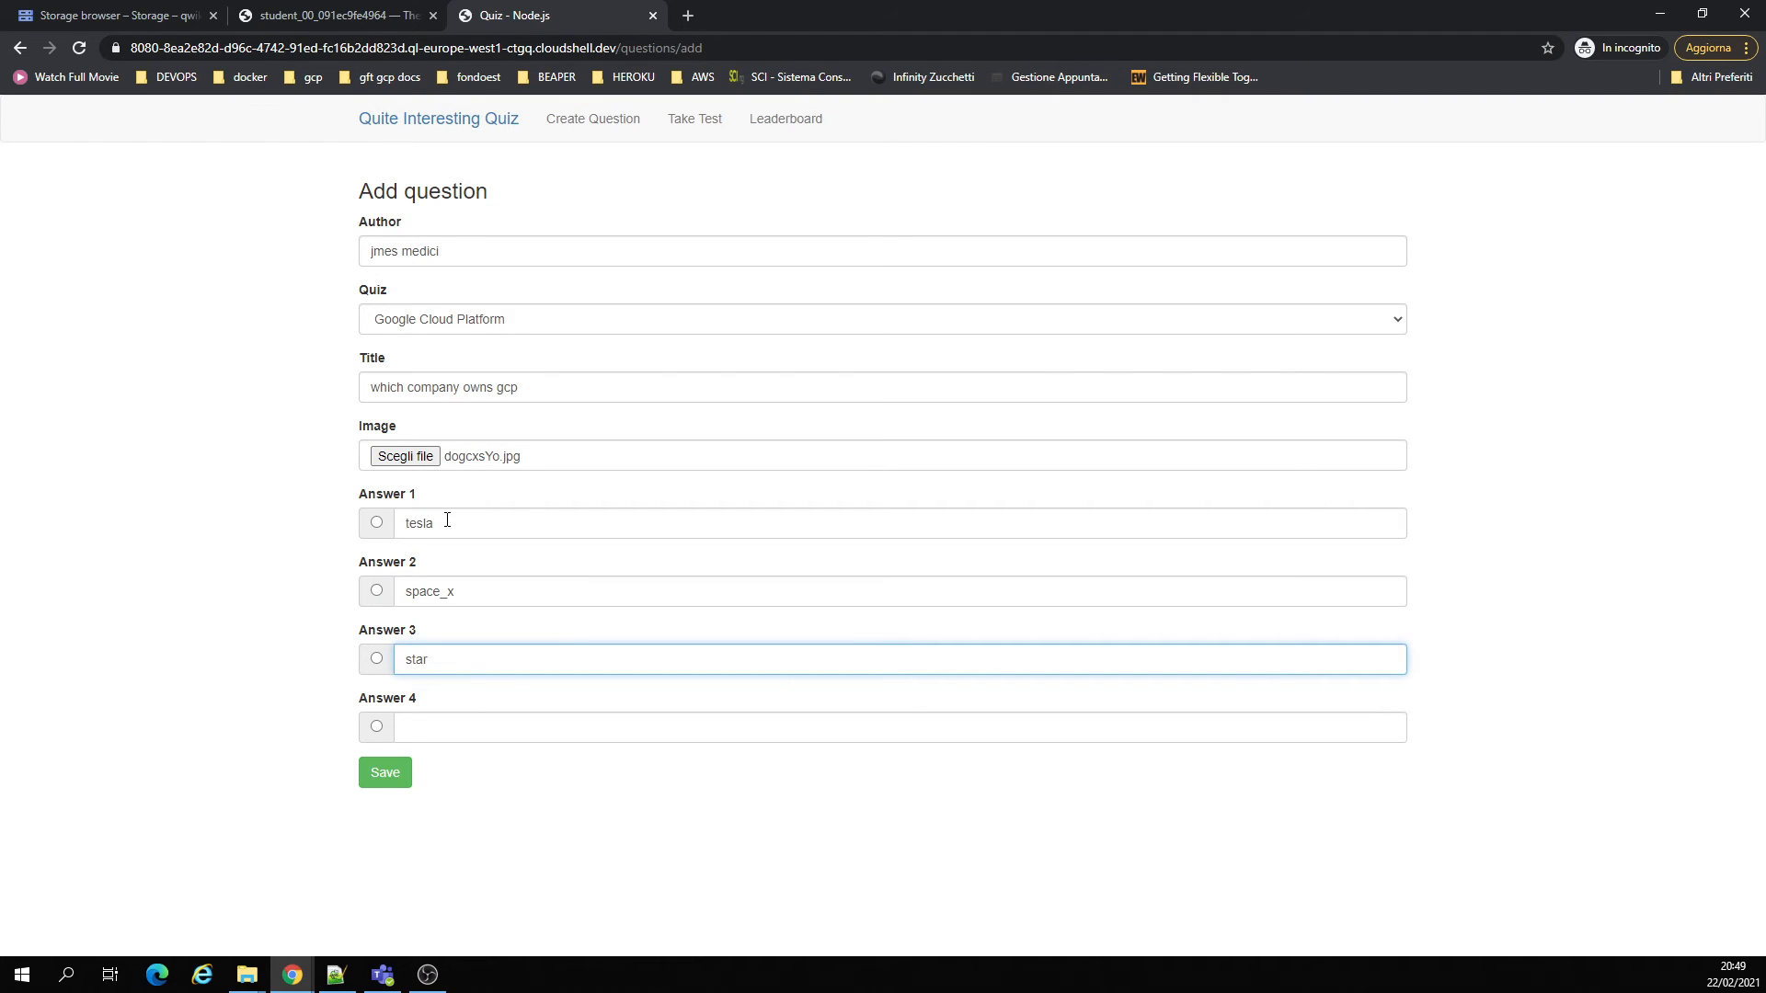
pyautogui.write('Link')
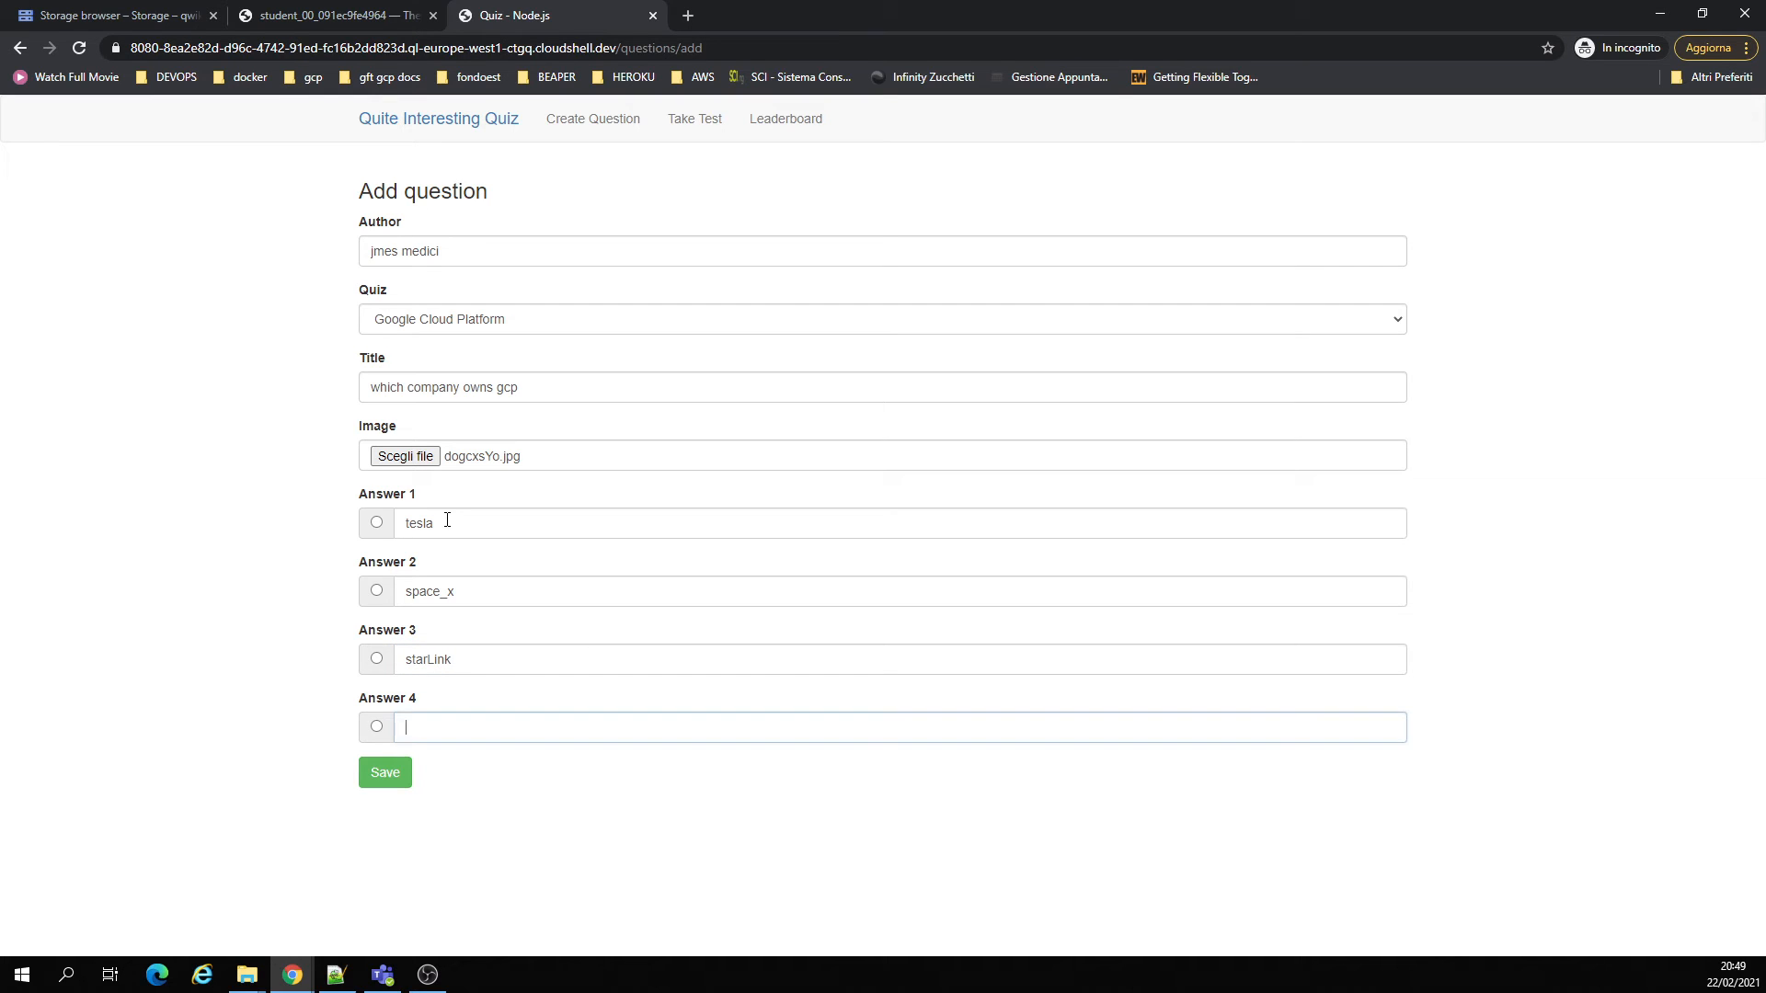
pyautogui.write('google')
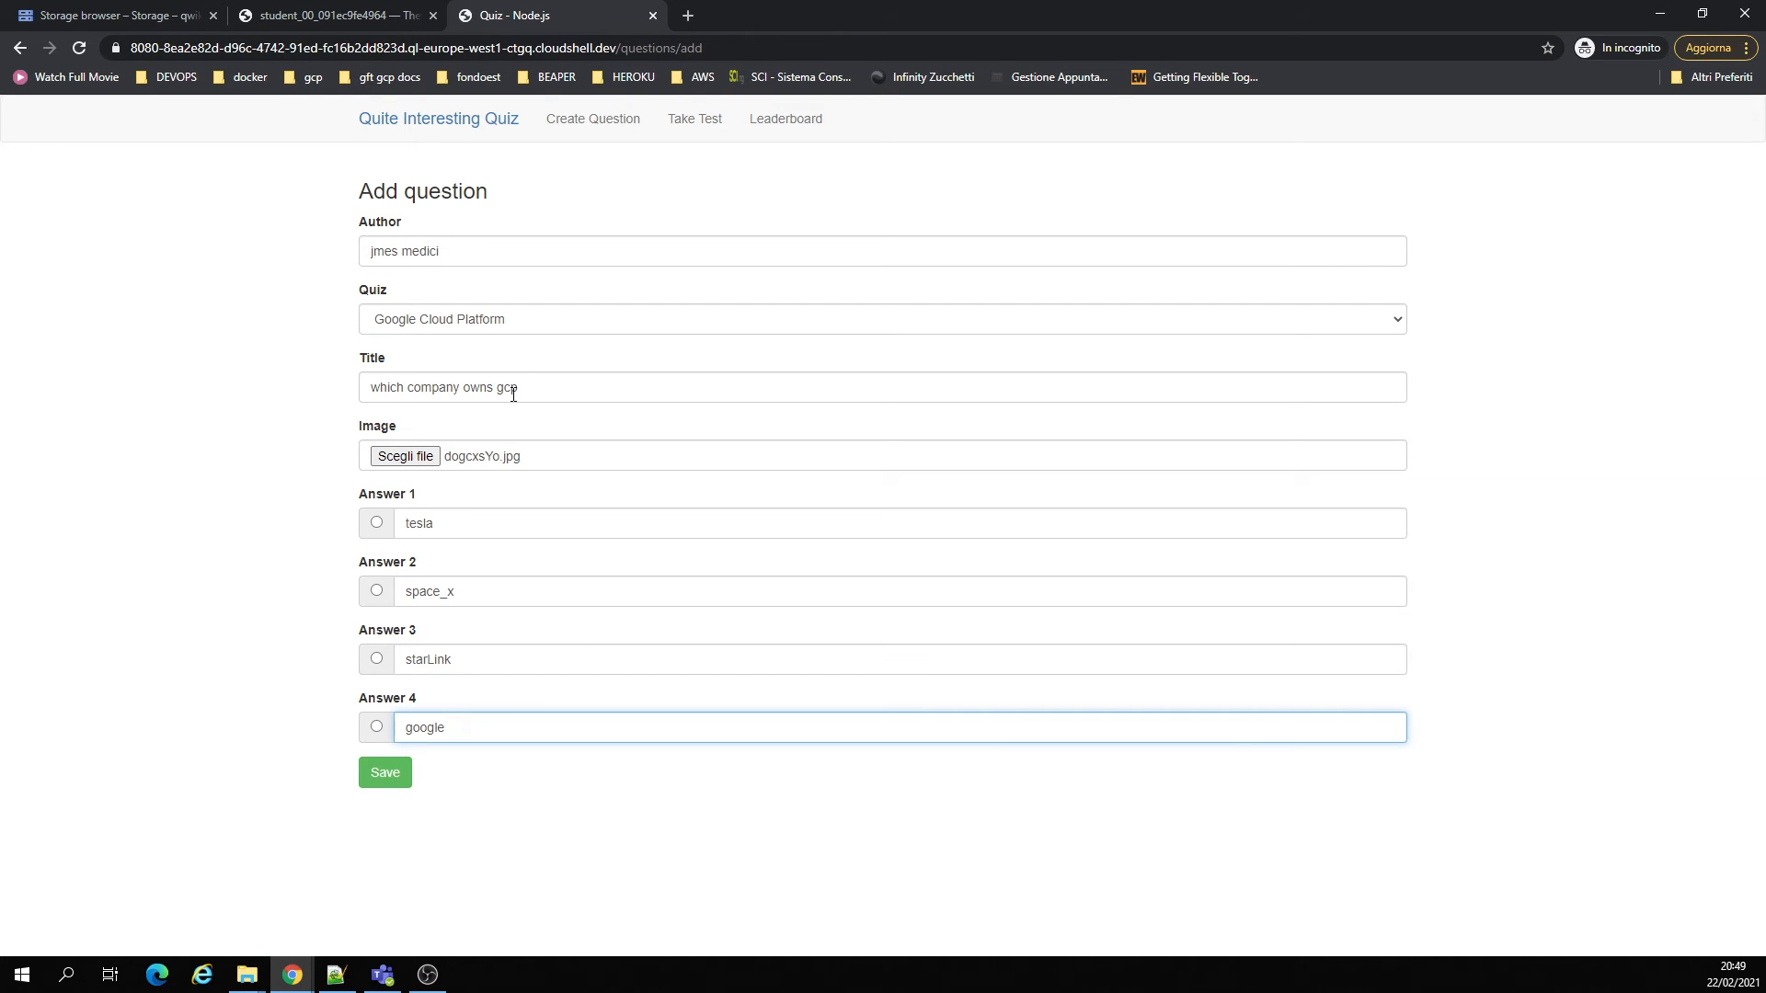
pyautogui.click(385, 772)
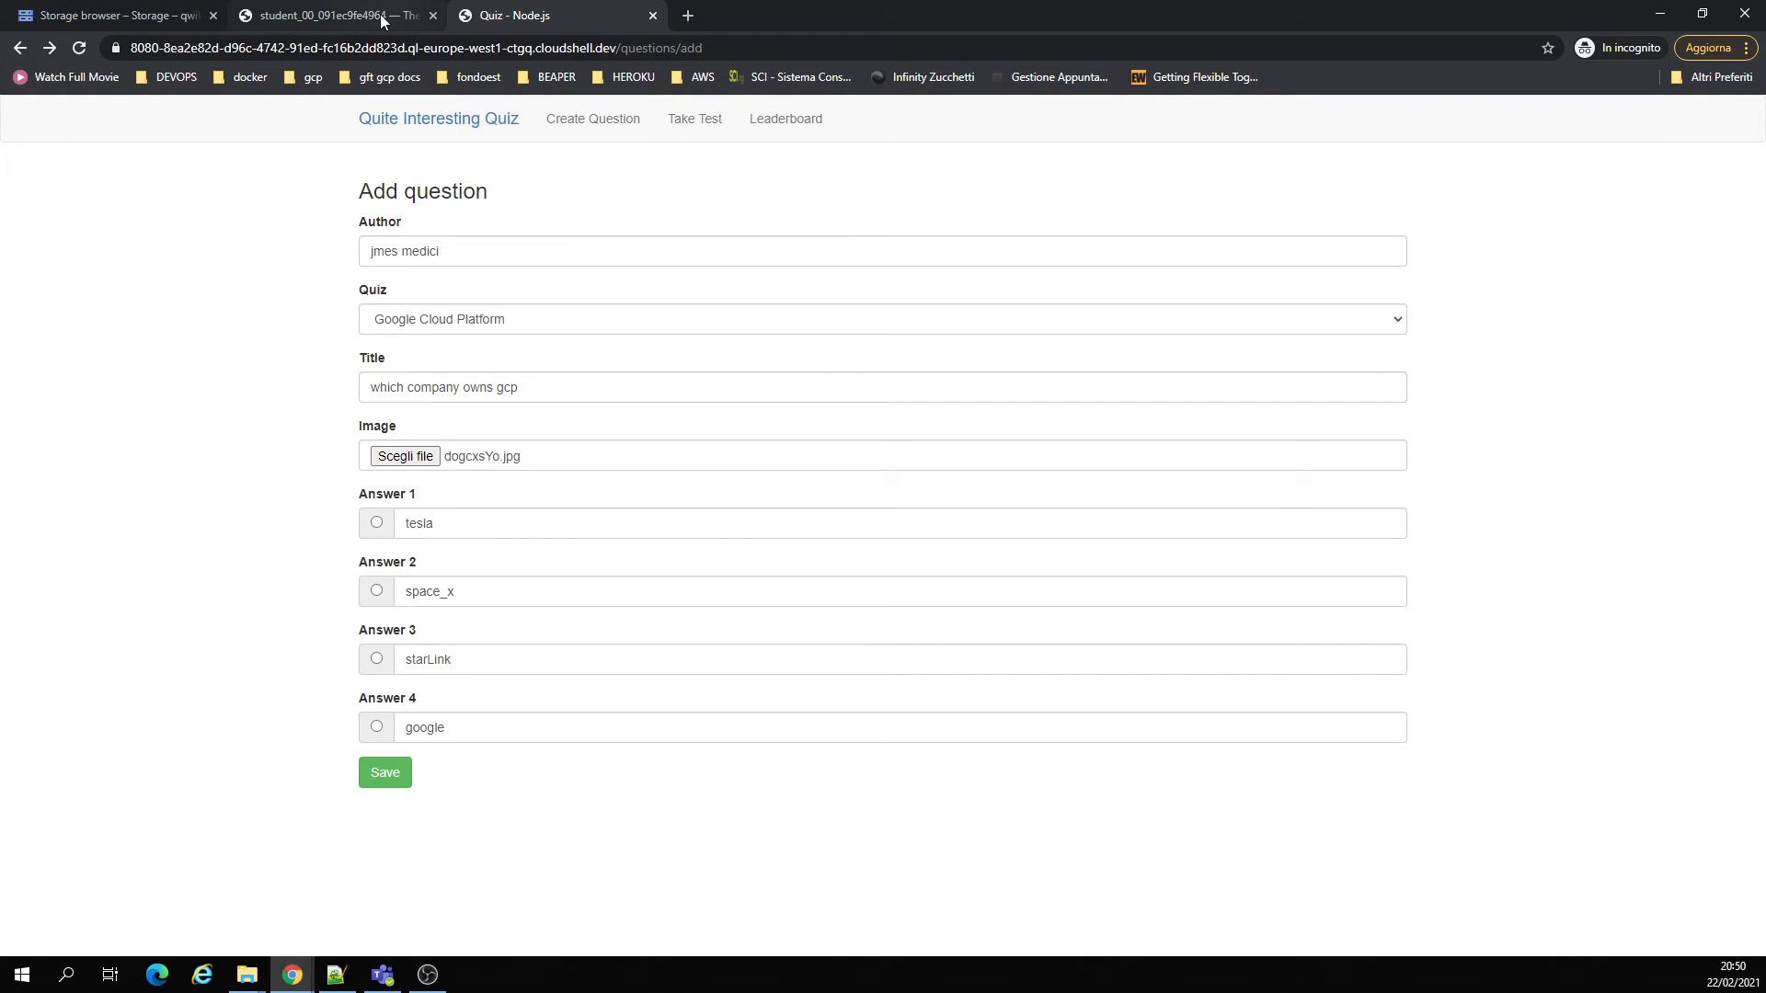
pyautogui.click(106, 15)
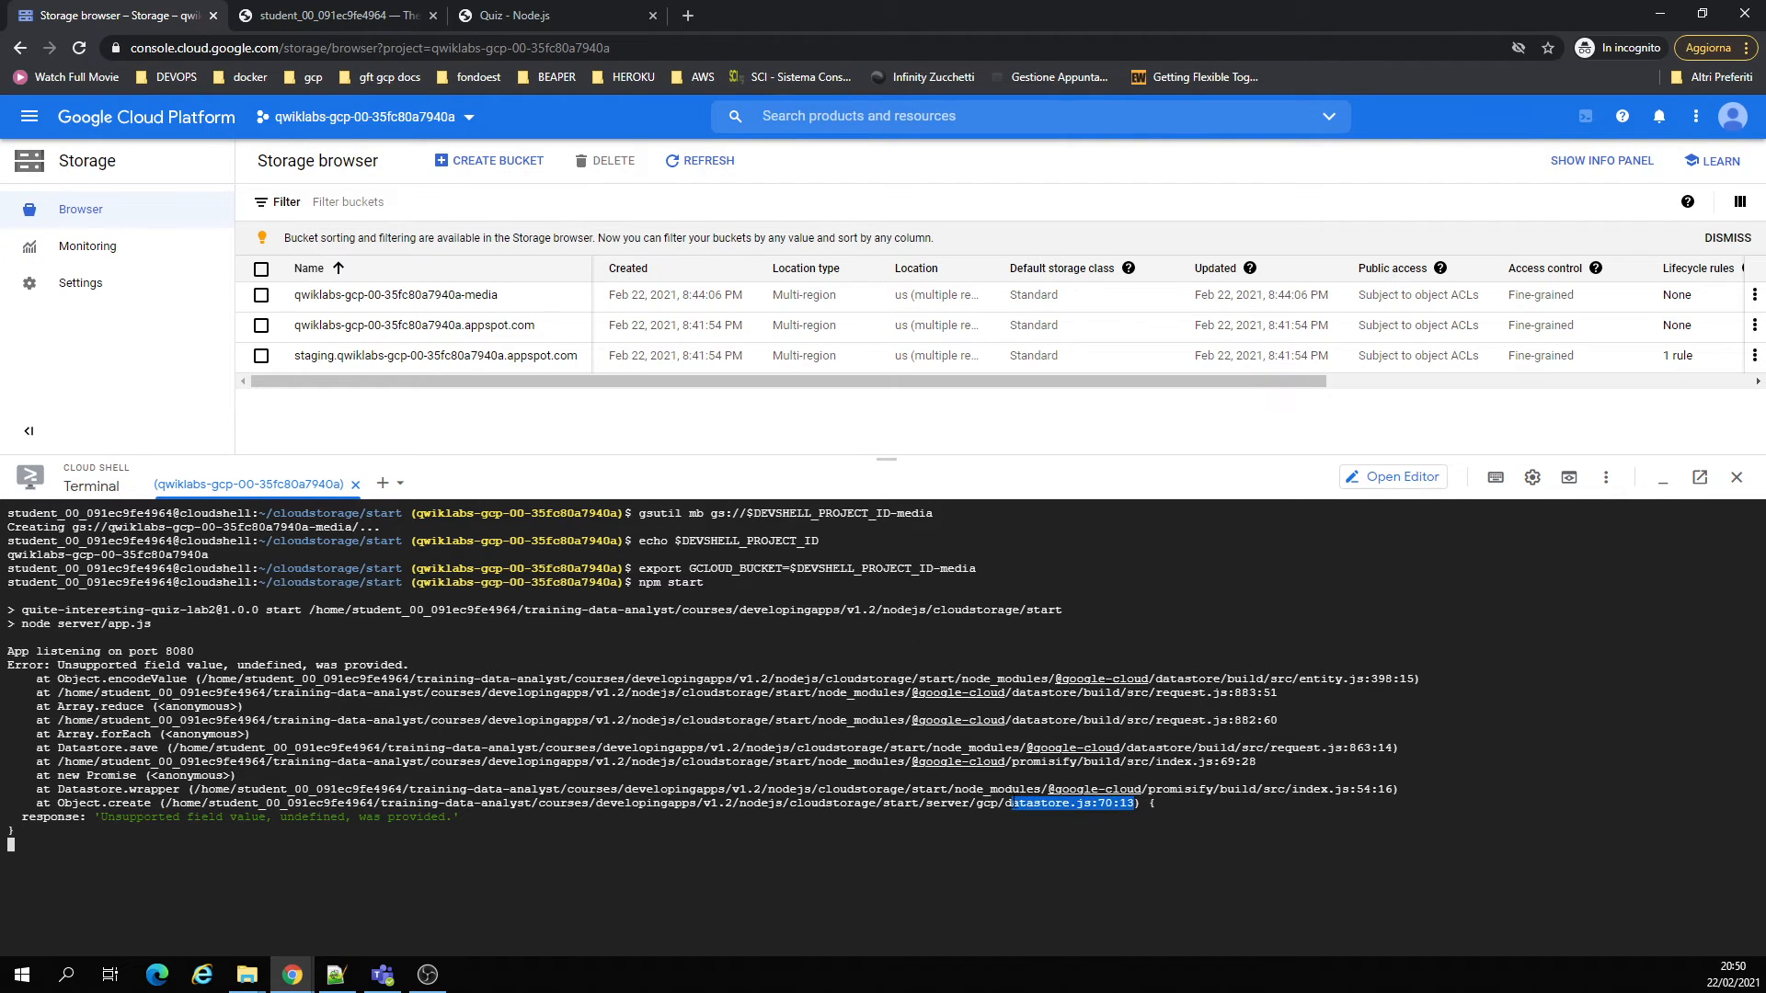
# - Stop the running quiz server with Ctrl+C and return to the code editor
pyautogui.press('ctrl+c')
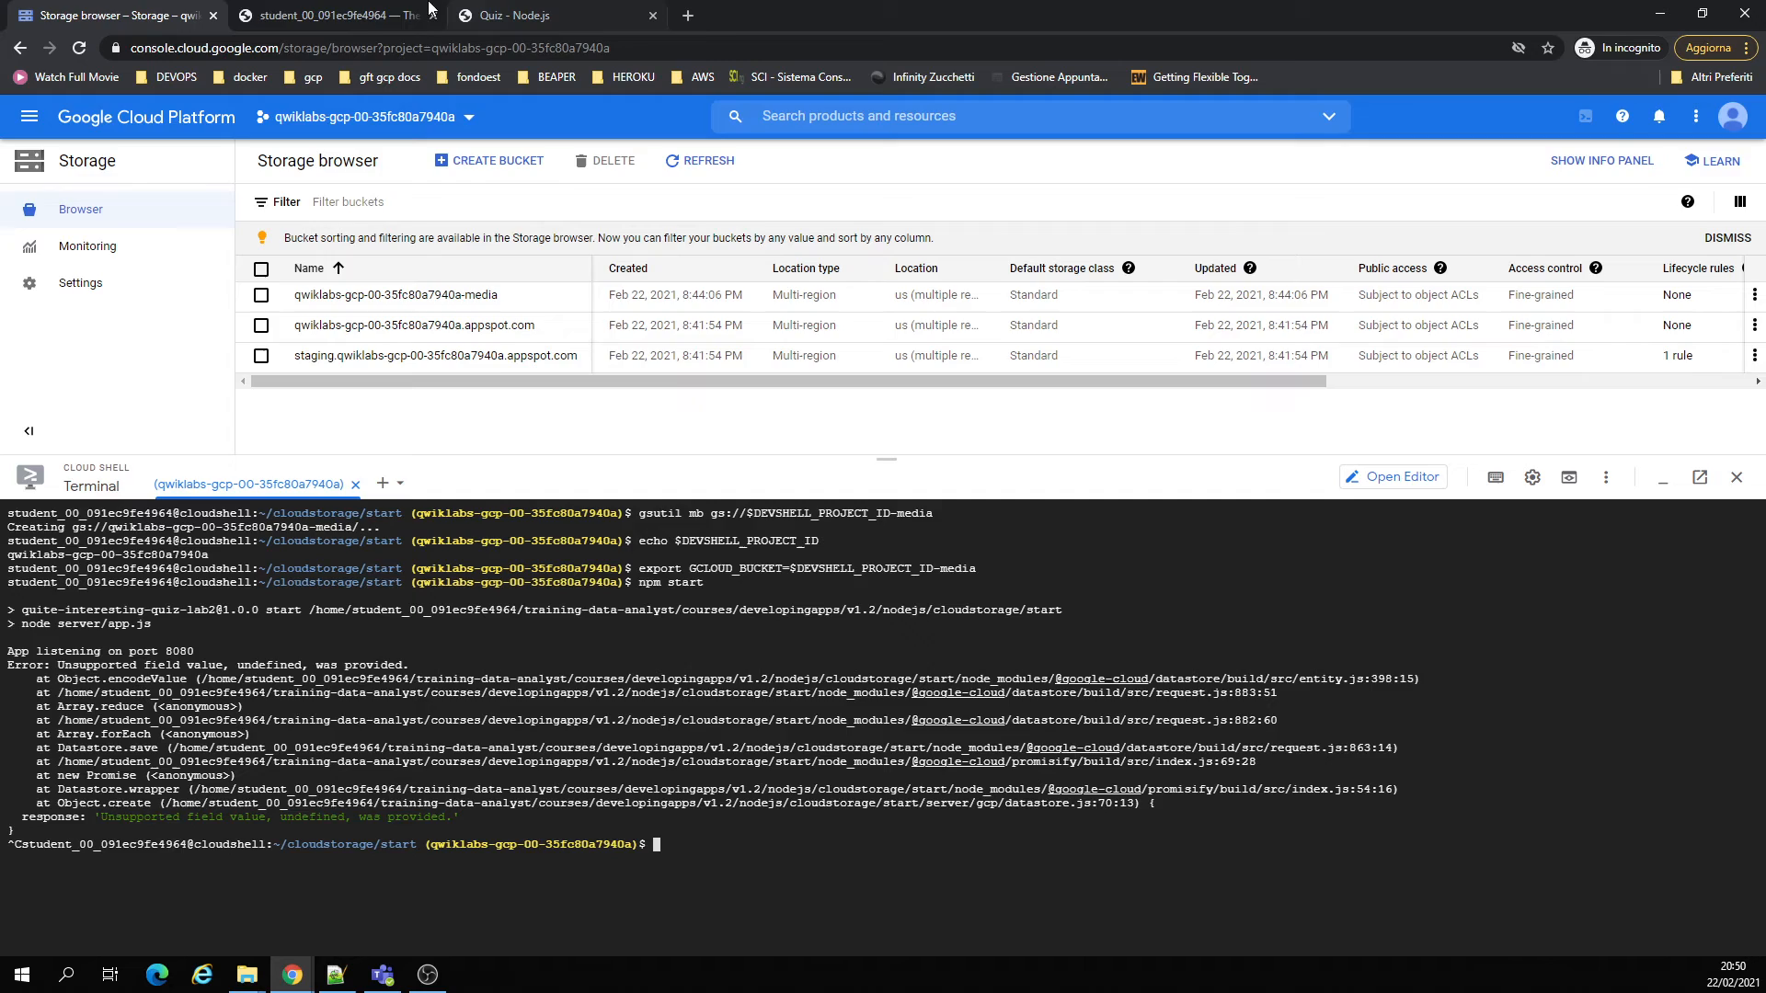
pyautogui.click(331, 15)
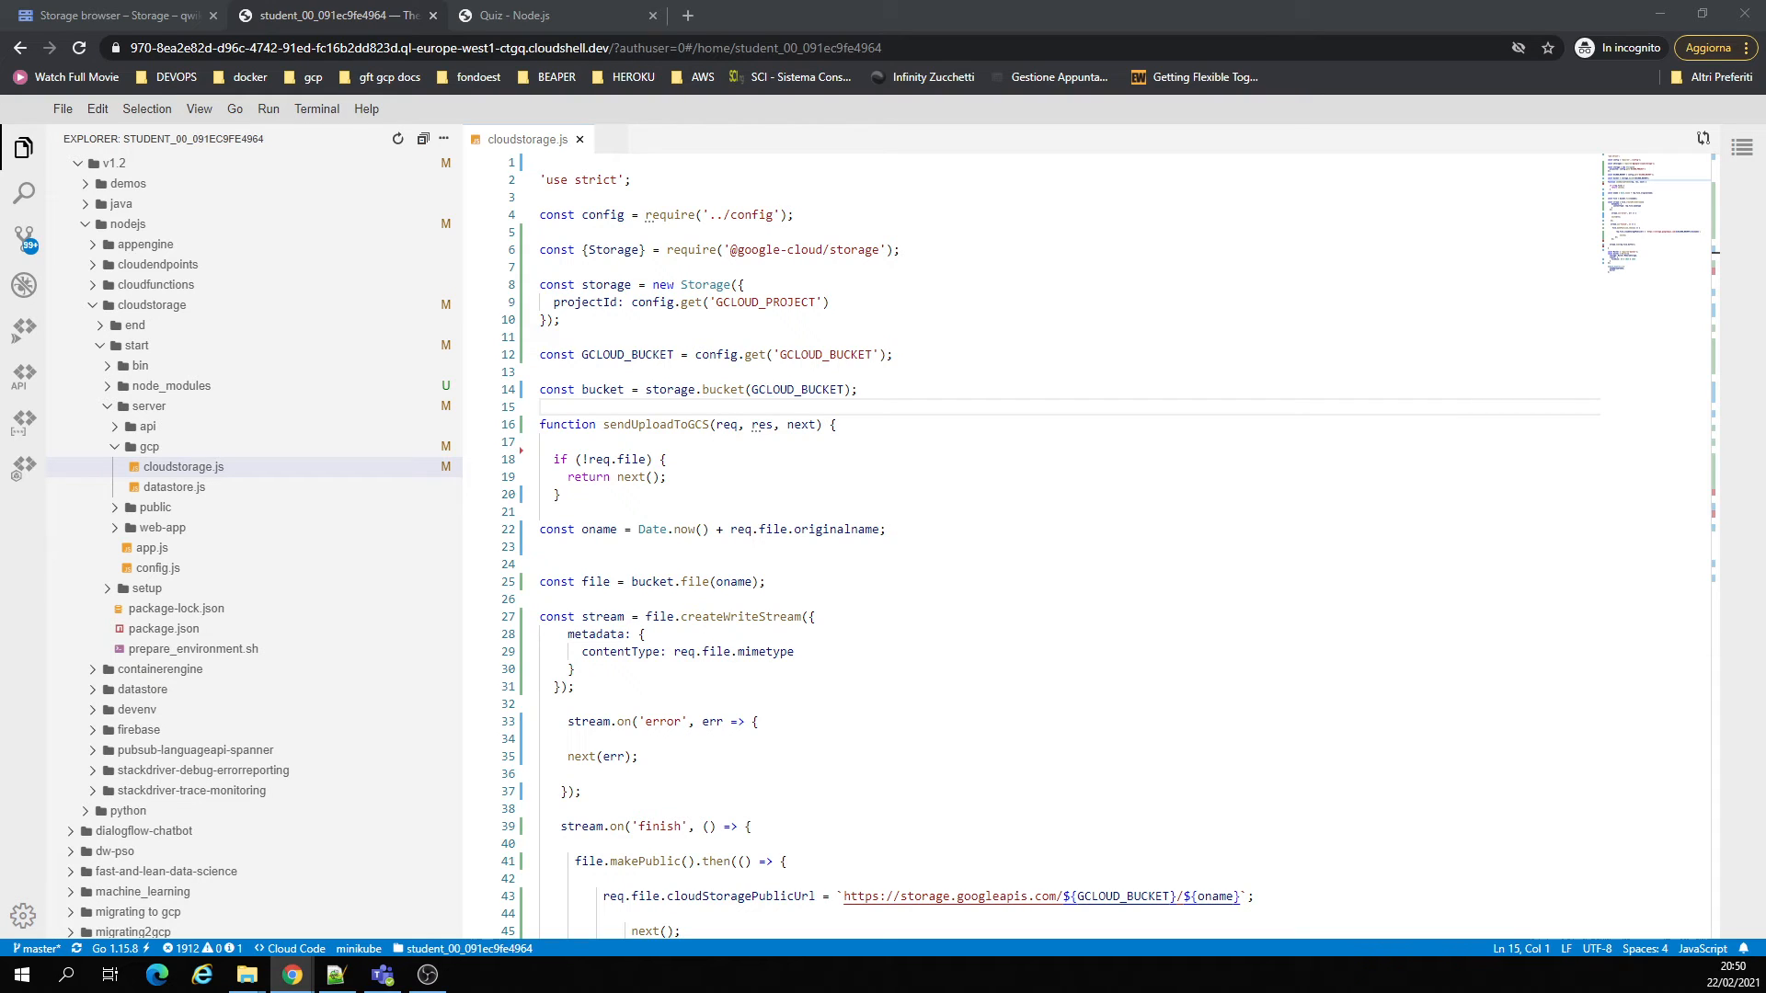
pyautogui.moveTo(1120, 590)
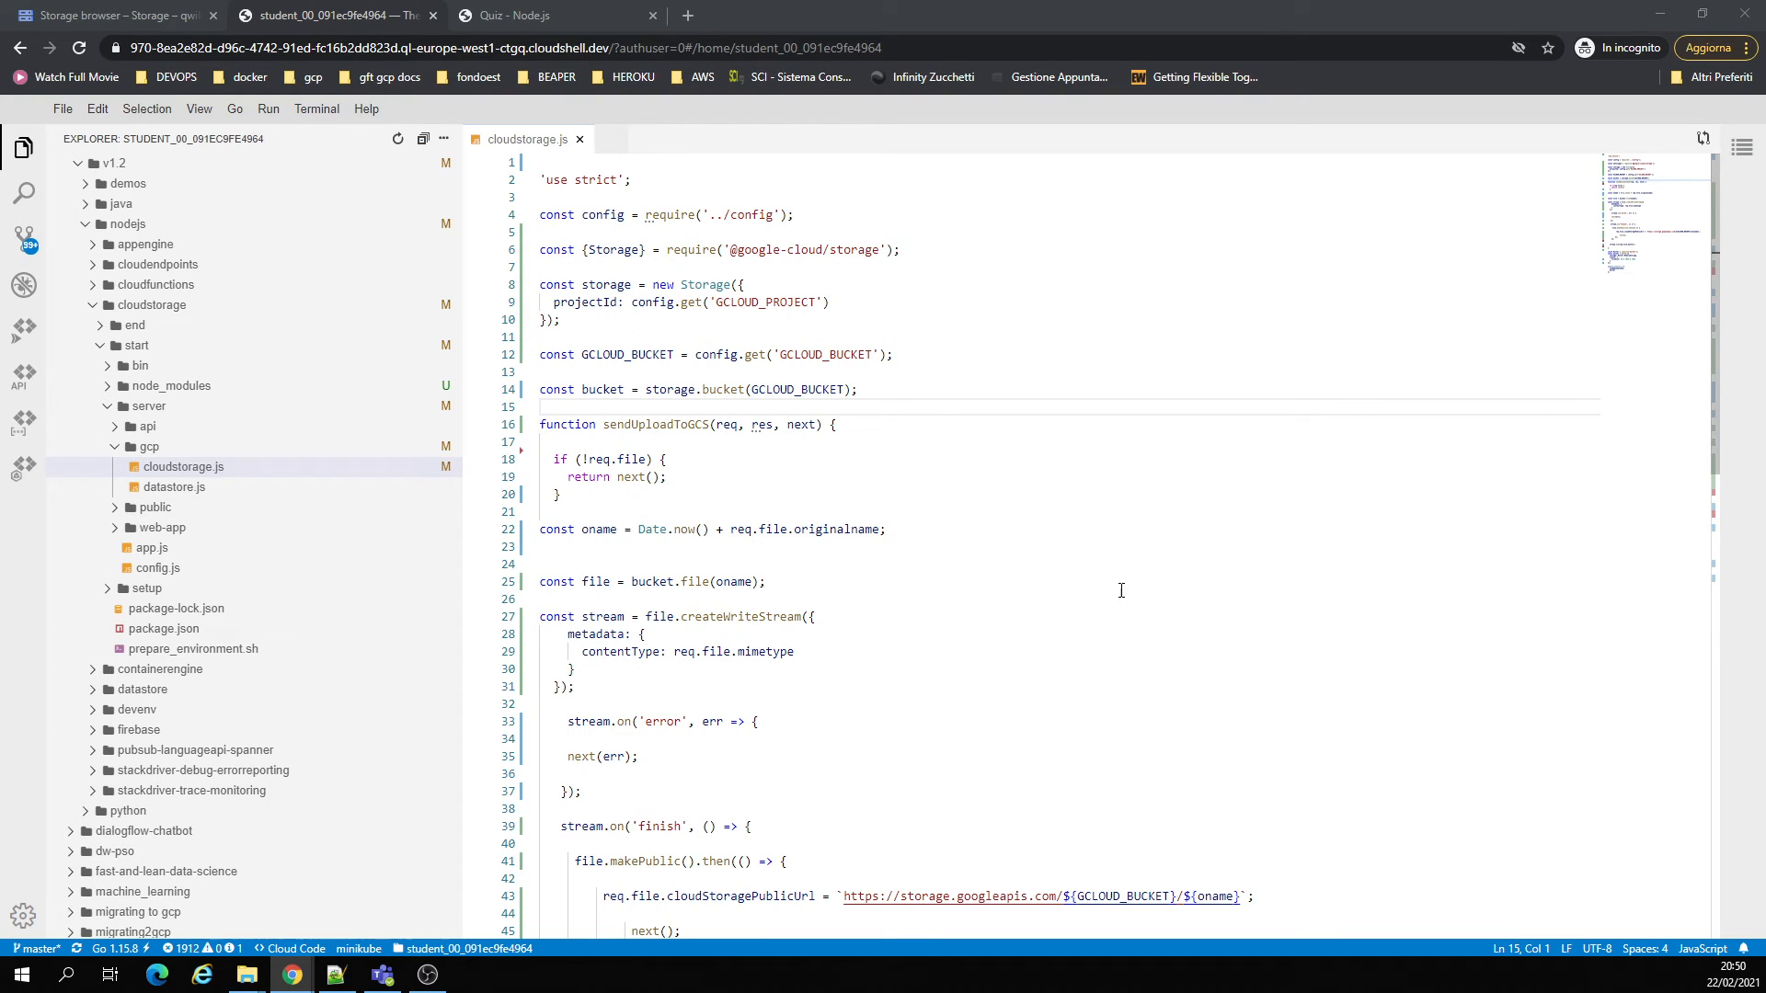
pyautogui.doubleClick(601, 483)
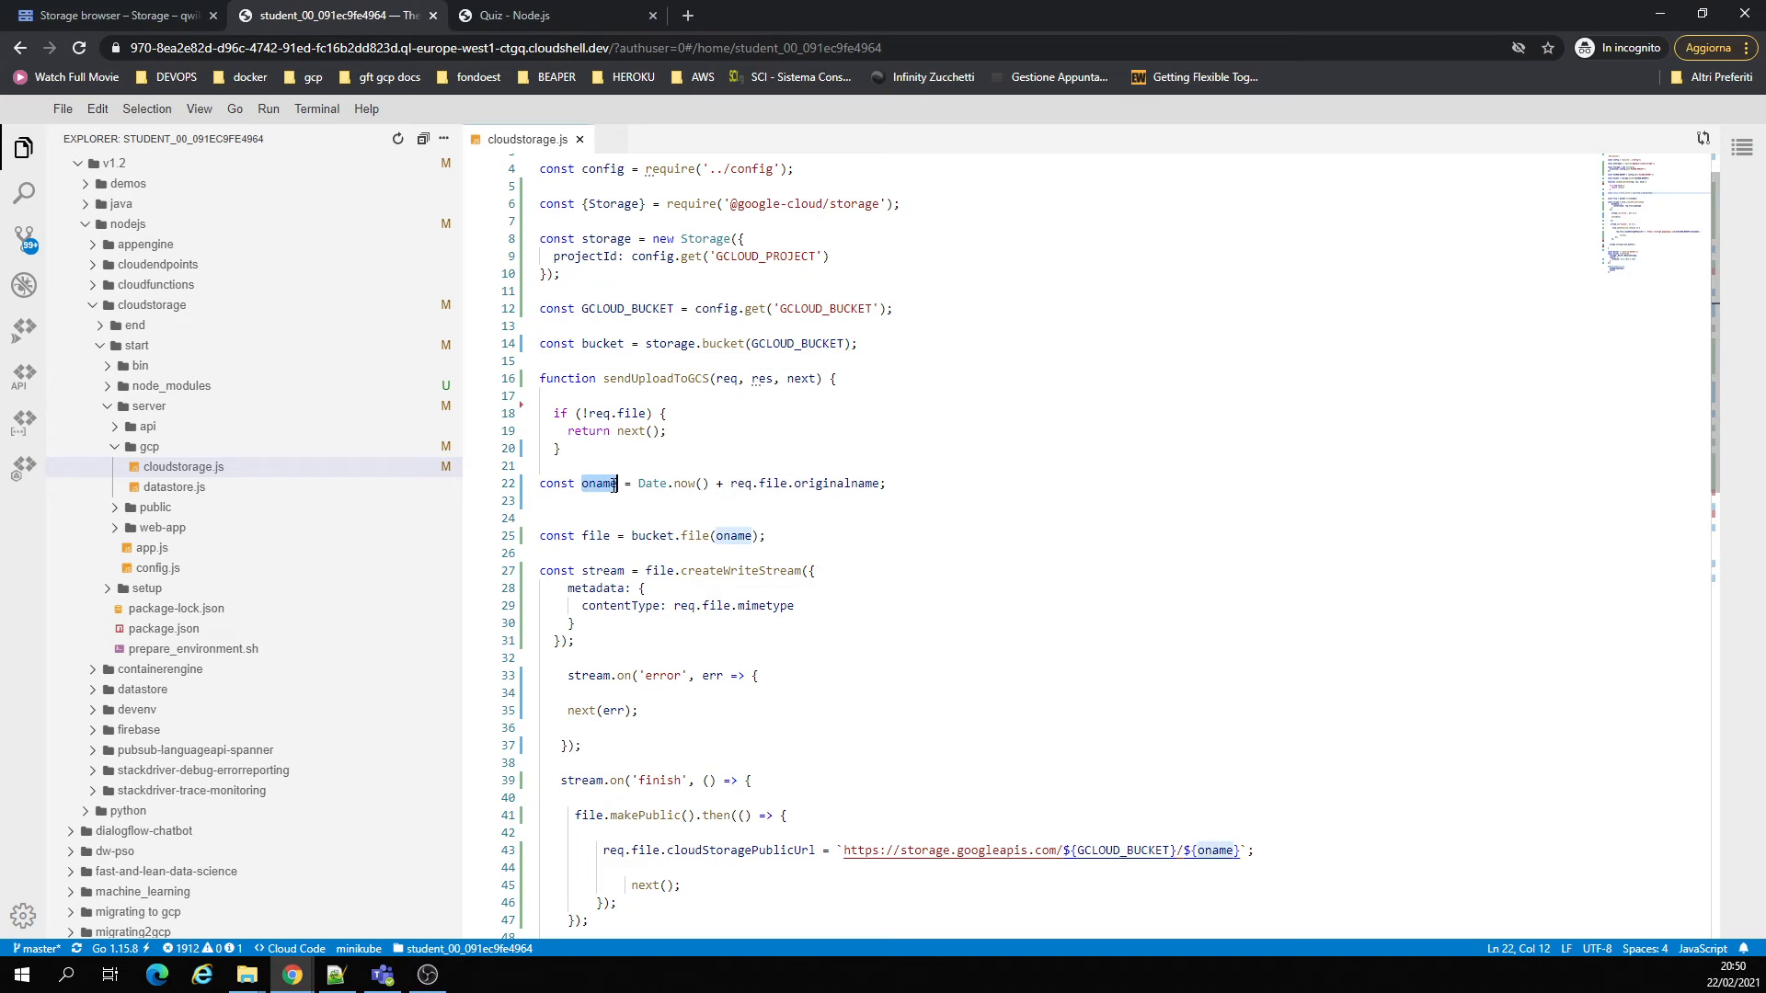
pyautogui.moveTo(753, 482)
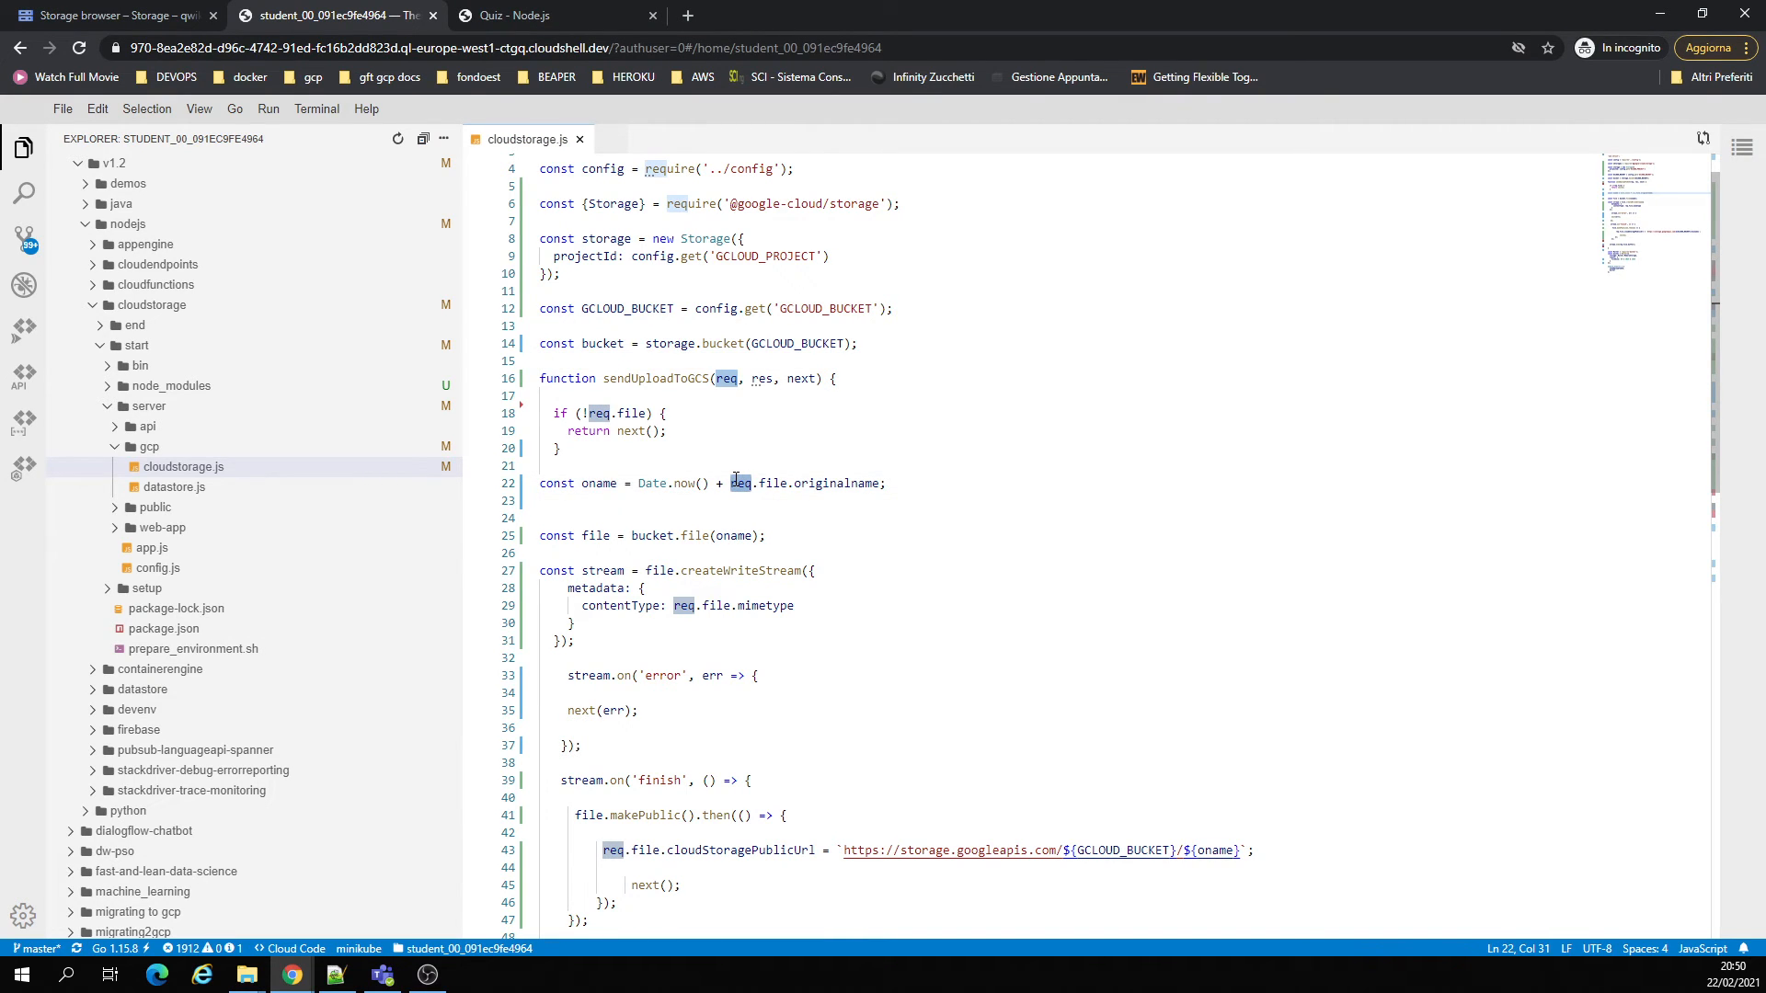
pyautogui.scroll(-3)
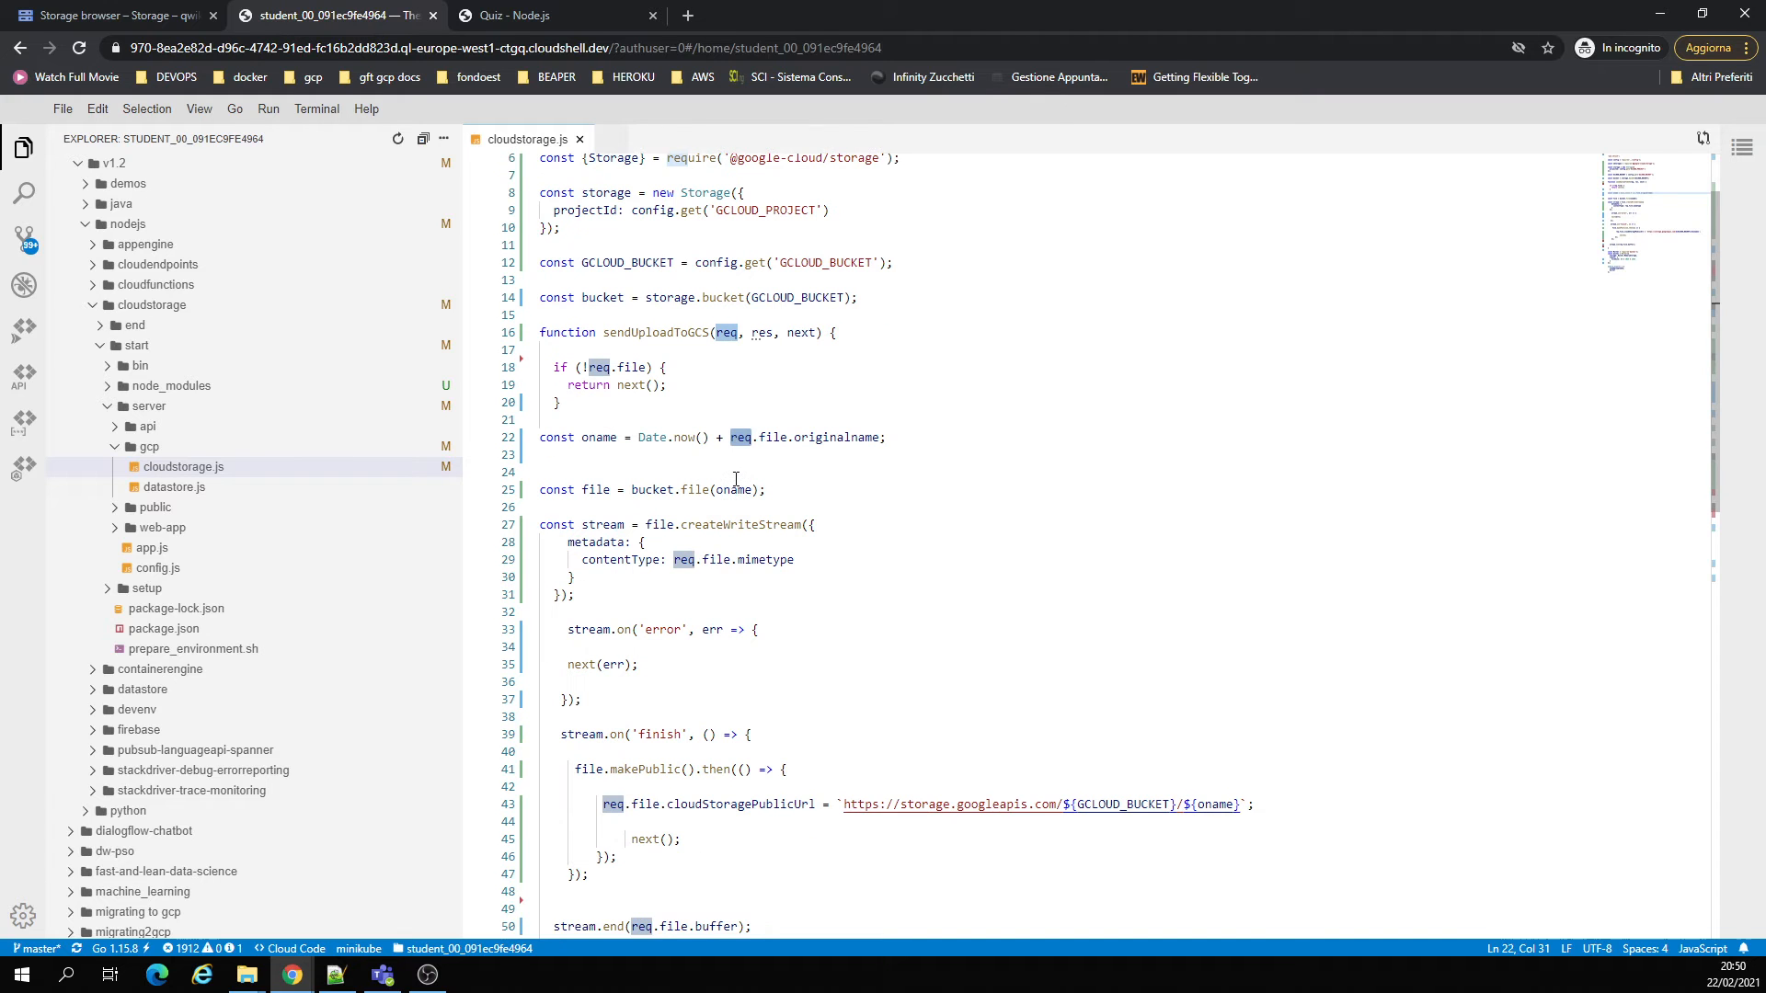
pyautogui.scroll(-3)
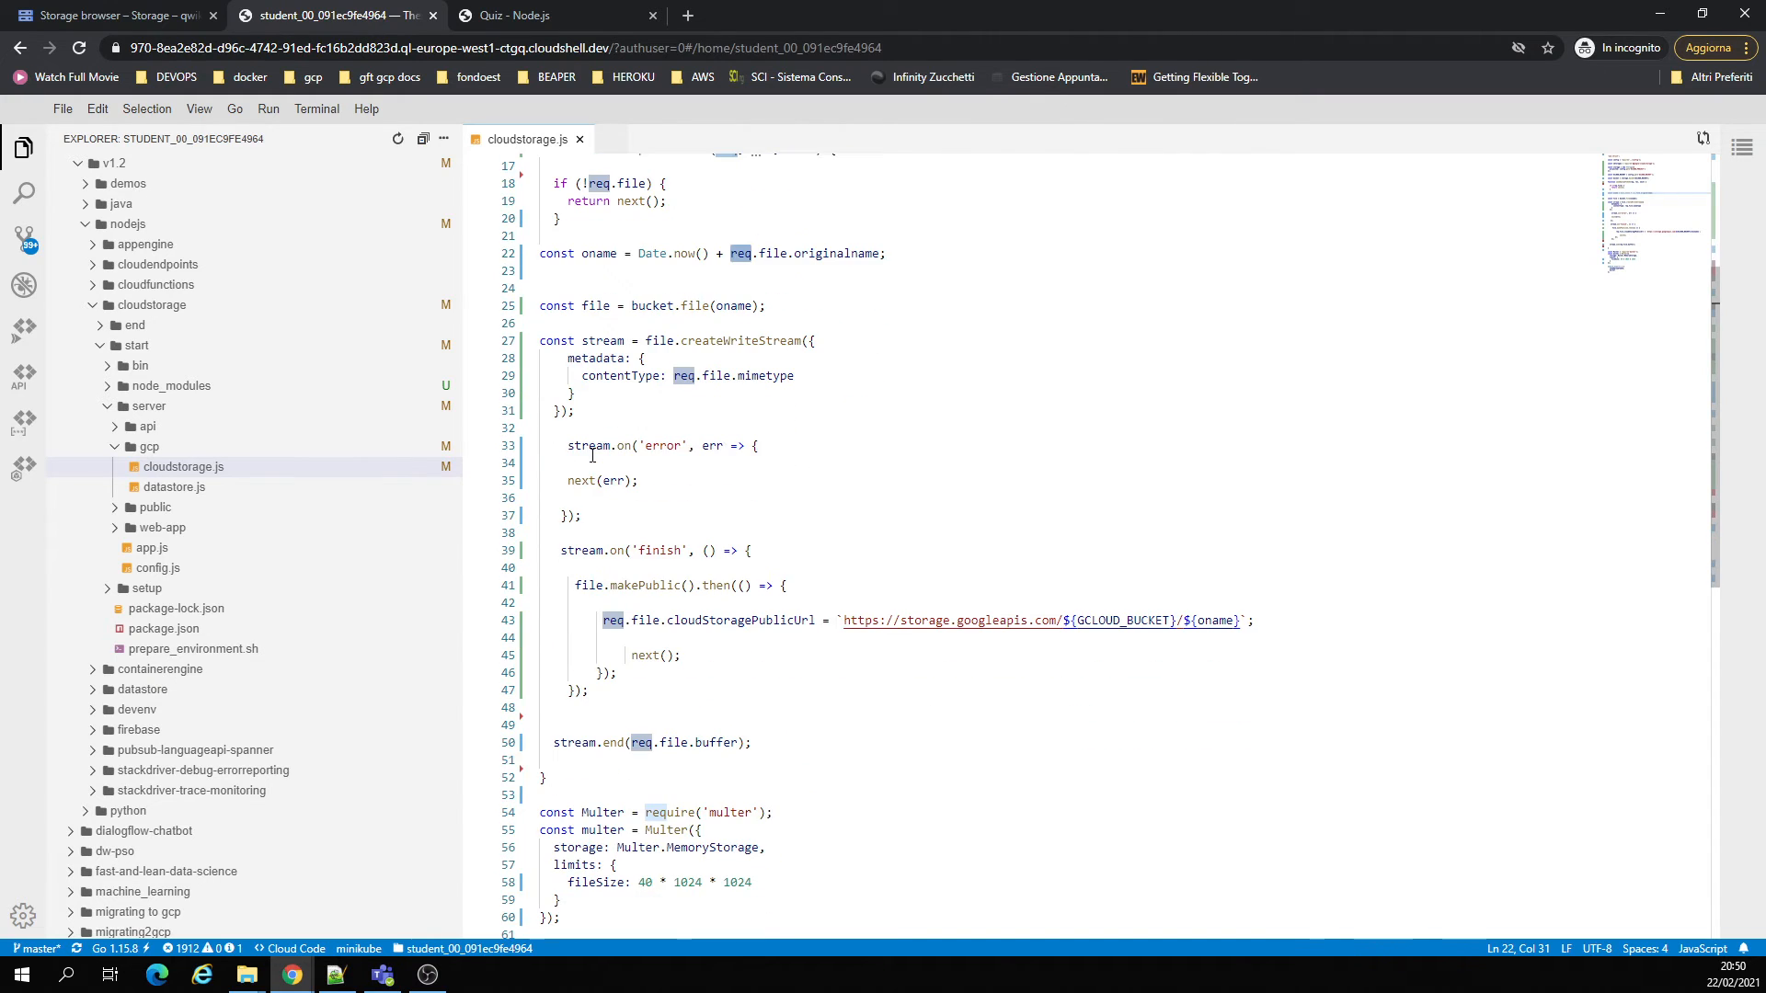
pyautogui.click(107, 15)
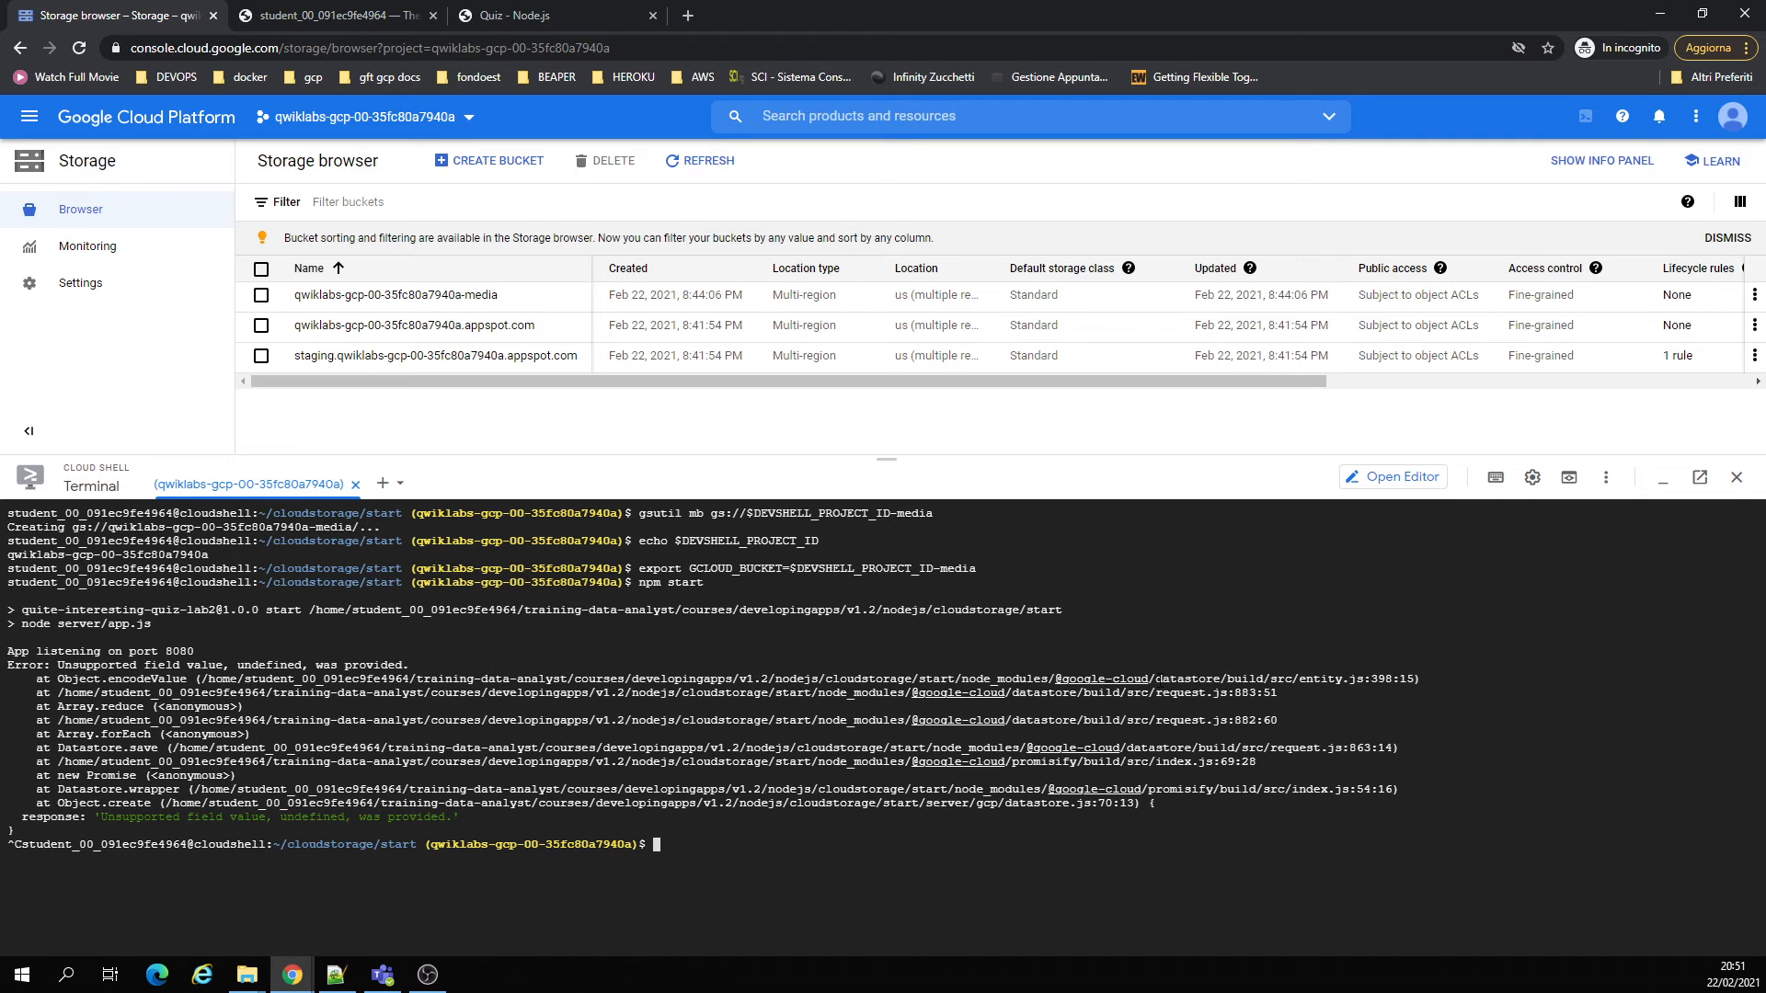
pyautogui.moveTo(1363, 690)
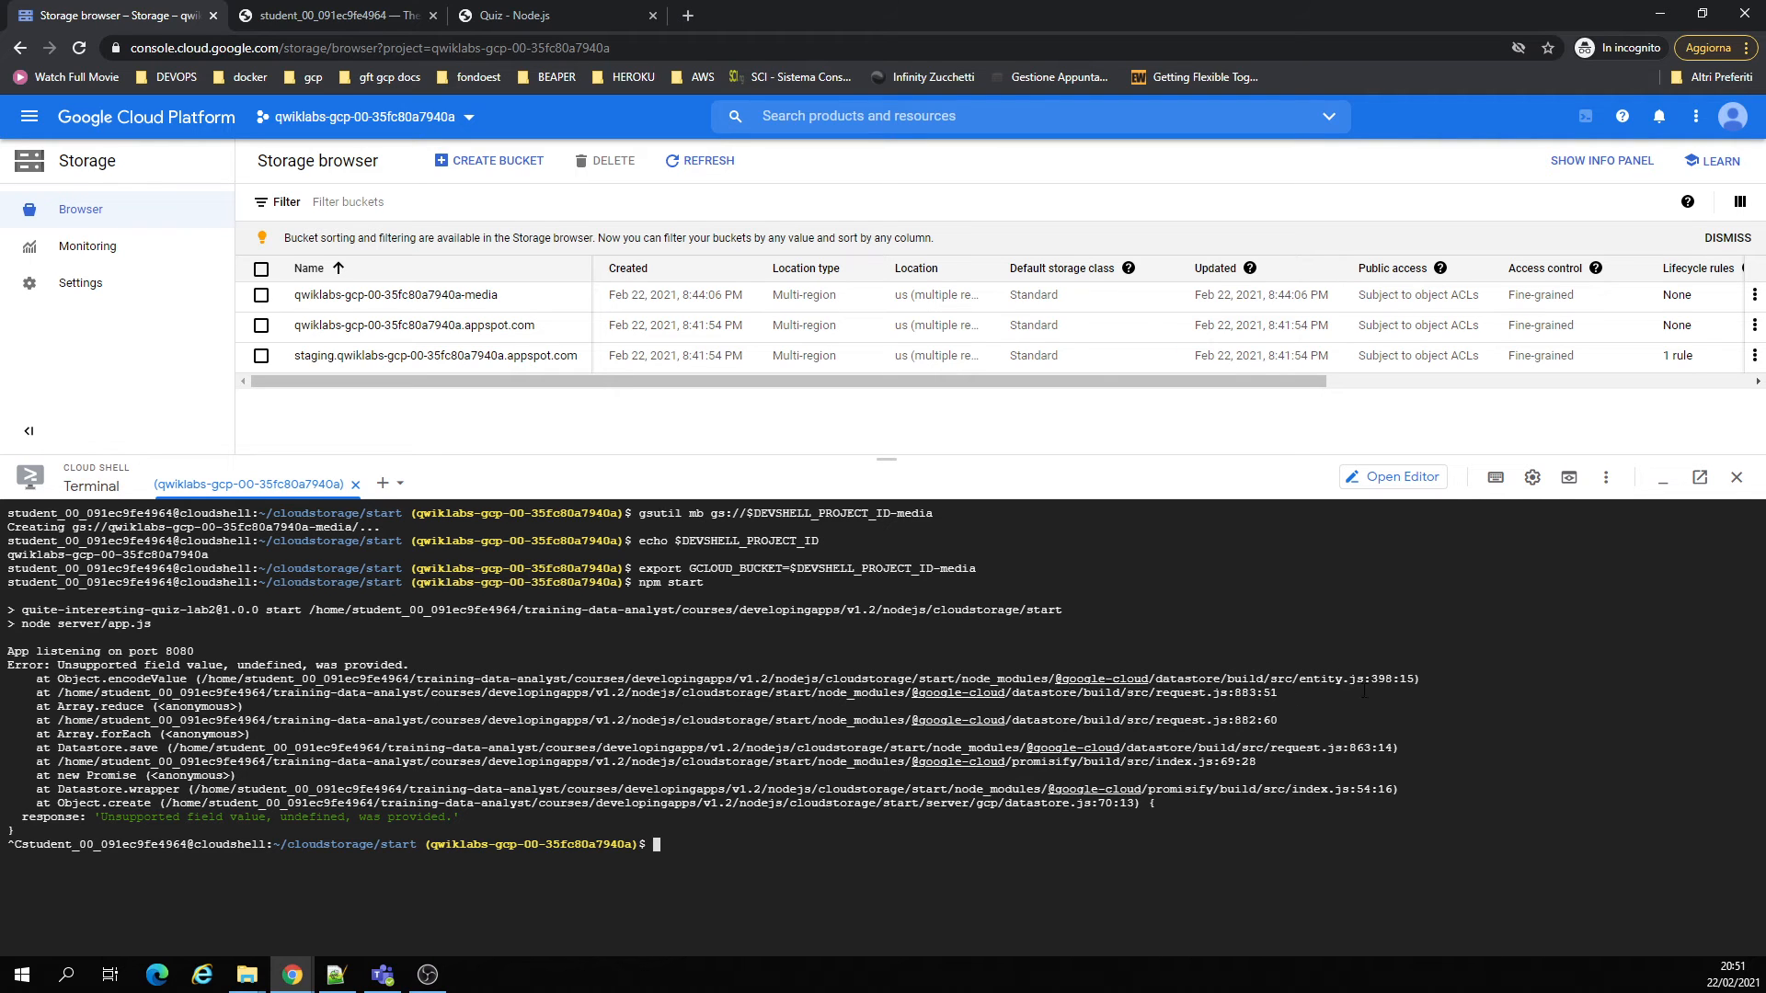
# - Inspect the datastore.js line reference in the error trace, comparing terminal and editor
pyautogui.click(327, 15)
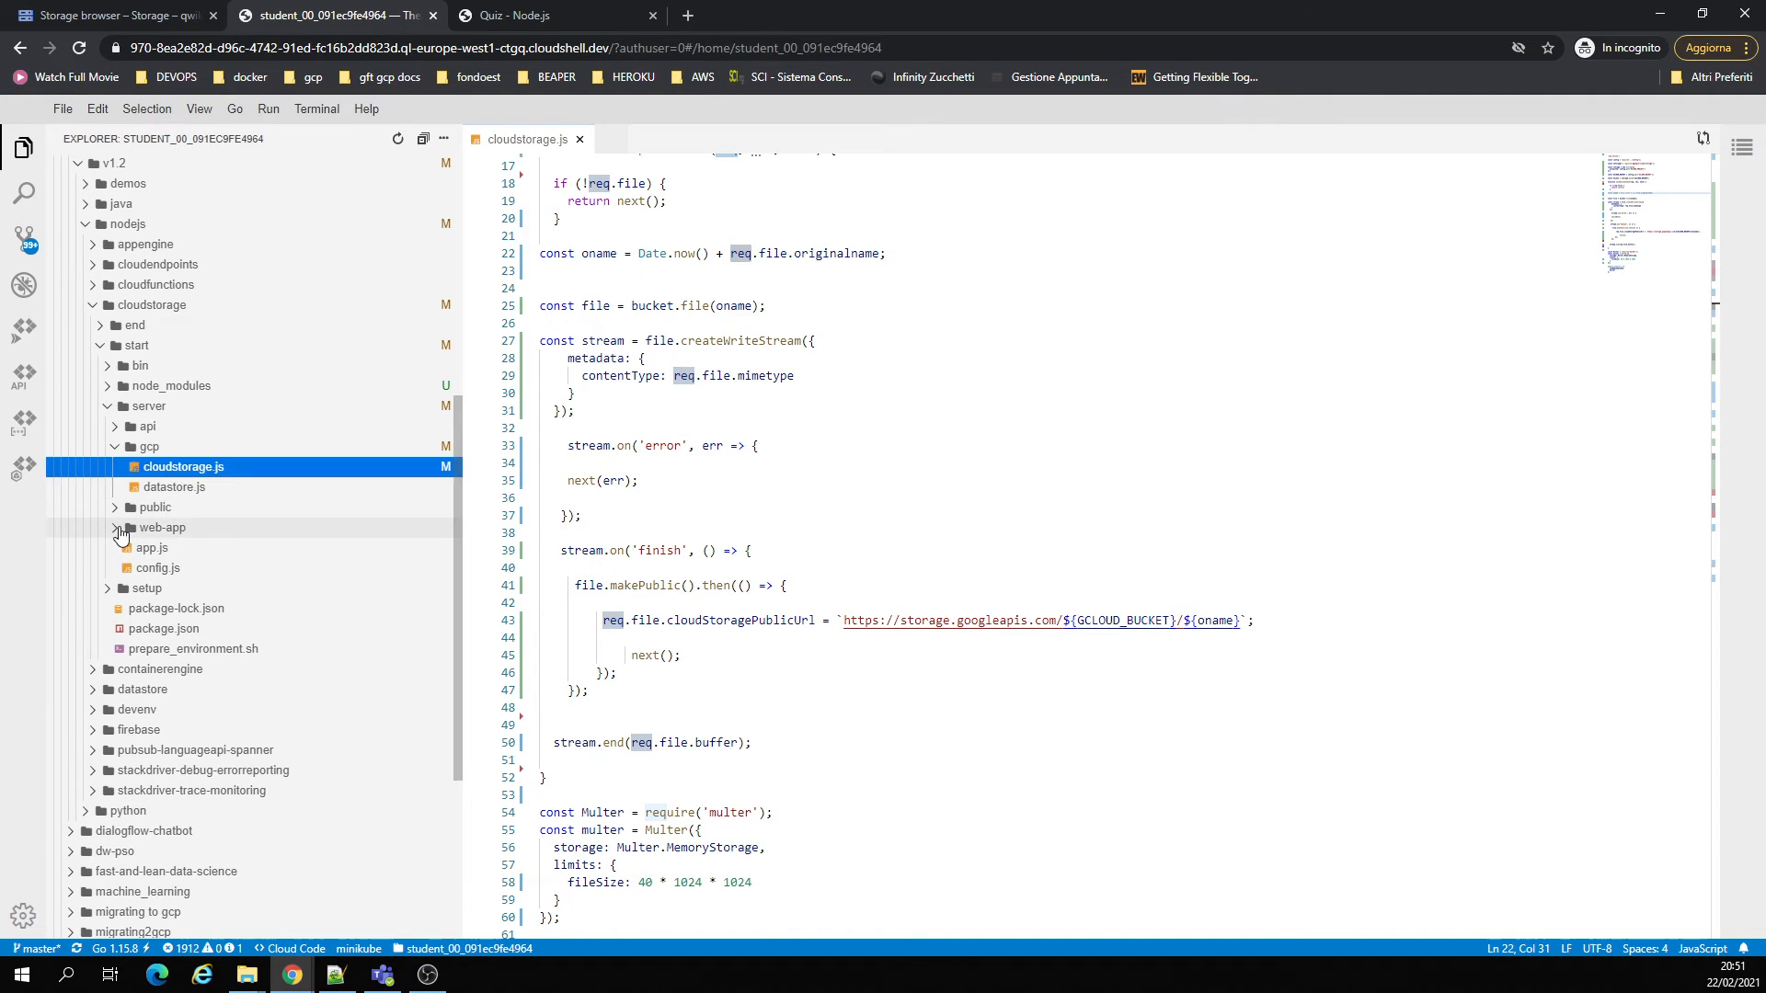
pyautogui.click(161, 527)
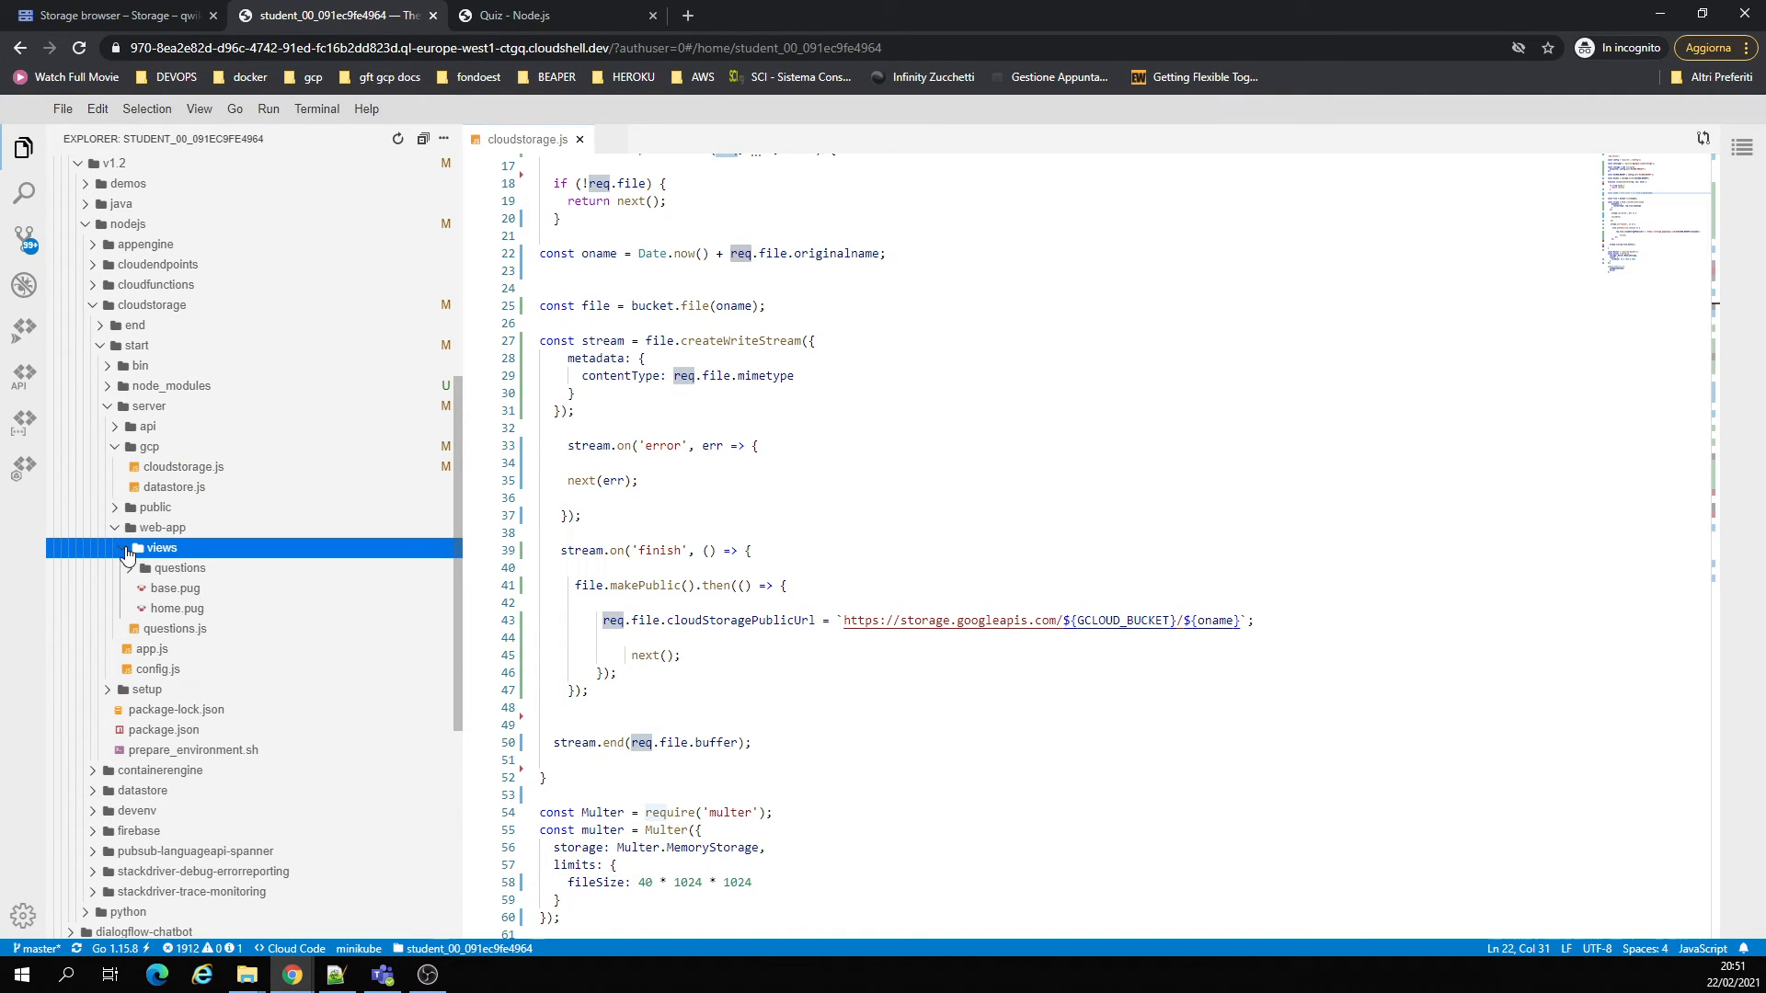
pyautogui.click(179, 568)
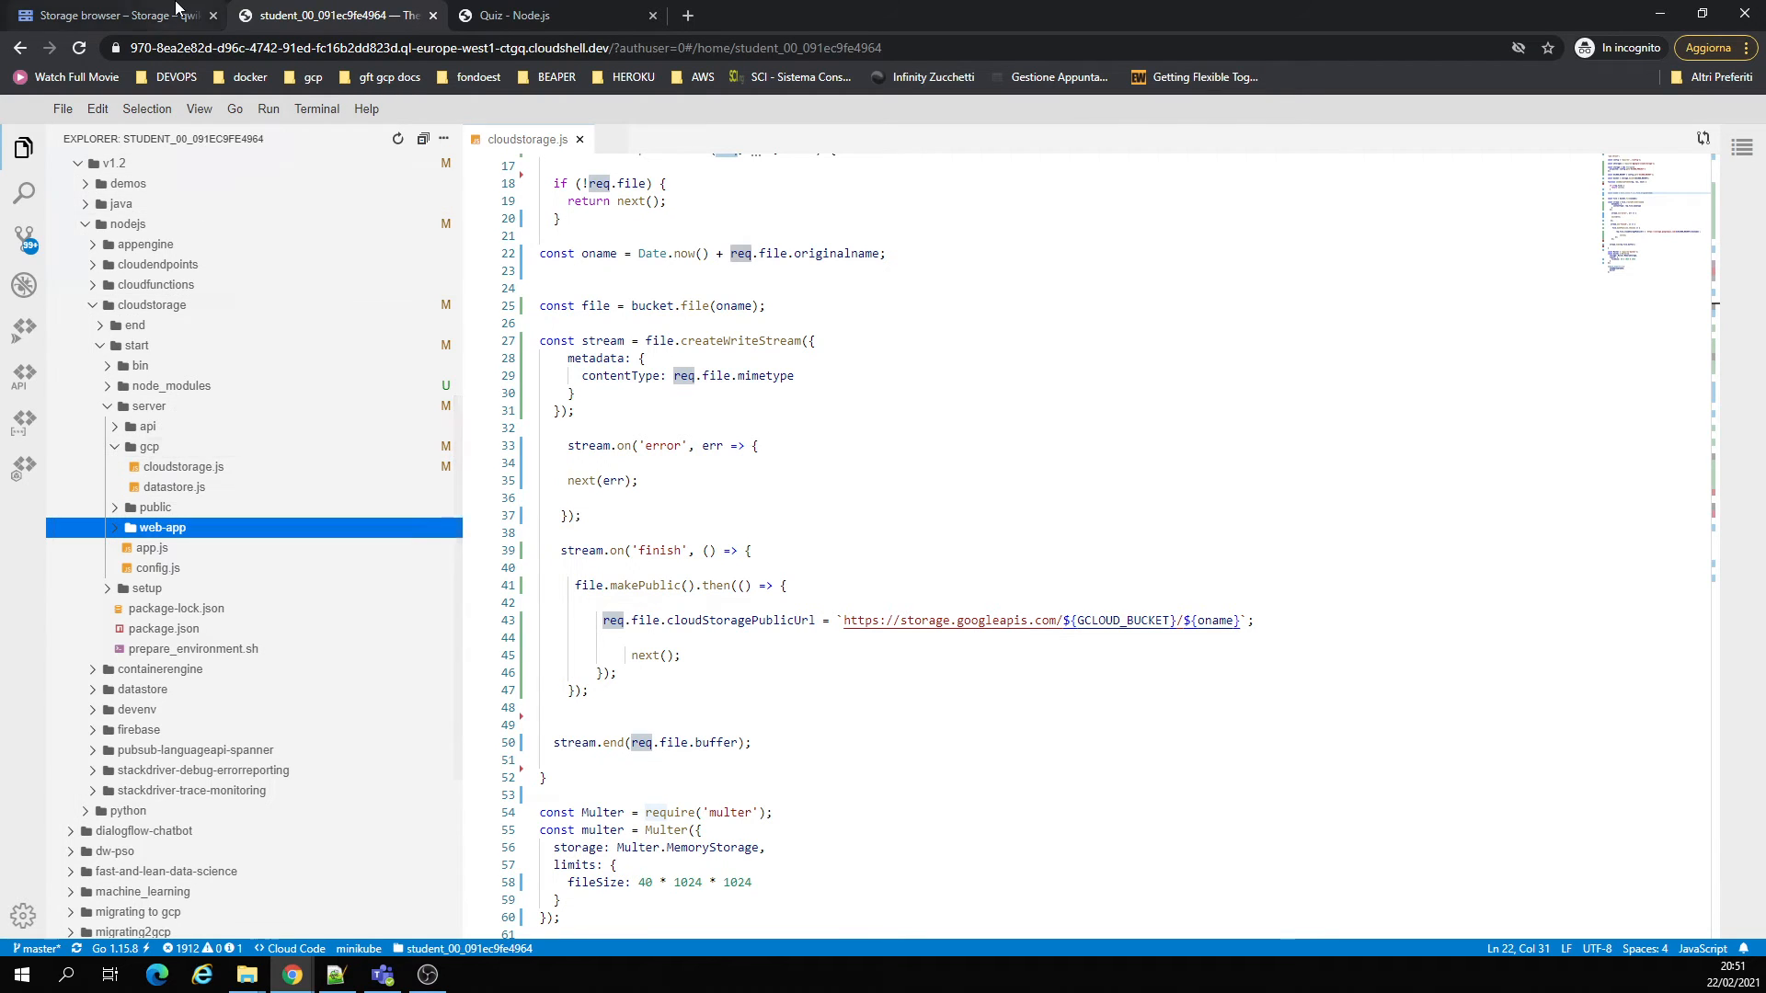
pyautogui.click(107, 15)
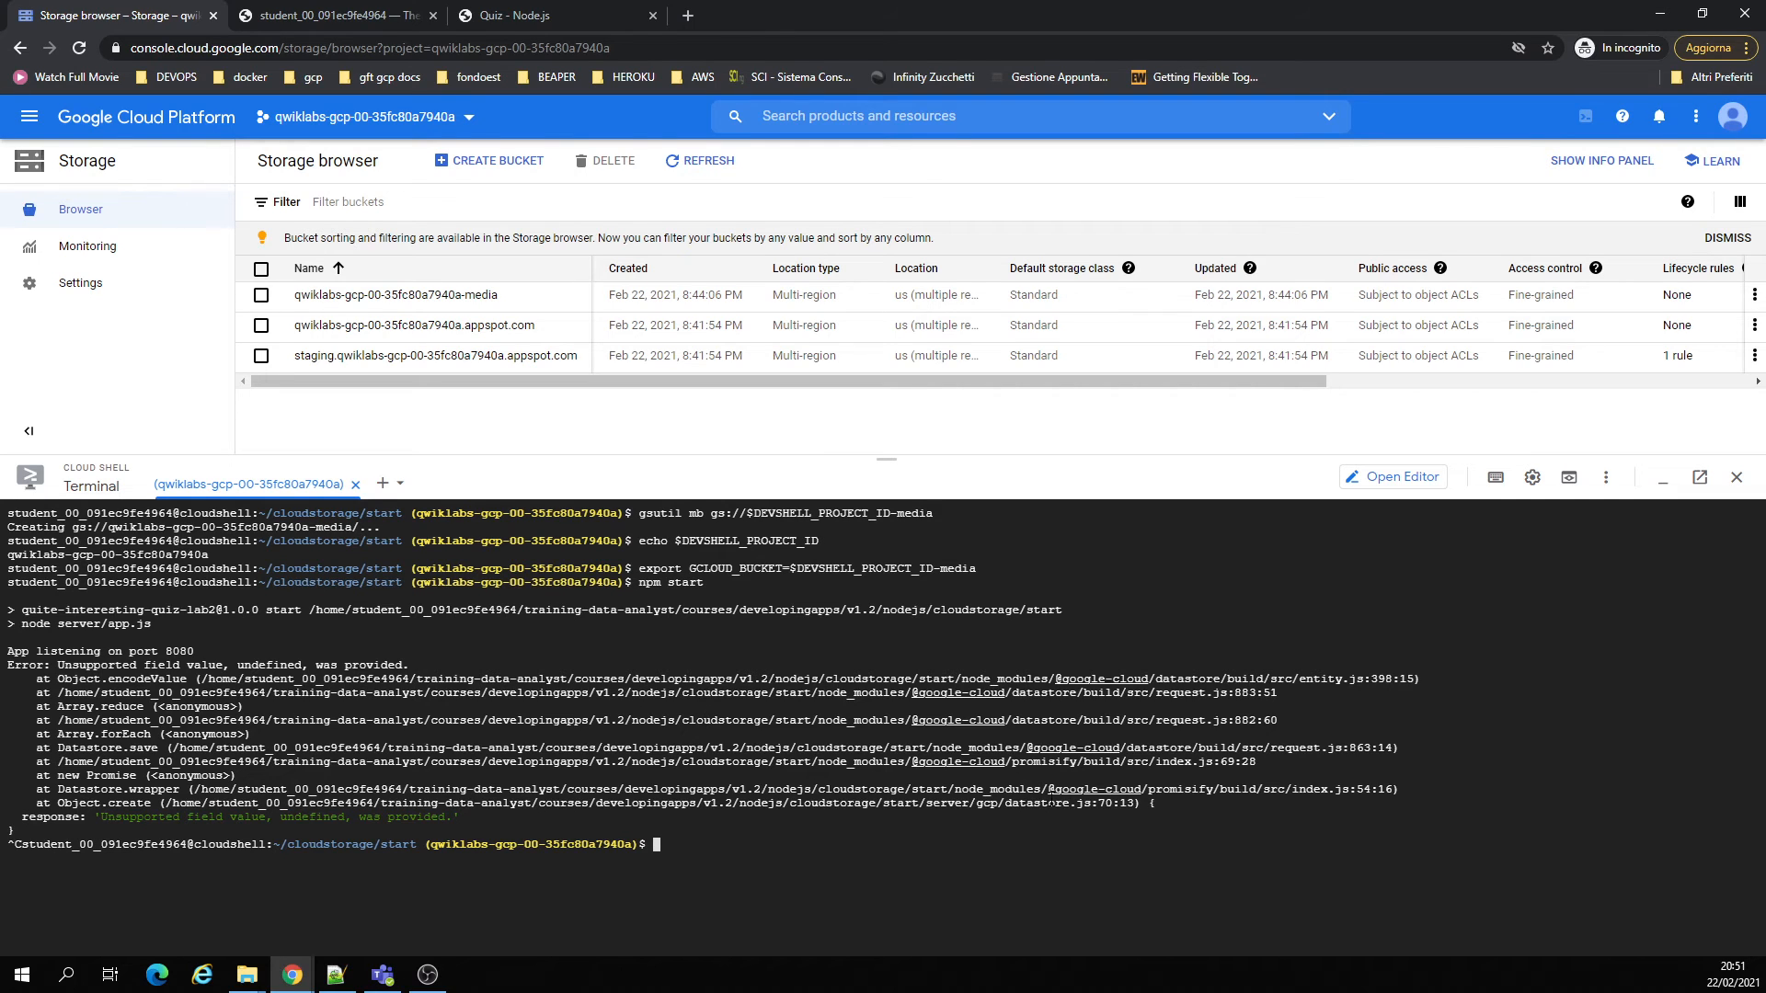
pyautogui.doubleClick(1126, 762)
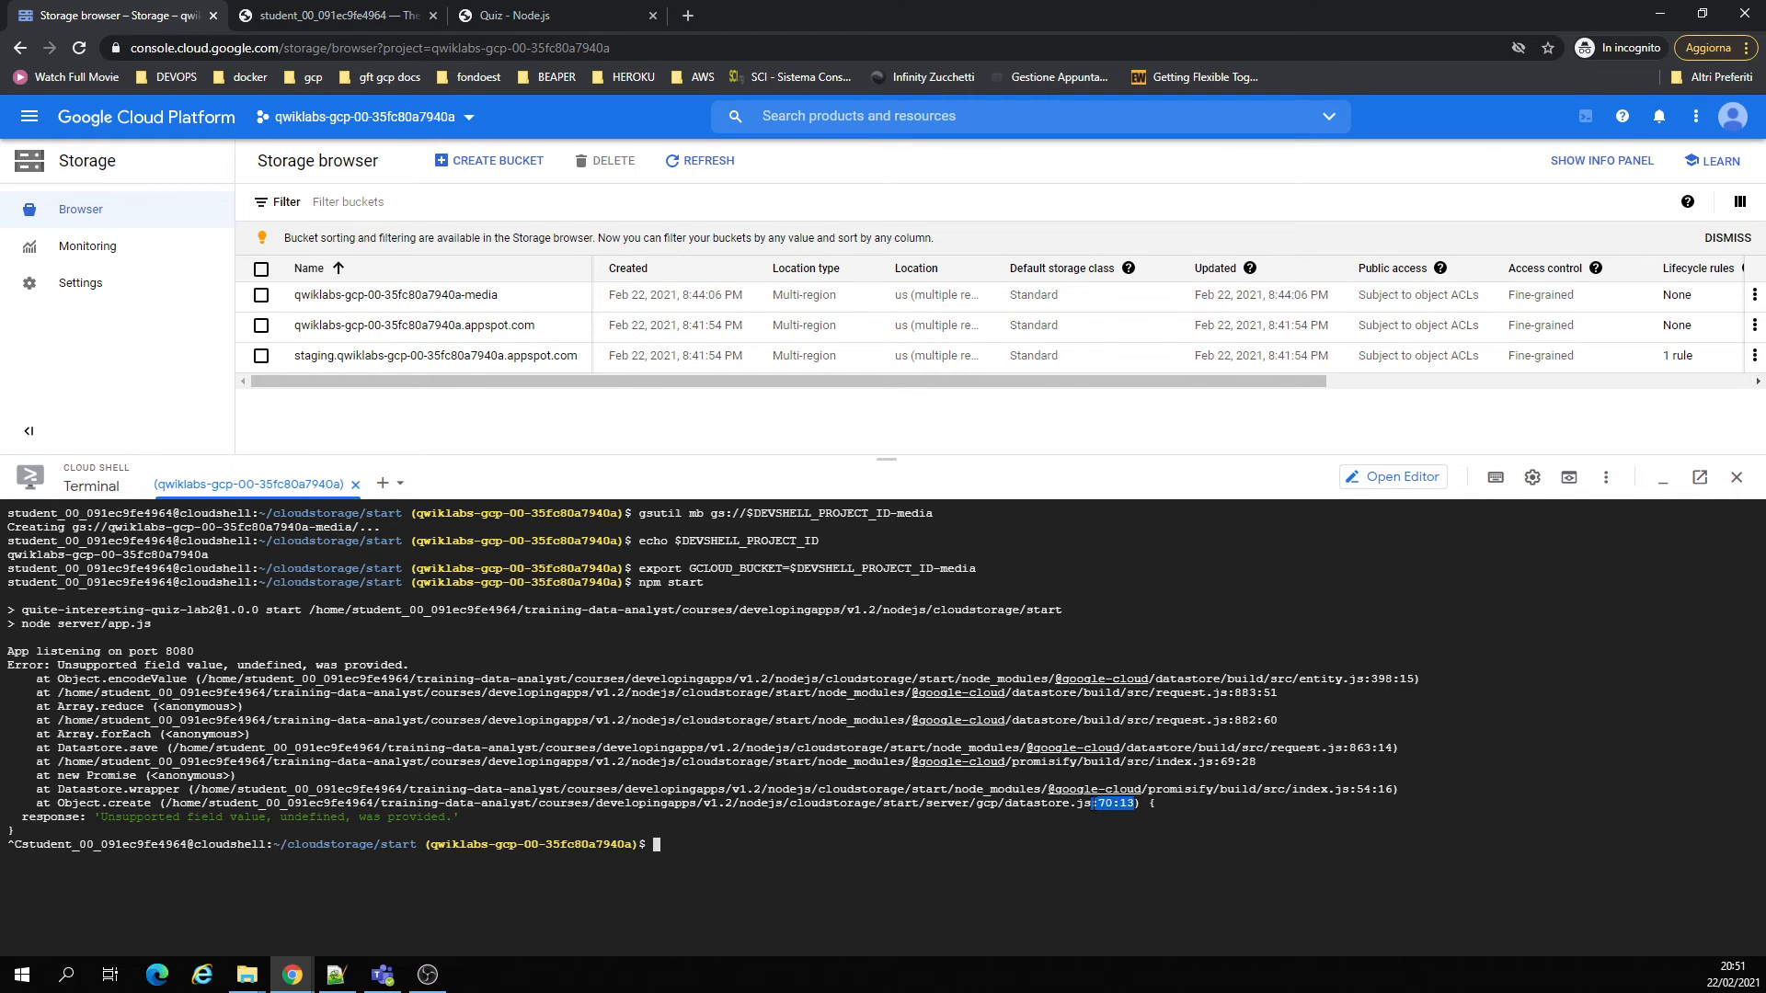
pyautogui.click(327, 14)
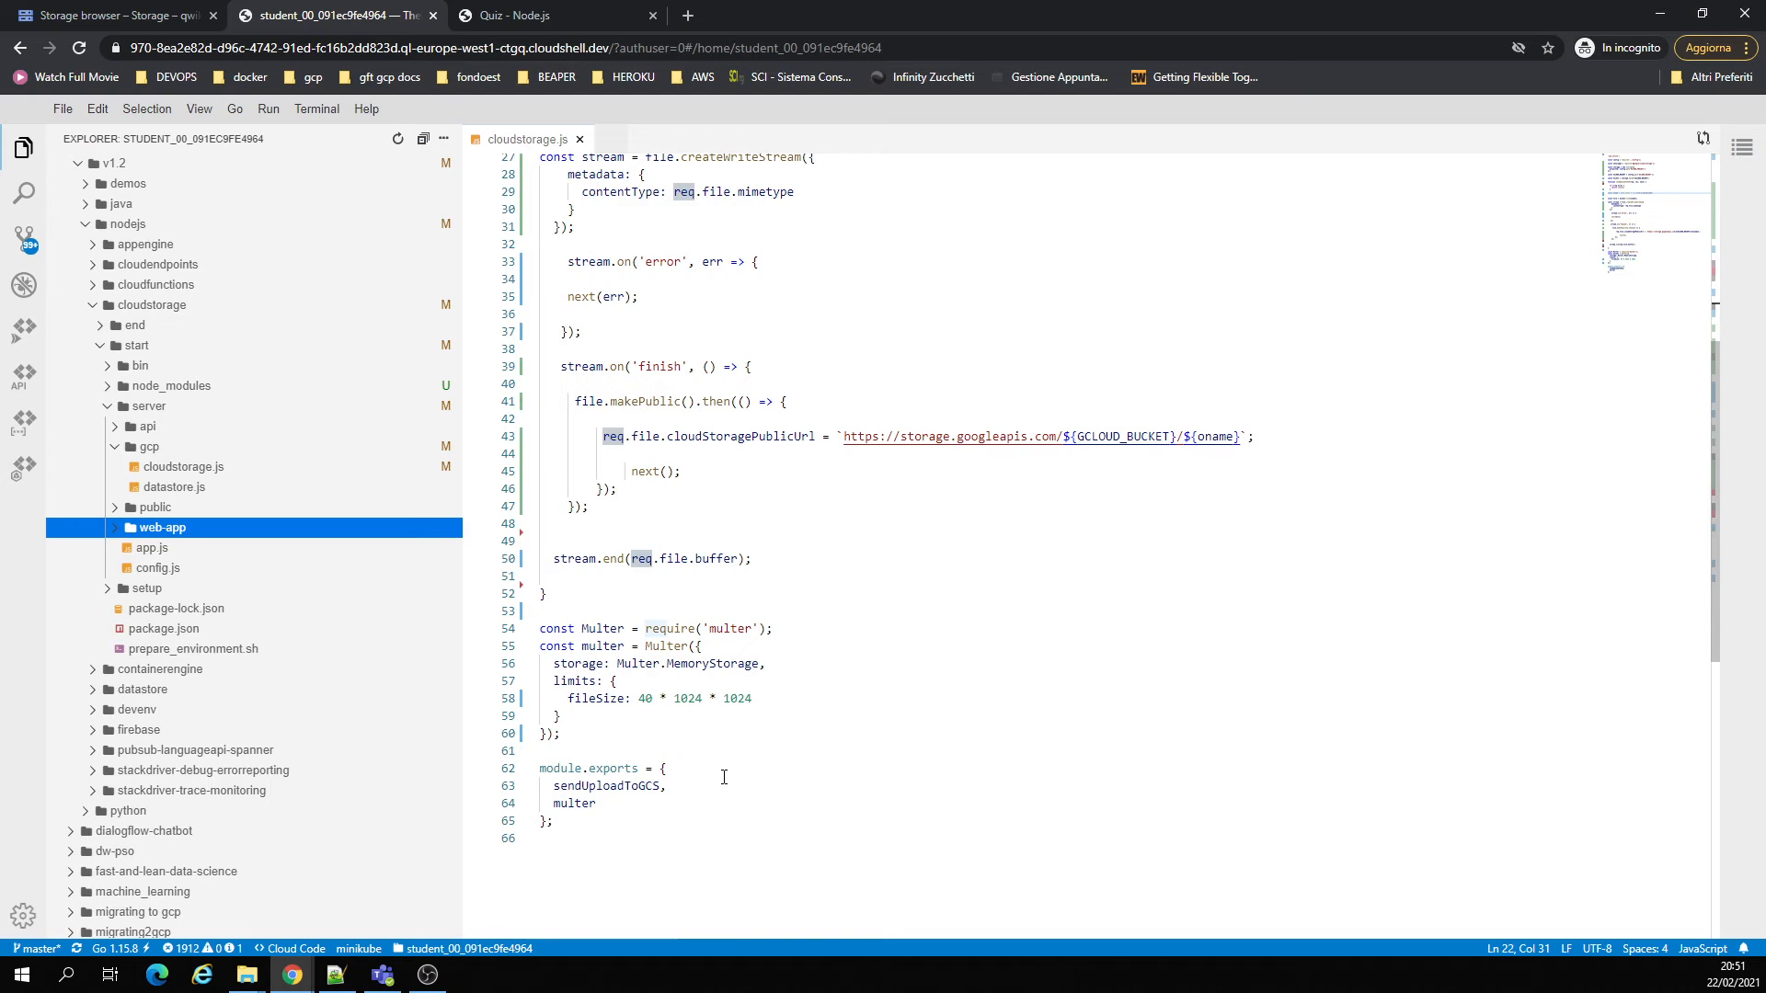
pyautogui.click(107, 14)
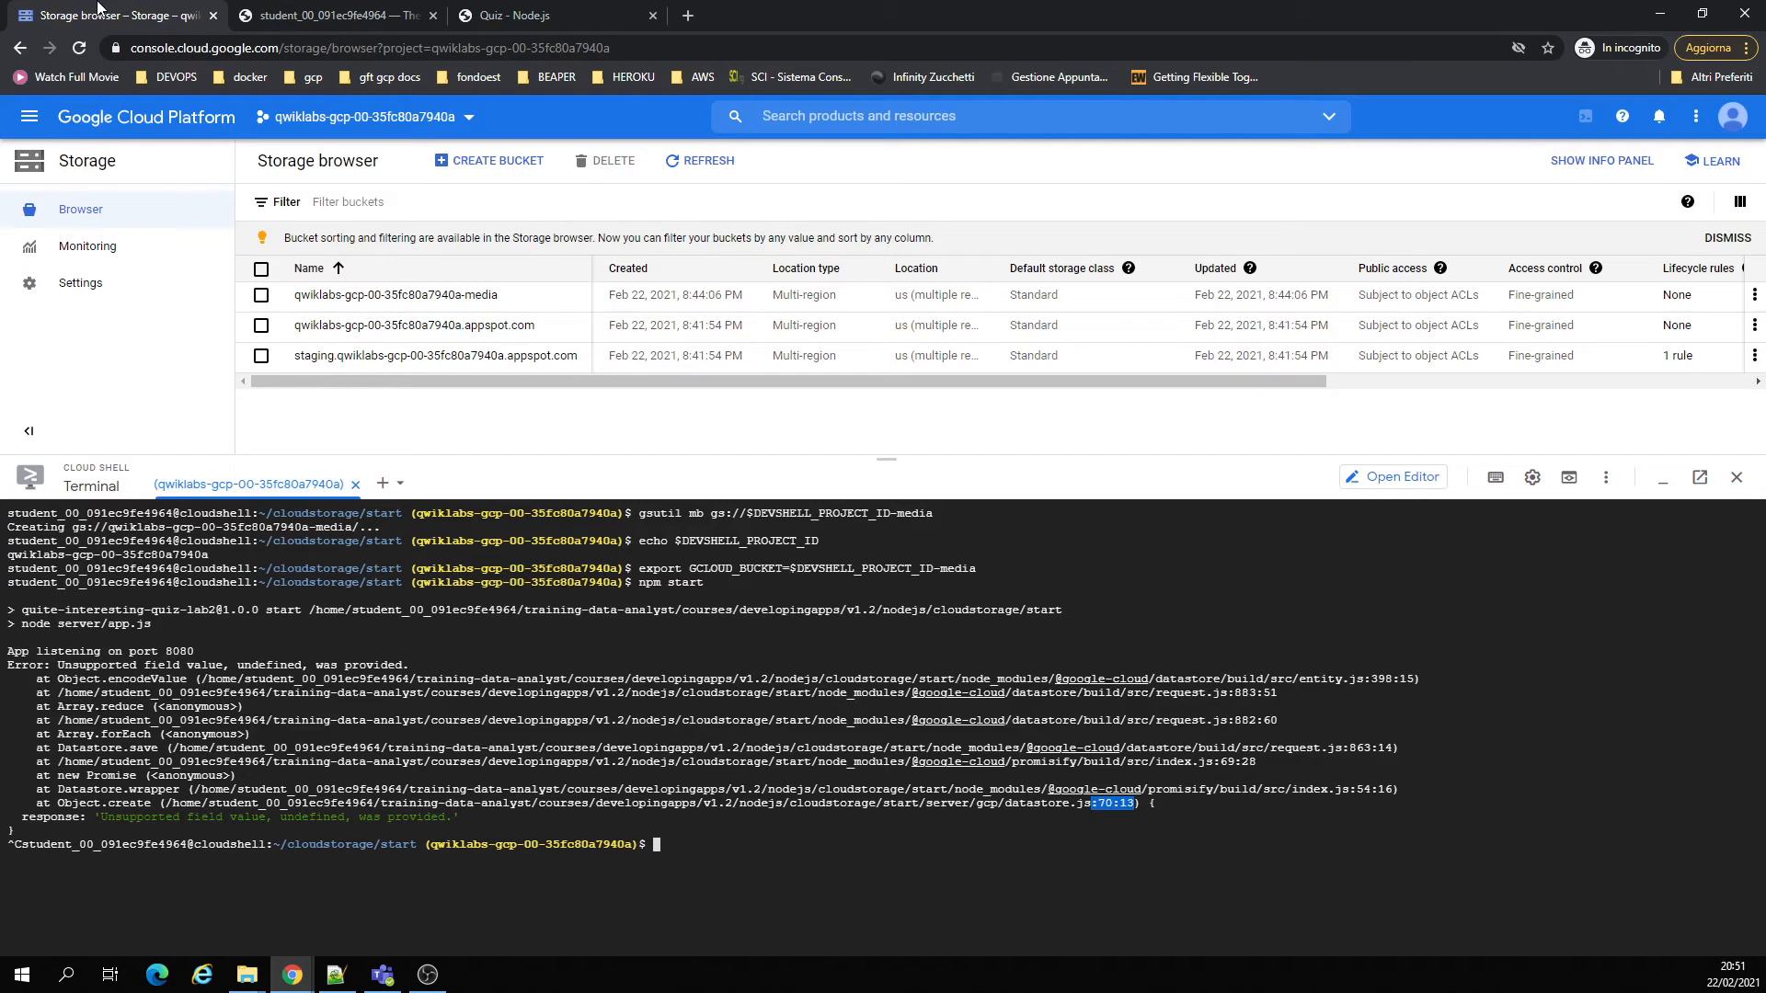
pyautogui.click(327, 14)
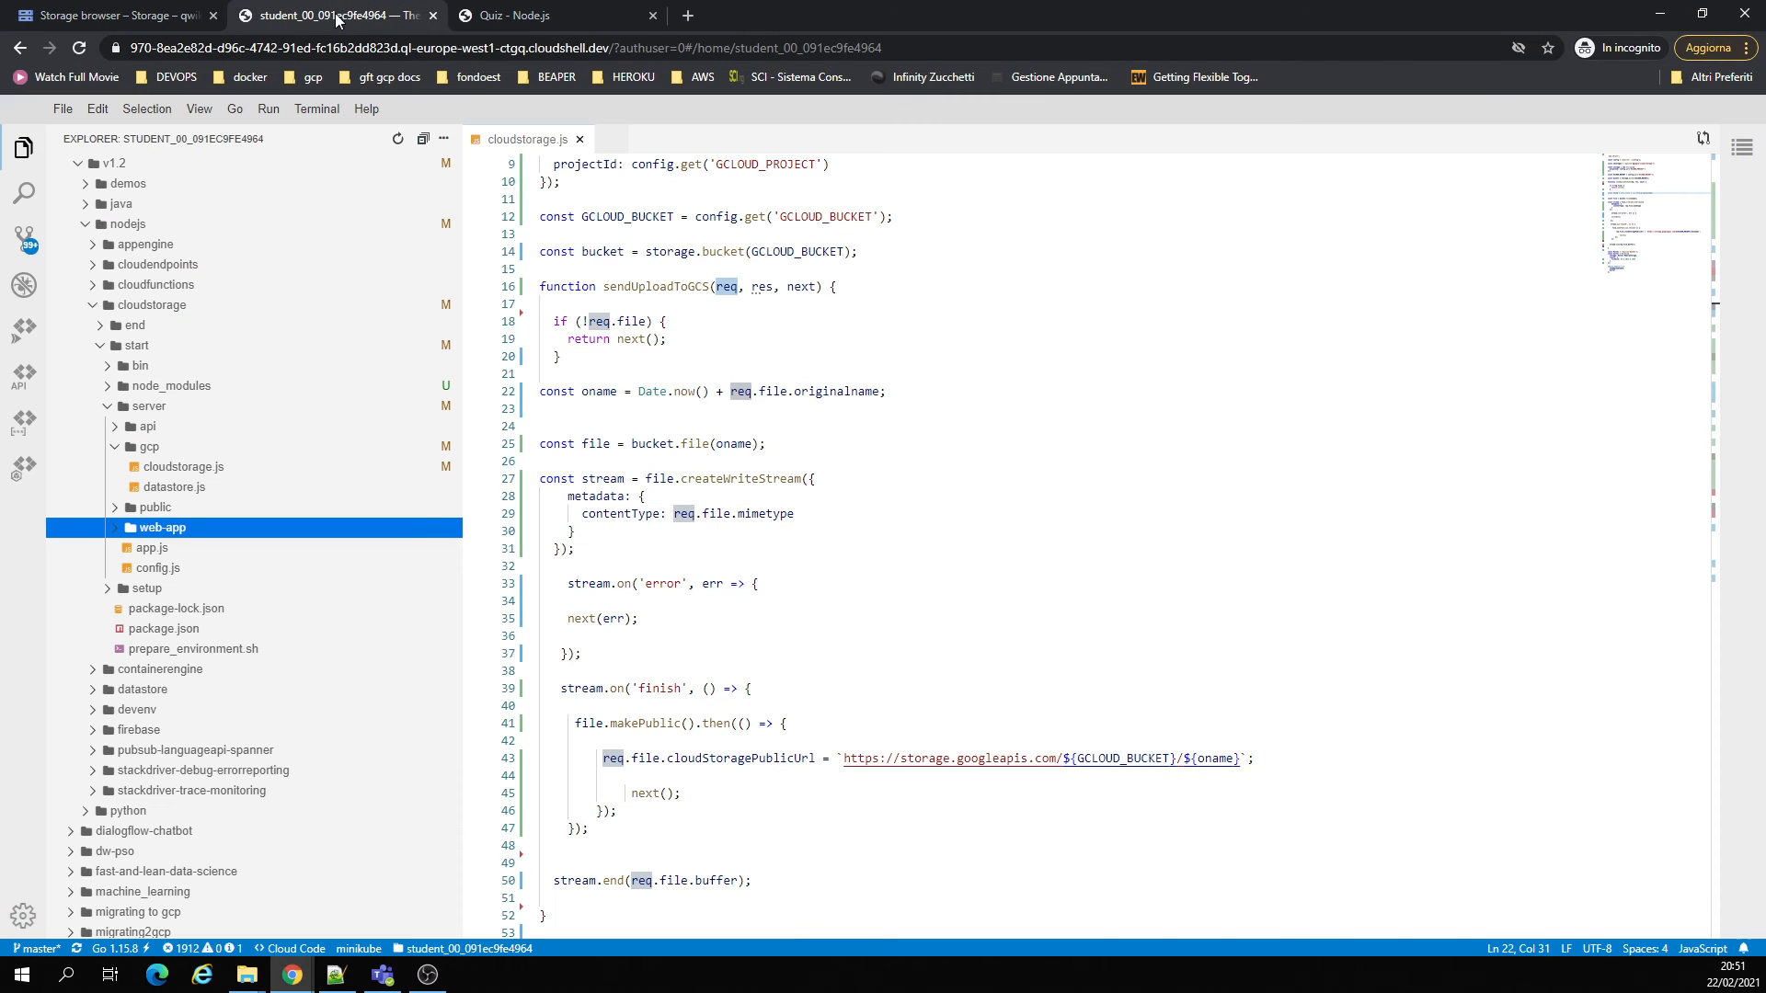
# - Open datastore.js and read through its list and create functions
pyautogui.click(175, 487)
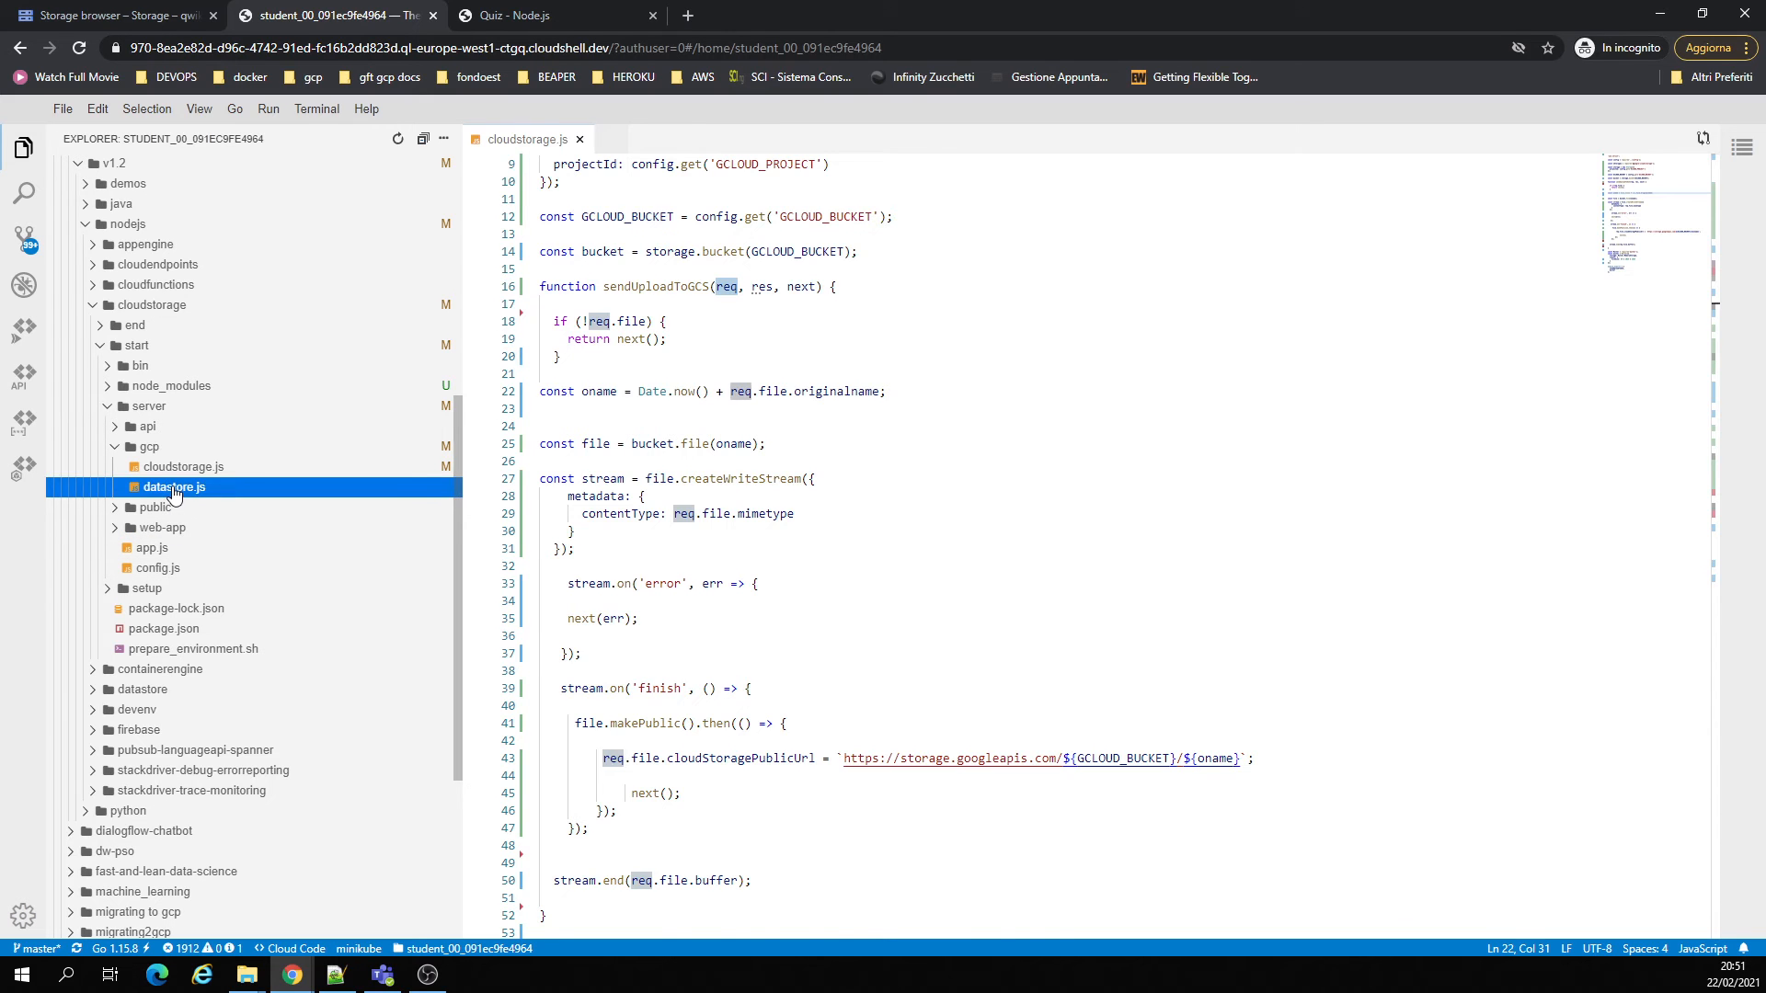
pyautogui.click(175, 487)
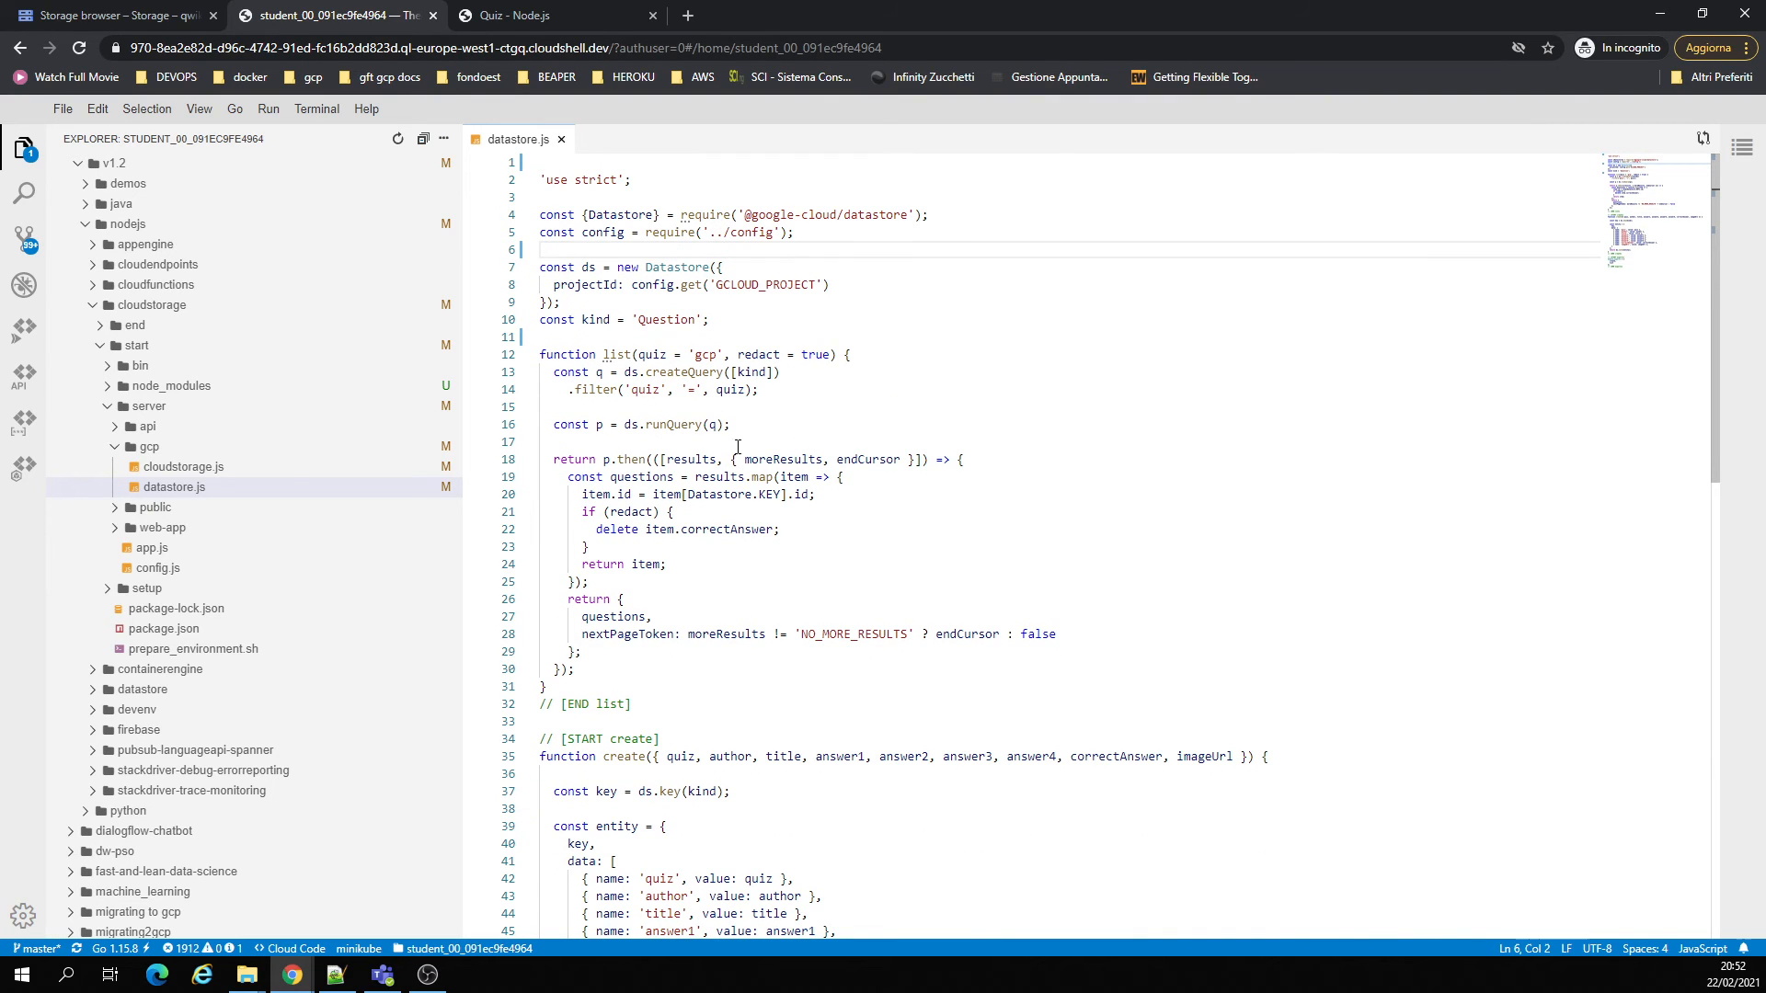
pyautogui.scroll(-3)
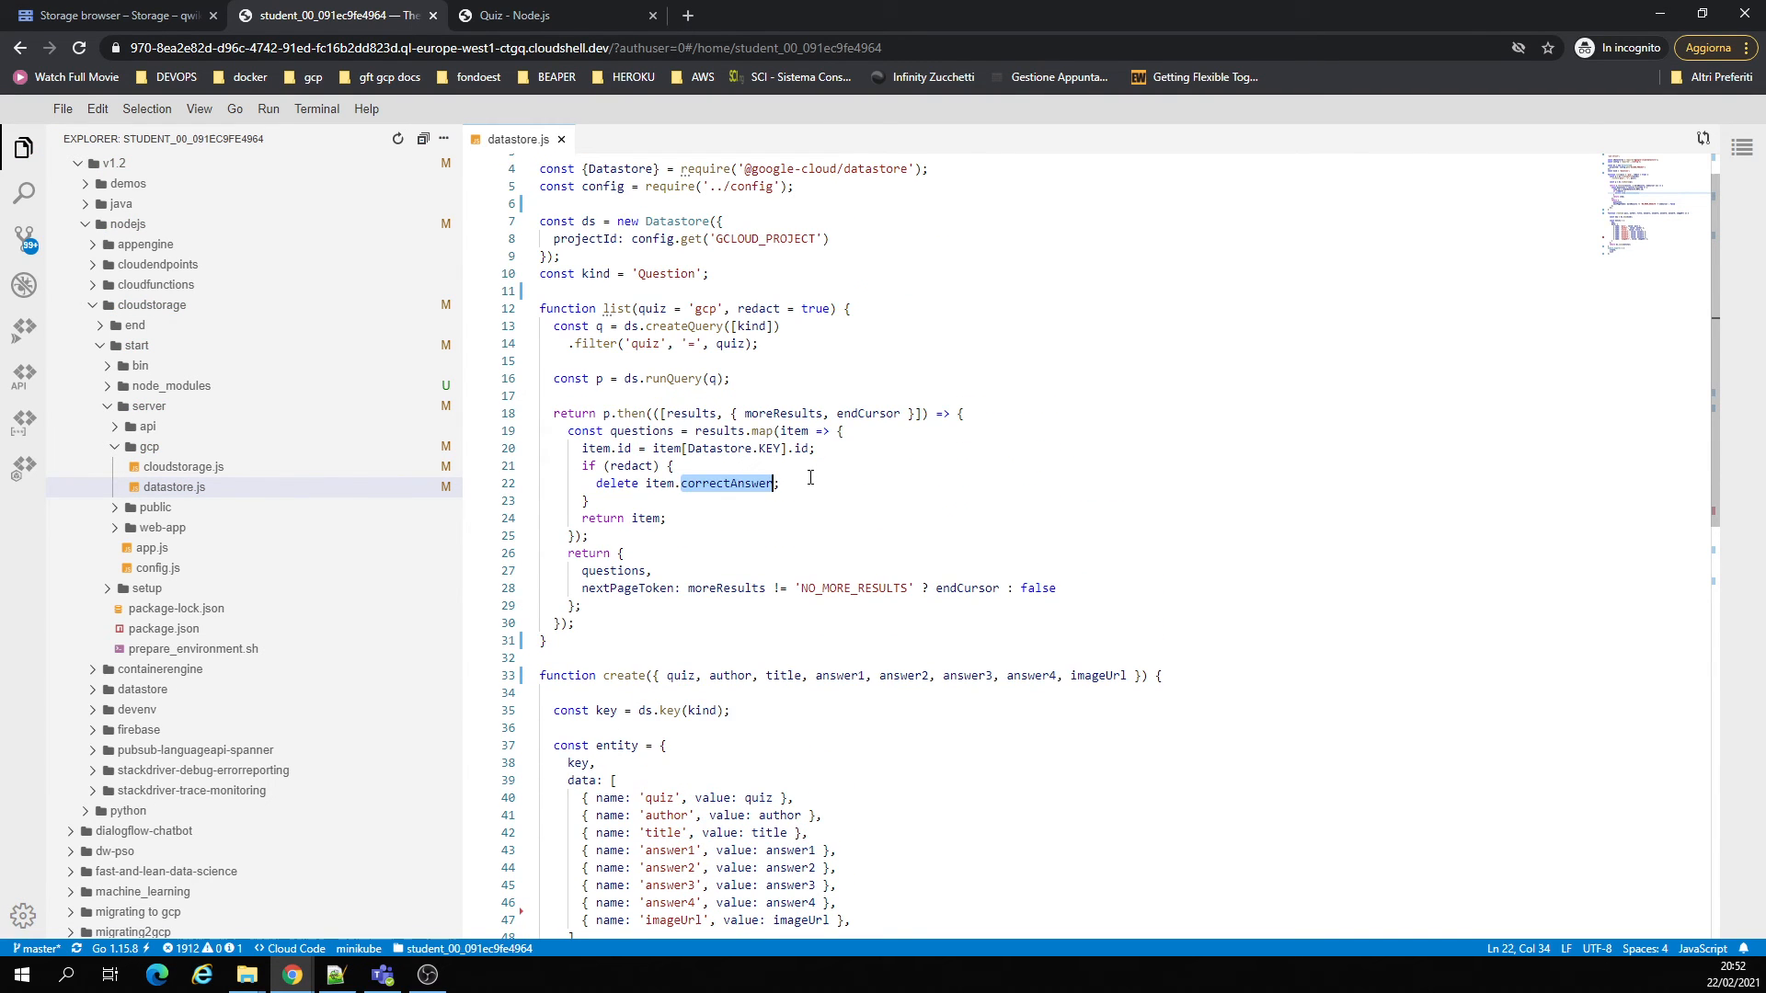
pyautogui.scroll(-3)
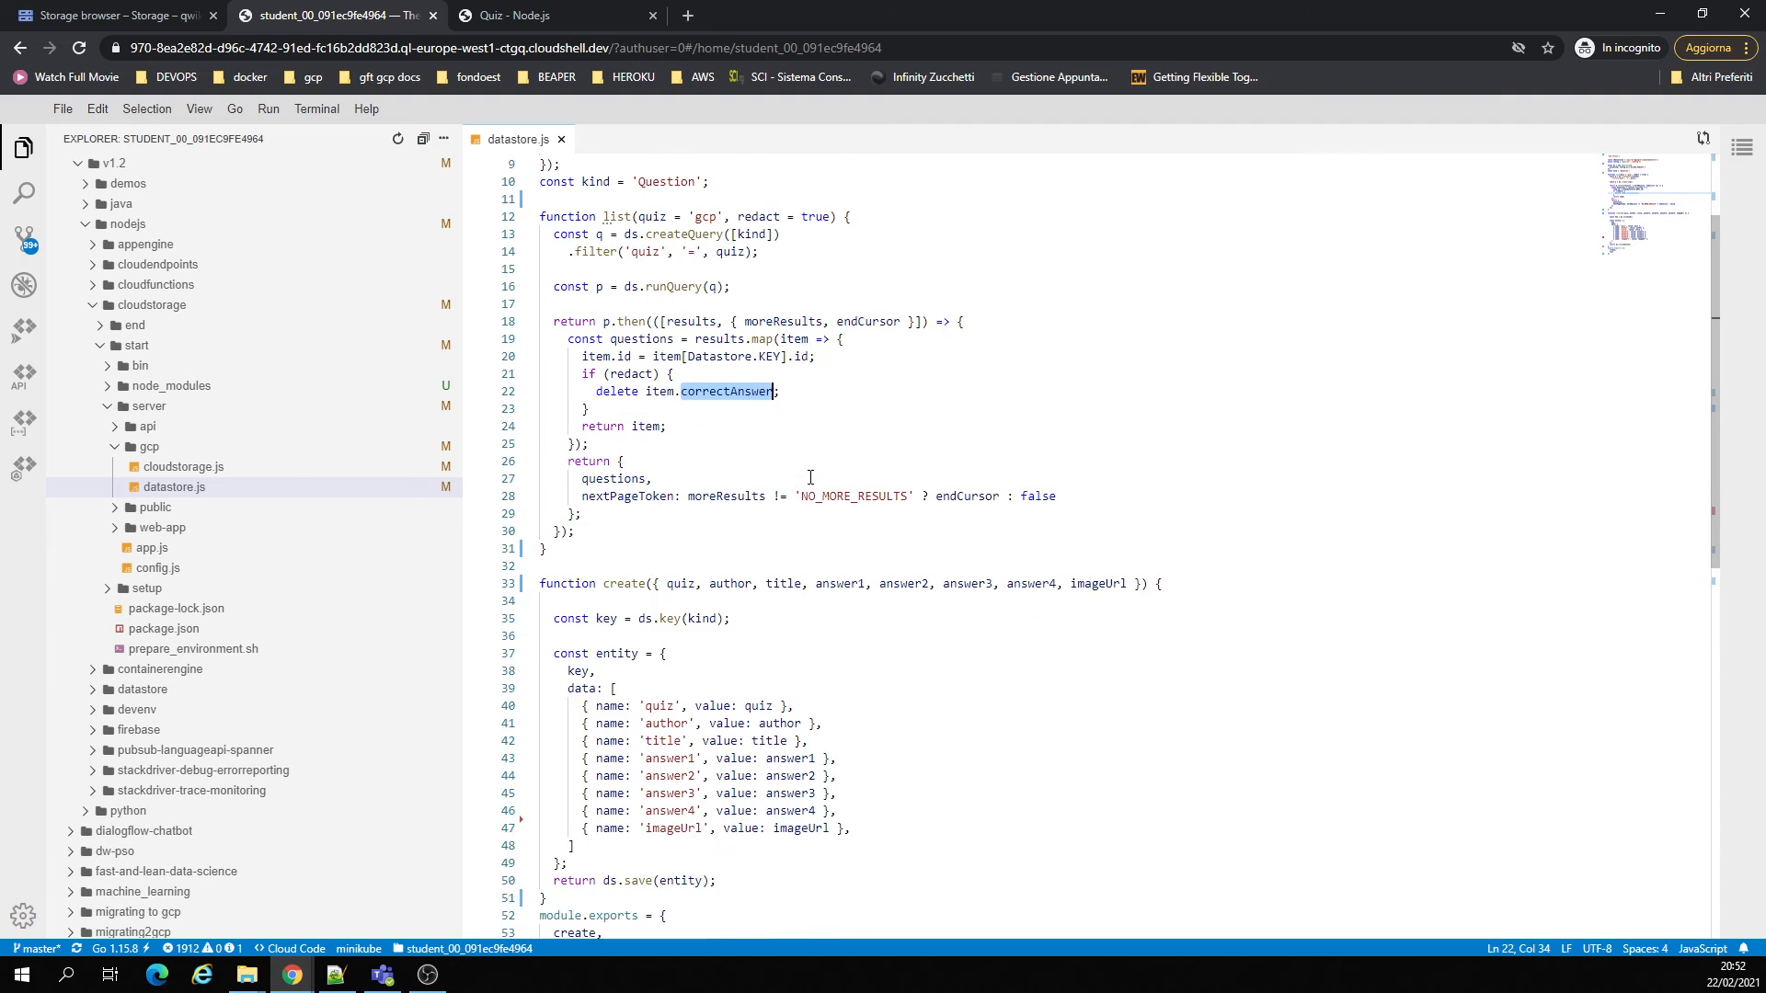
pyautogui.scroll(-3)
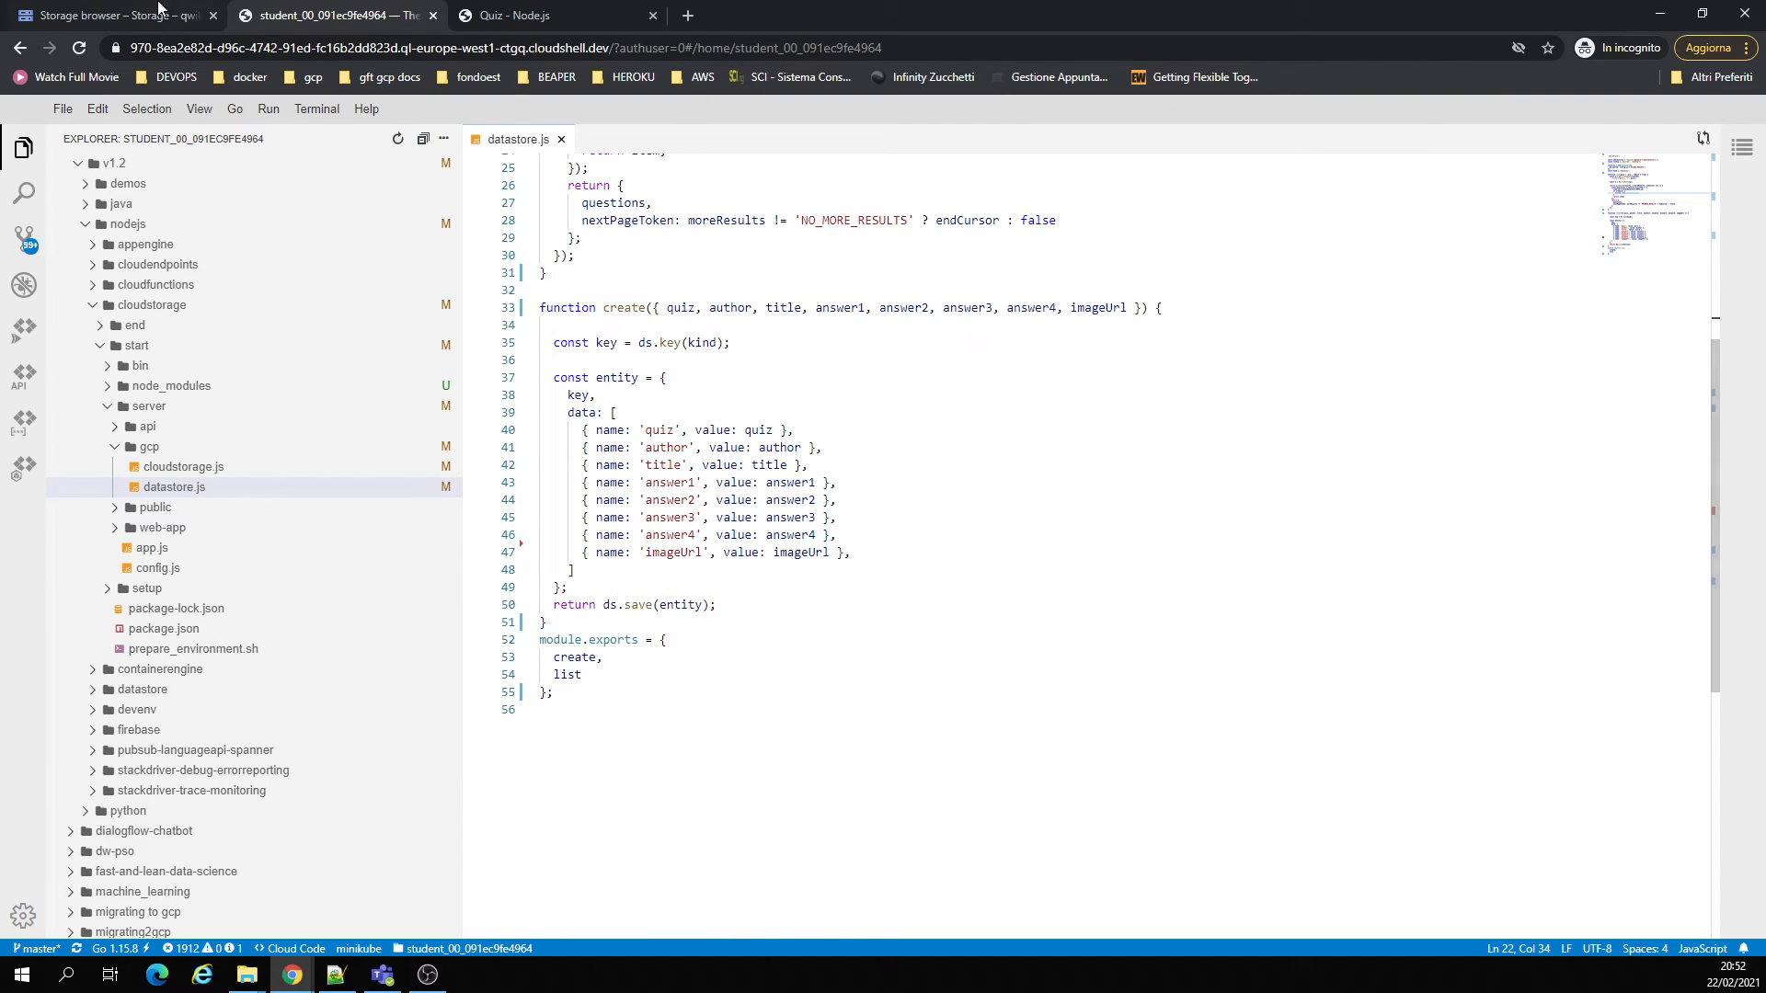
pyautogui.click(106, 15)
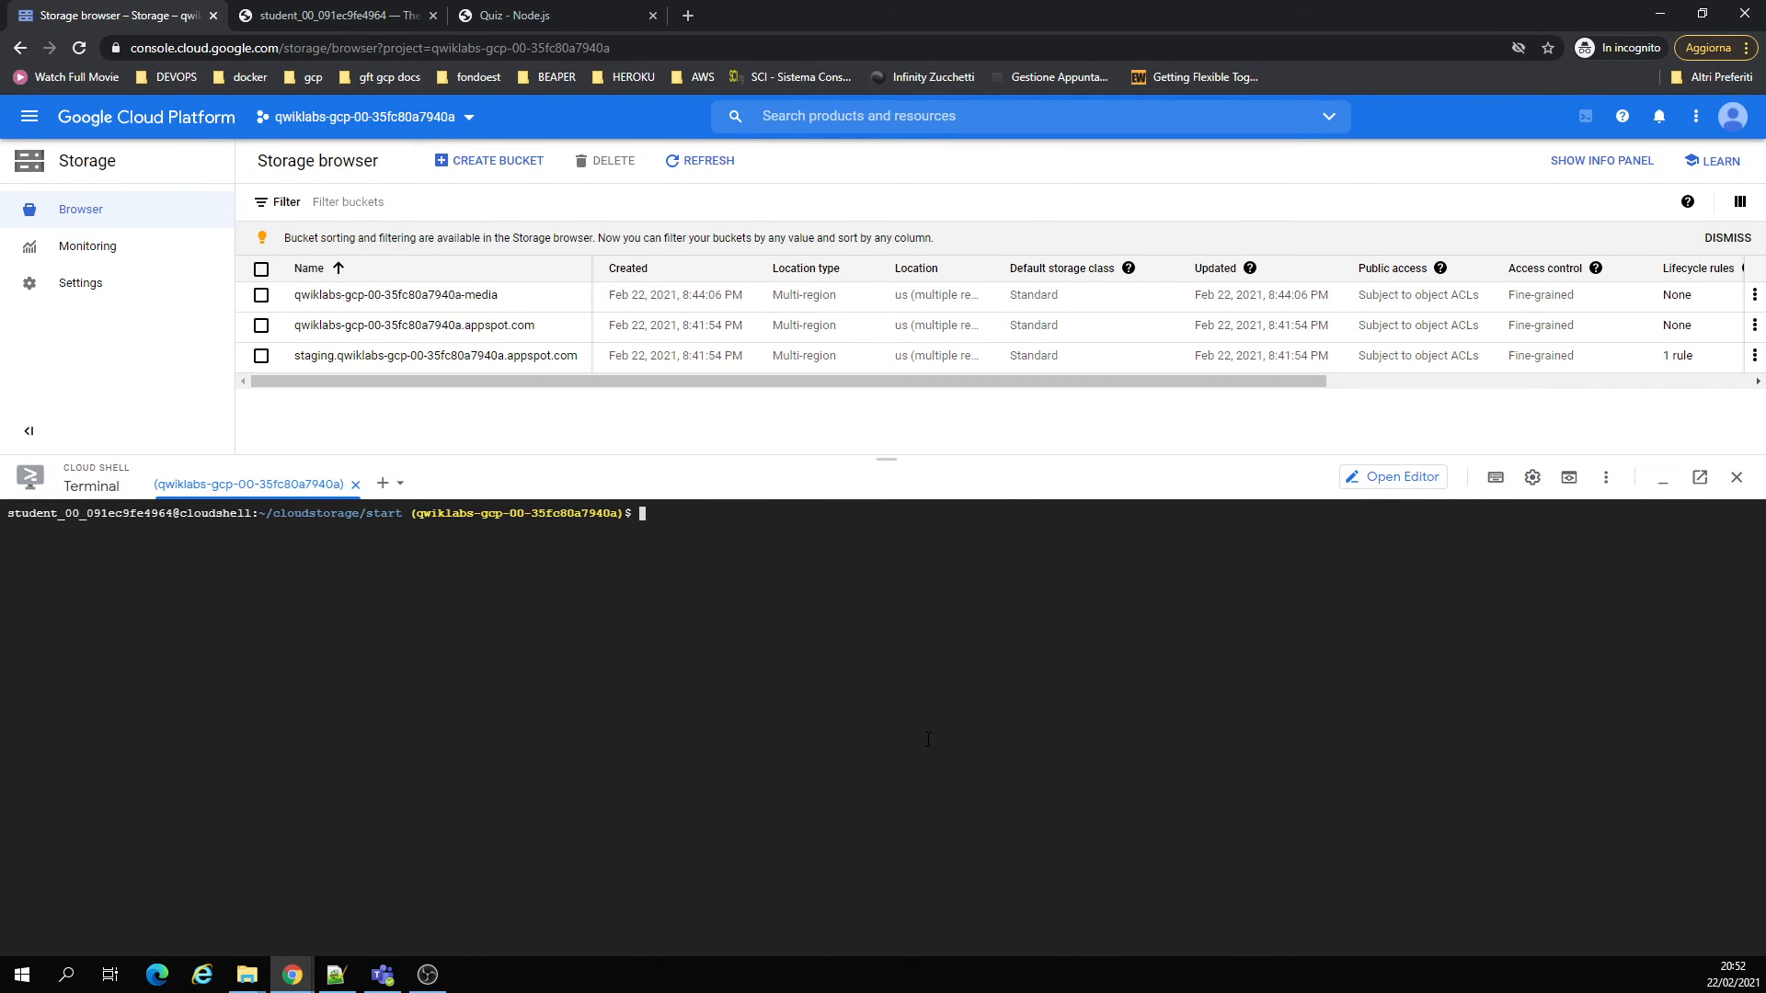
# - Run npm start in Cloud Shell to relaunch the quiz app
pyautogui.write('npm start')
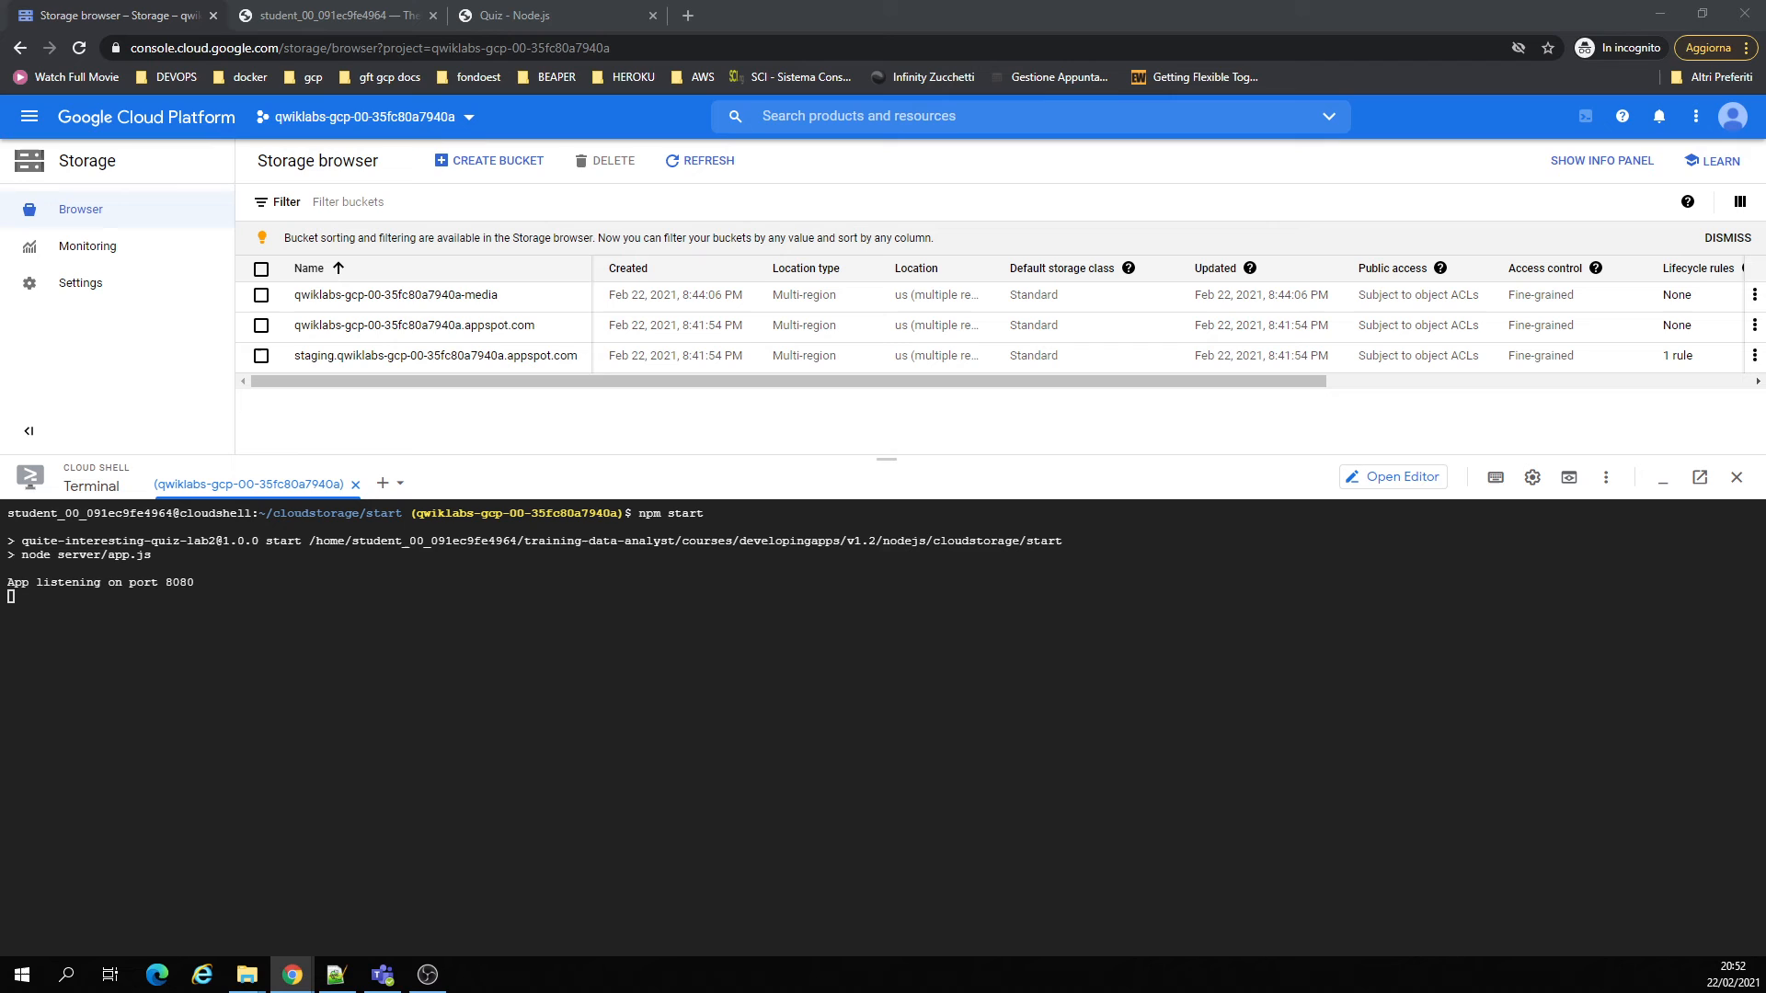
pyautogui.moveTo(797, 8)
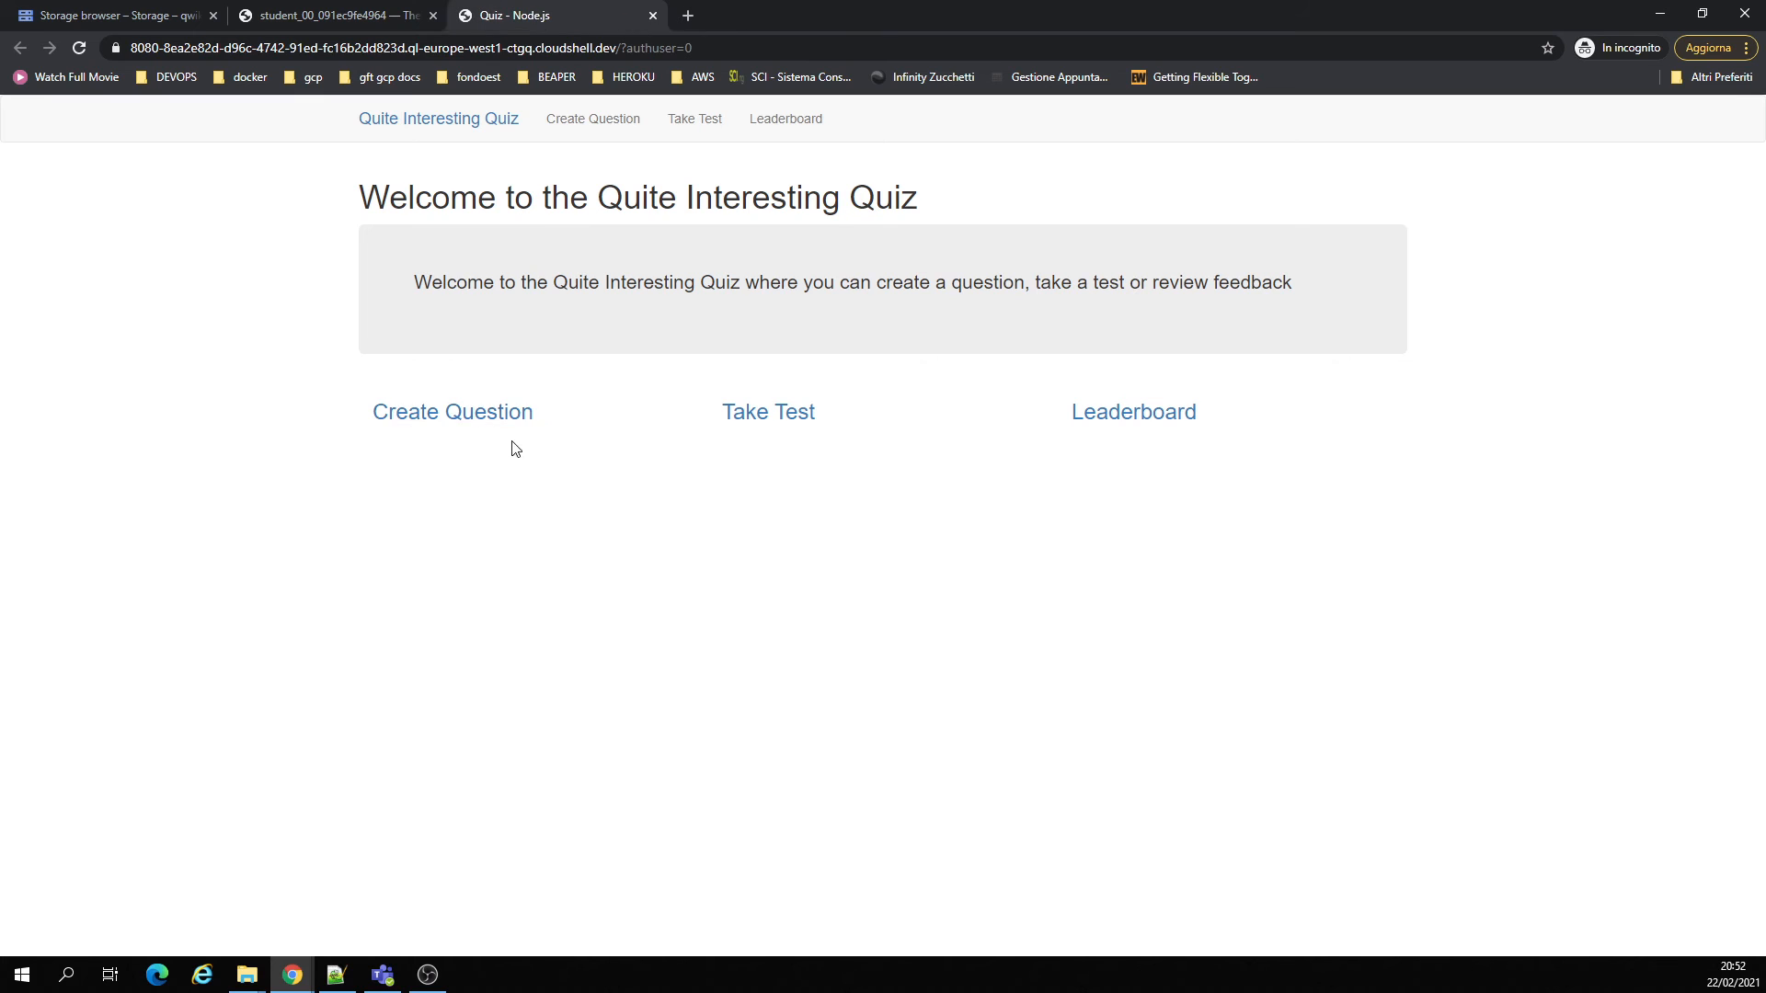
# - Enter author 'james medici' and select the Google Cloud Platform quiz for a new question
pyautogui.click(451, 411)
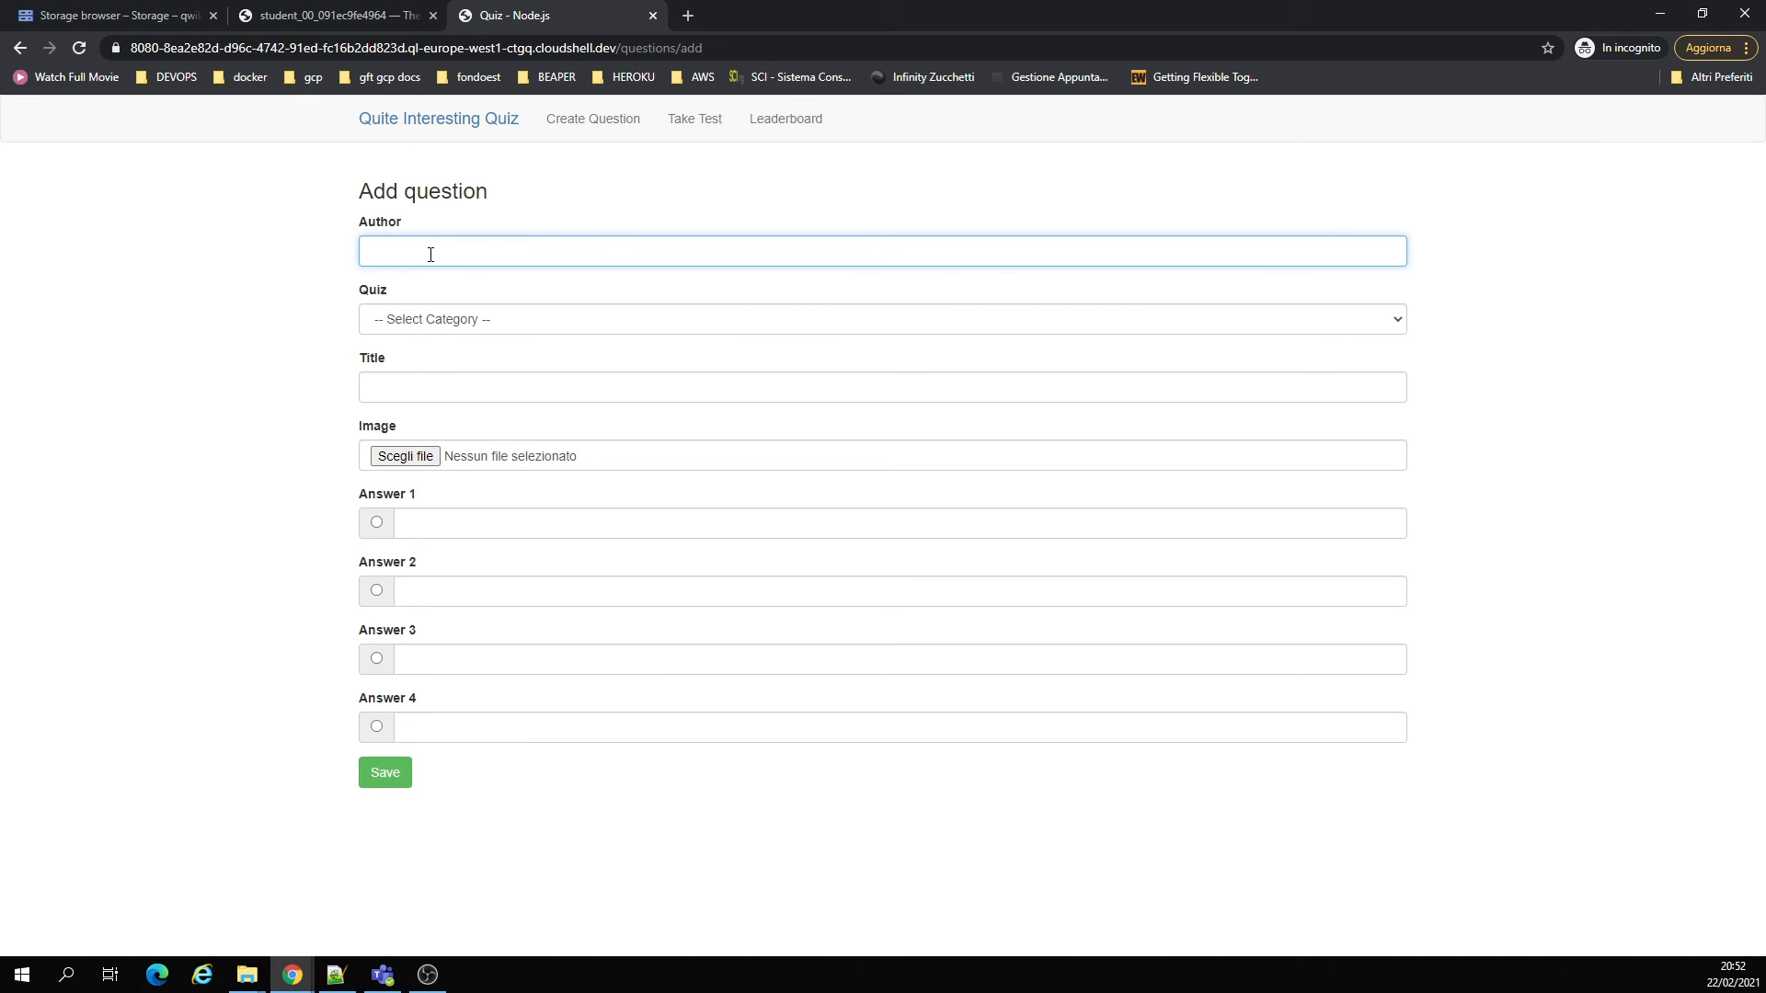
pyautogui.write('james medici')
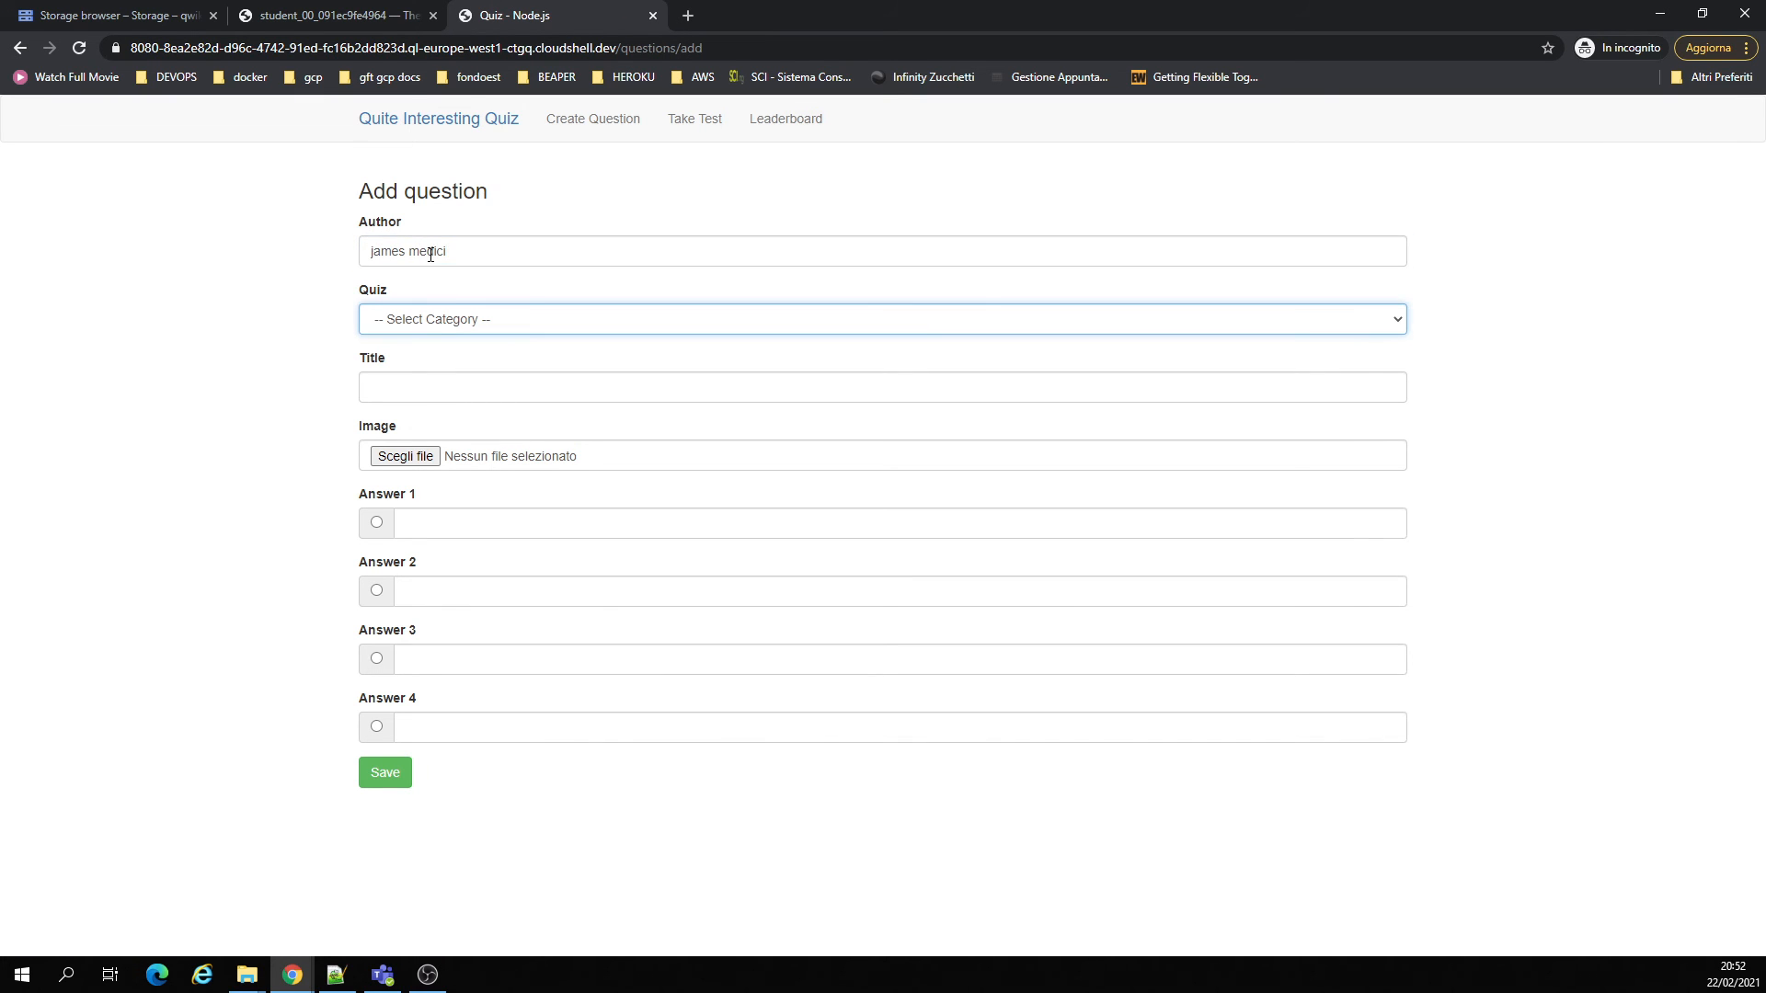
pyautogui.click(882, 319)
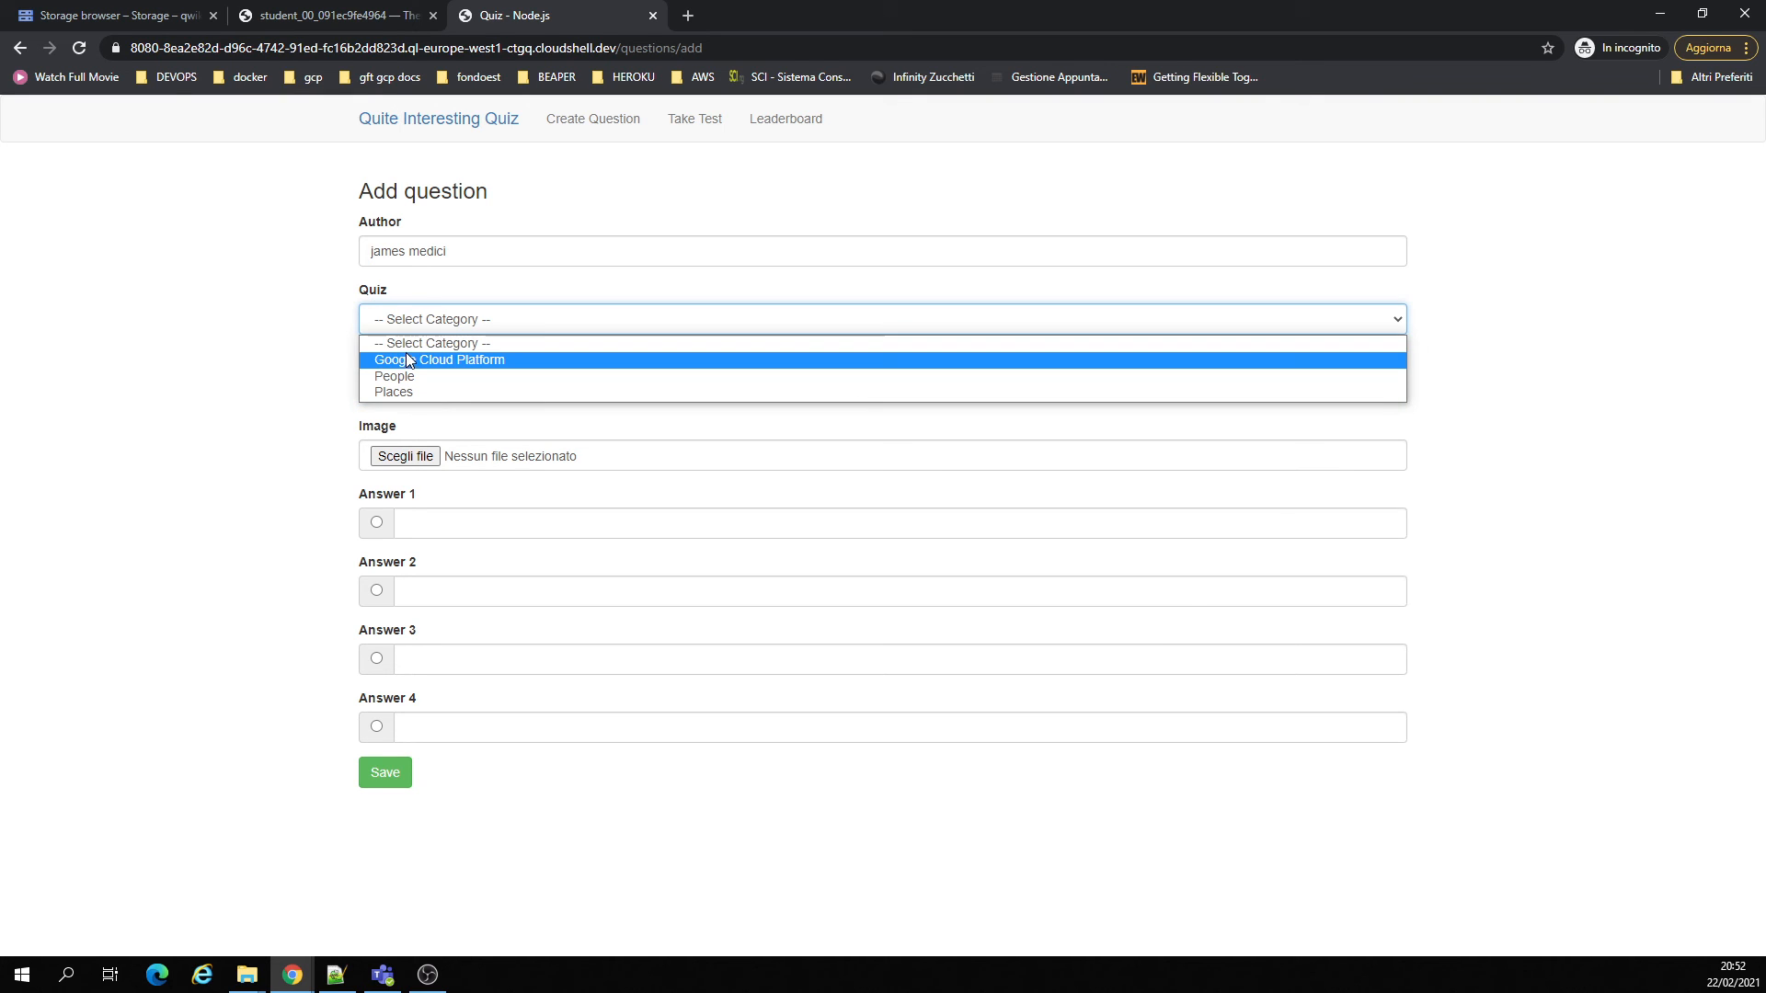
pyautogui.click(438, 360)
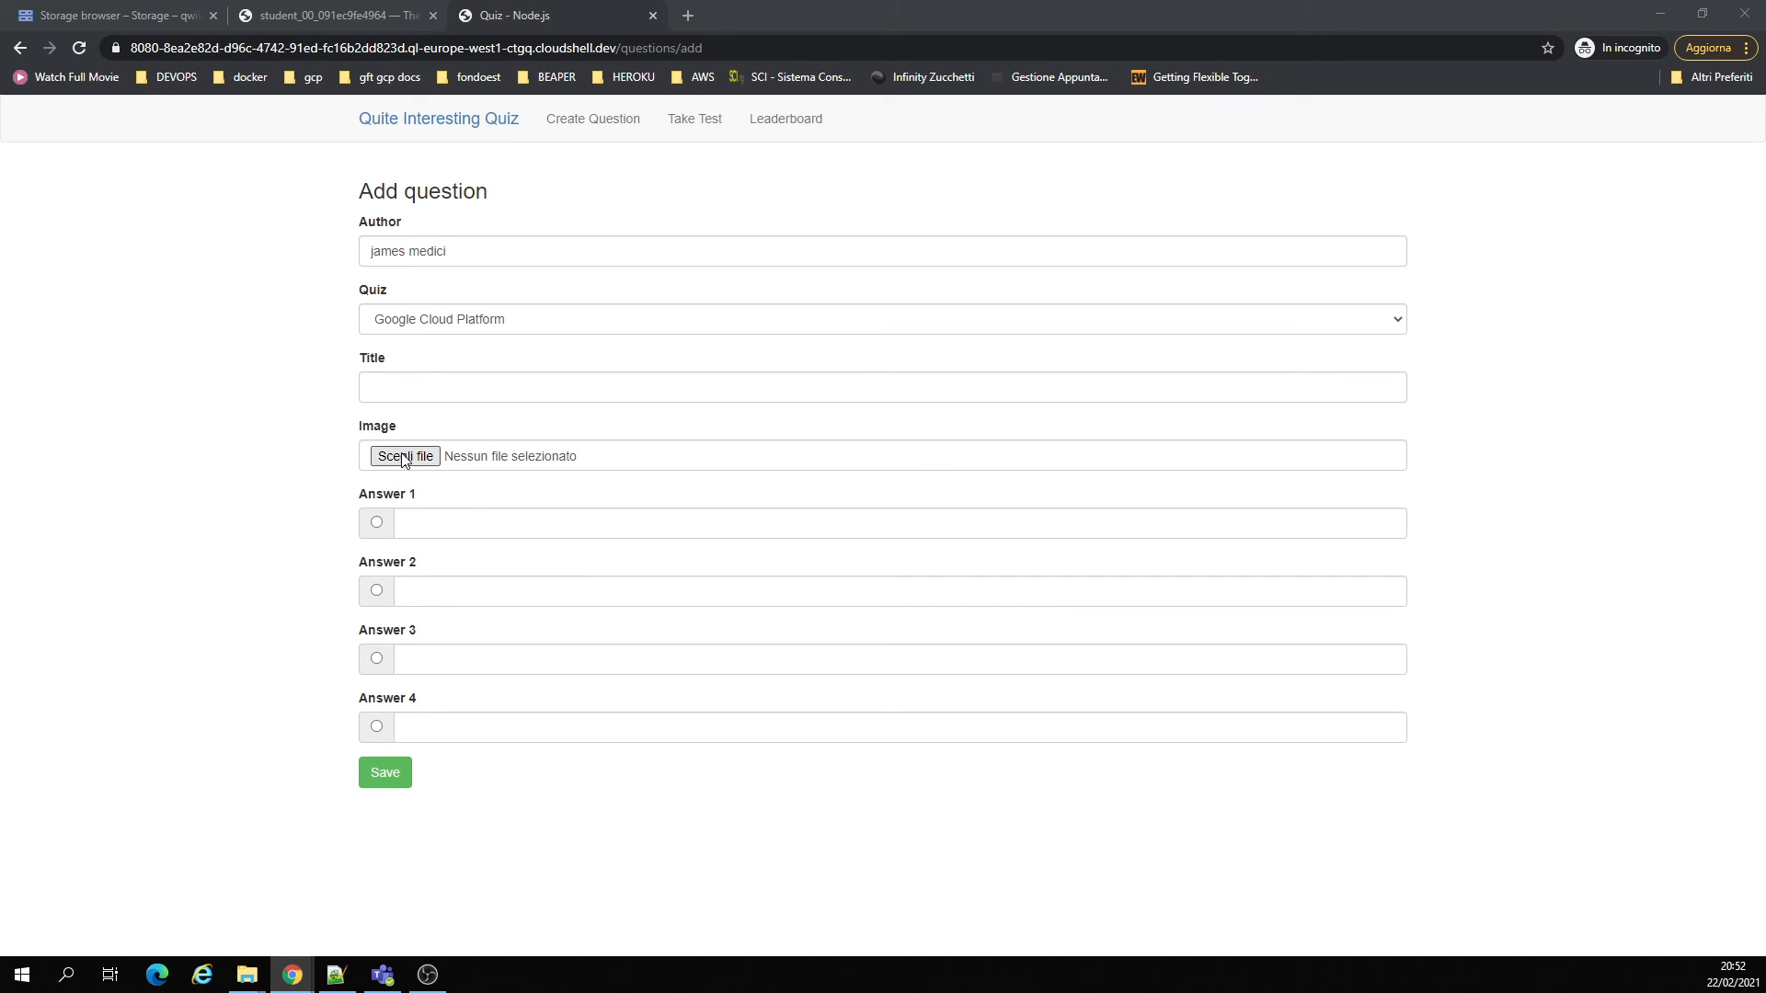
pyautogui.click(405, 457)
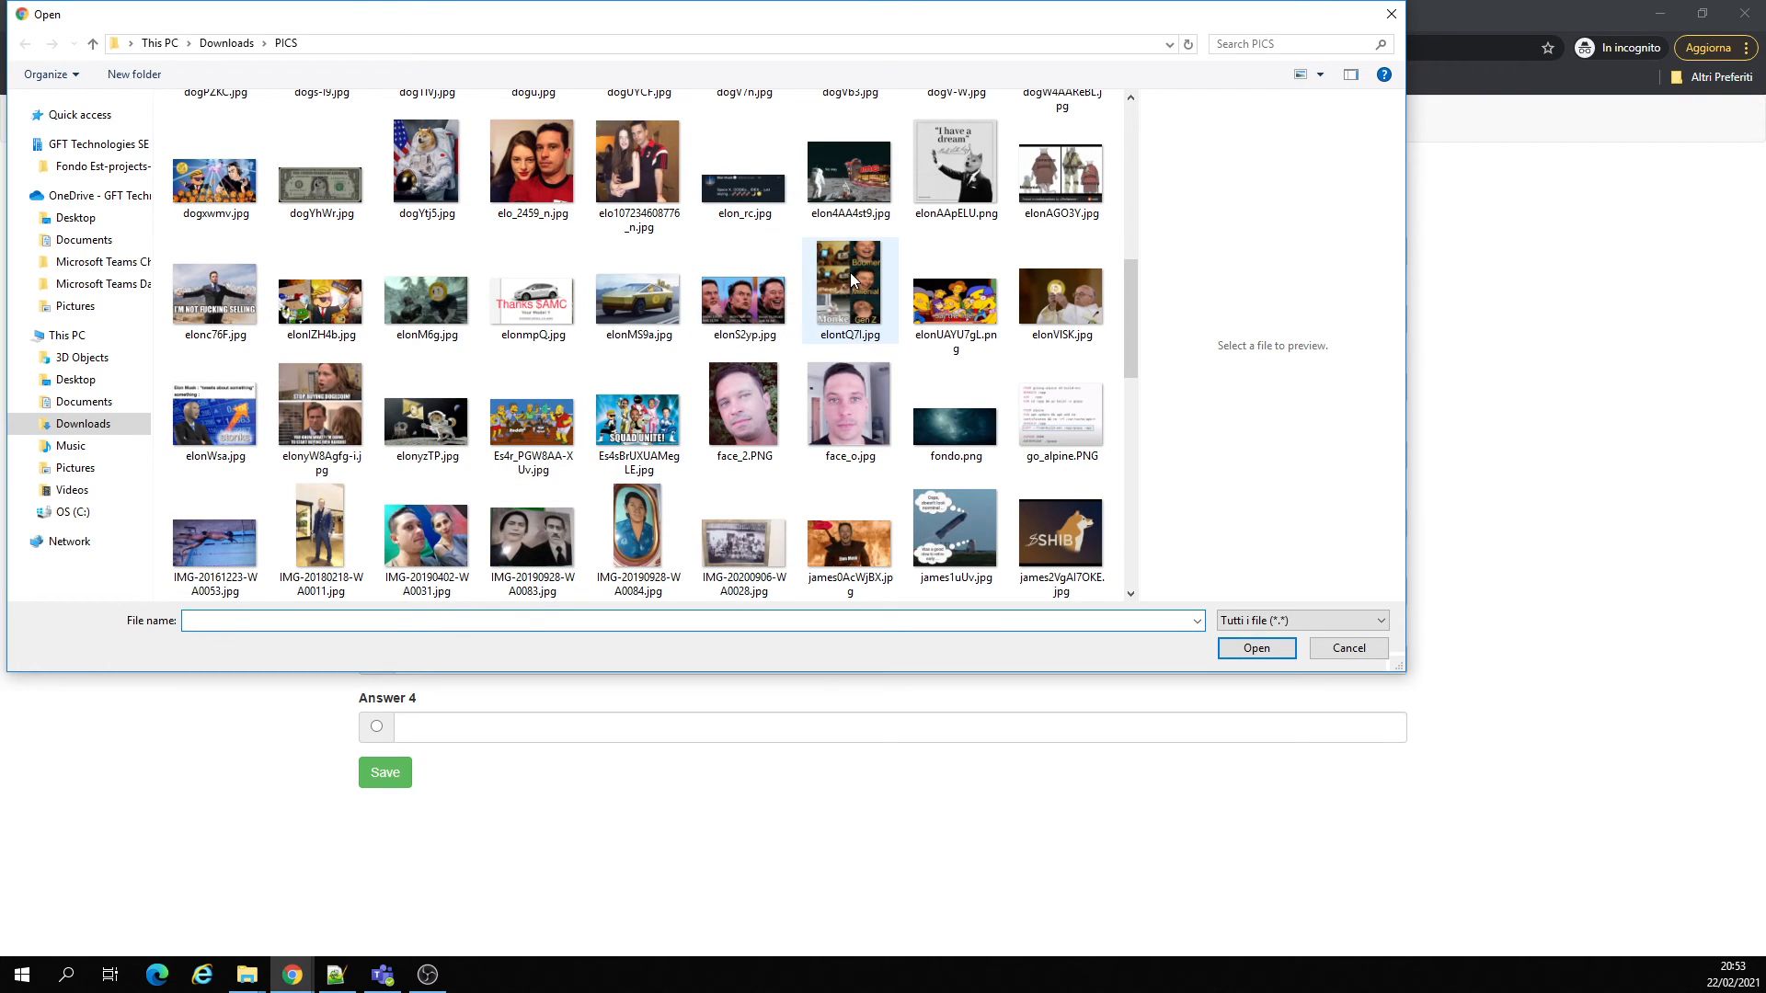
pyautogui.moveTo(849, 280)
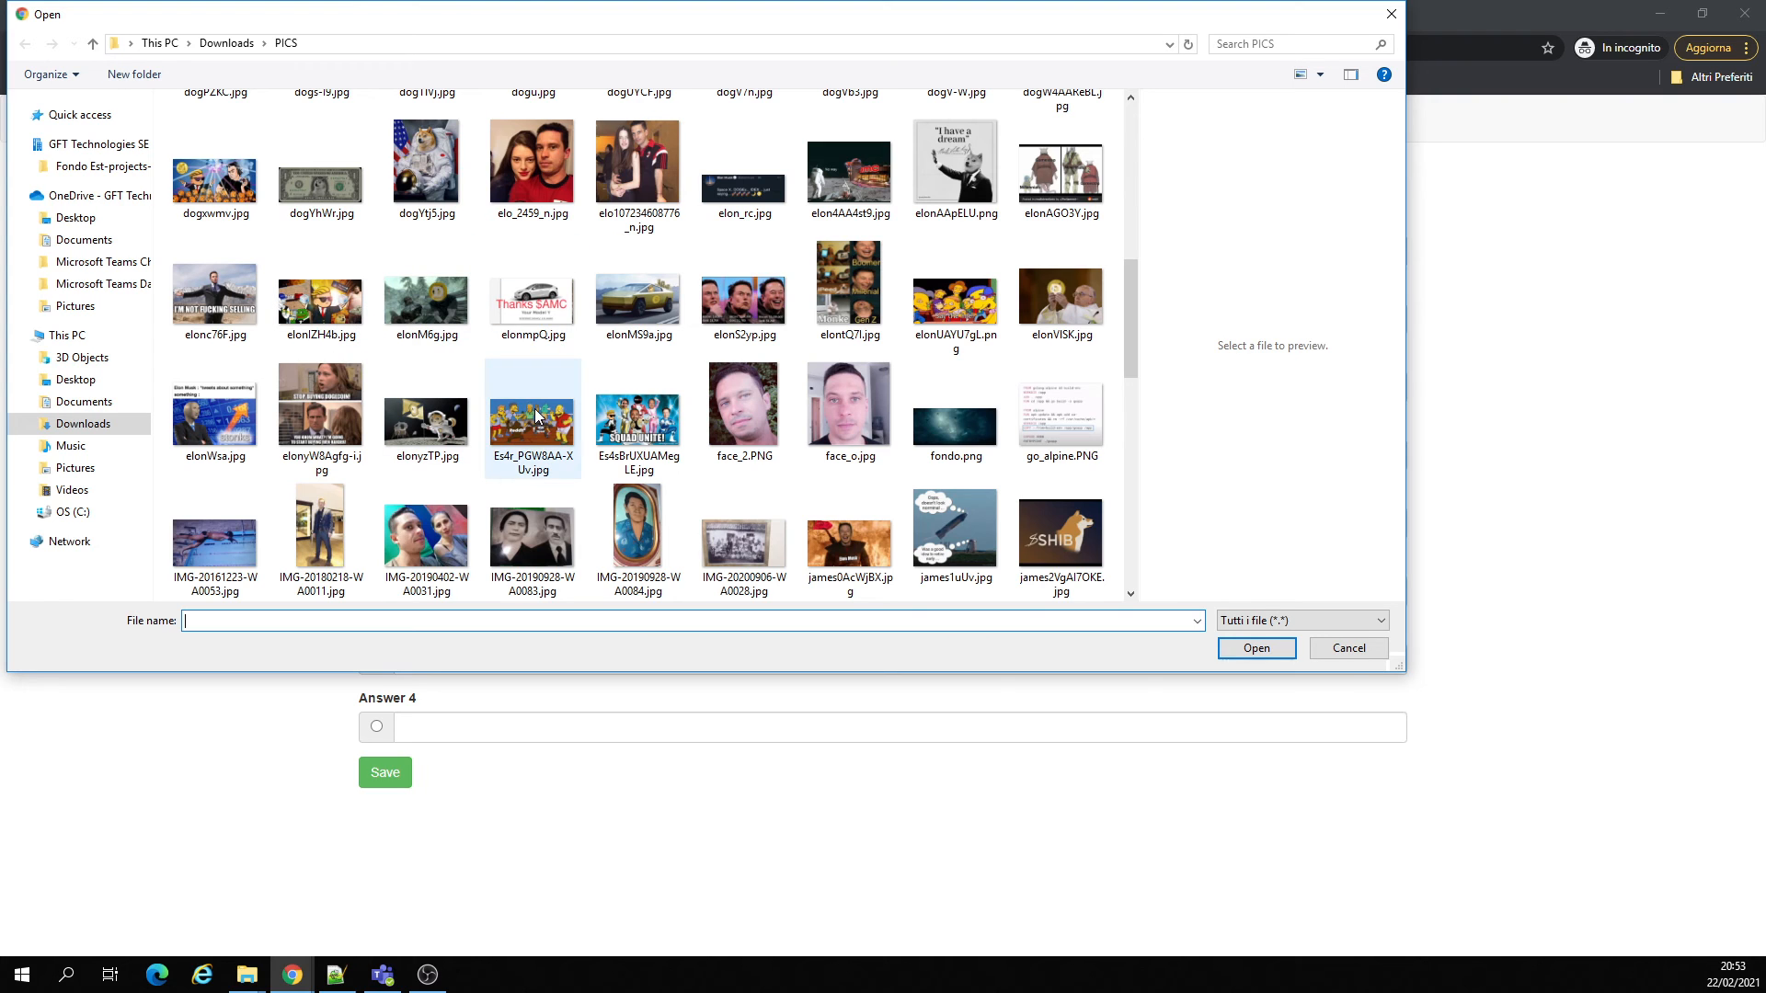
# - Select jamescX7D6.jpg in the Open dialog as the question's image
pyautogui.scroll(-3)
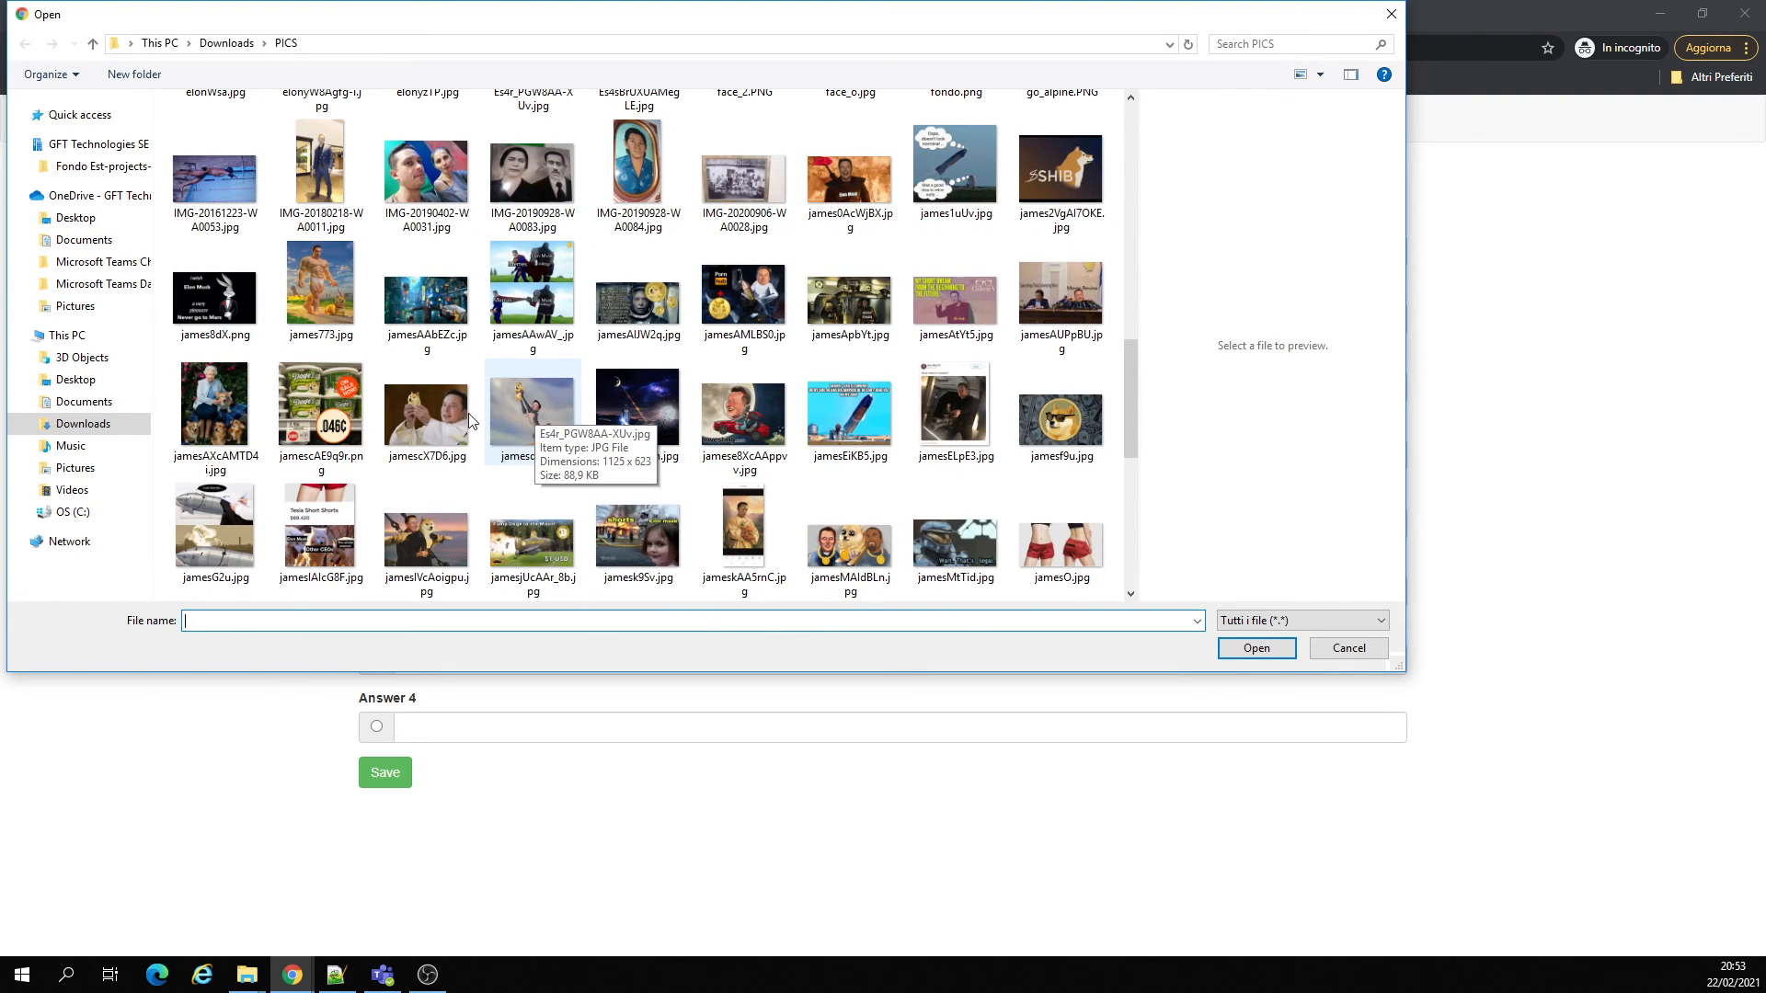
pyautogui.click(426, 406)
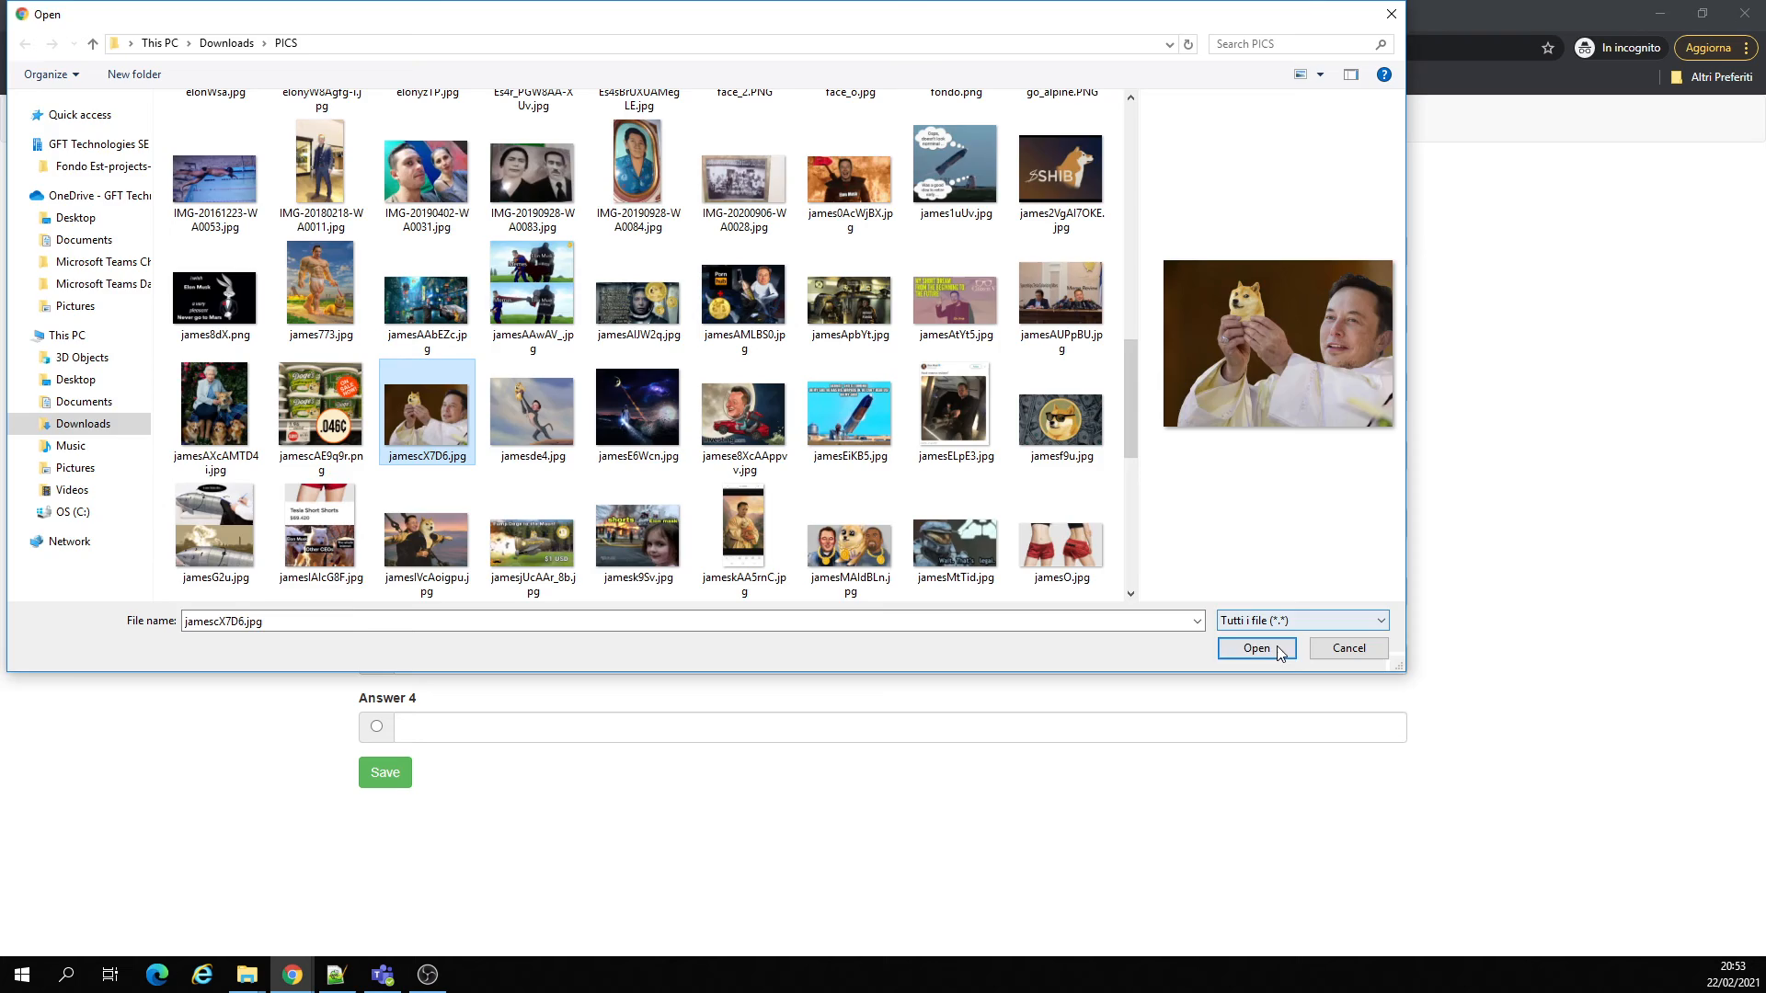
pyautogui.click(1256, 648)
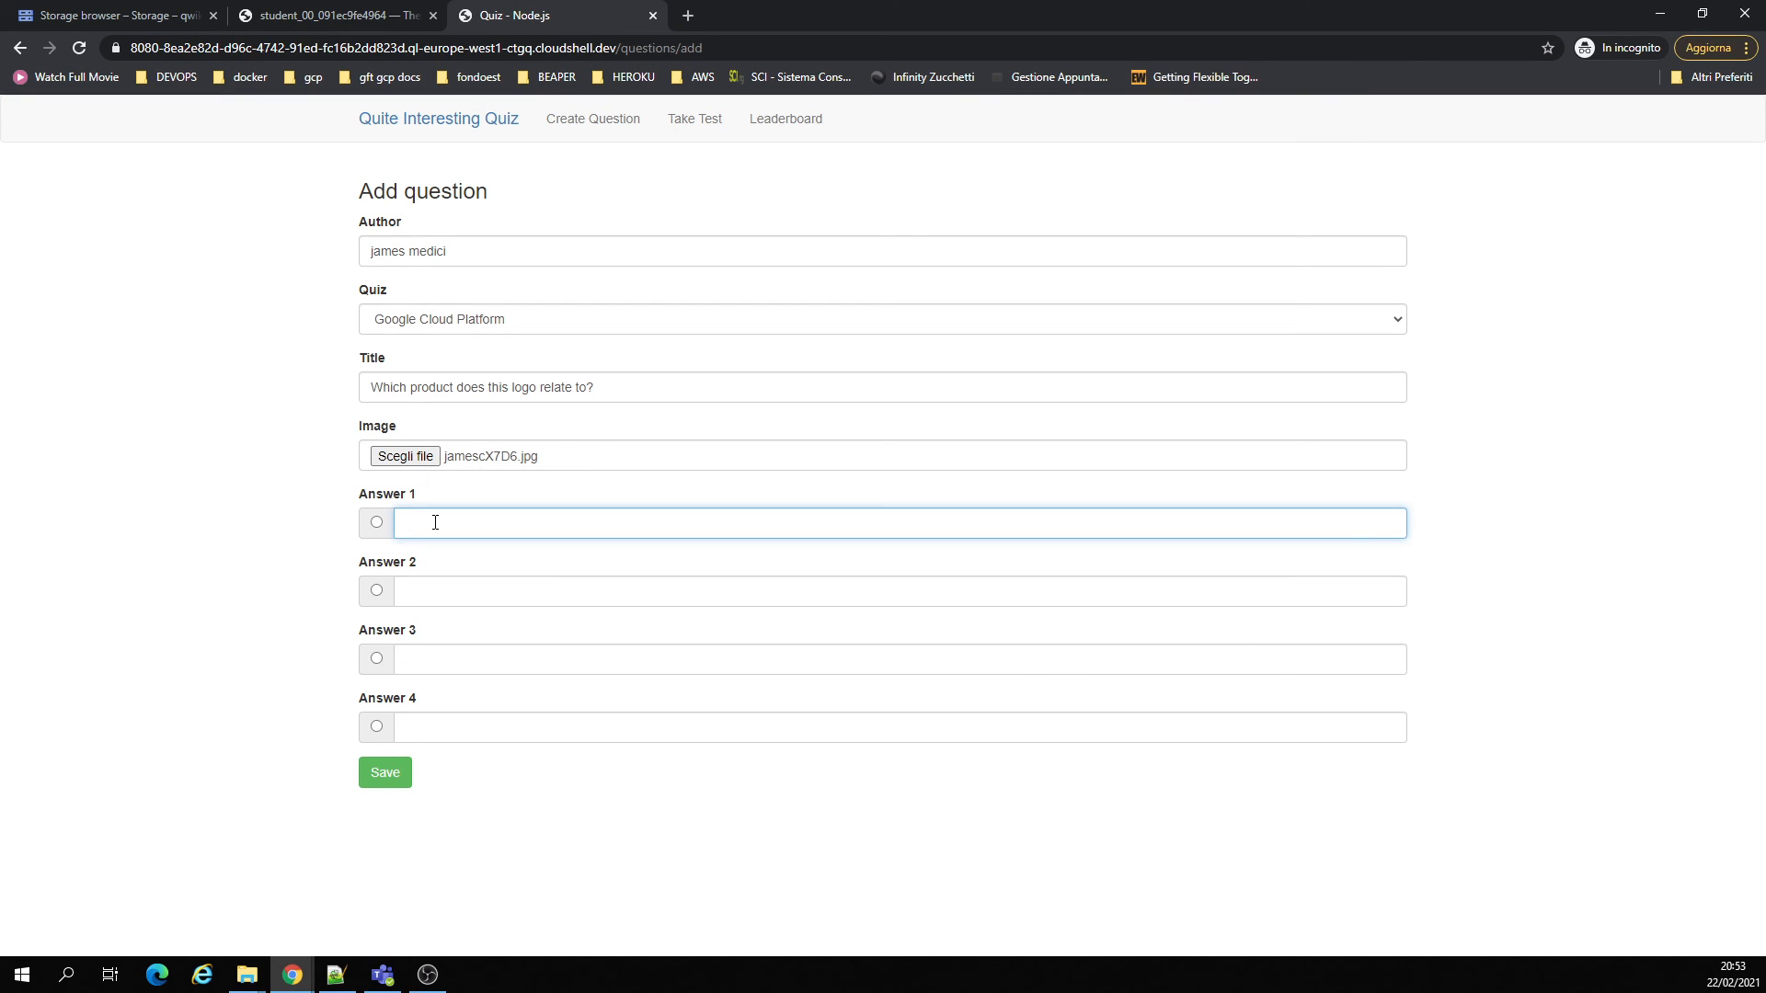
# - Enter answers tesla, gamestop, google and genesis, then save the question
pyautogui.write('tesla')
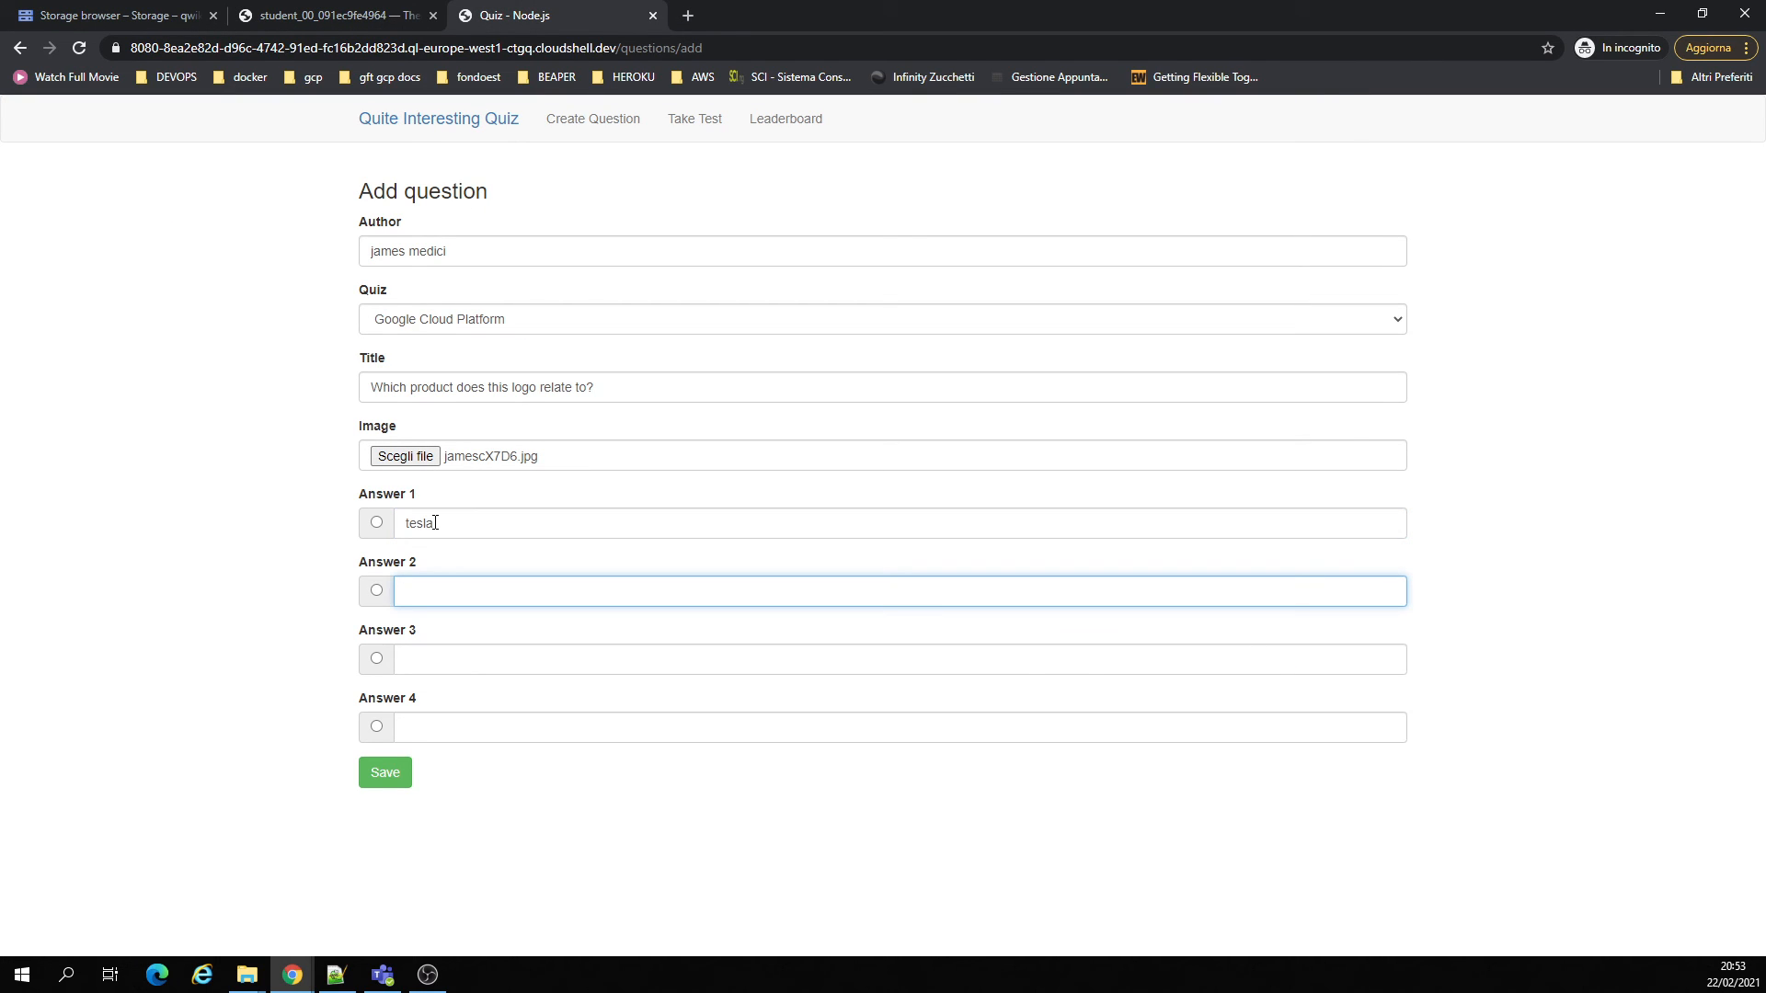
pyautogui.write('gamest')
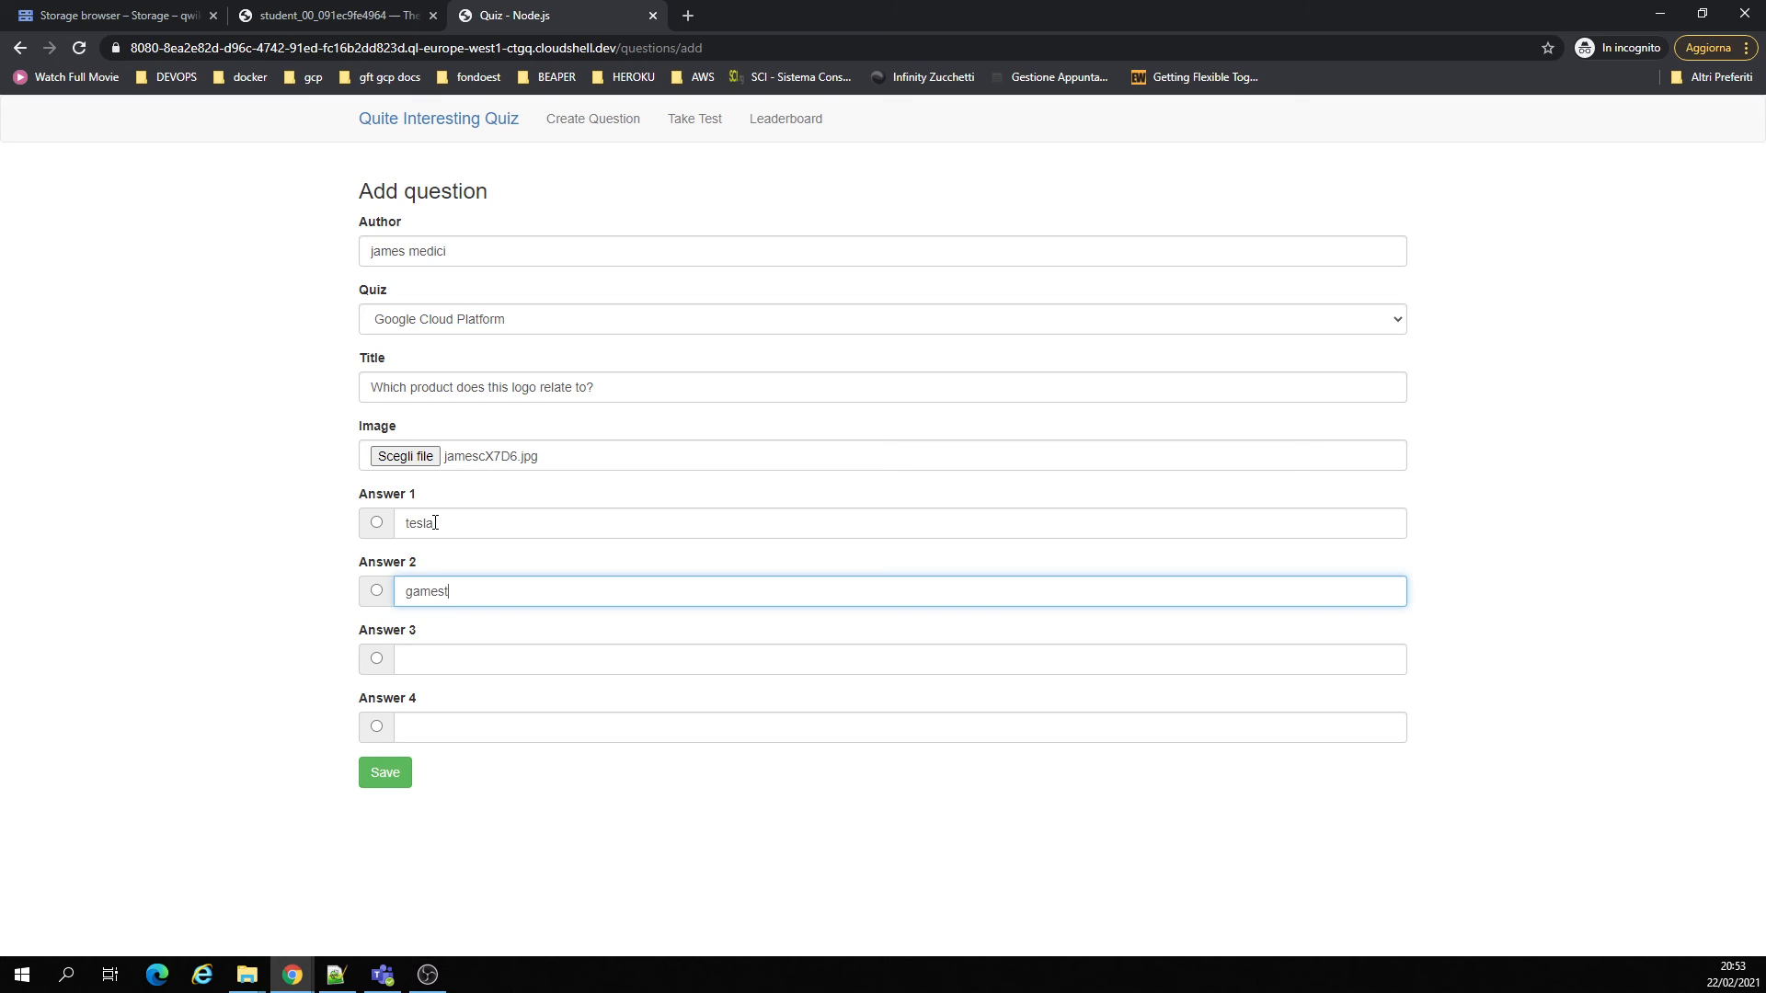
pyautogui.write('google')
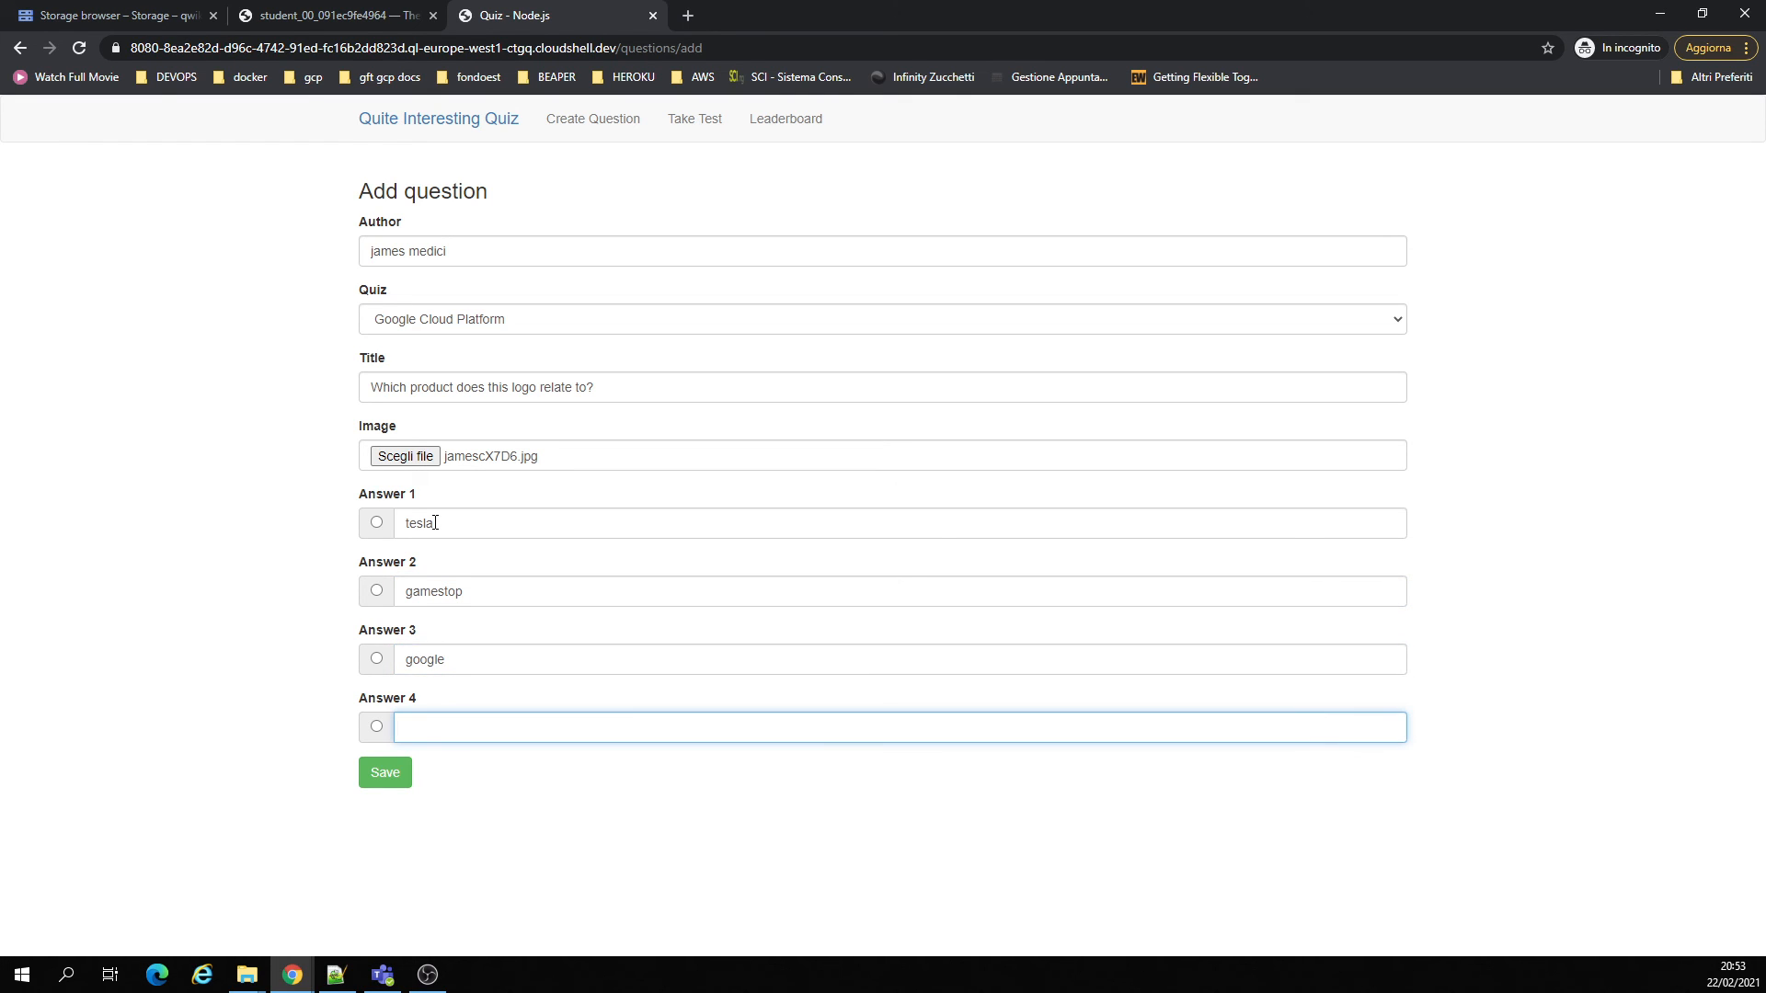
pyautogui.write('geneasis')
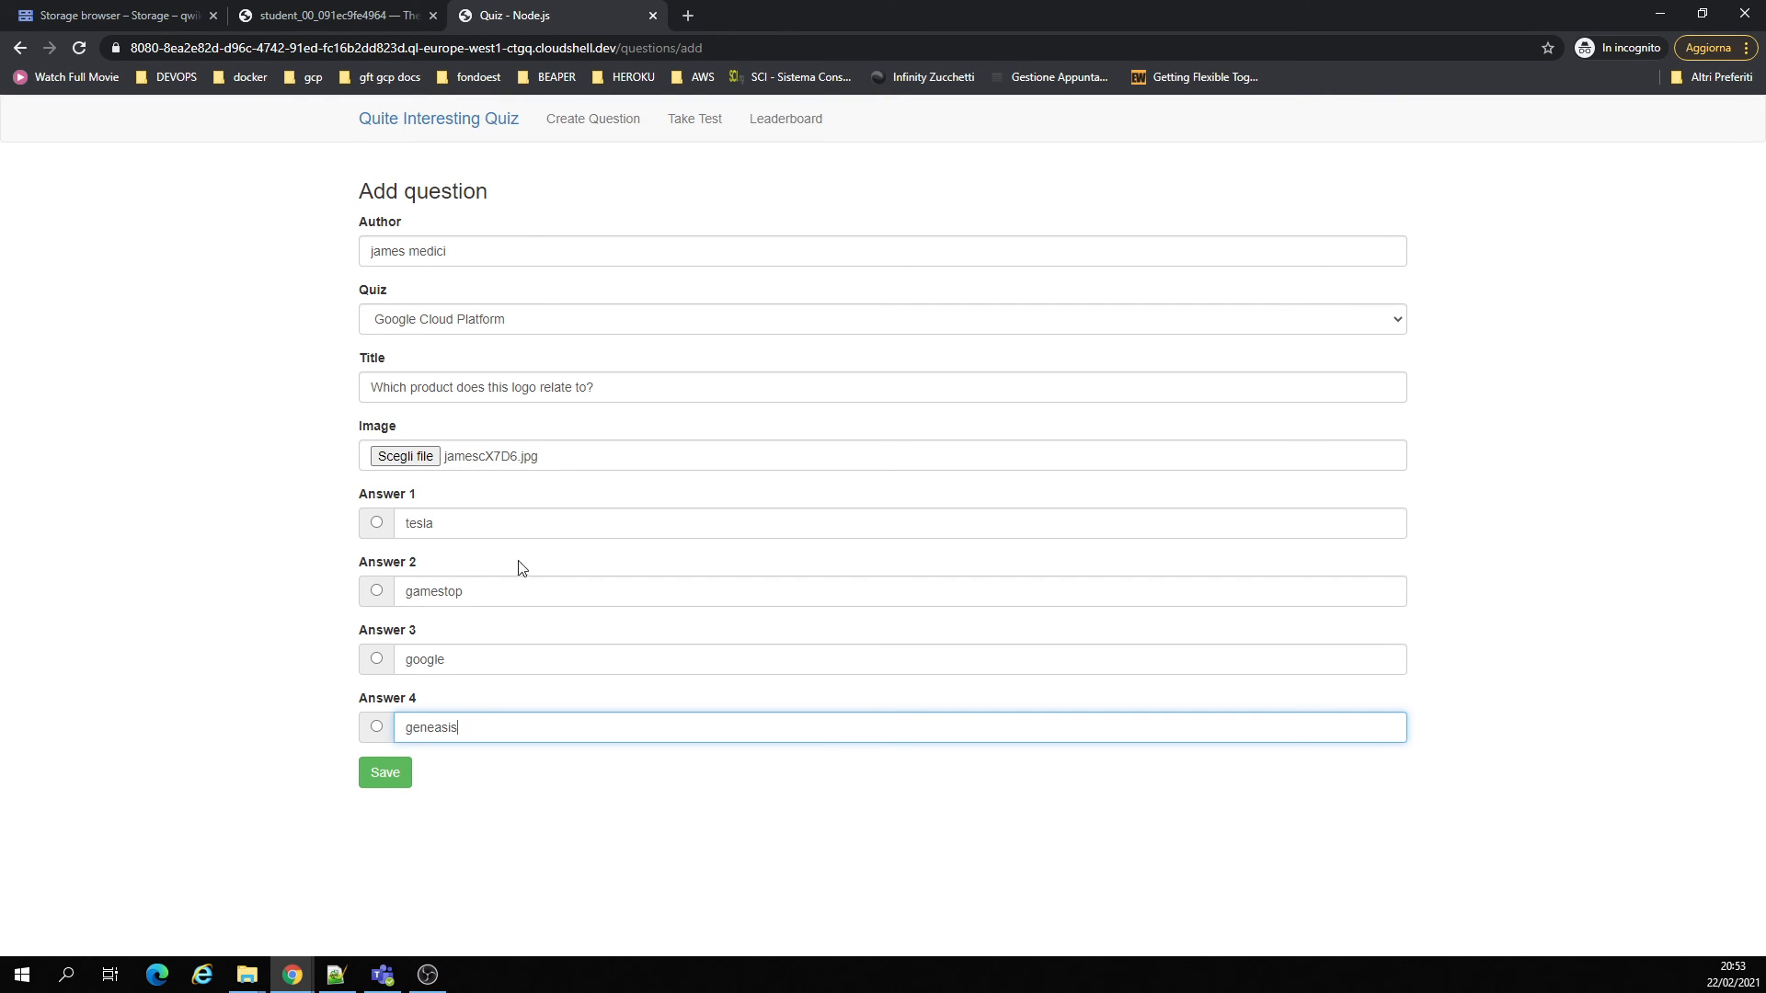
pyautogui.click(384, 773)
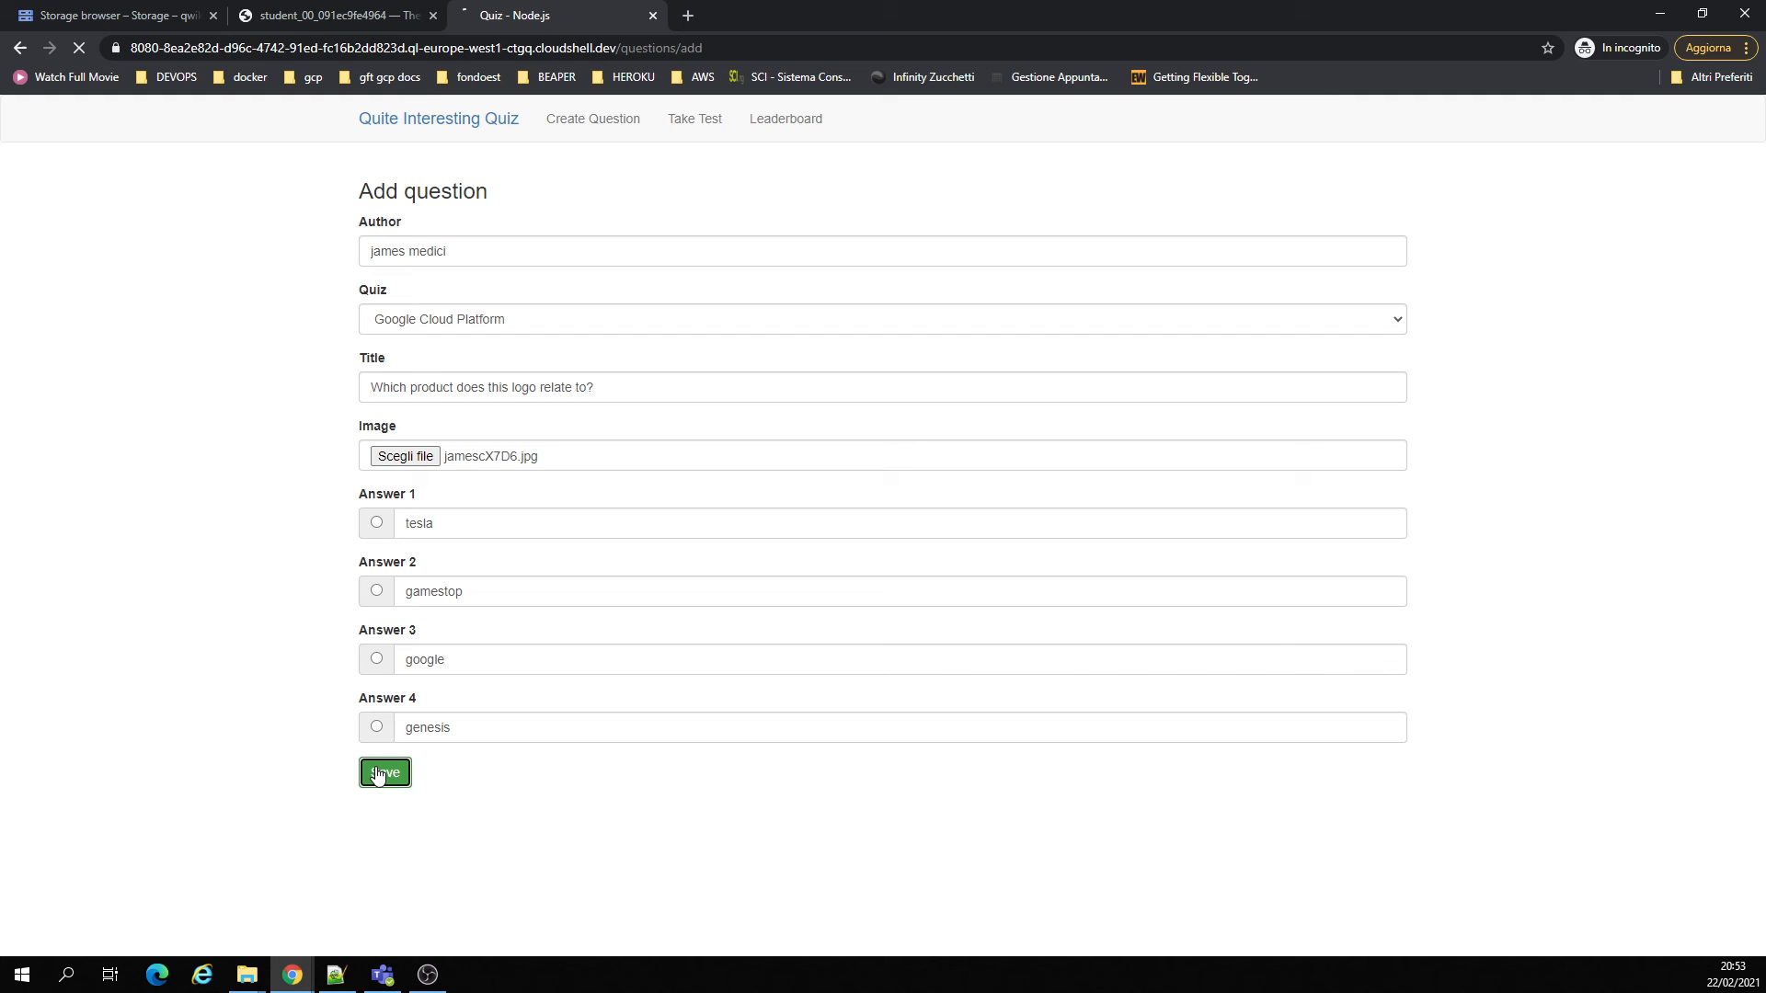
pyautogui.click(384, 774)
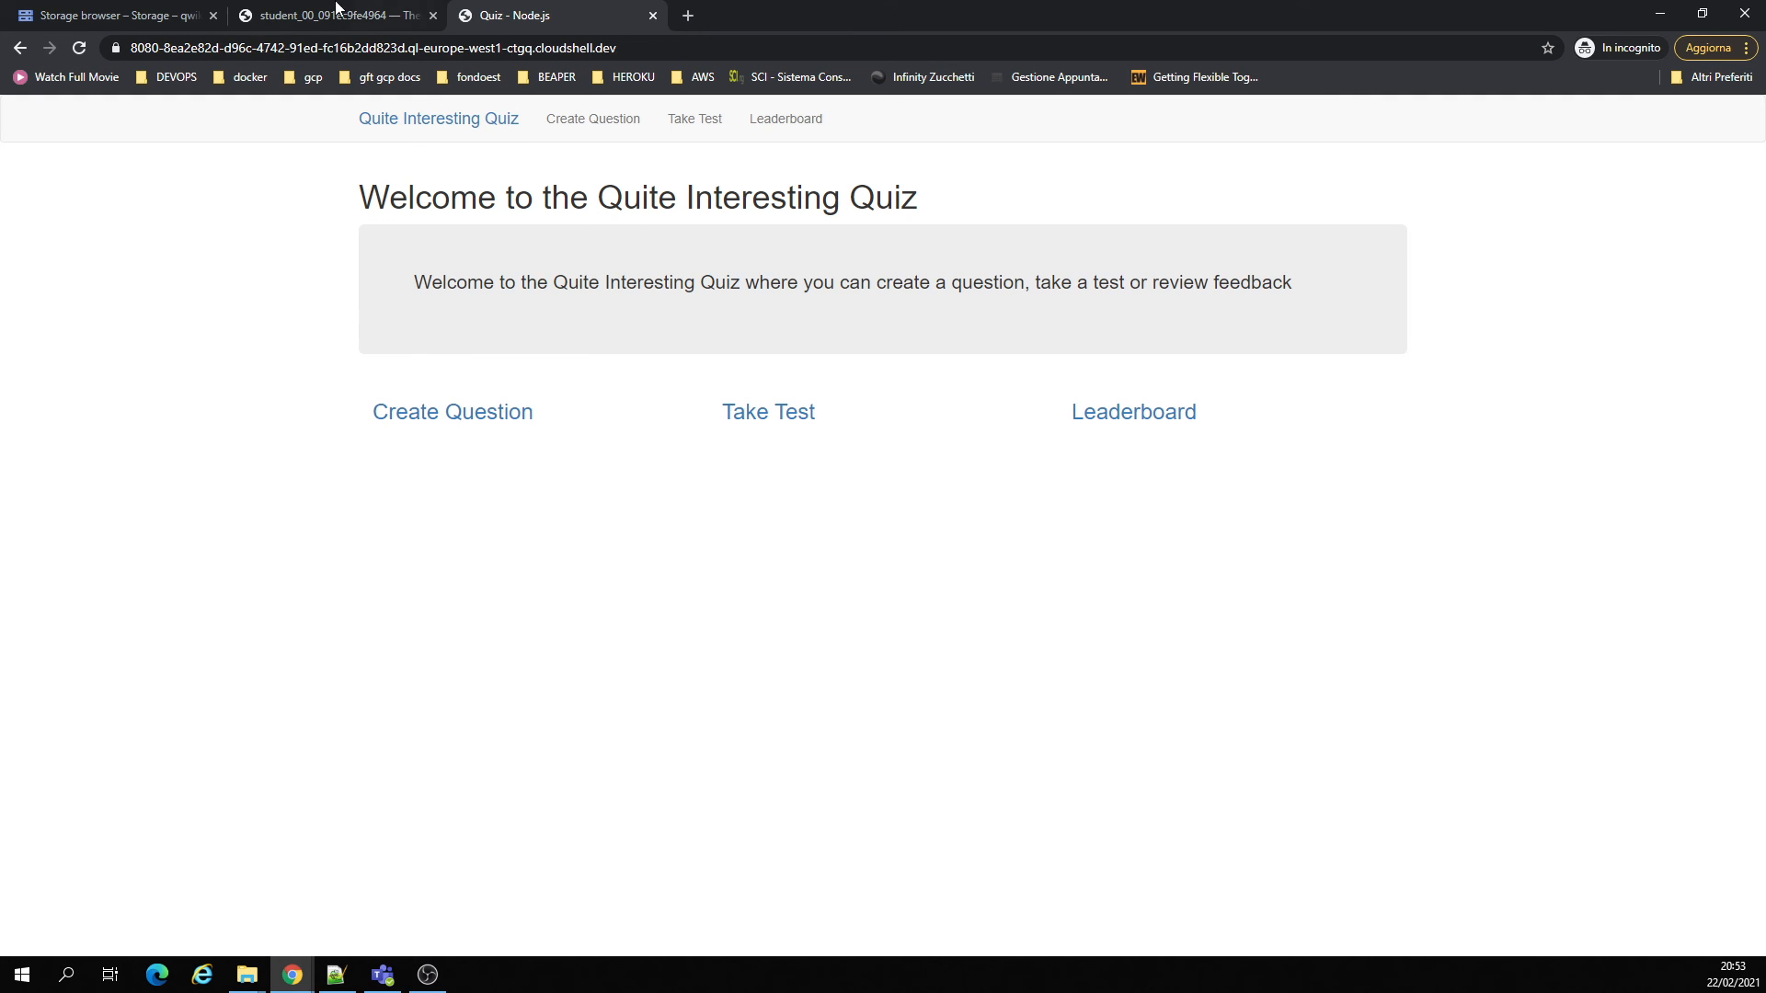
# - Open the media bucket and copy an uploaded image's public URL to view it
pyautogui.click(112, 15)
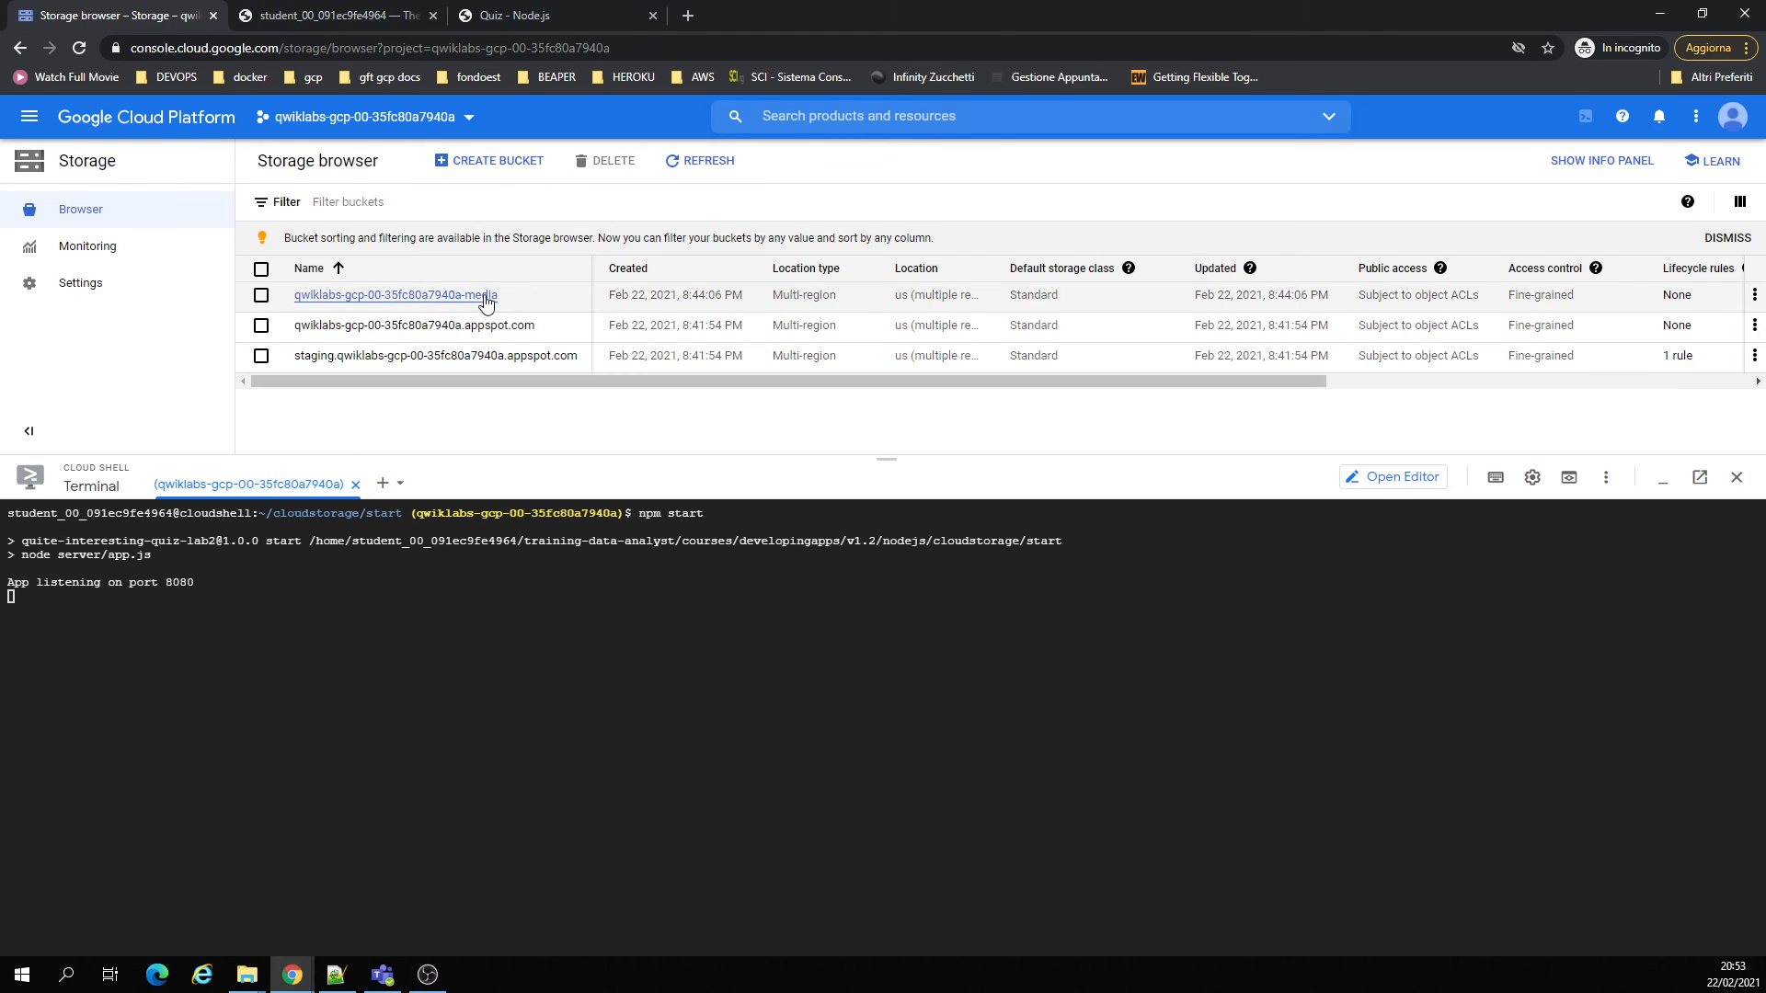
pyautogui.click(395, 296)
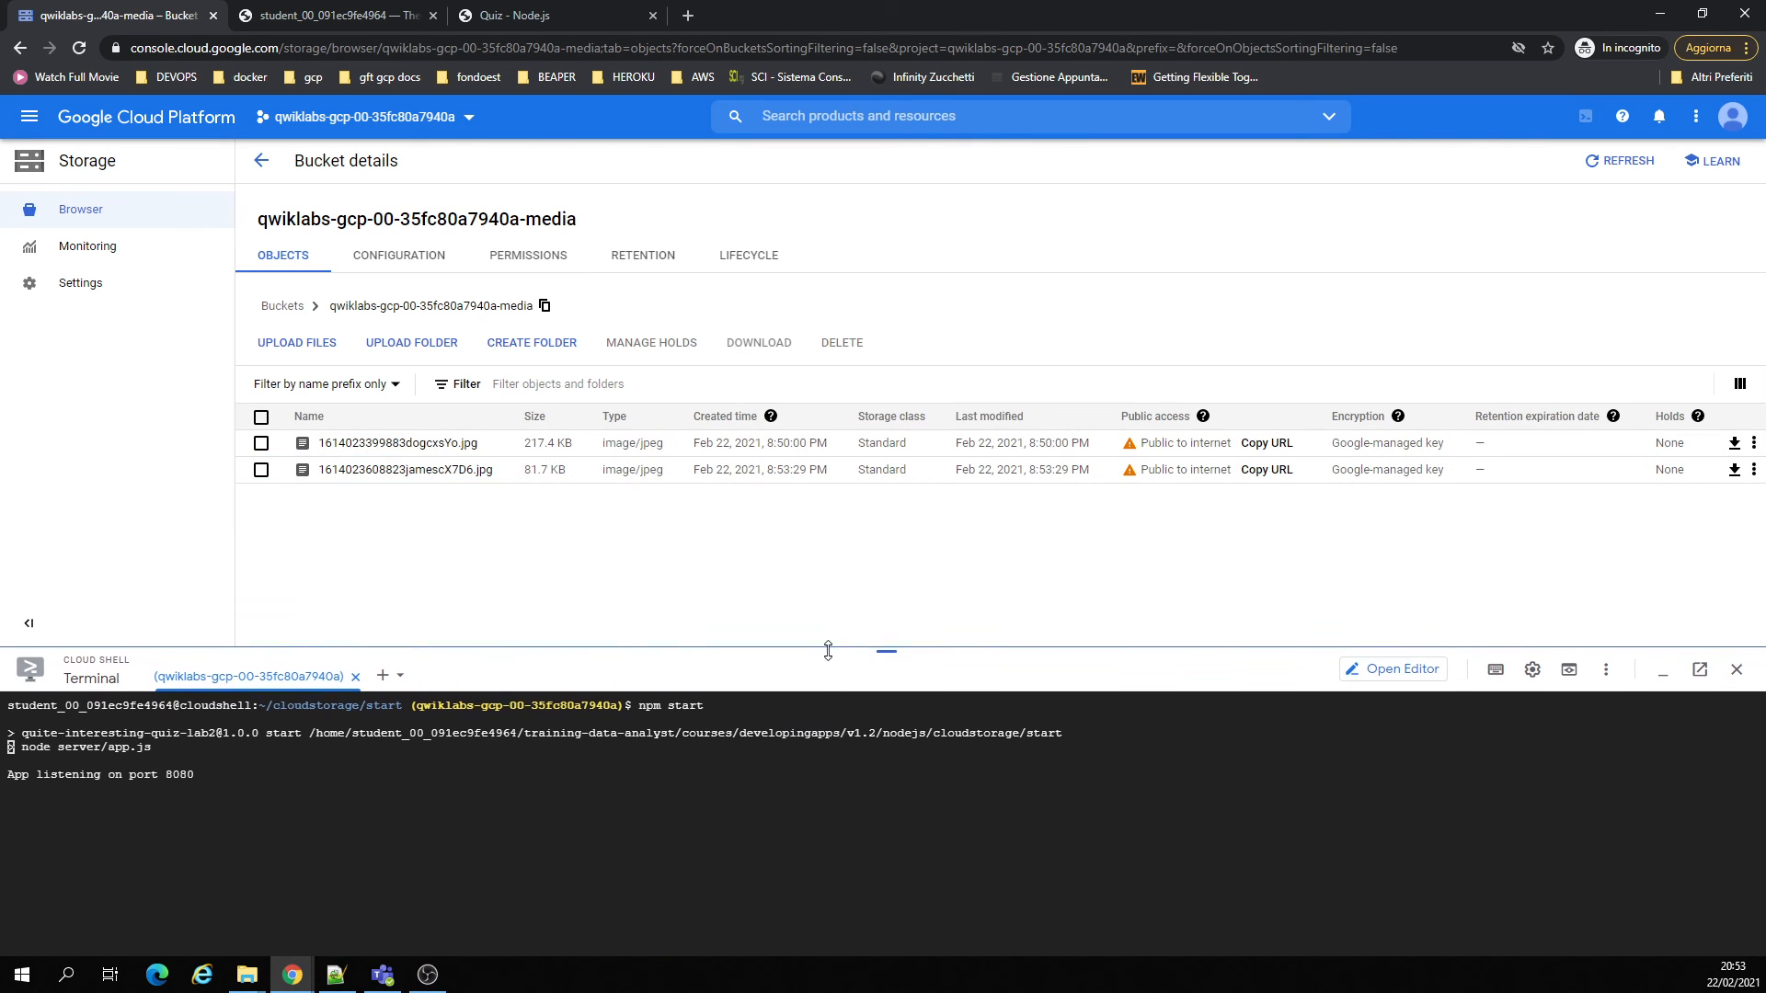
pyautogui.moveTo(1266, 470)
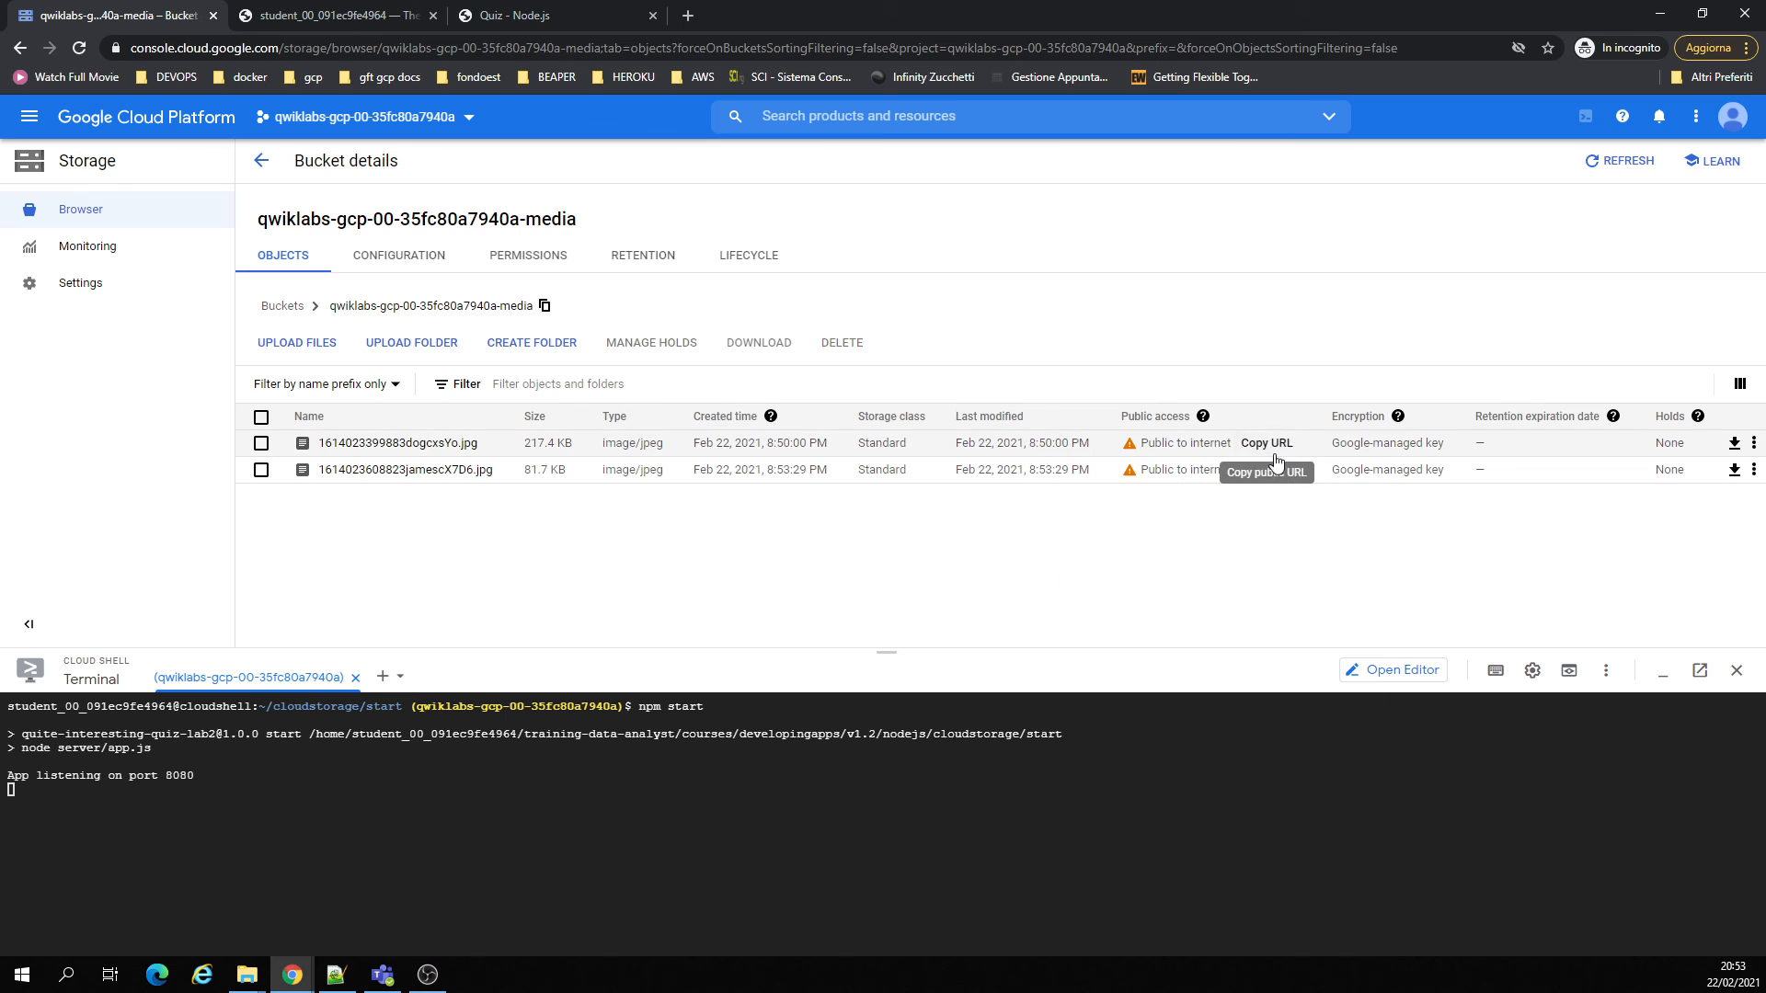
pyautogui.click(1266, 443)
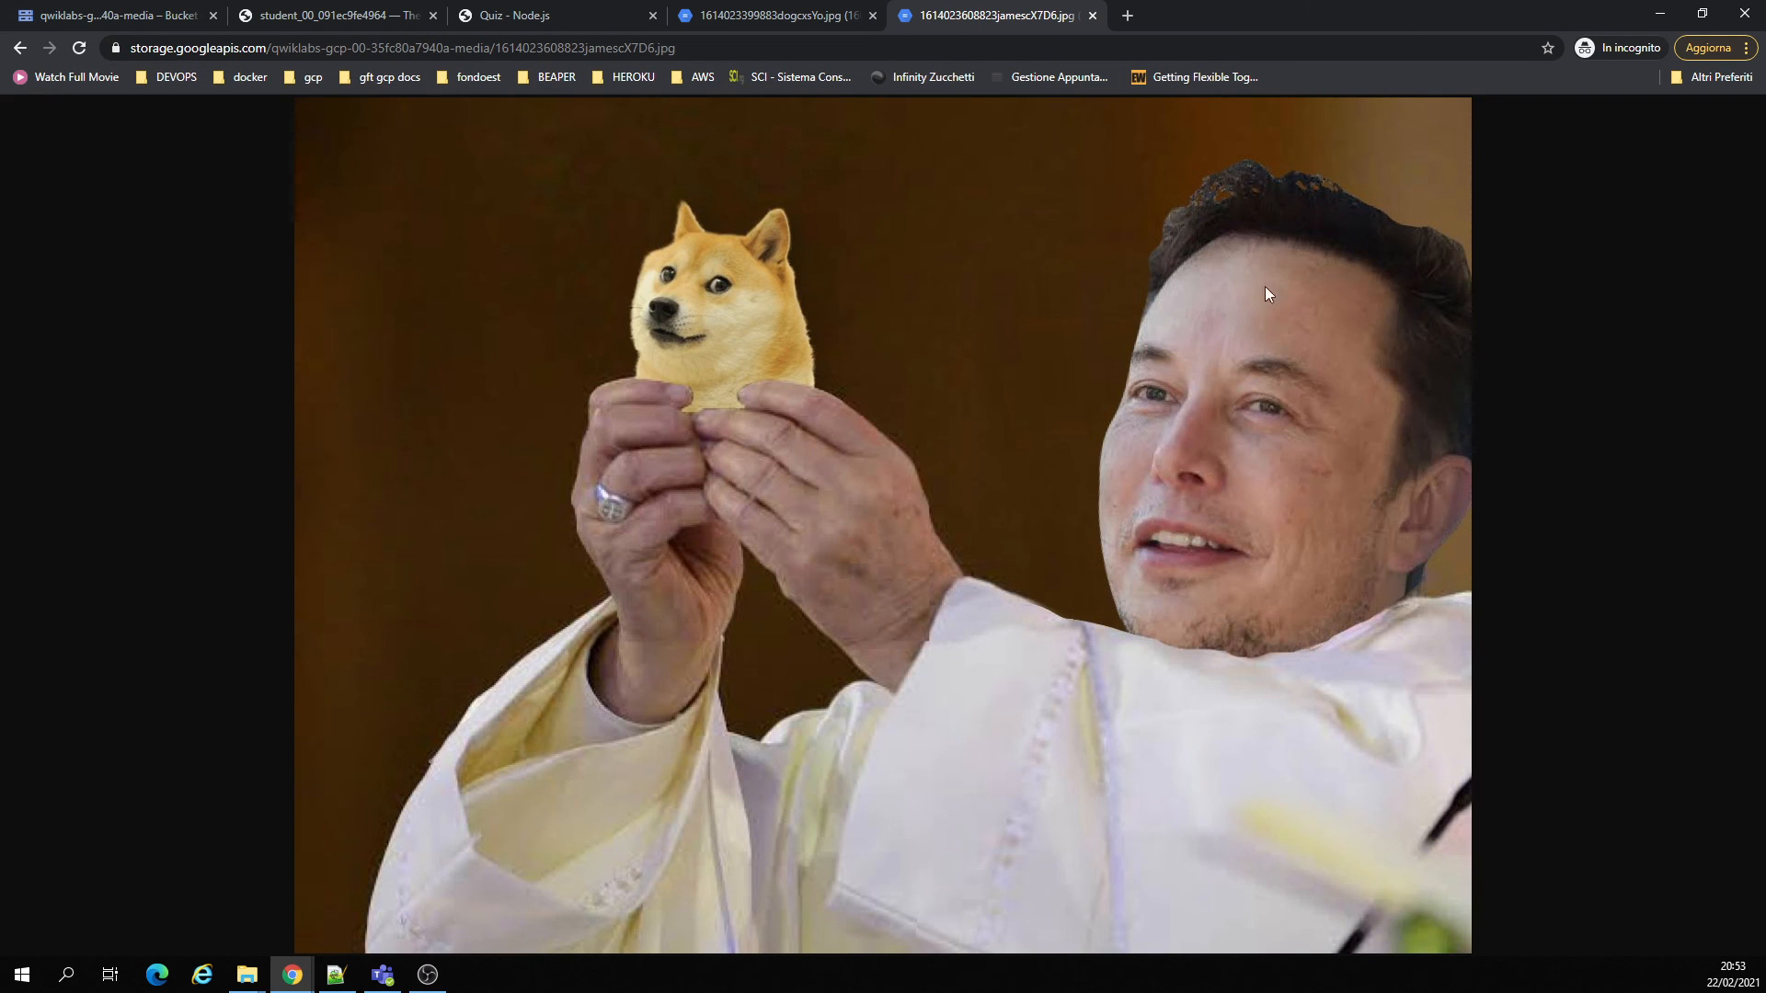
pyautogui.click(332, 15)
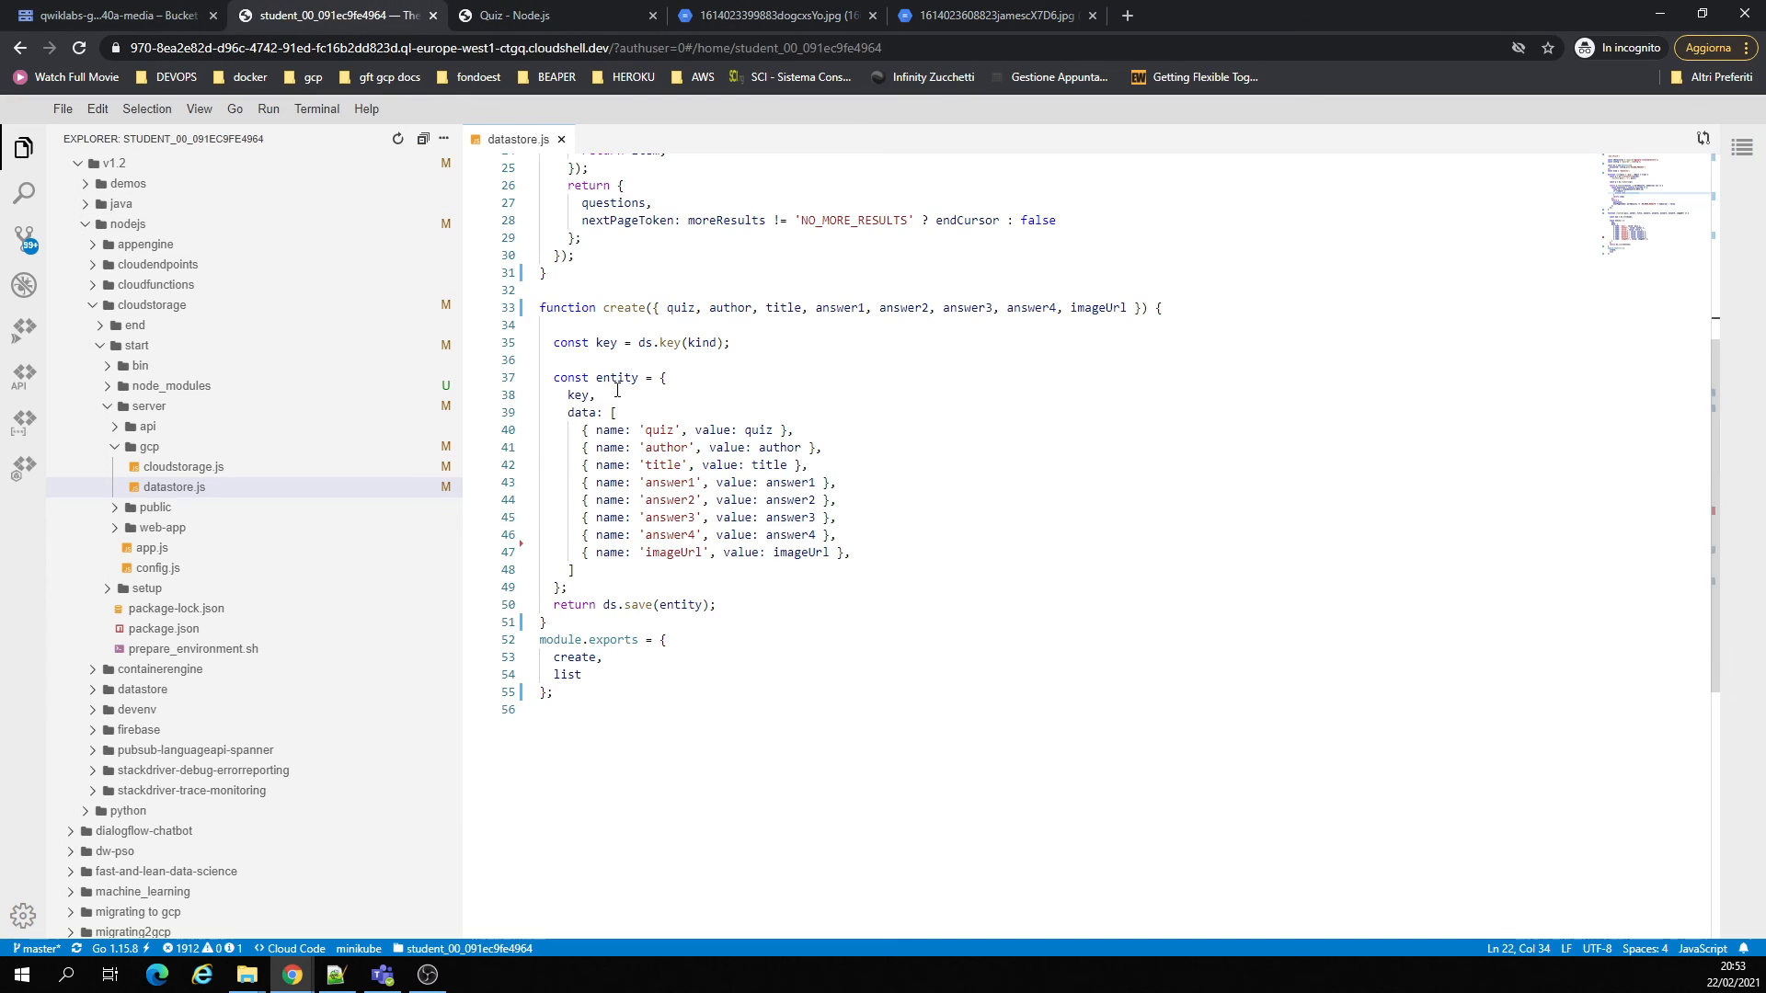
pyautogui.click(552, 15)
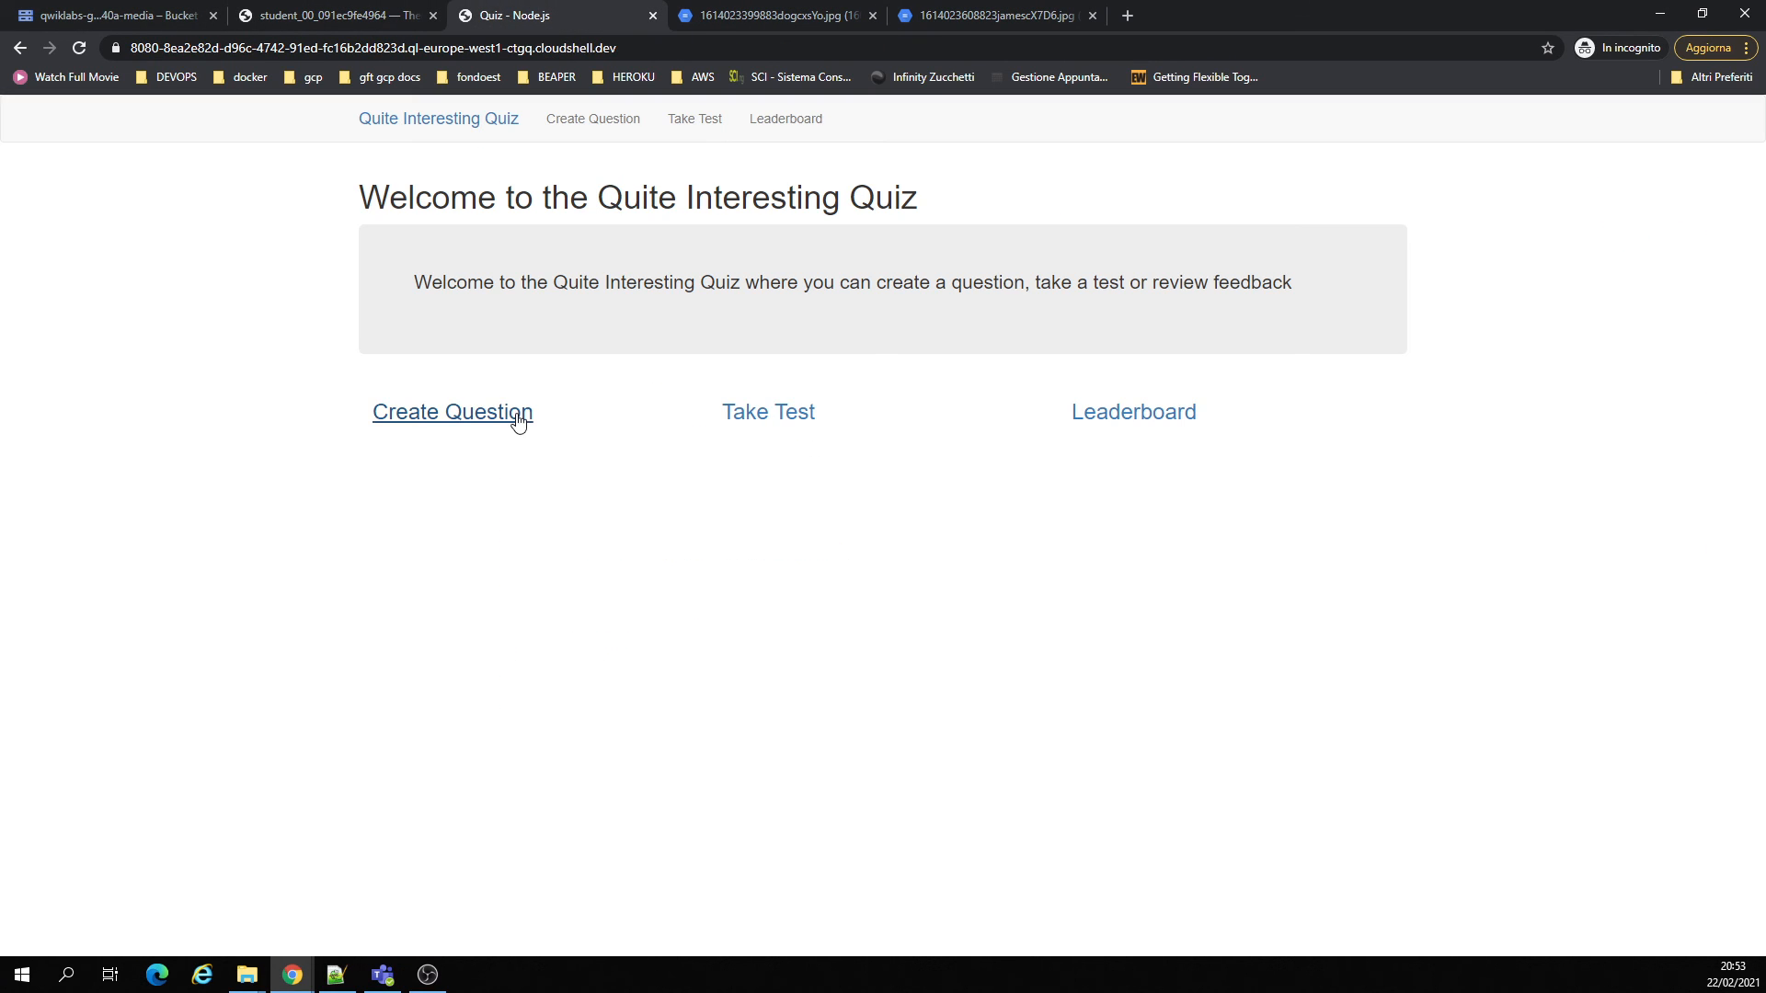
pyautogui.click(451, 411)
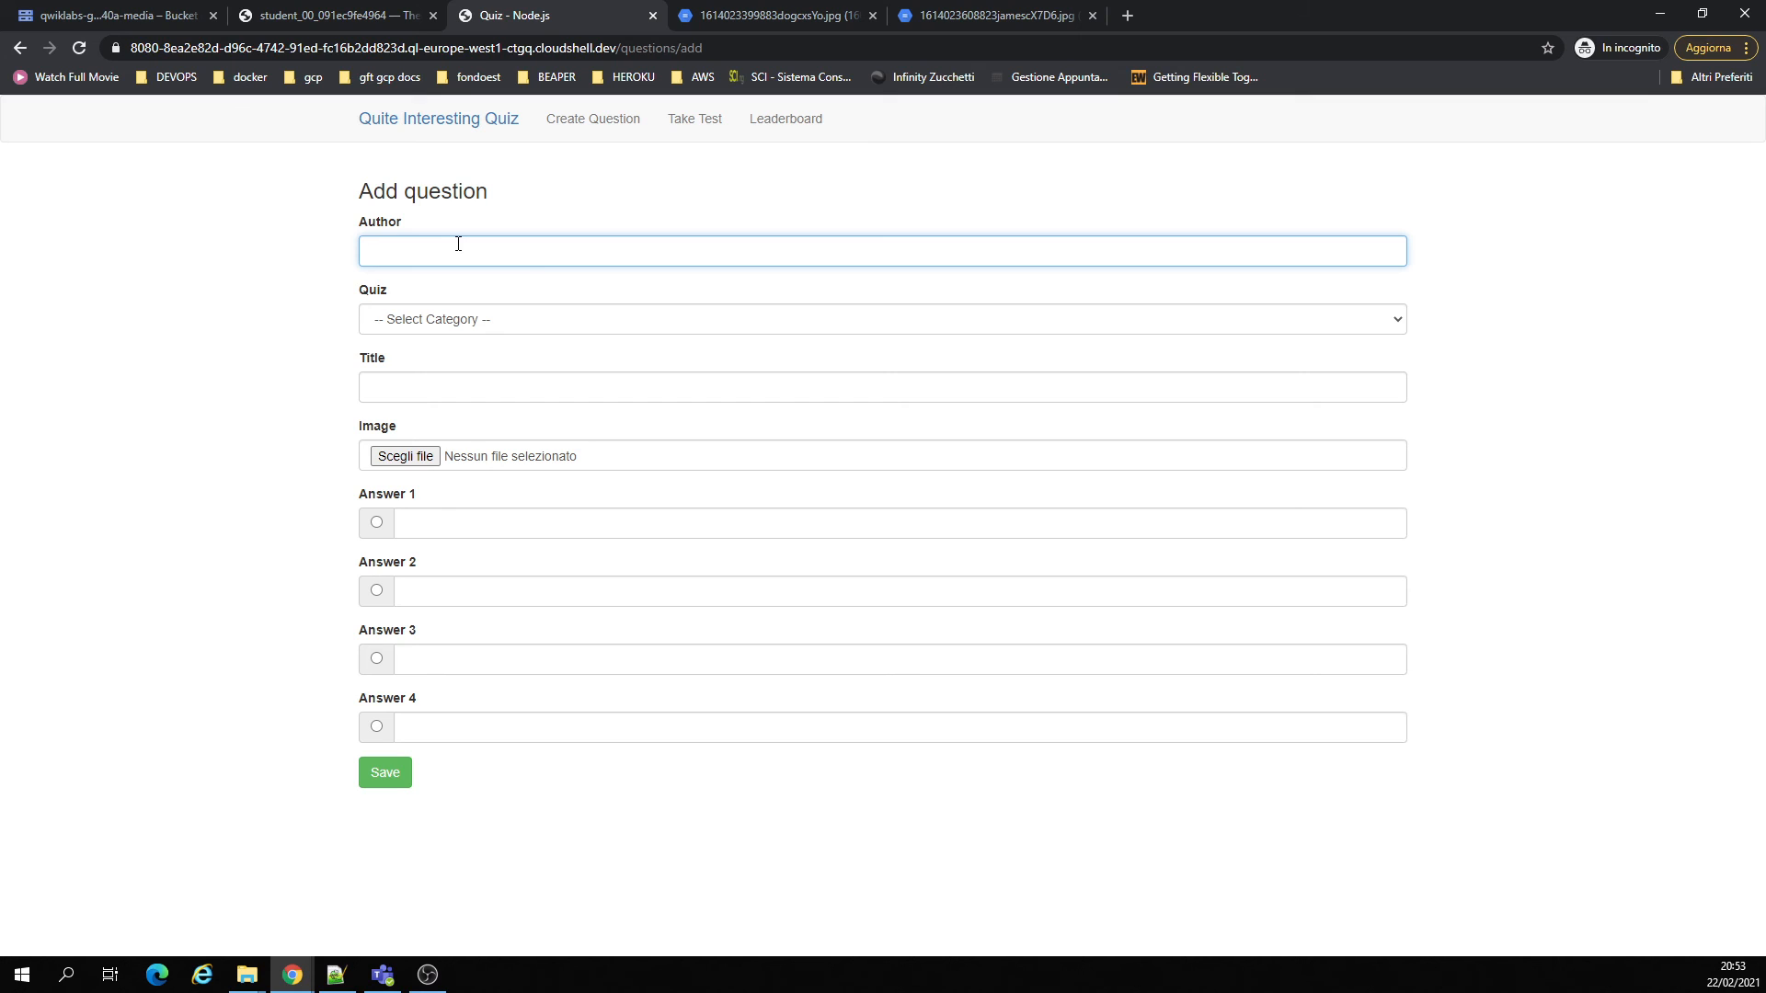
pyautogui.write('james')
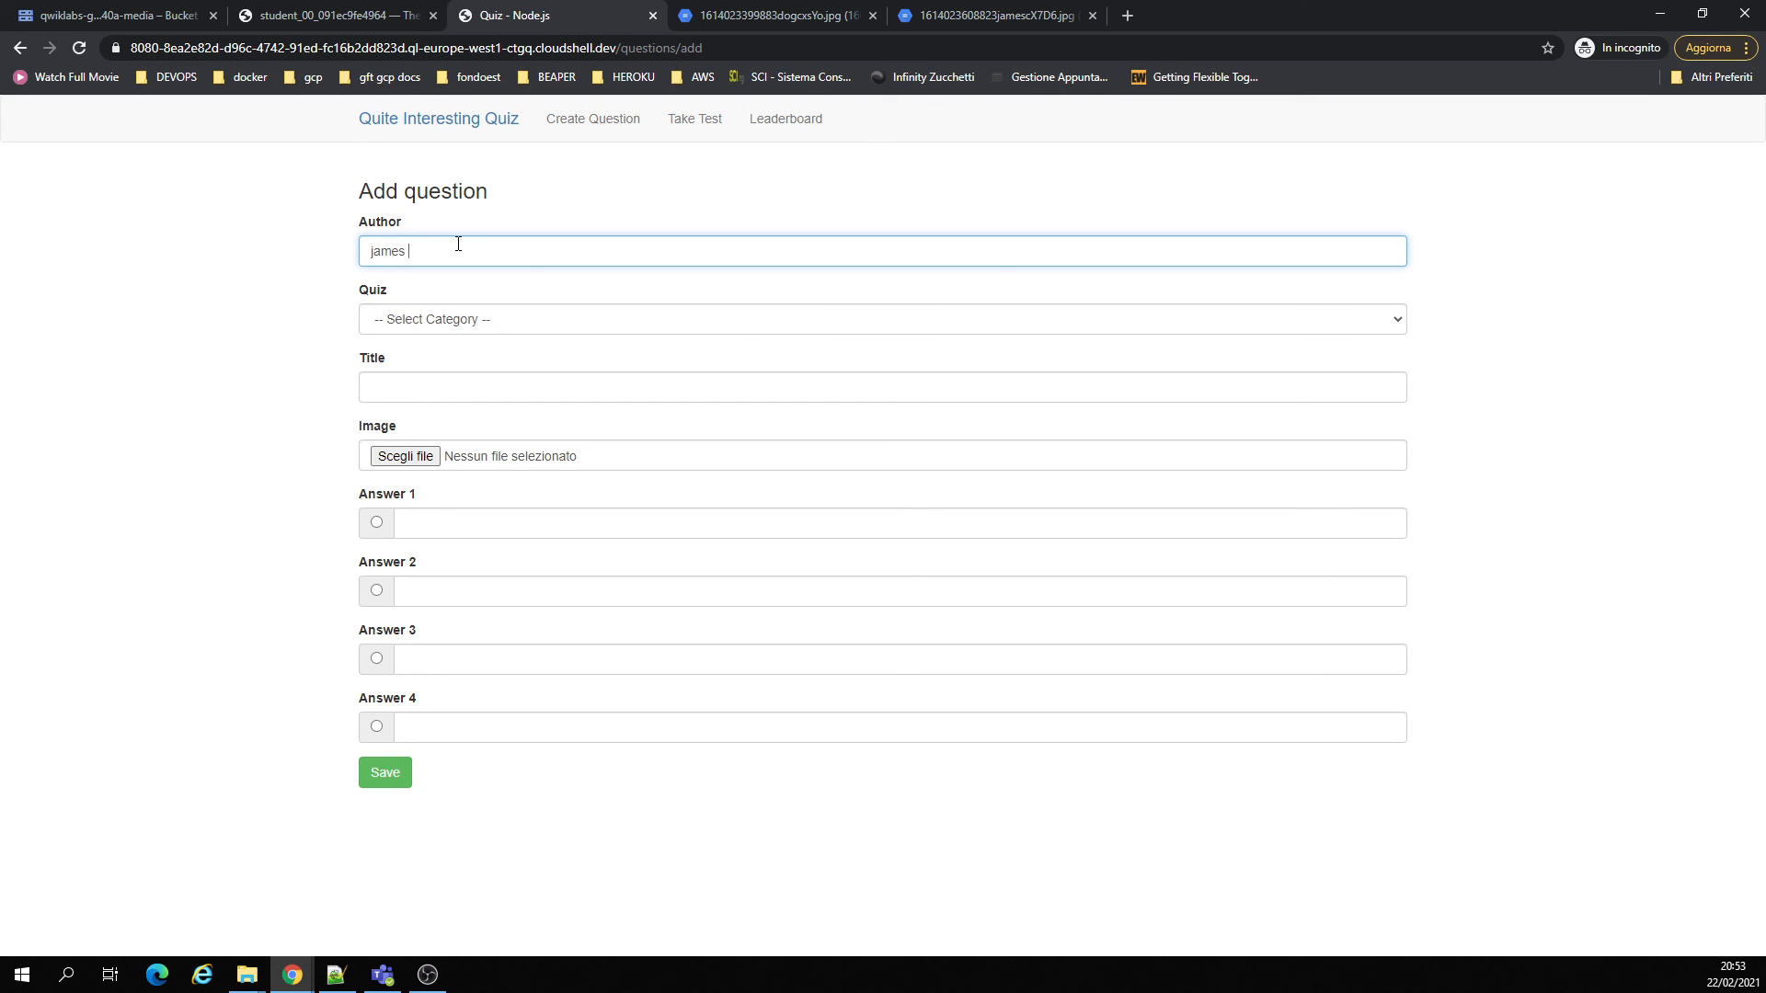
pyautogui.write('mclaren medici')
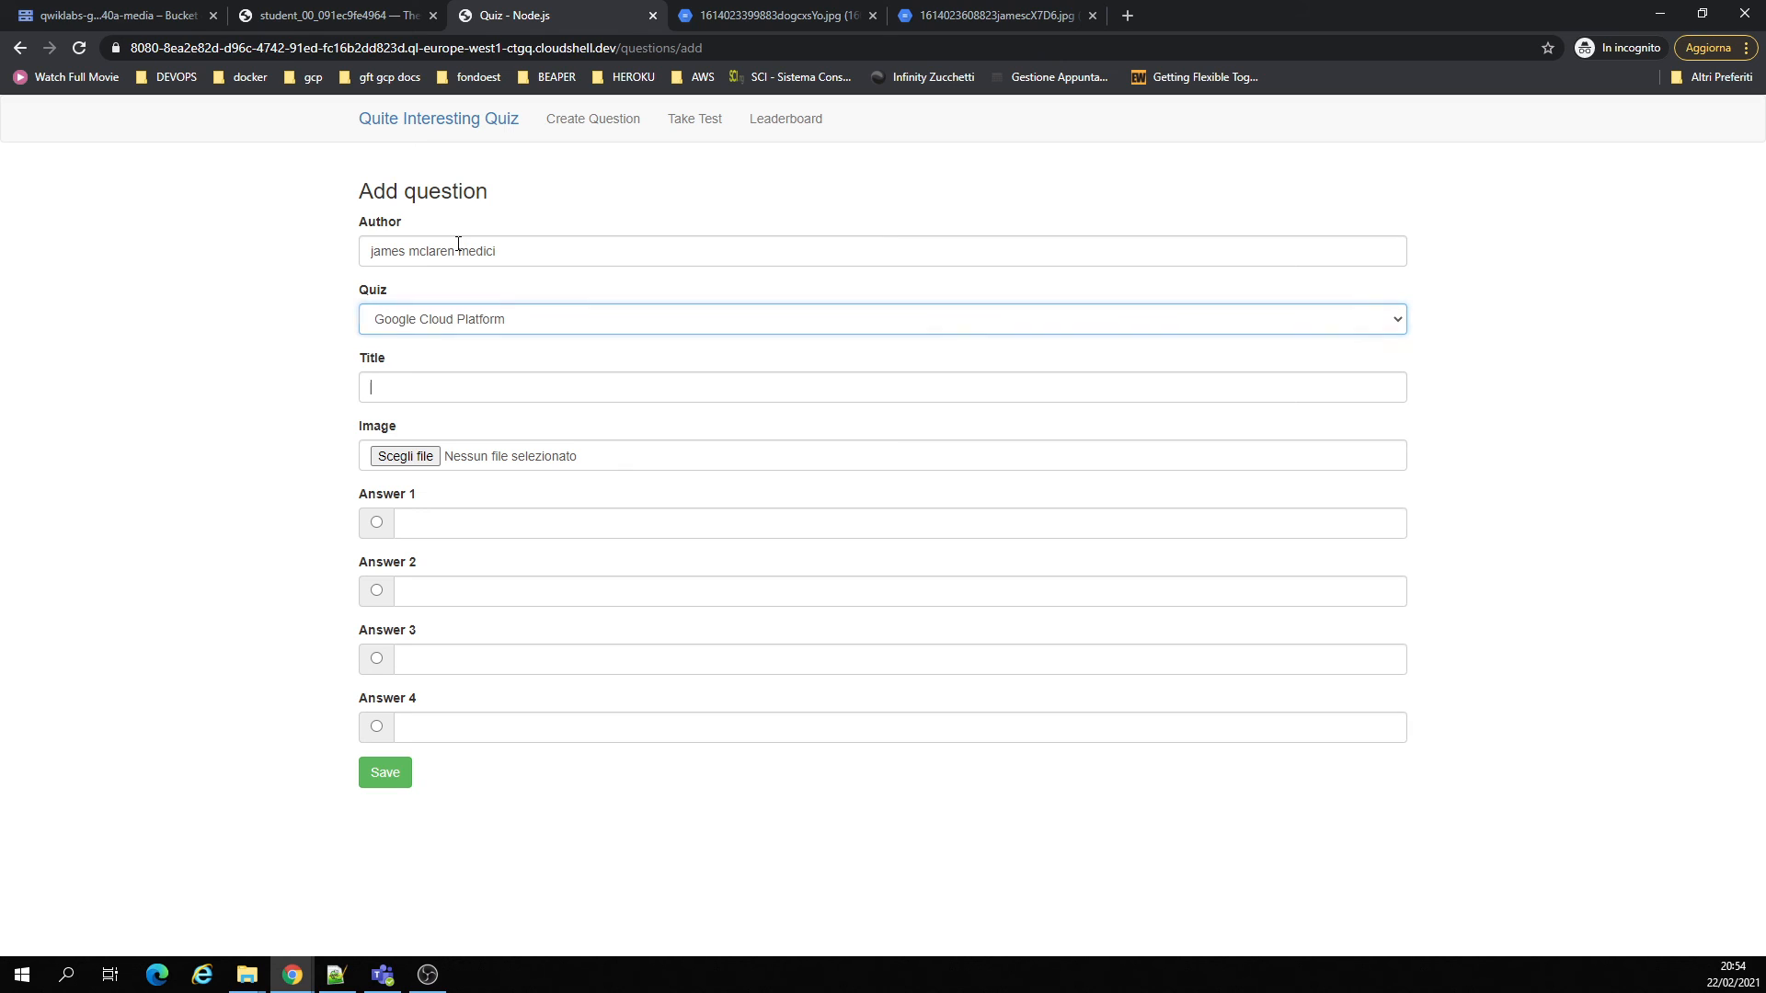
pyautogui.click(881, 386)
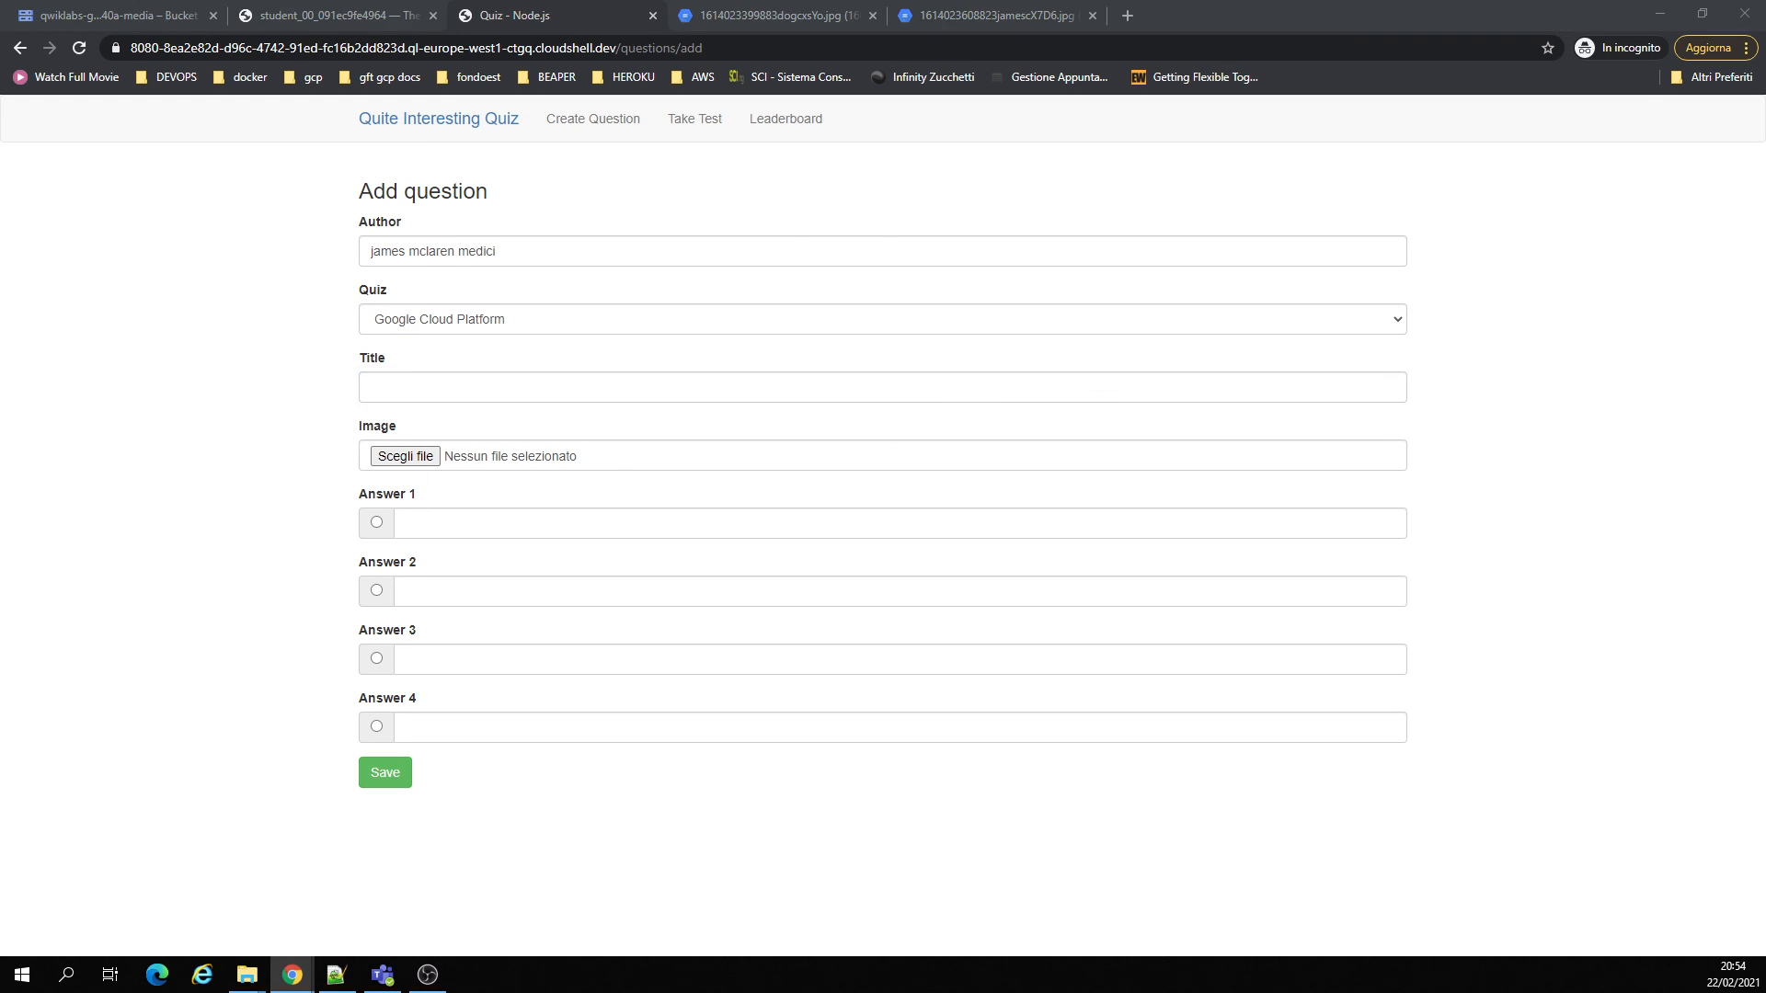
pyautogui.write('Which product does this logo relate to?')
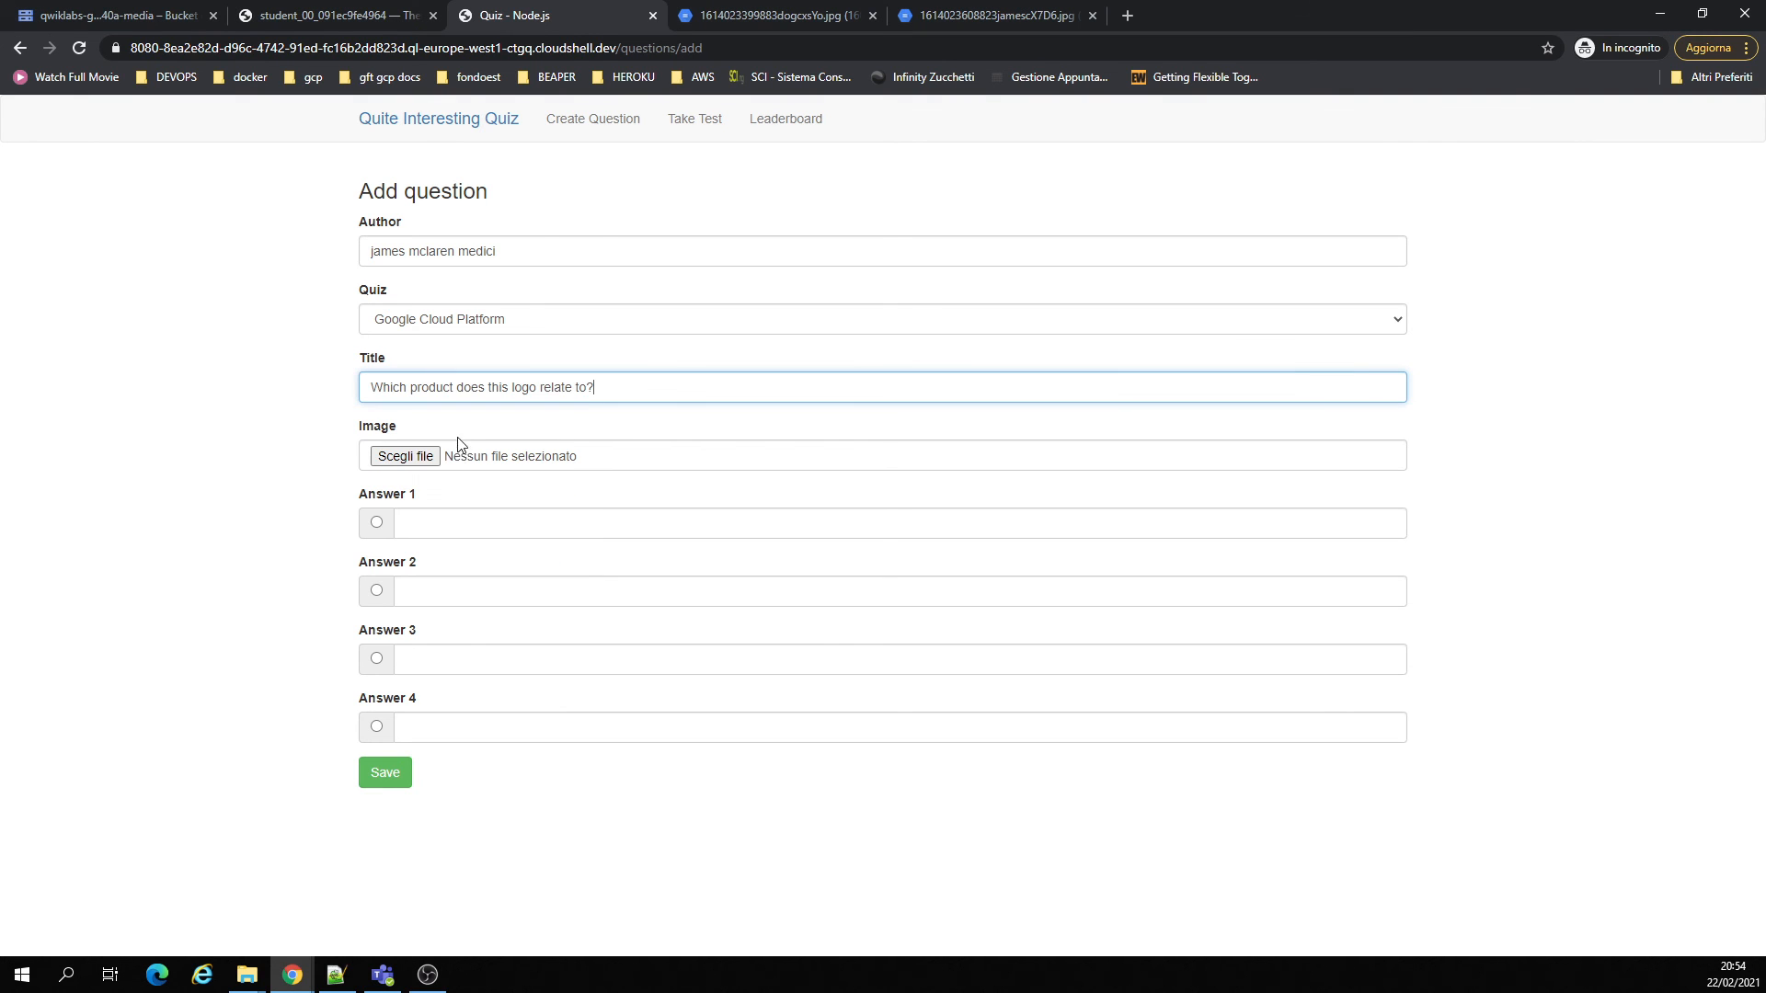
# - Attach the photo 20210222_085736.jpg to the question
pyautogui.click(405, 456)
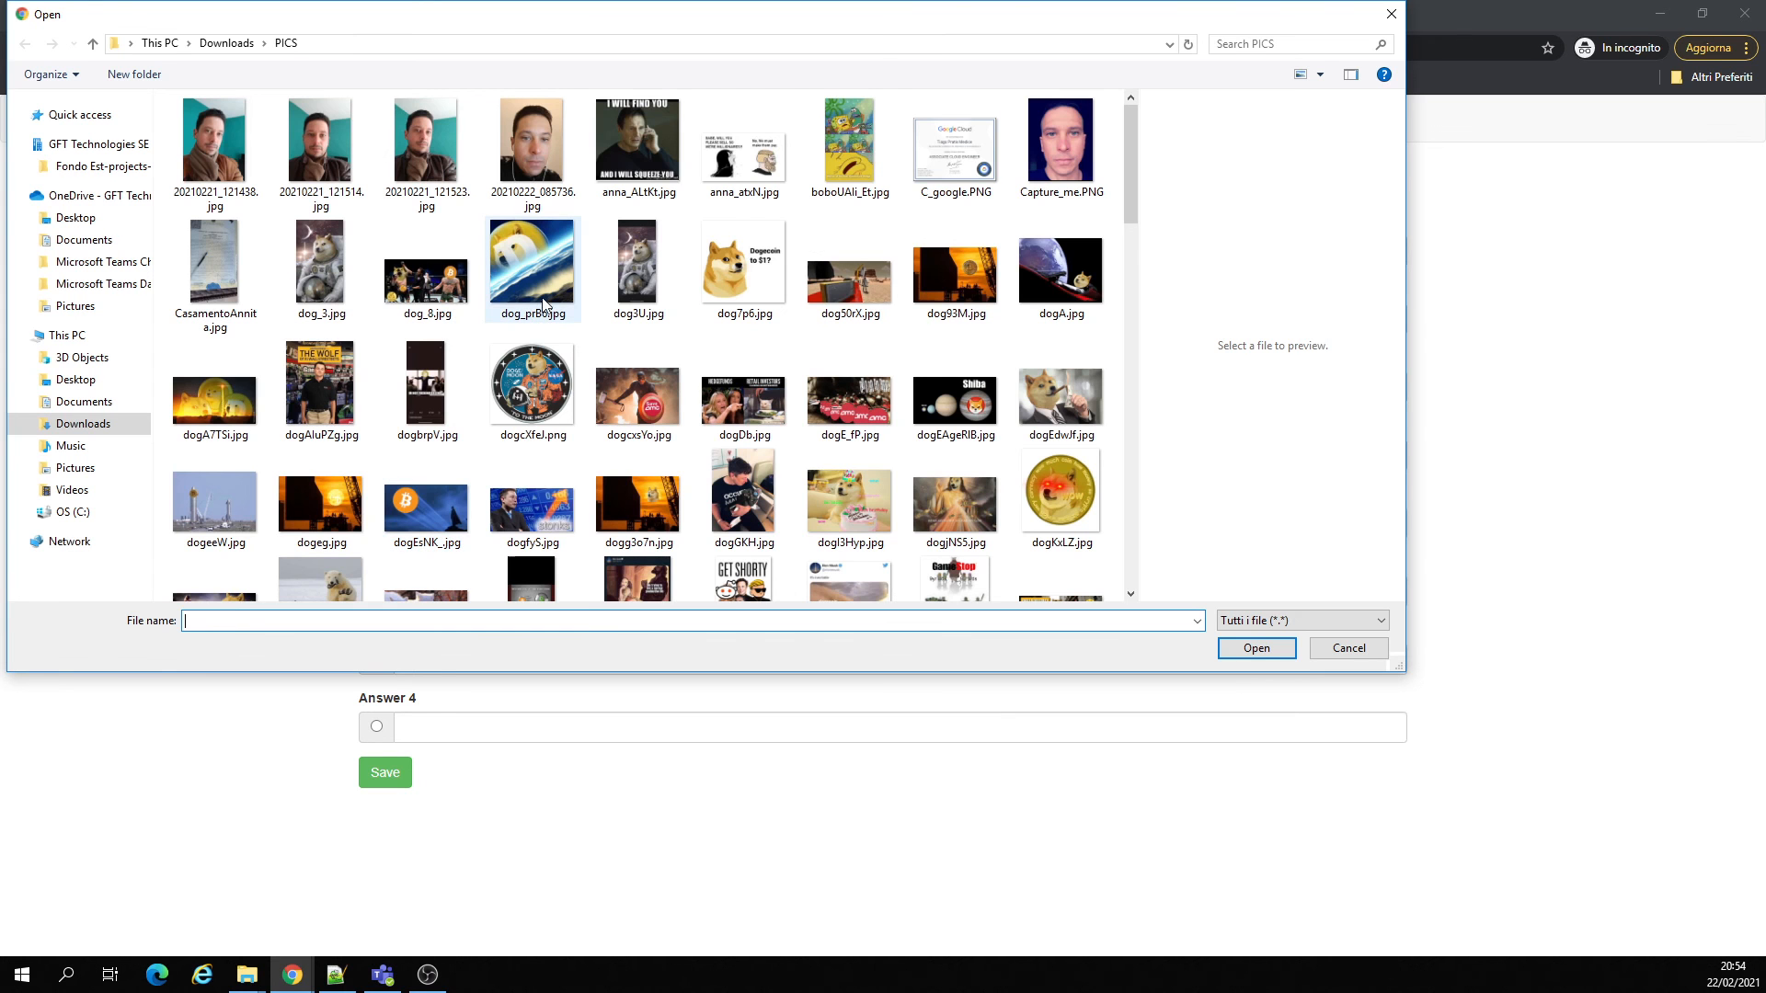
pyautogui.click(532, 135)
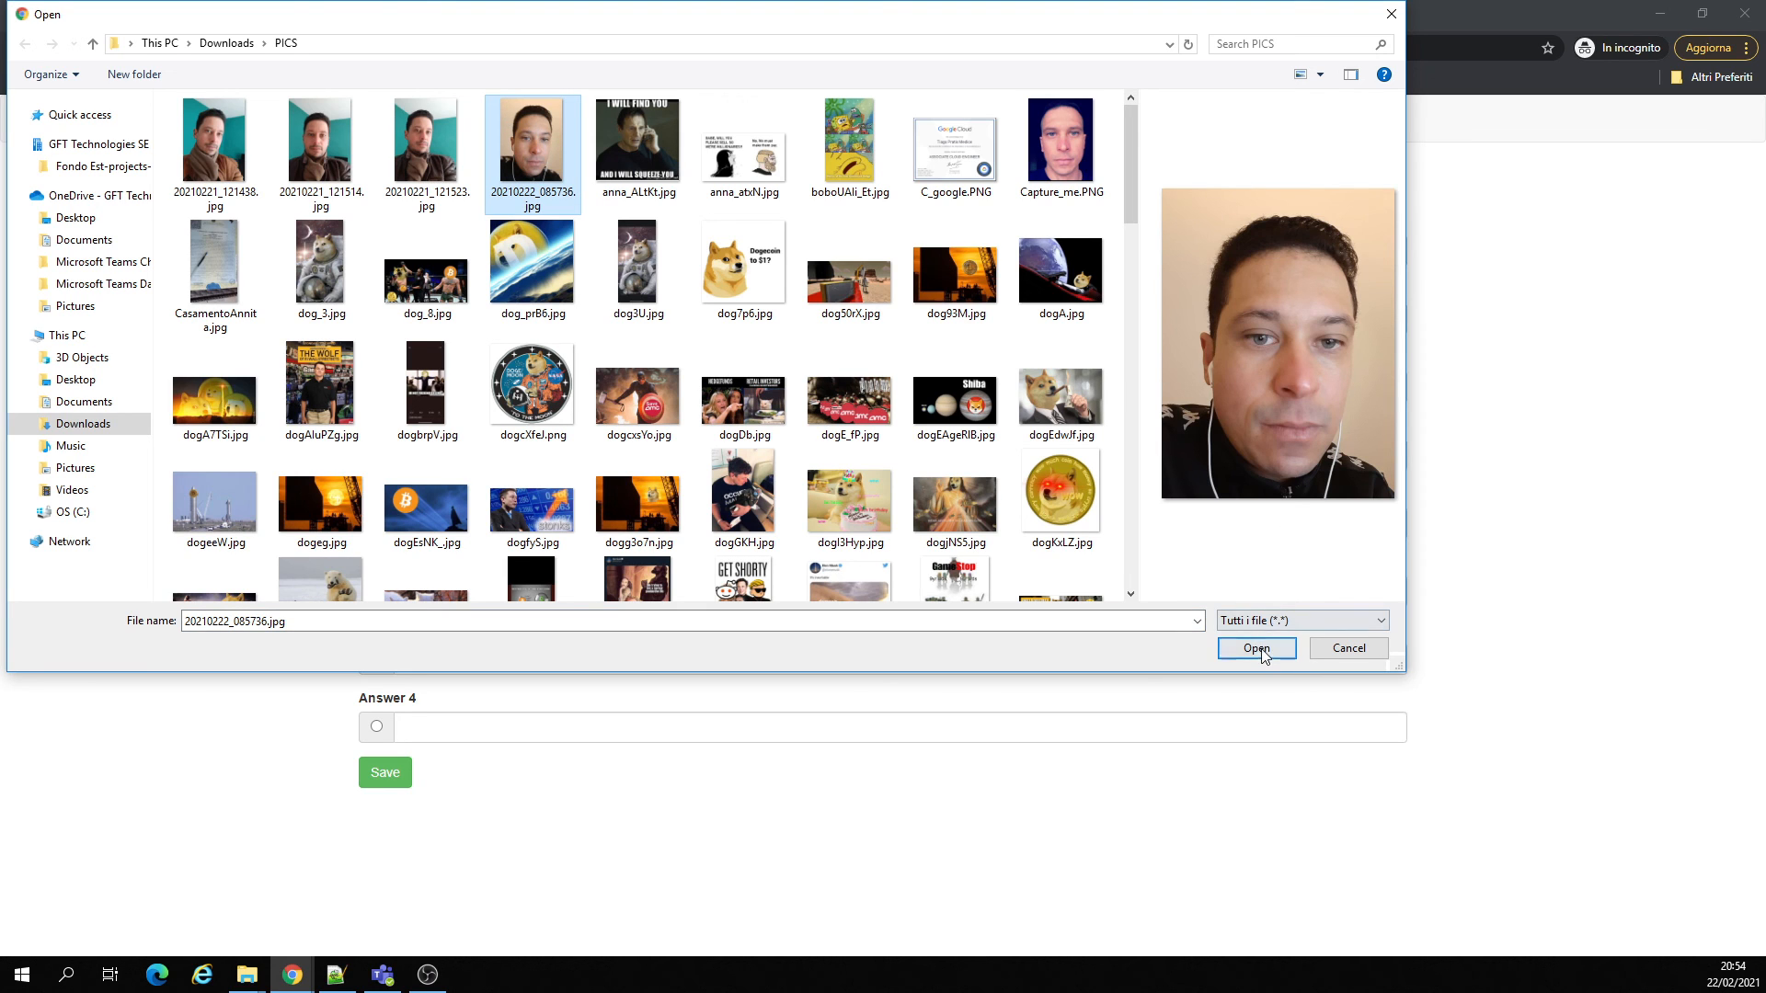
pyautogui.click(1255, 648)
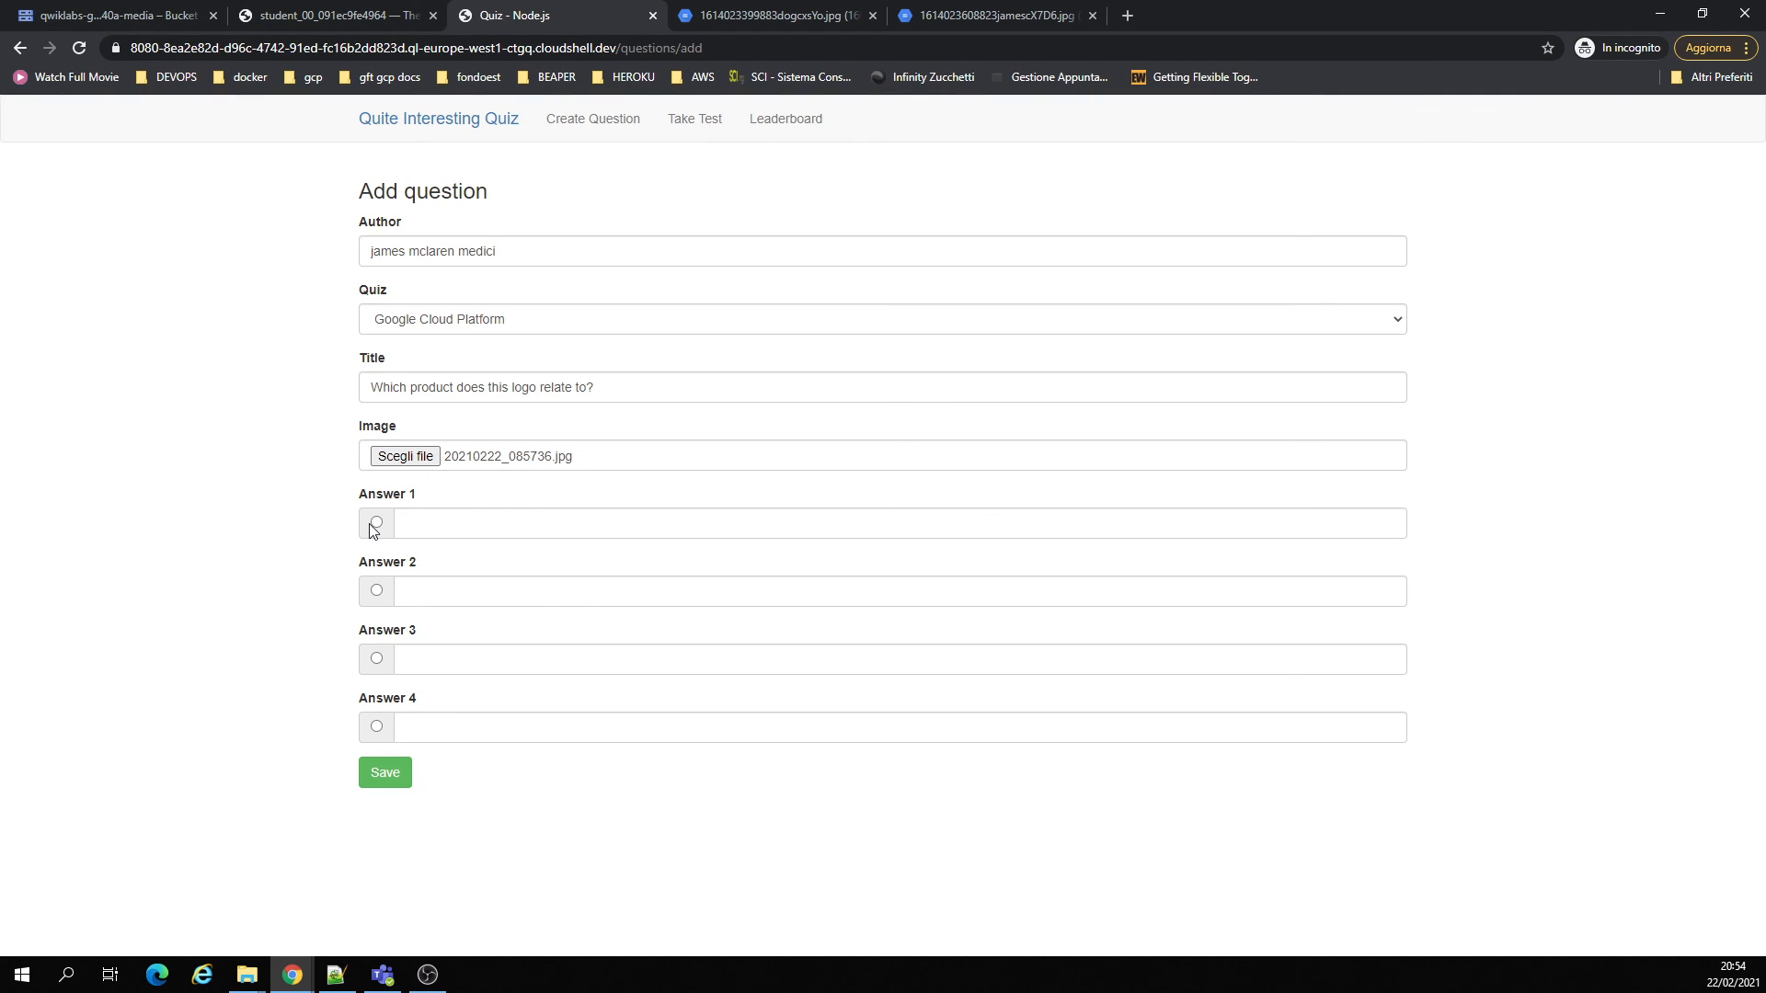
# - Fill answers tesla, google, aws and microsoft, then save the image question
pyautogui.click(898, 523)
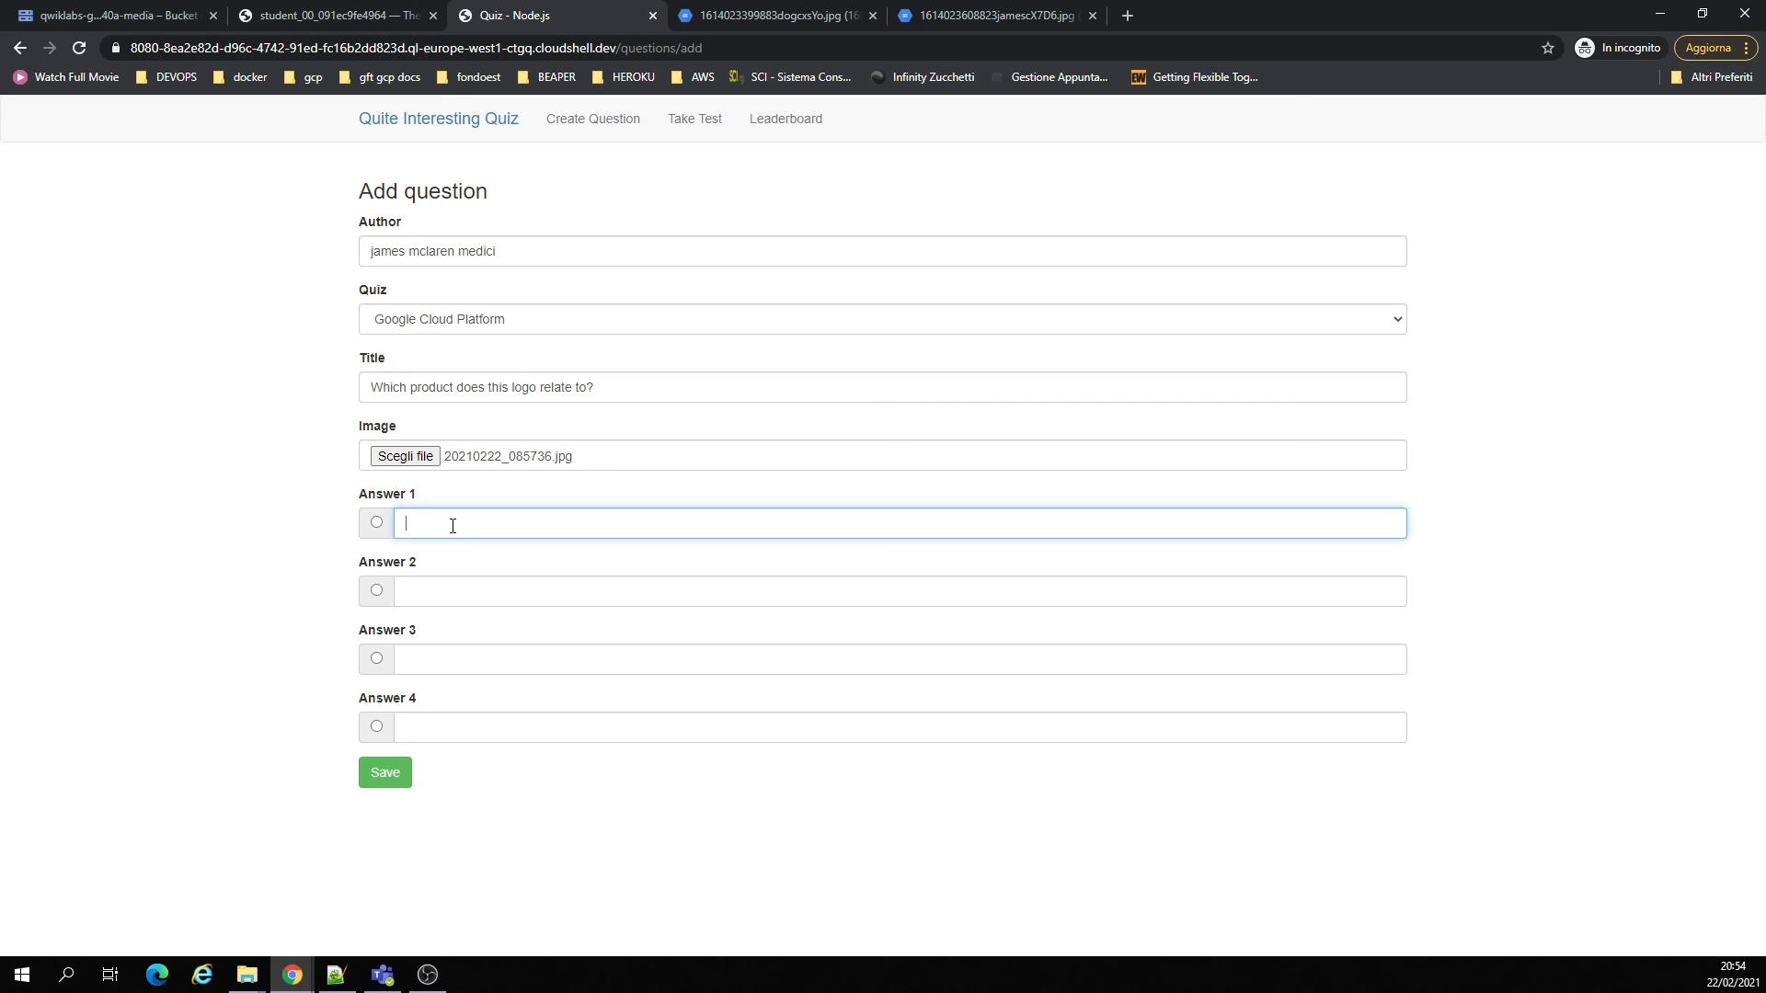
pyautogui.write('test')
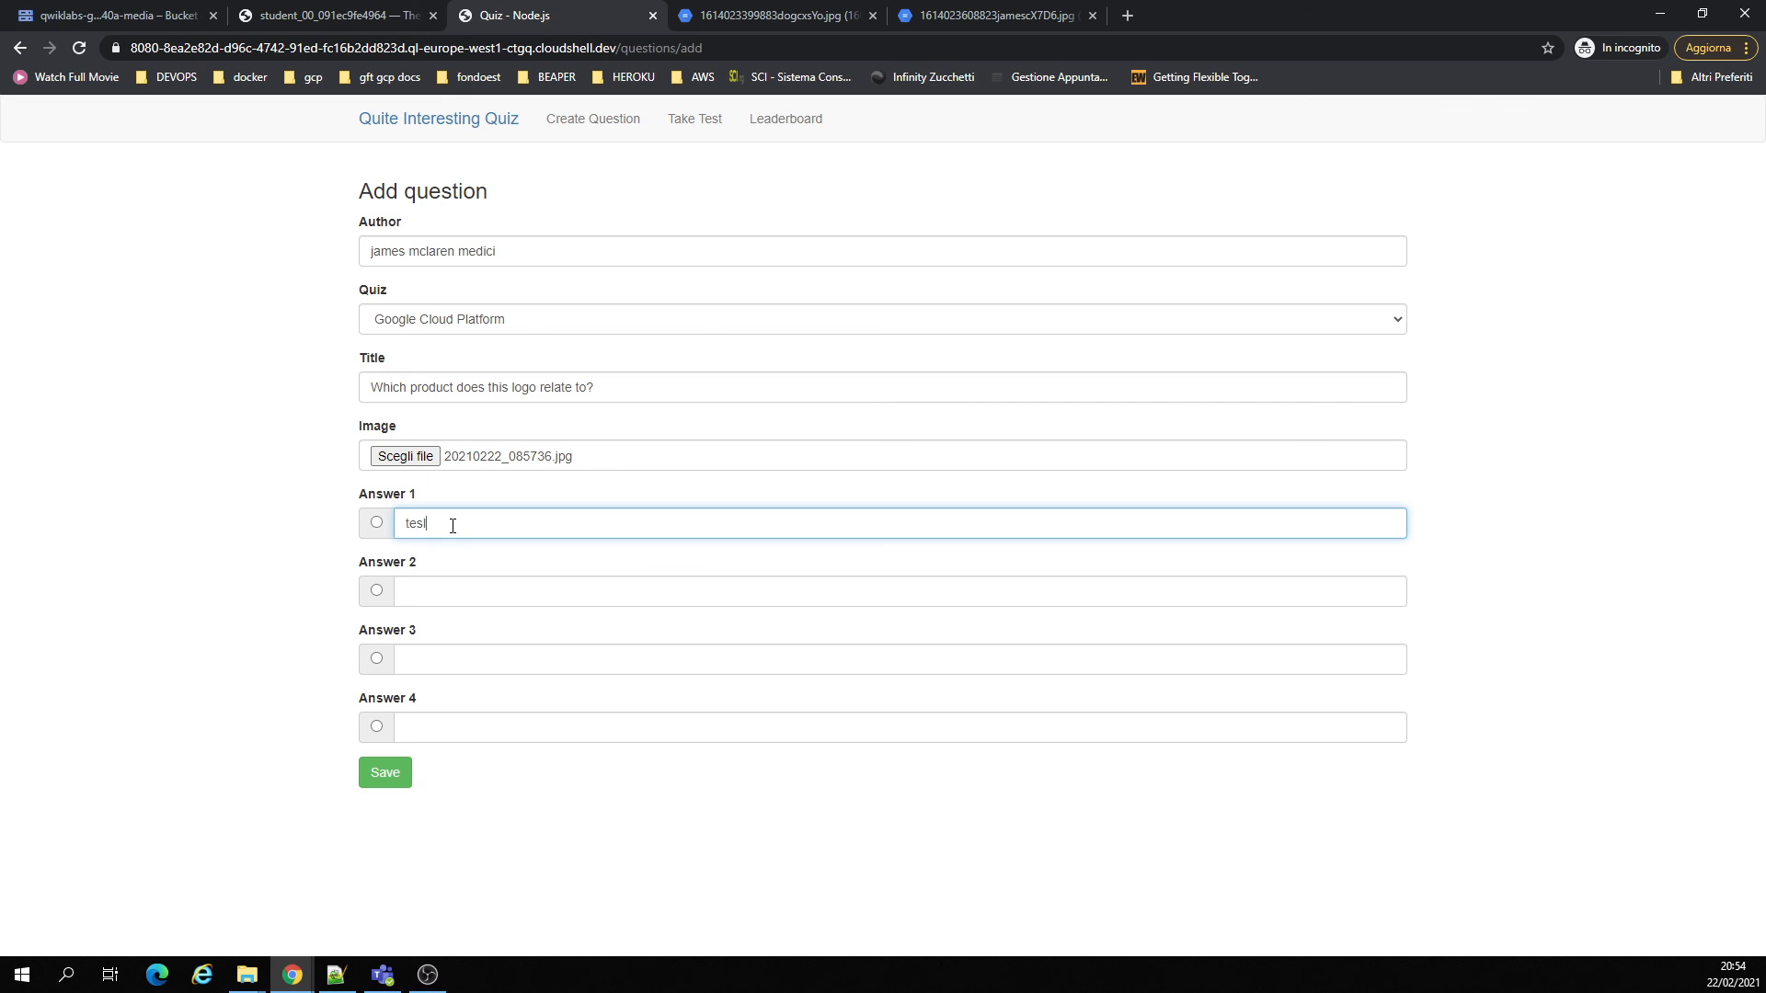
pyautogui.write('google')
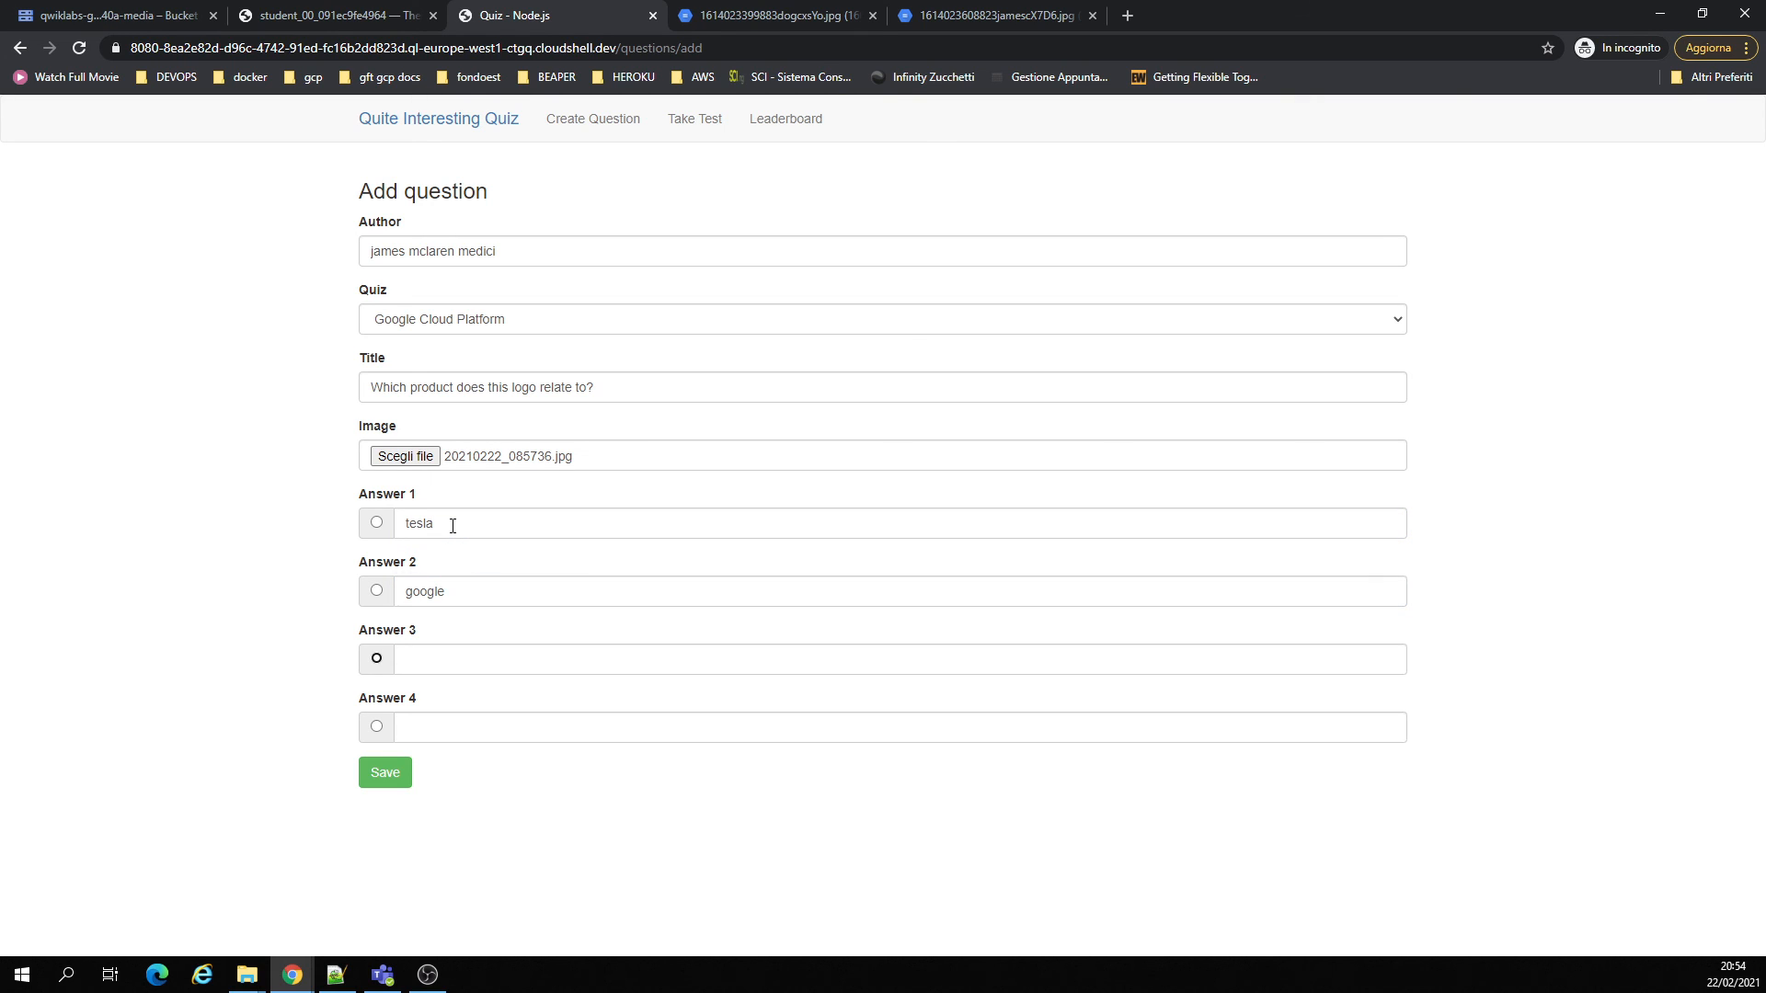
pyautogui.write('aws')
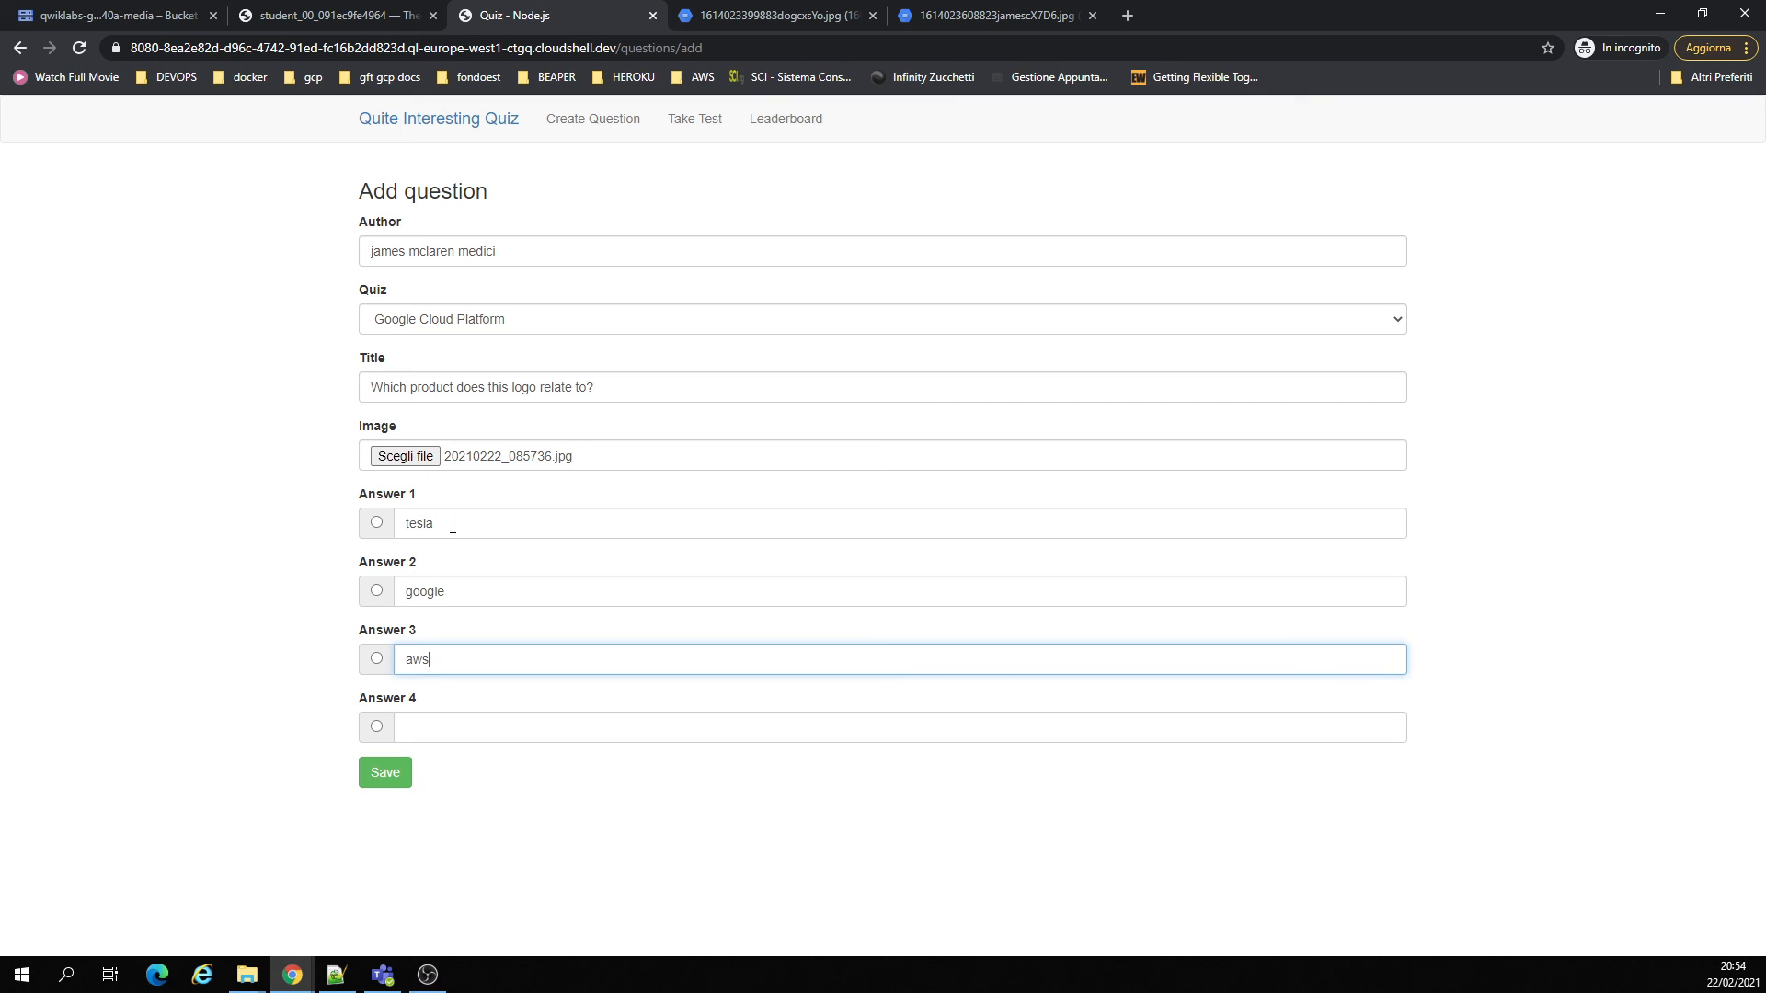
pyautogui.click(902, 727)
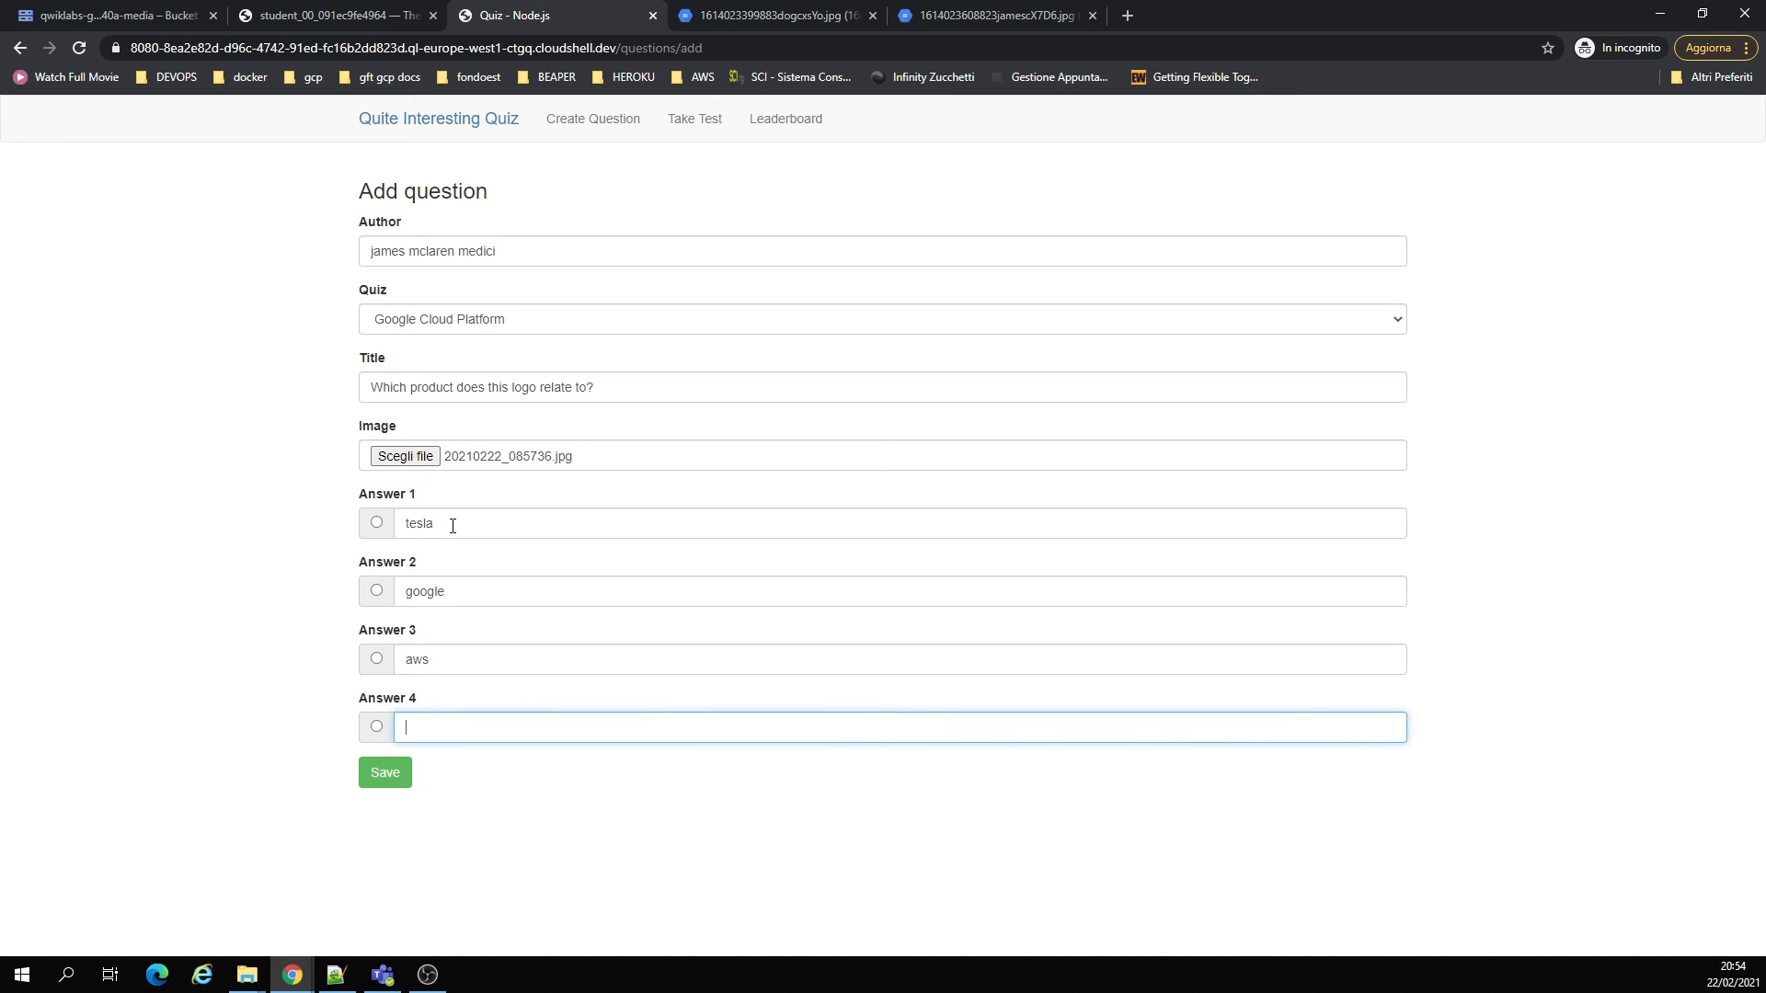
pyautogui.write('microsof')
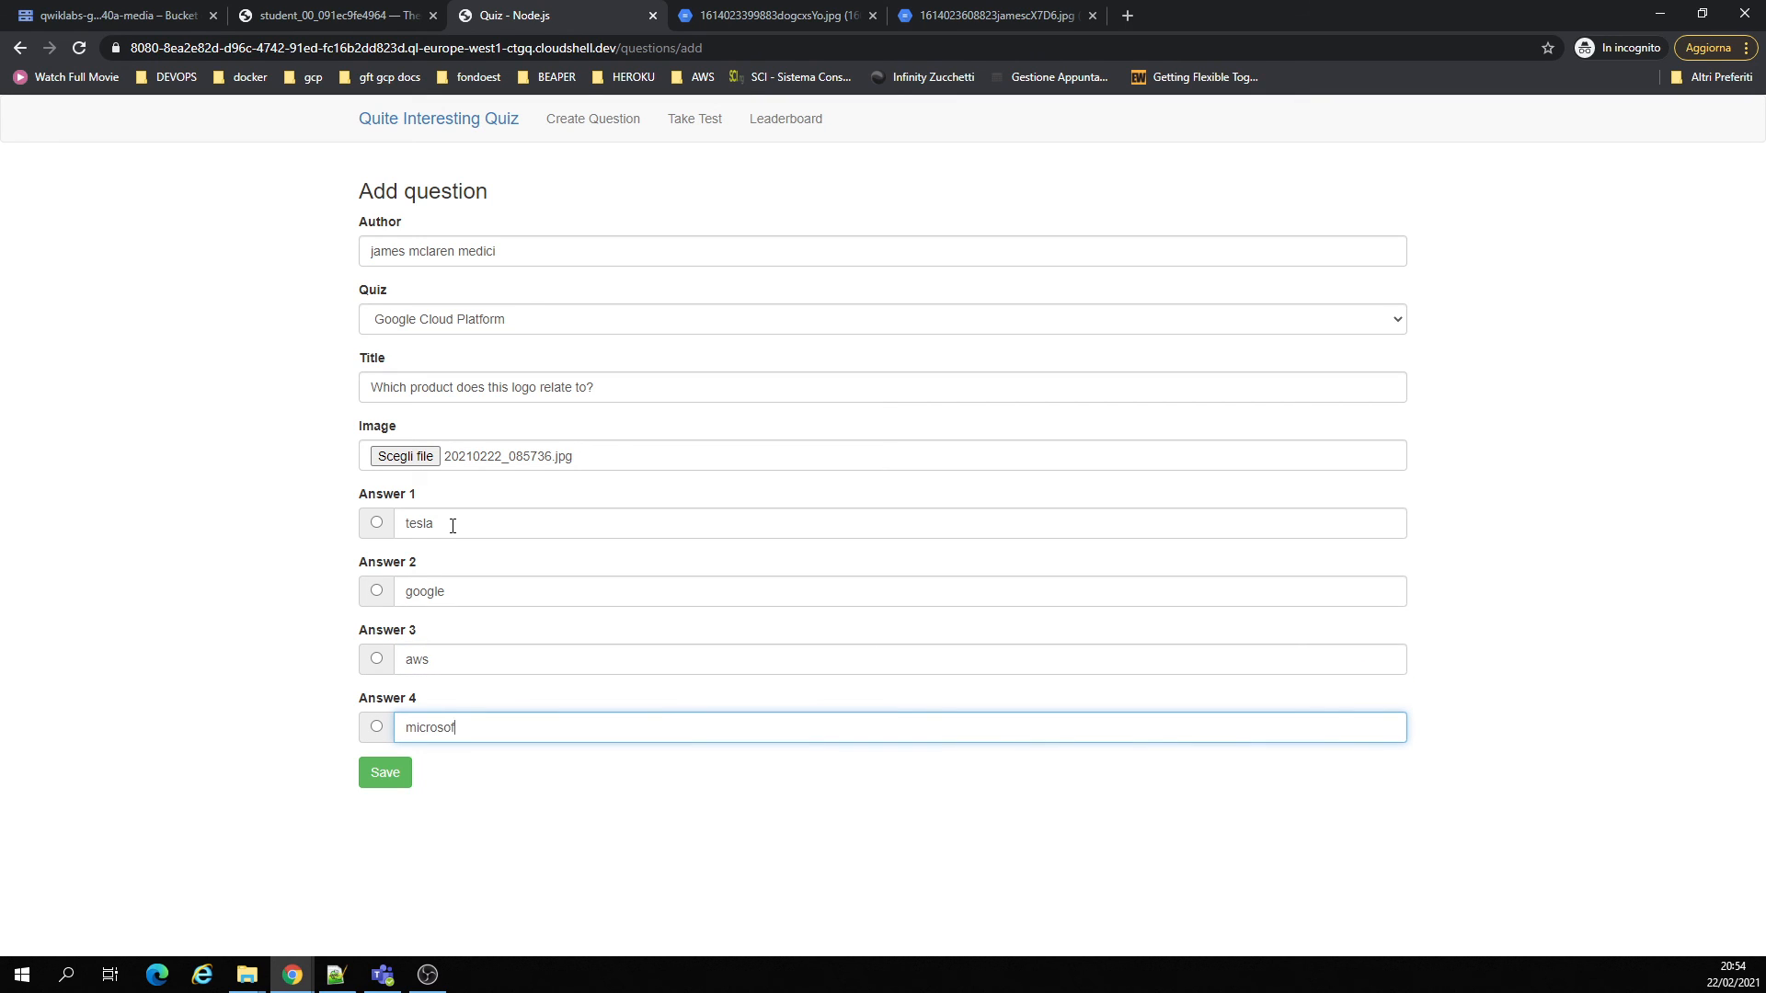
pyautogui.click(384, 772)
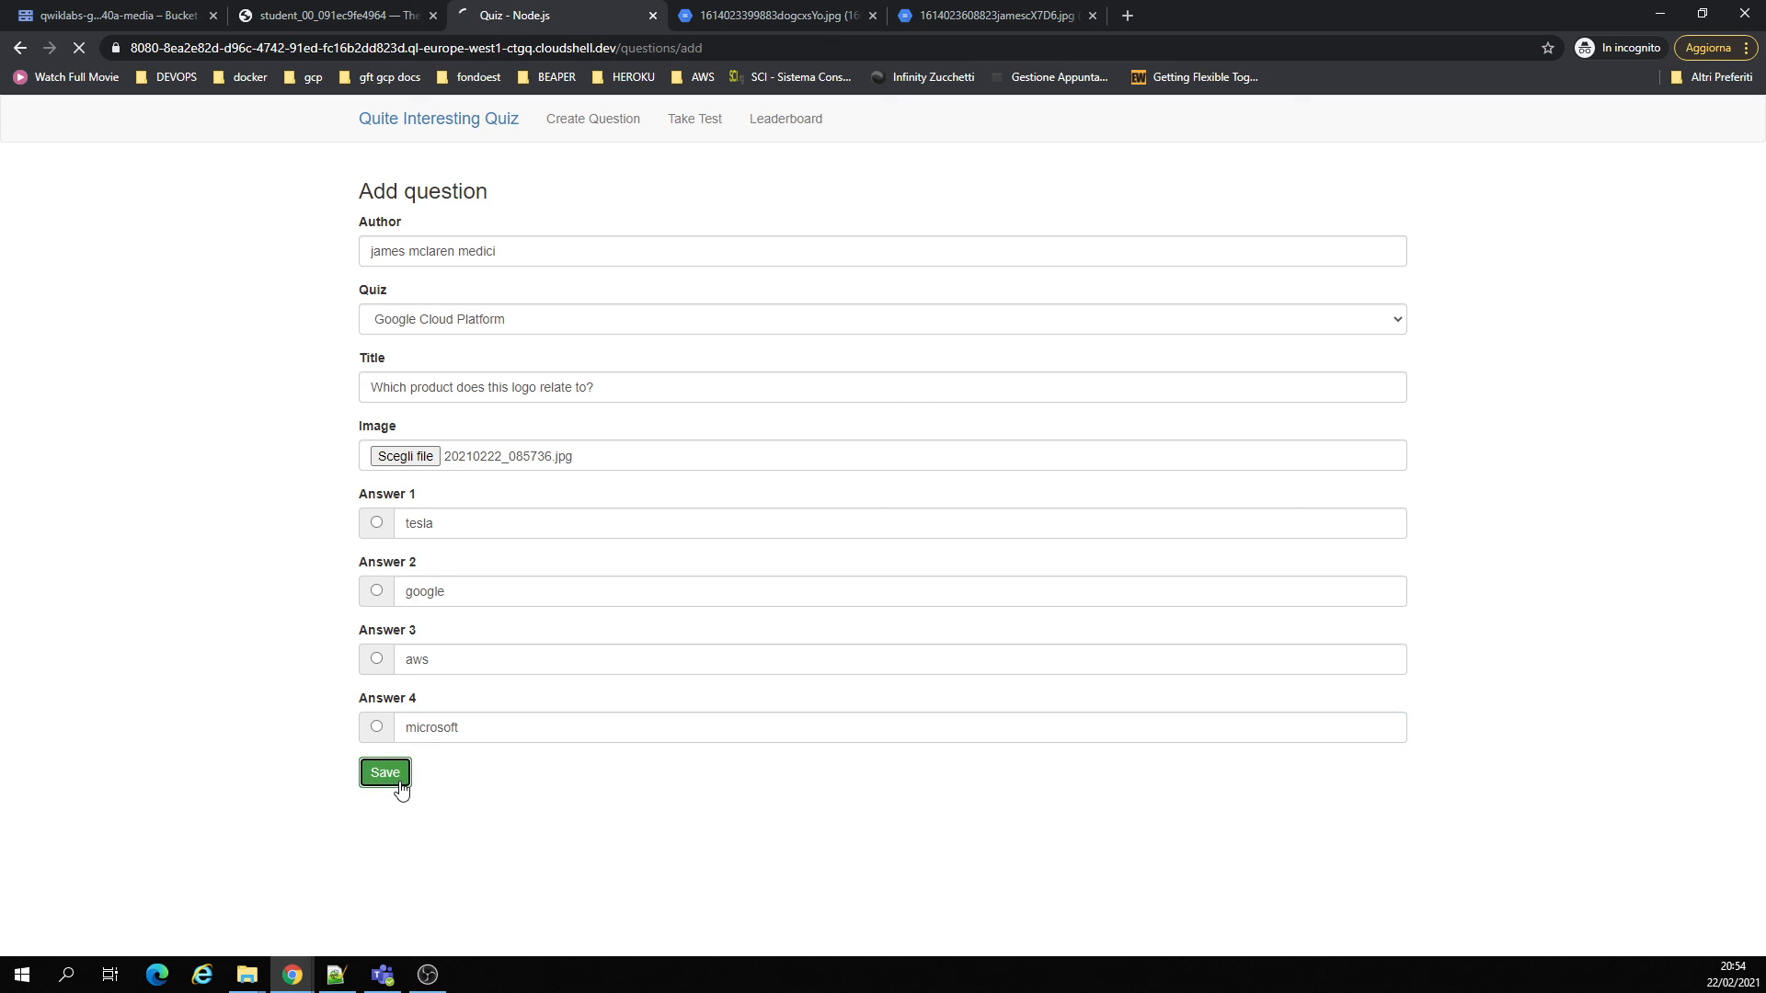
pyautogui.click(112, 15)
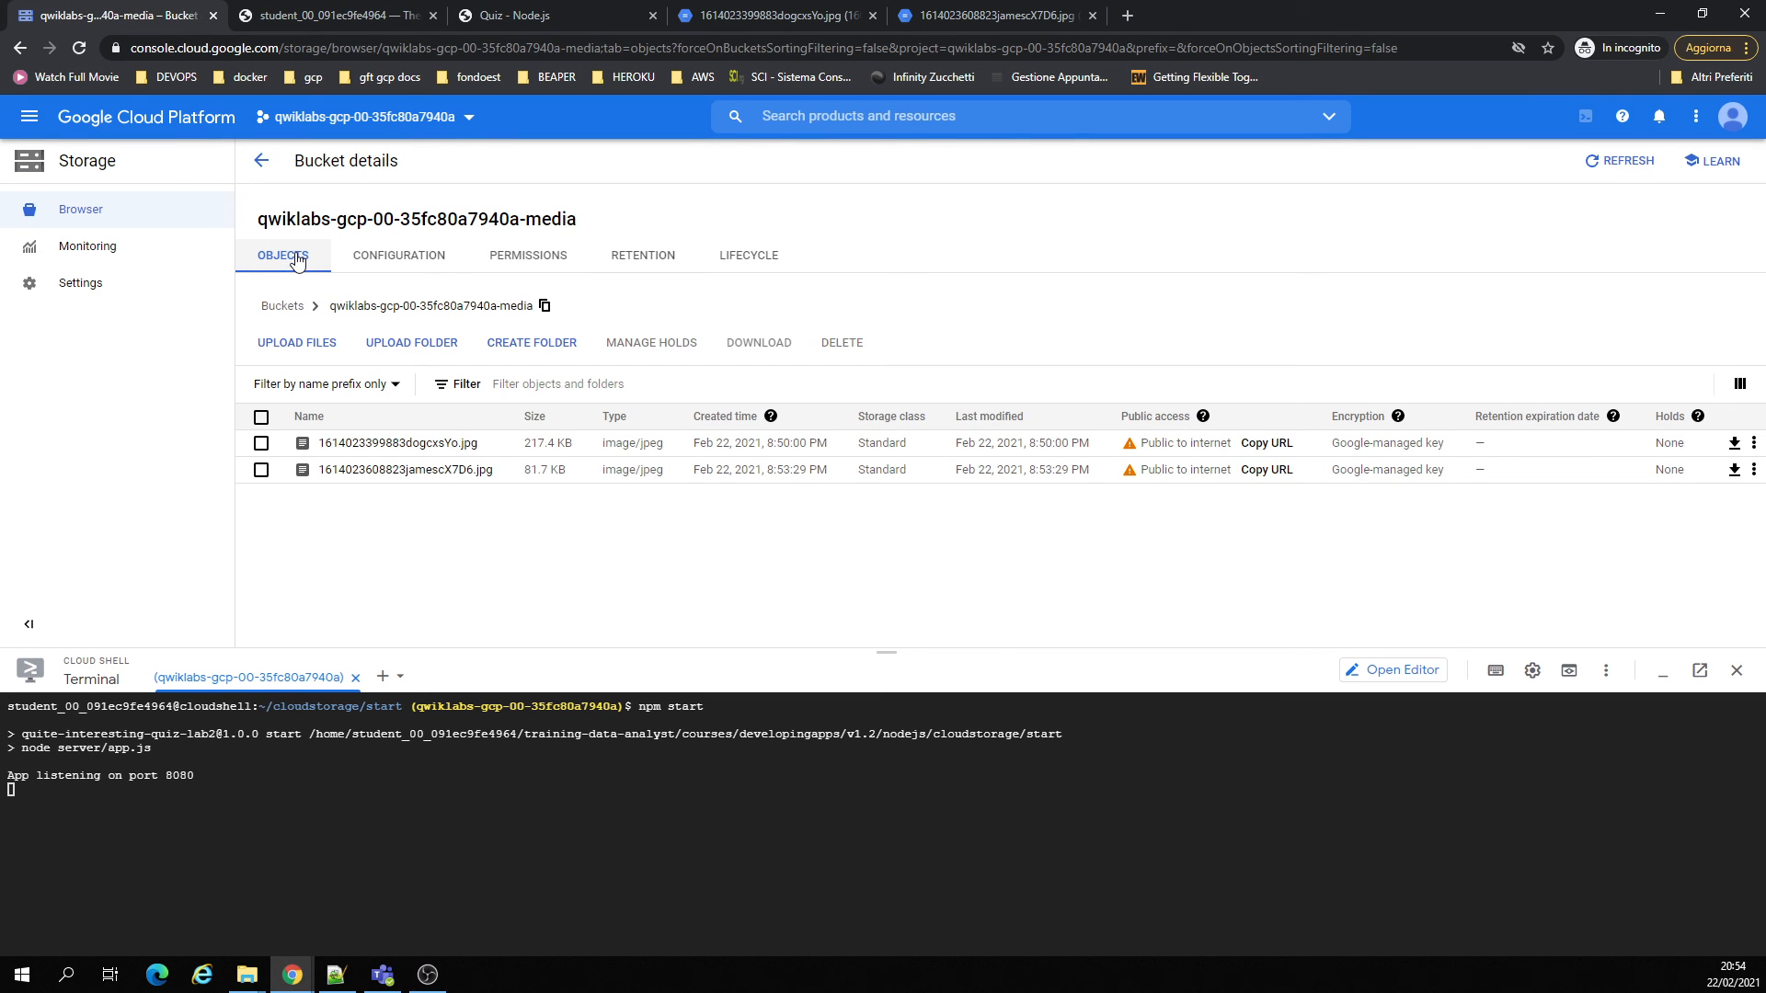
# - Refresh the media bucket listing to confirm 20210222_085736.jpg is present
pyautogui.click(397, 255)
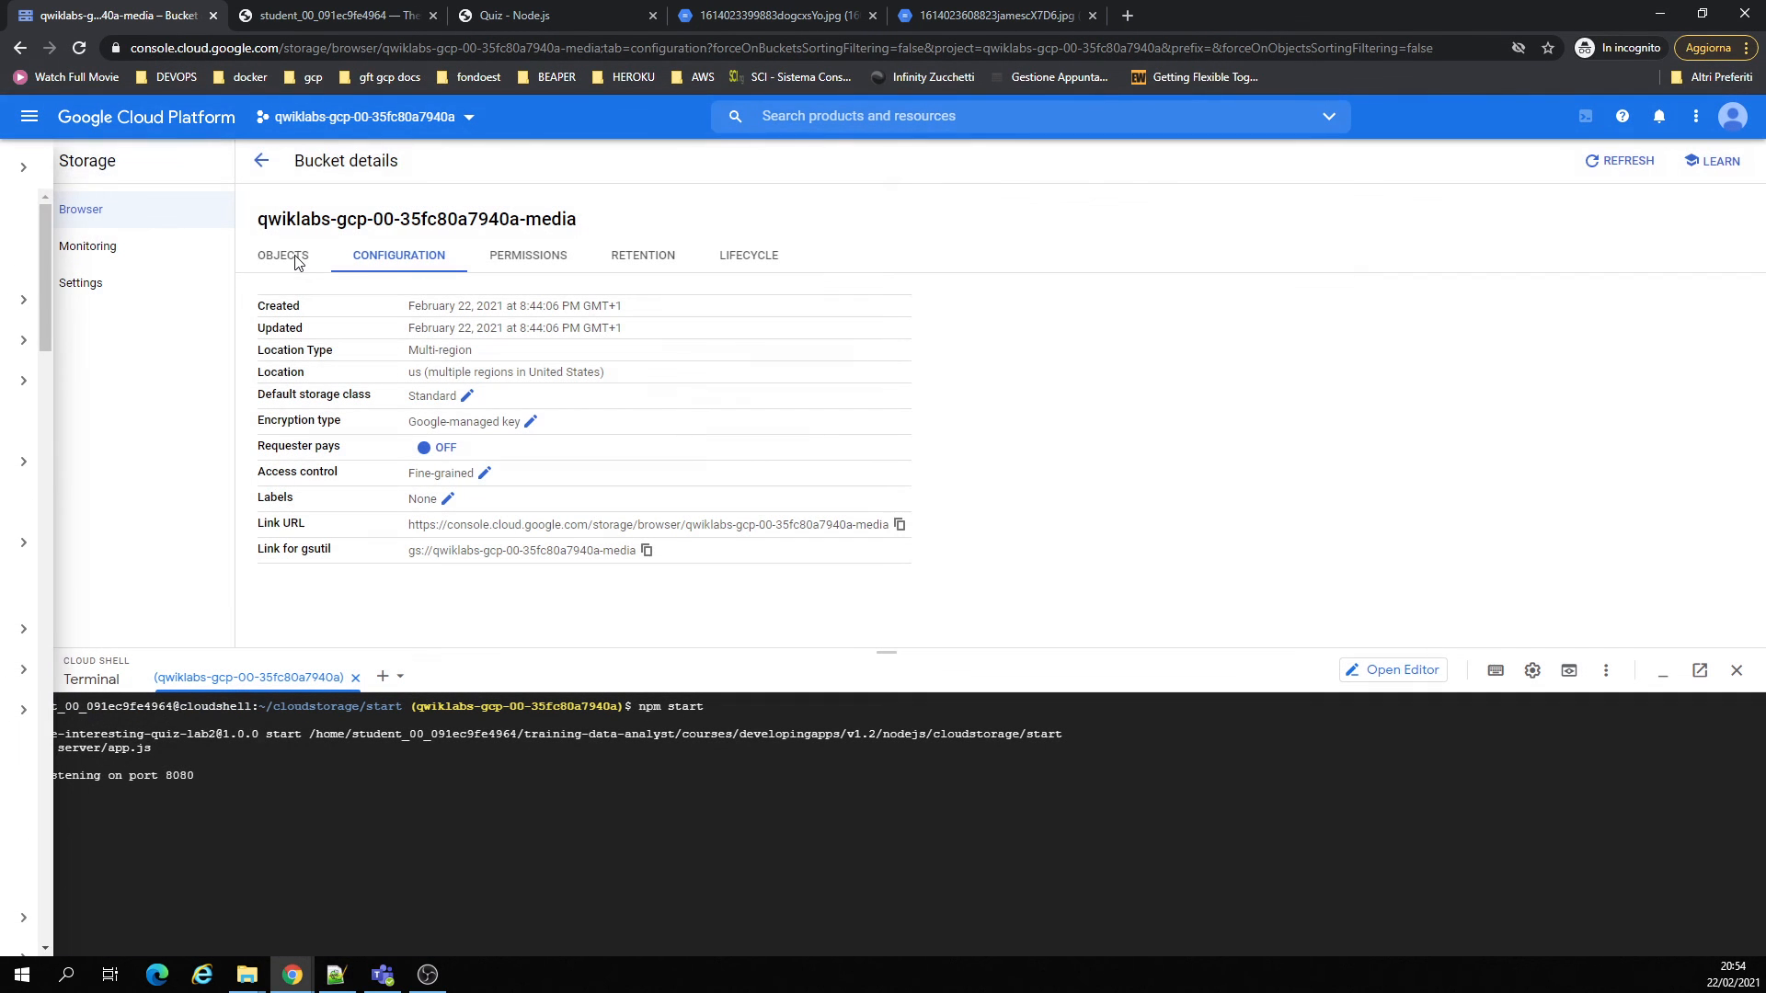
pyautogui.click(282, 255)
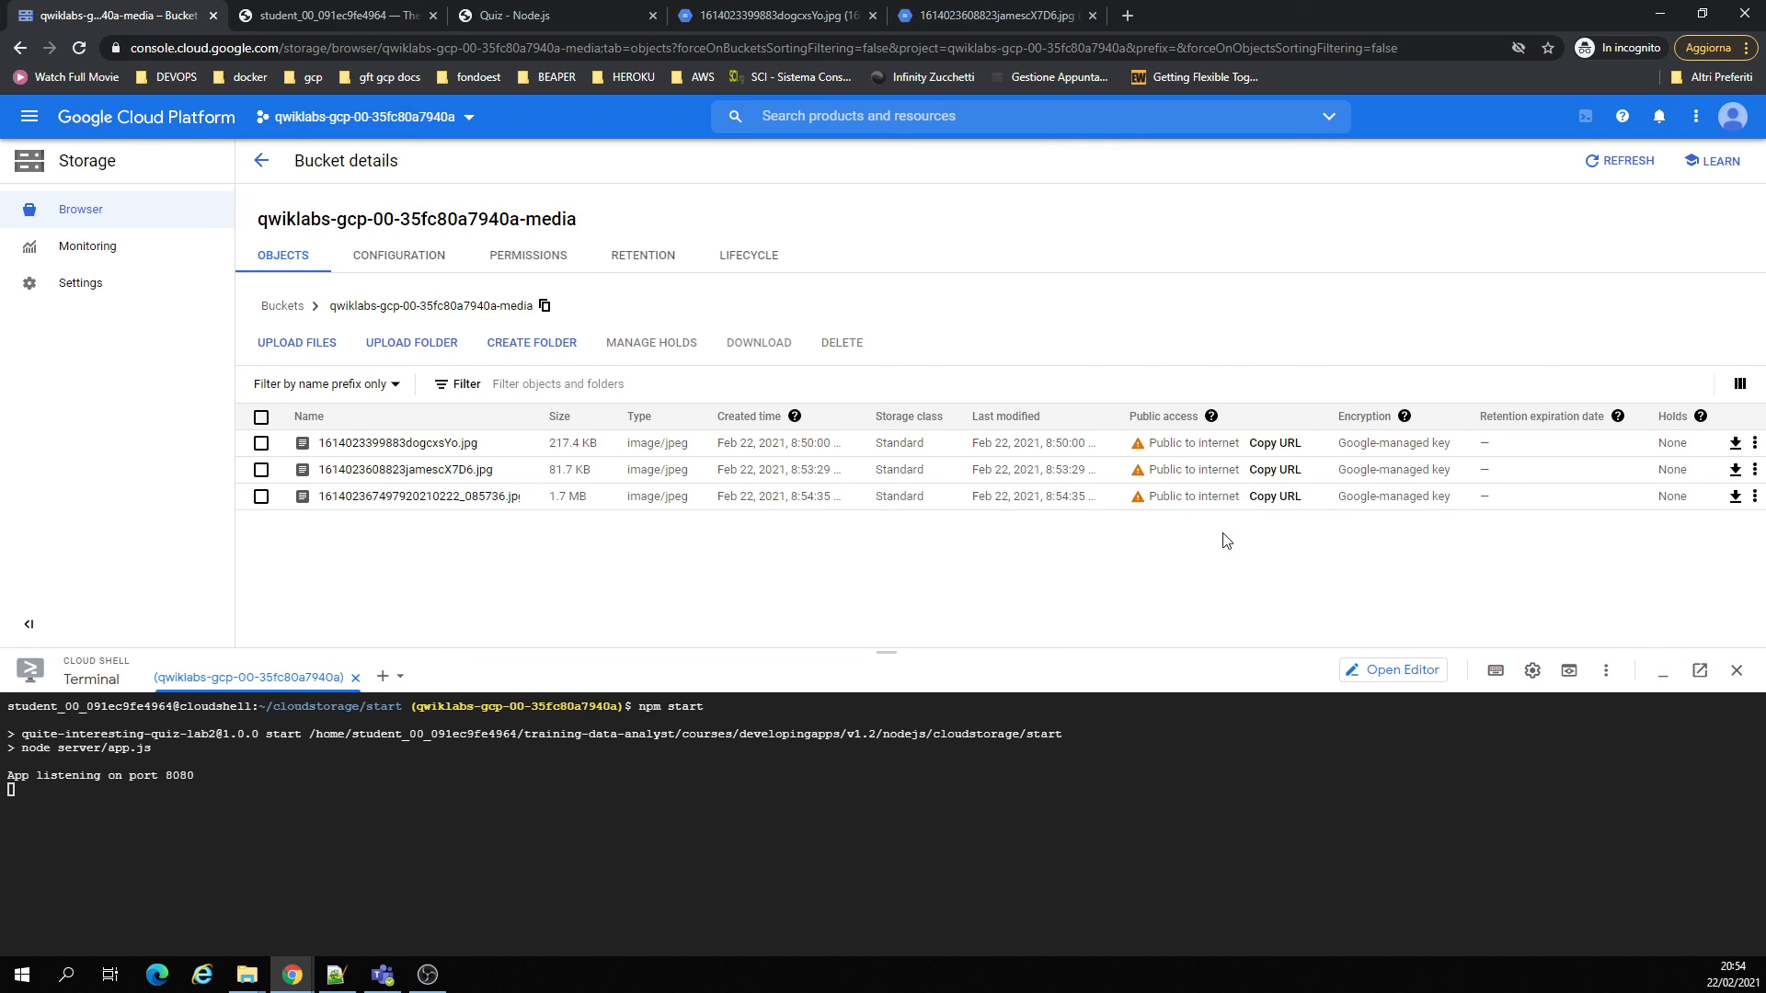
pyautogui.moveTo(1274, 442)
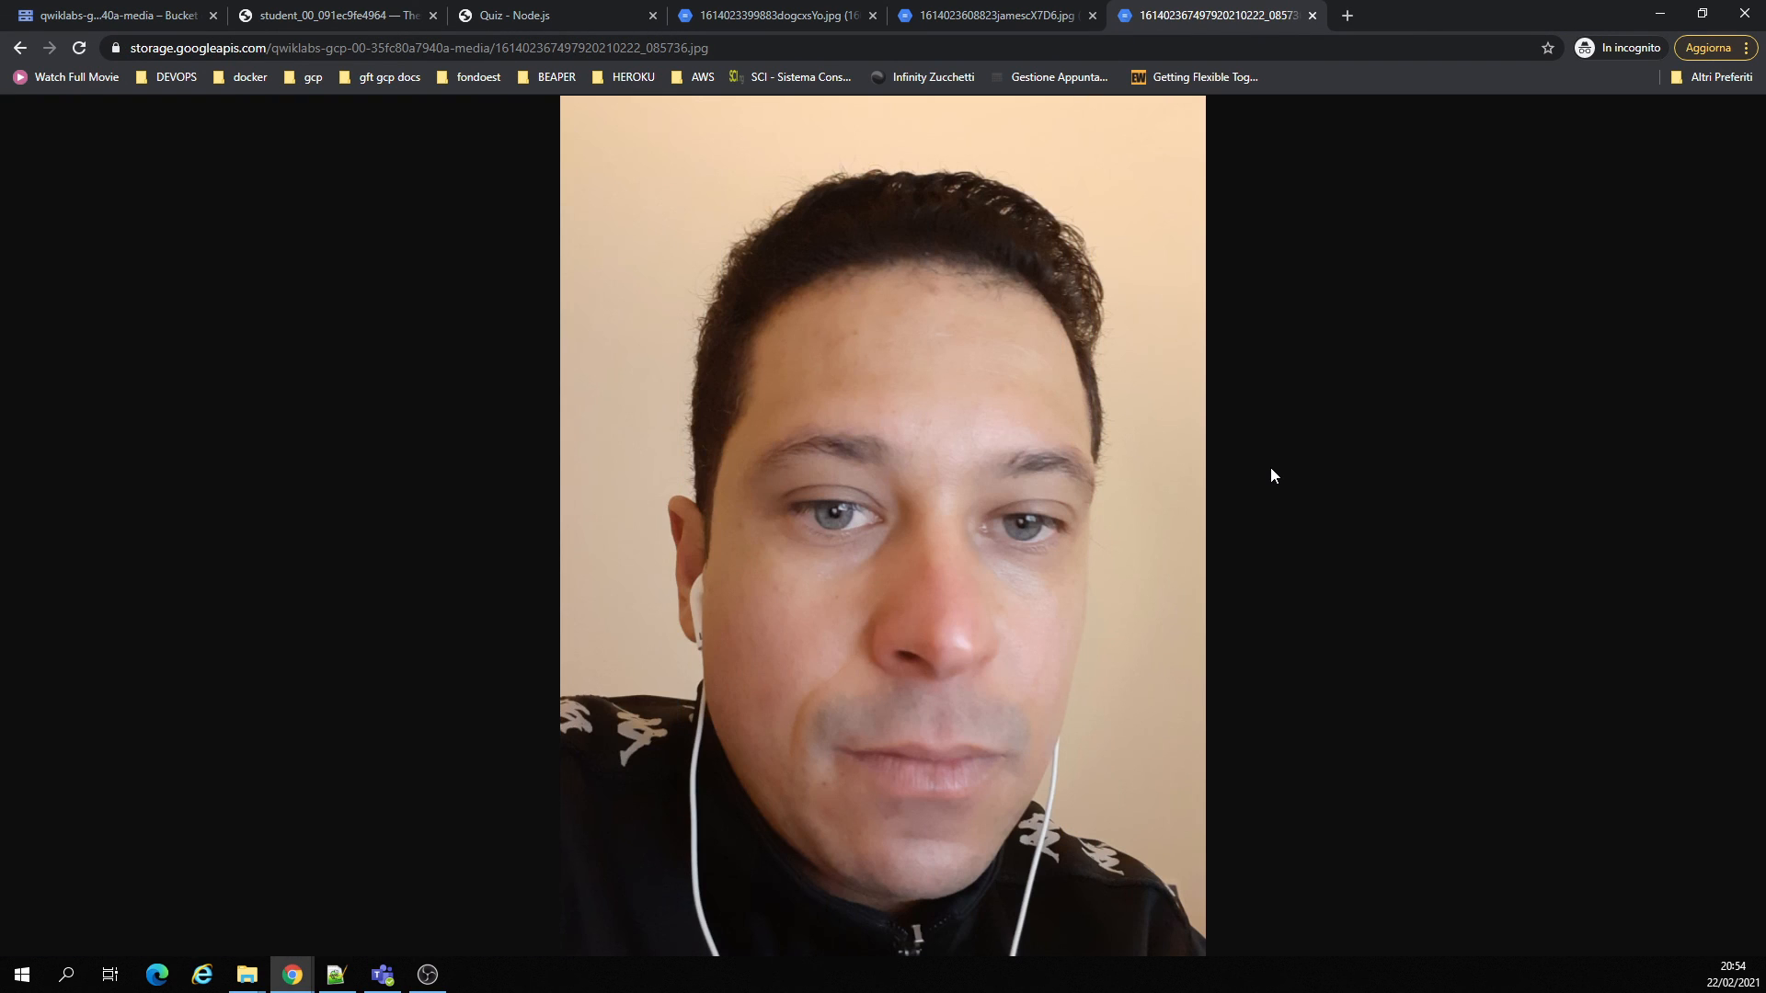
pyautogui.moveTo(1179, 456)
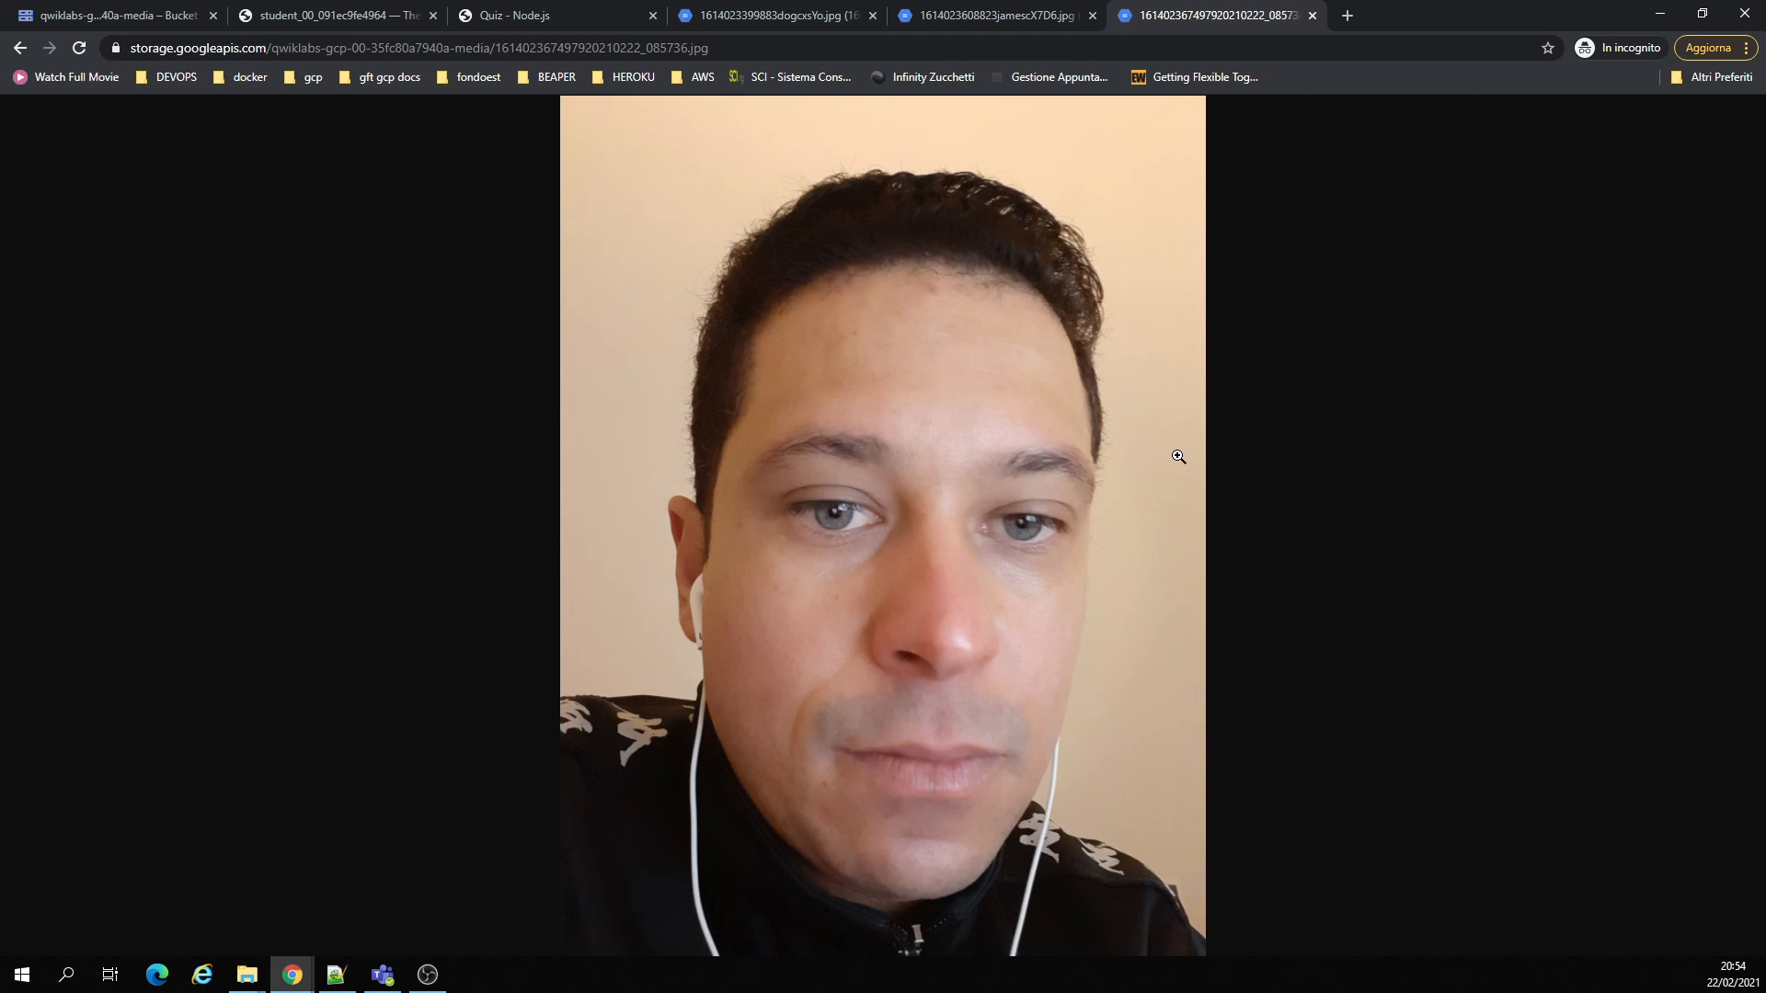
pyautogui.click(509, 15)
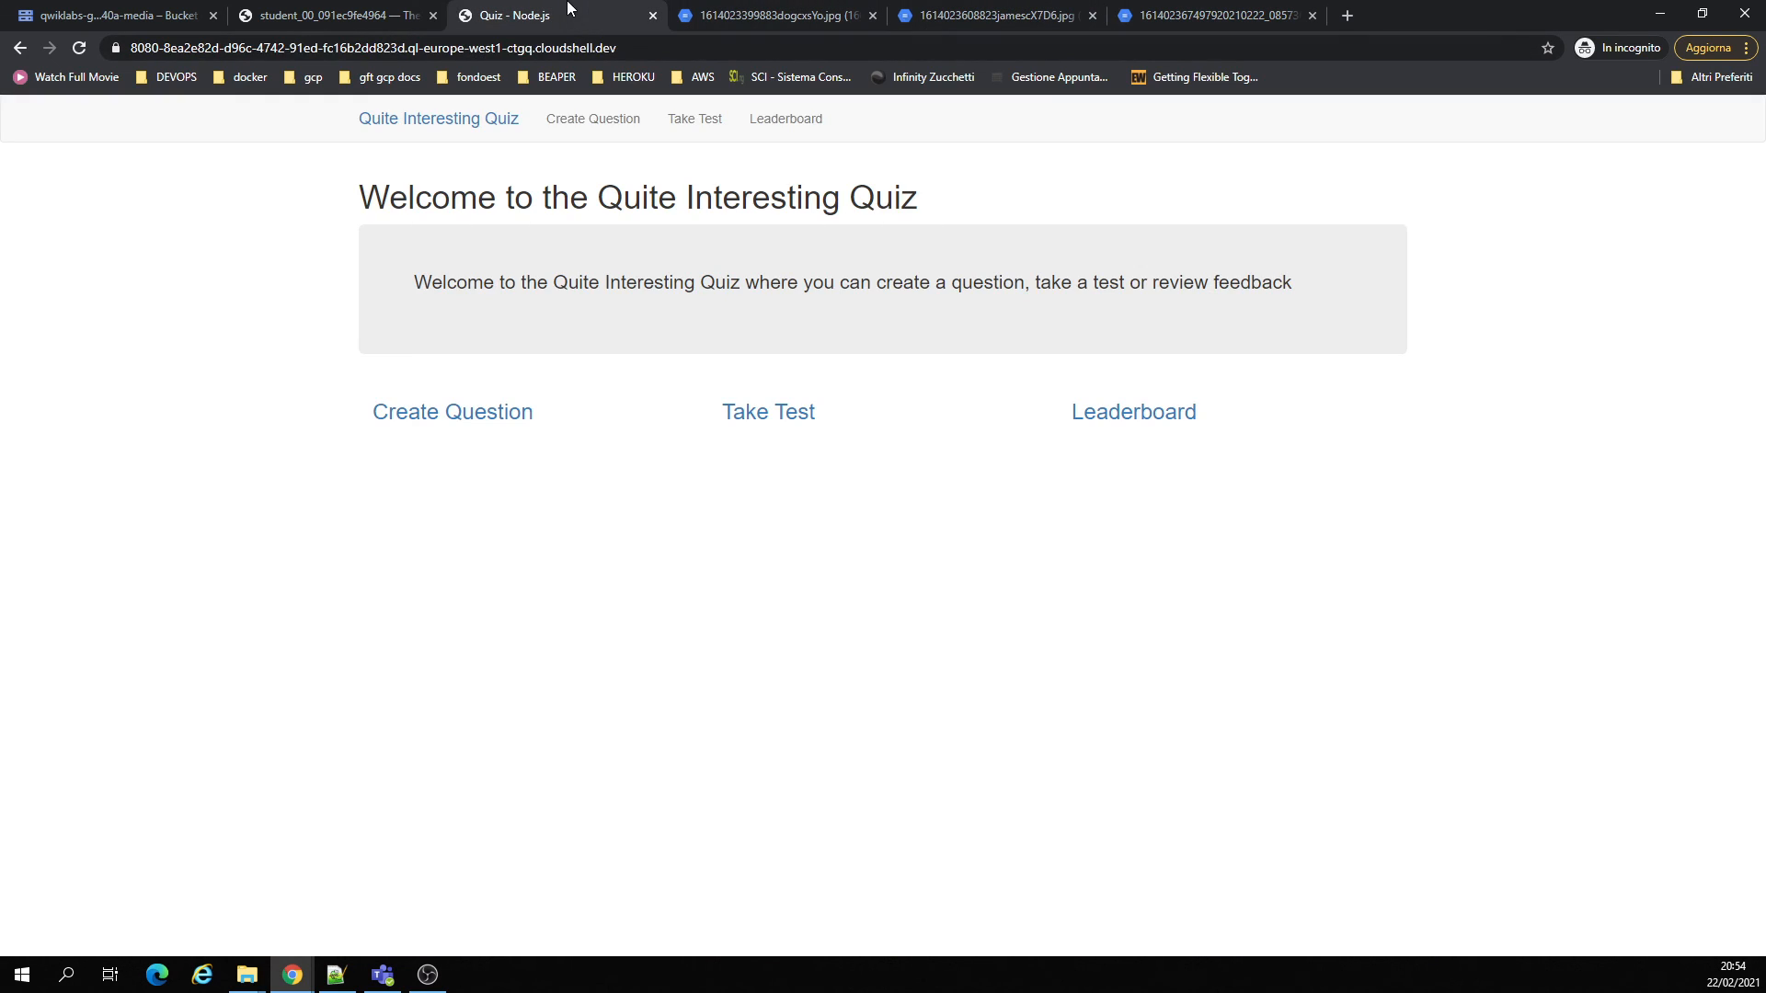
# - Open cloudstorage.js from server/gcp and inspect its GCLOUD_BUCKET setup
pyautogui.click(332, 15)
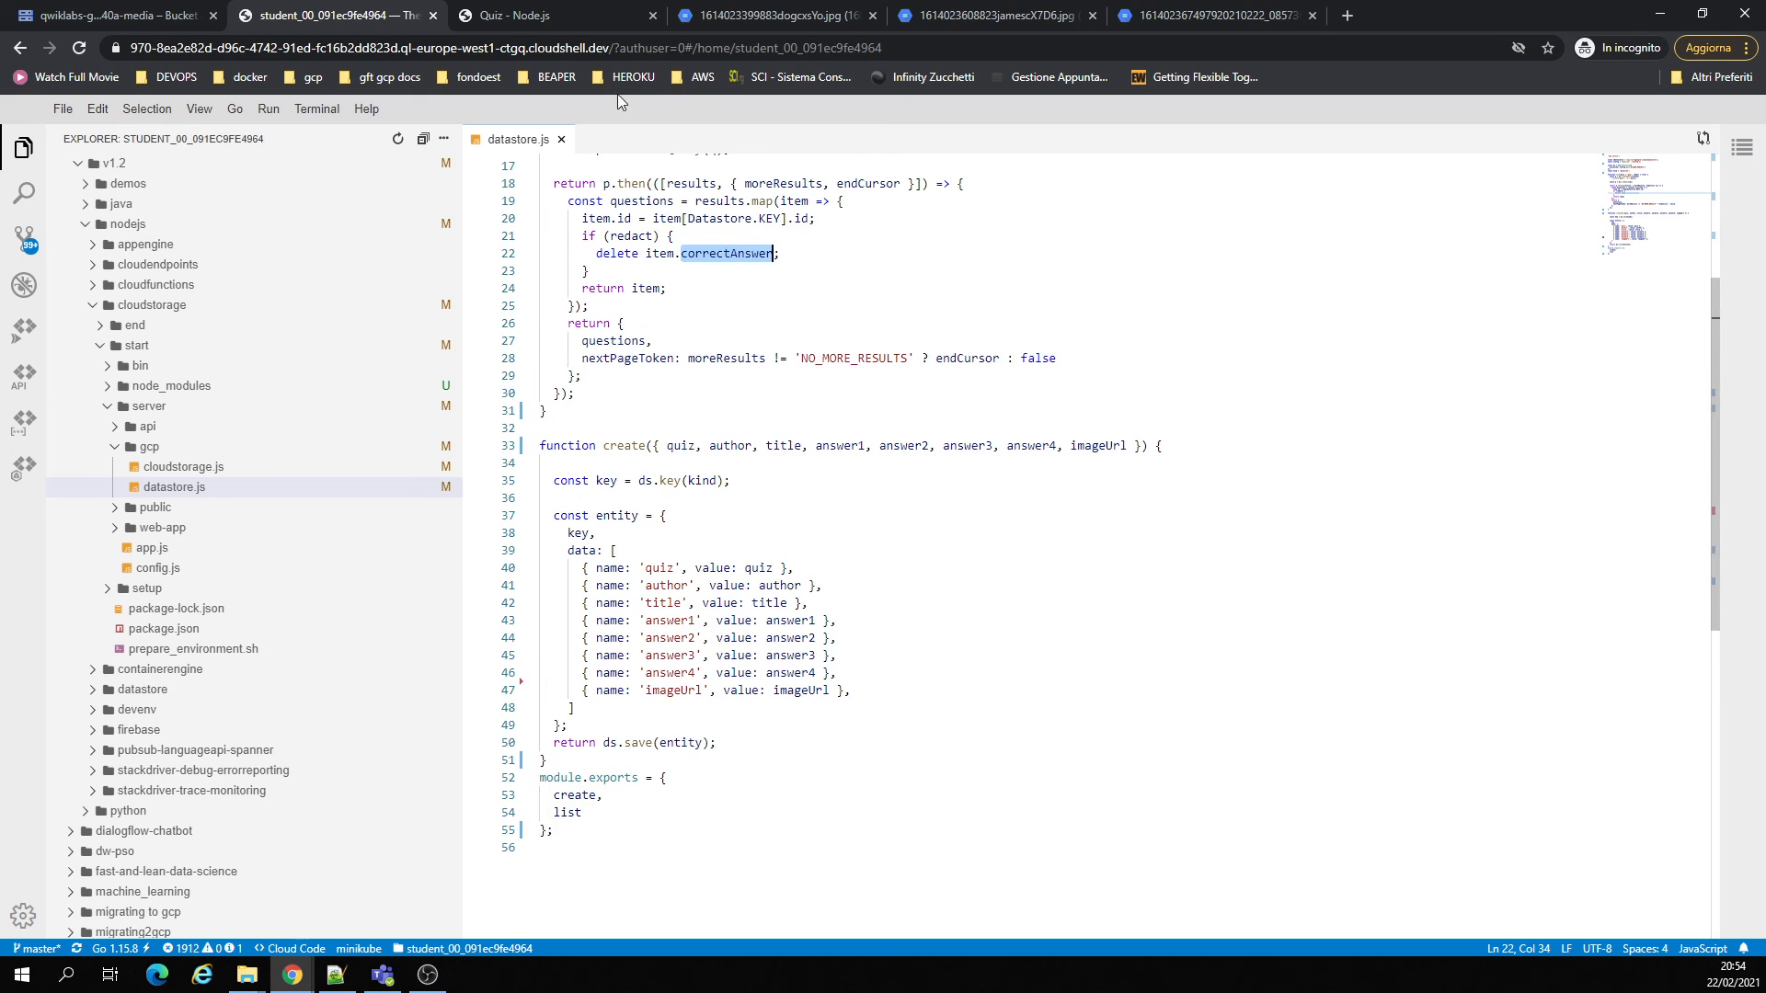
pyautogui.click(184, 467)
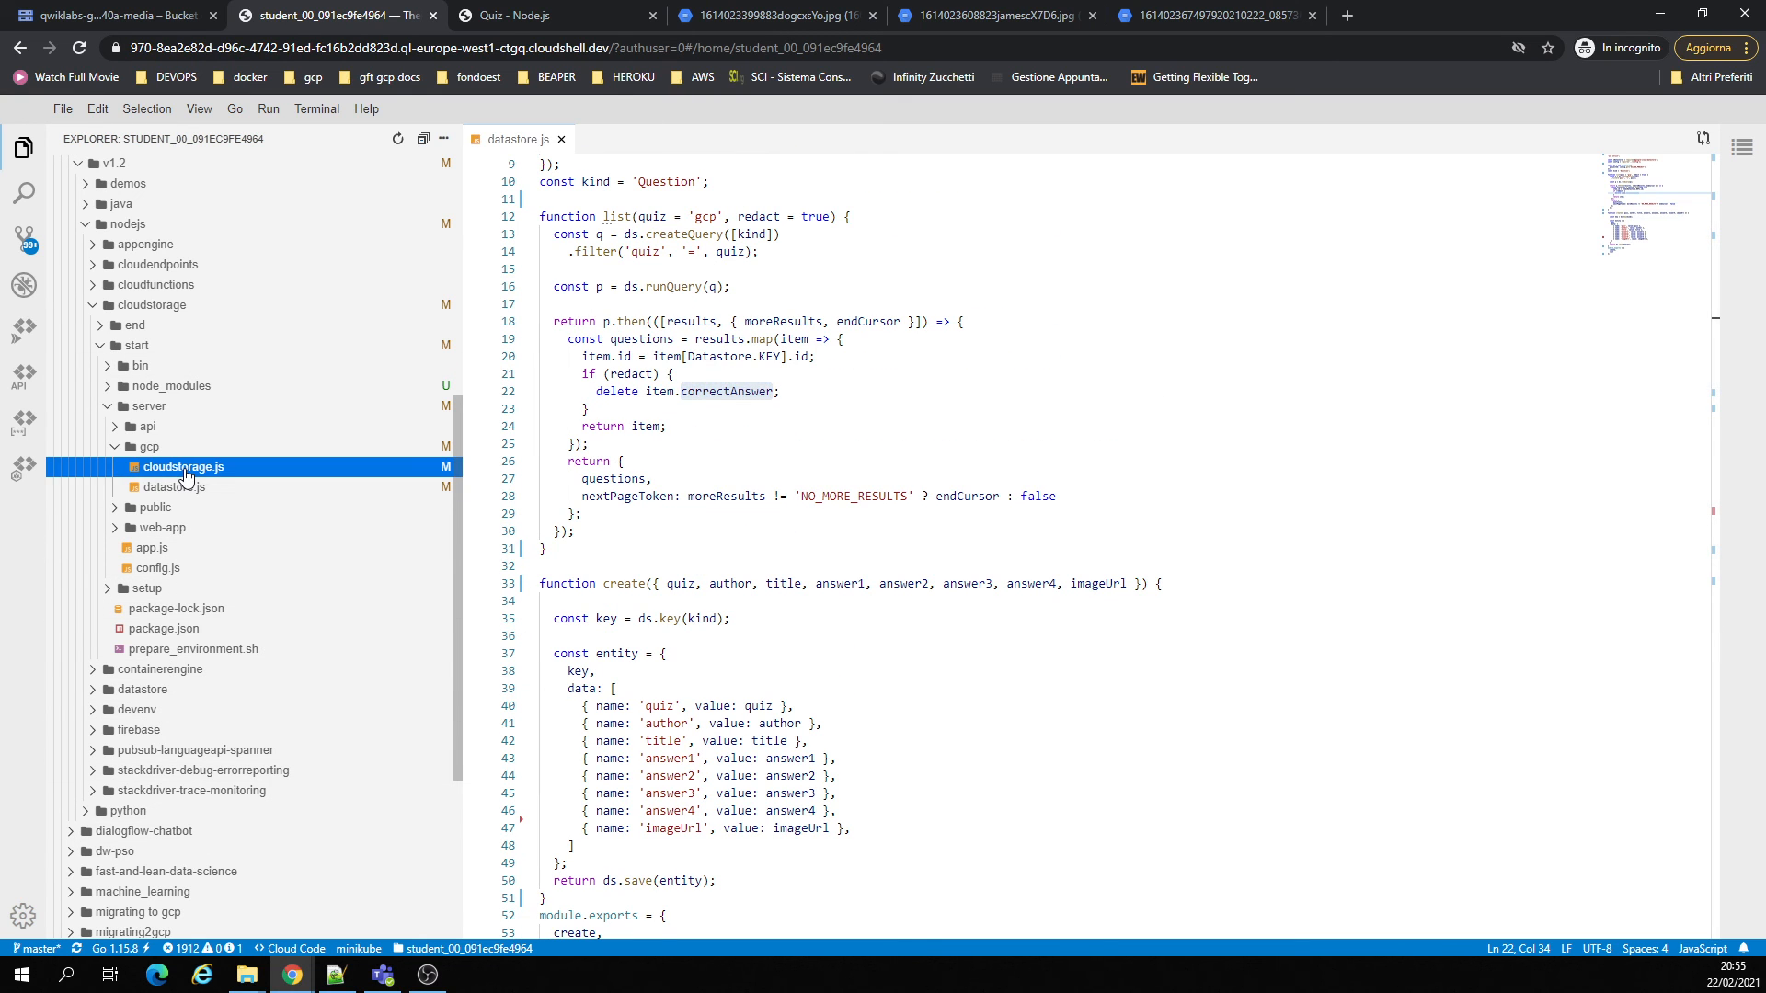
pyautogui.click(184, 466)
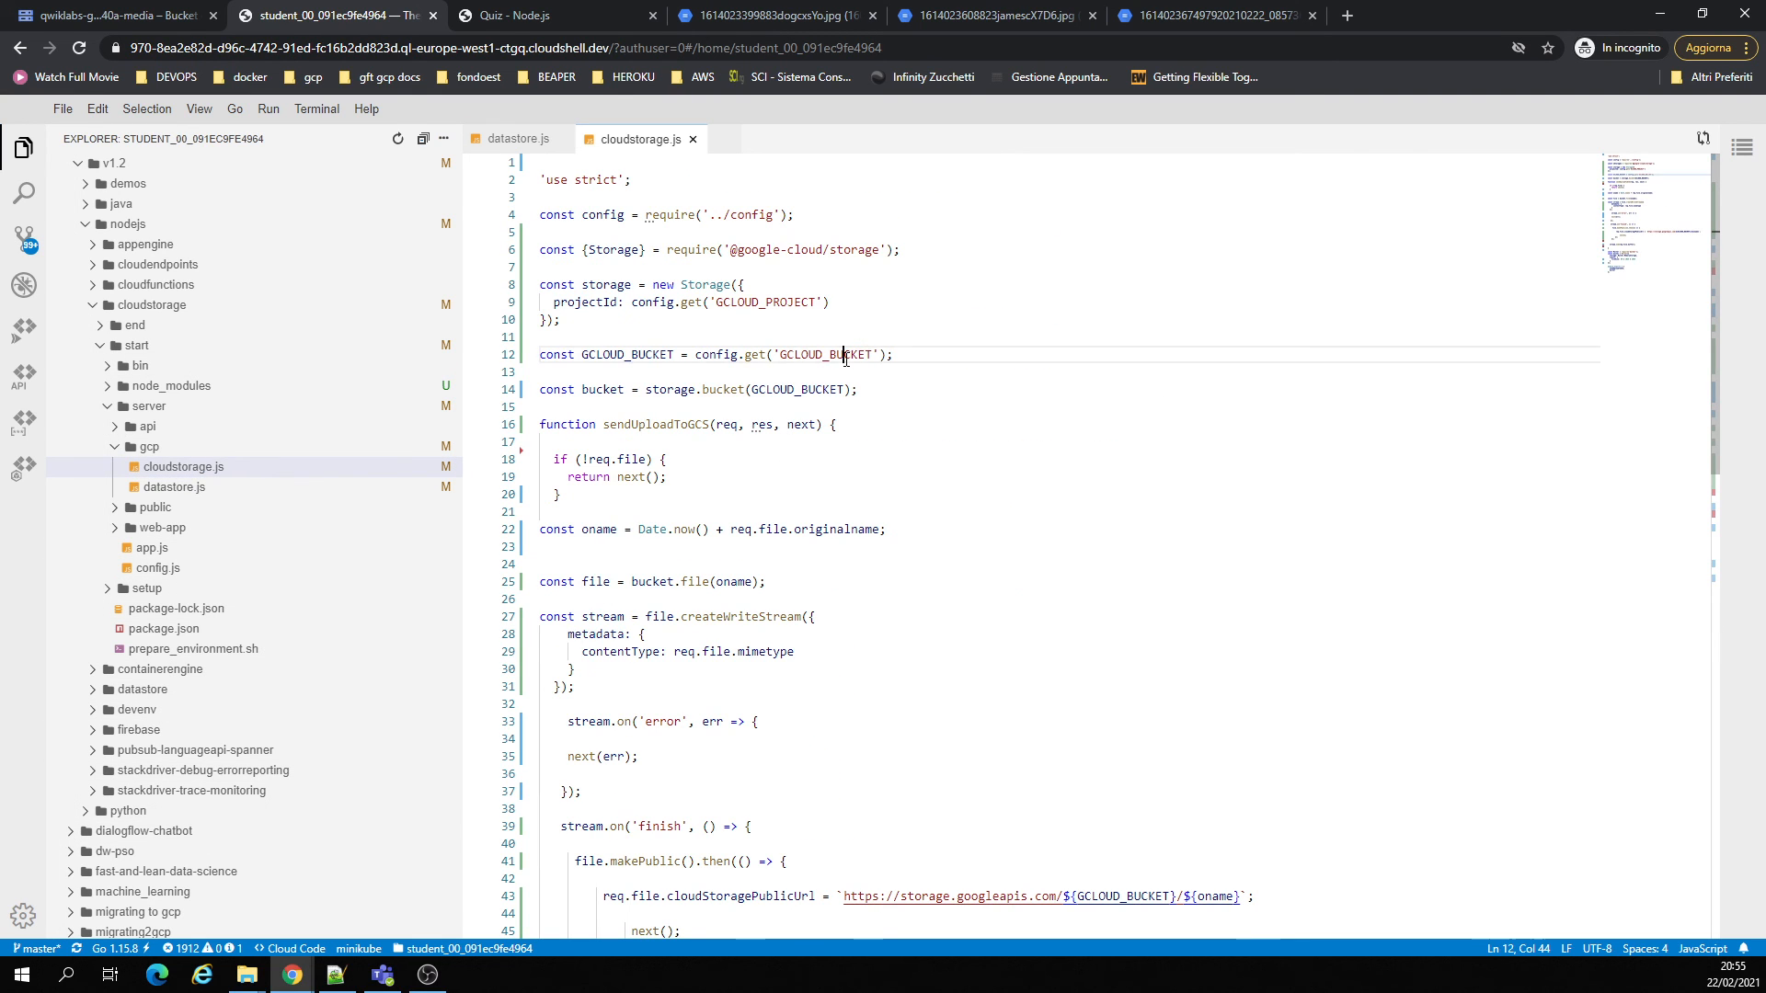